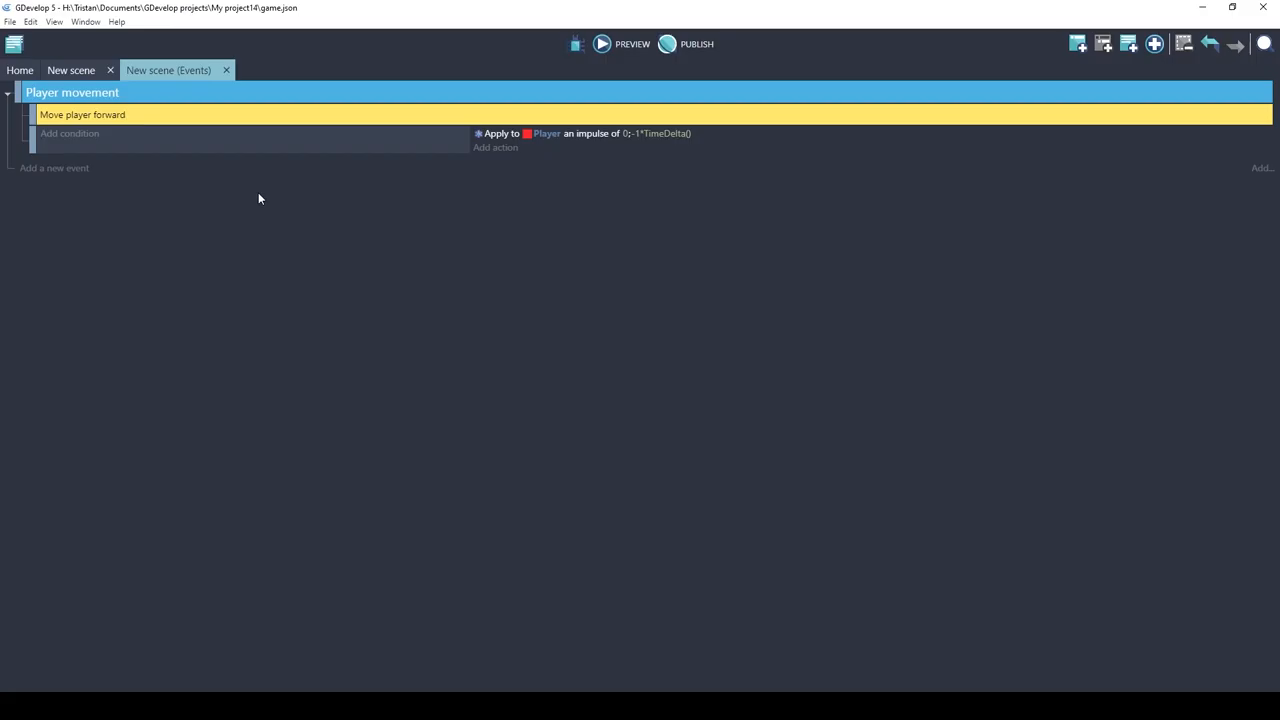
{"action": "mouse_move", "coordinate": [116, 148]}
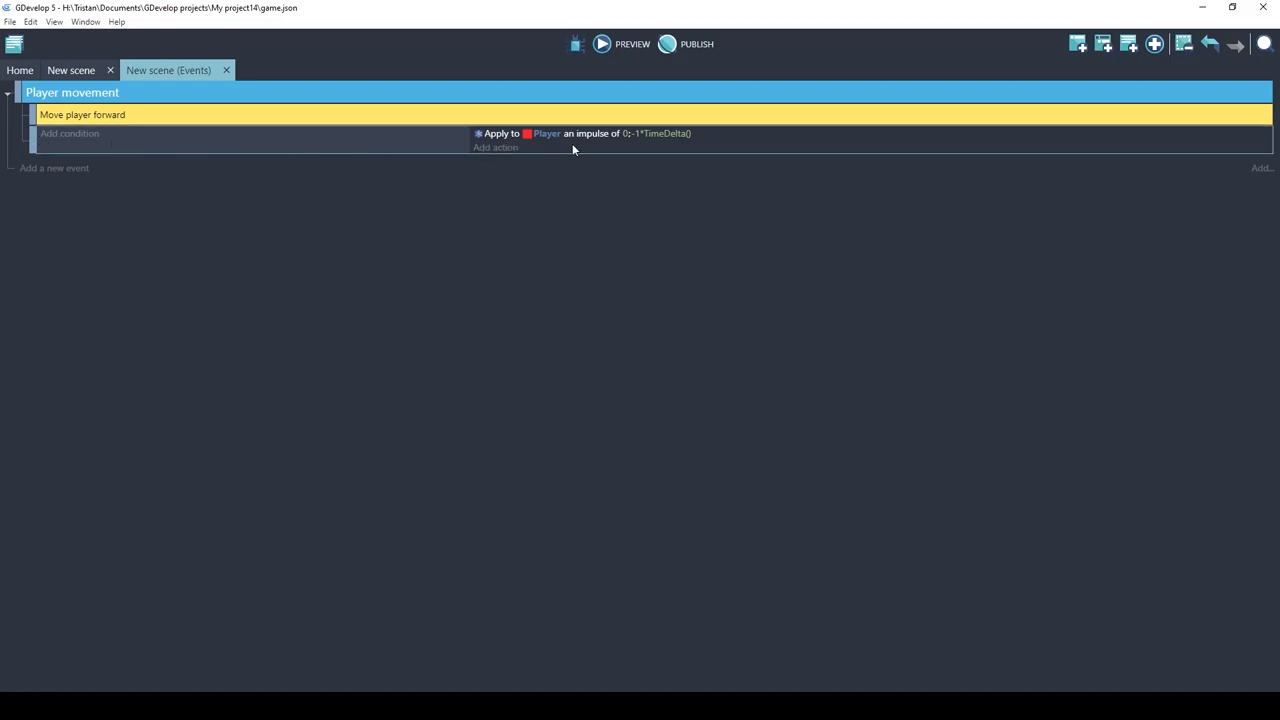
{"action": "mouse_move", "coordinate": [632, 142]}
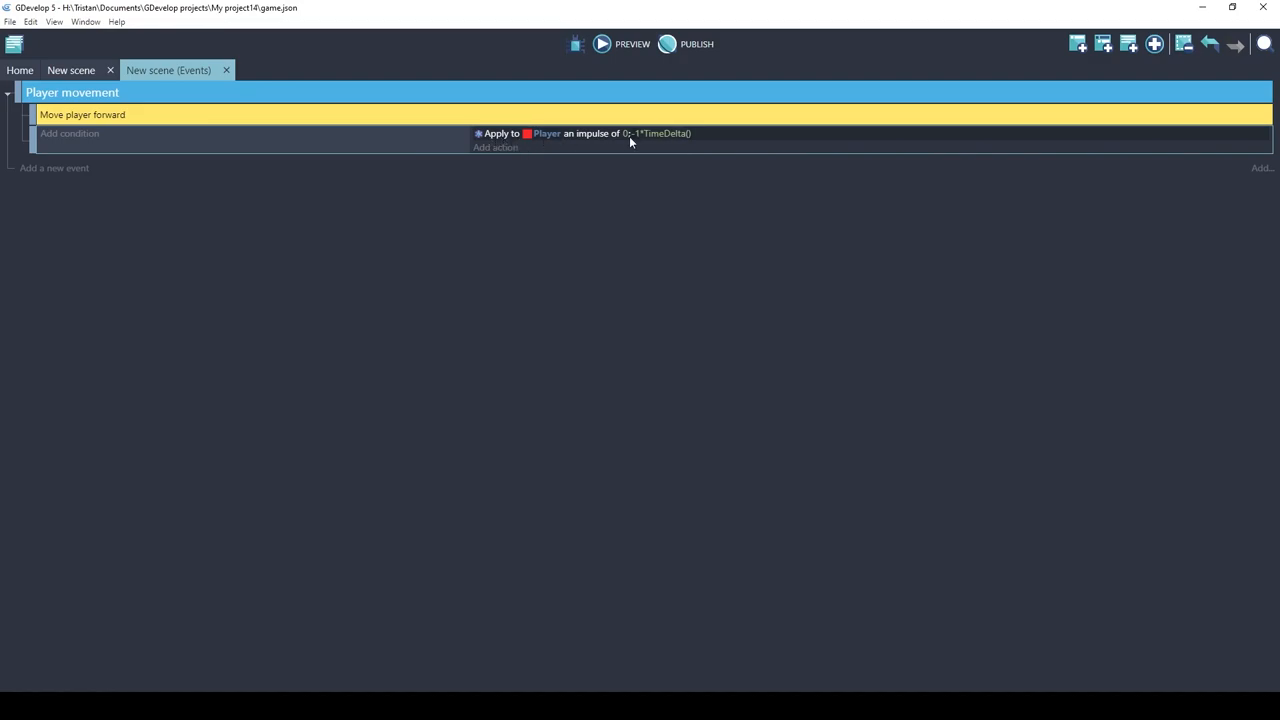
{"action": "mouse_move", "coordinate": [71, 142]}
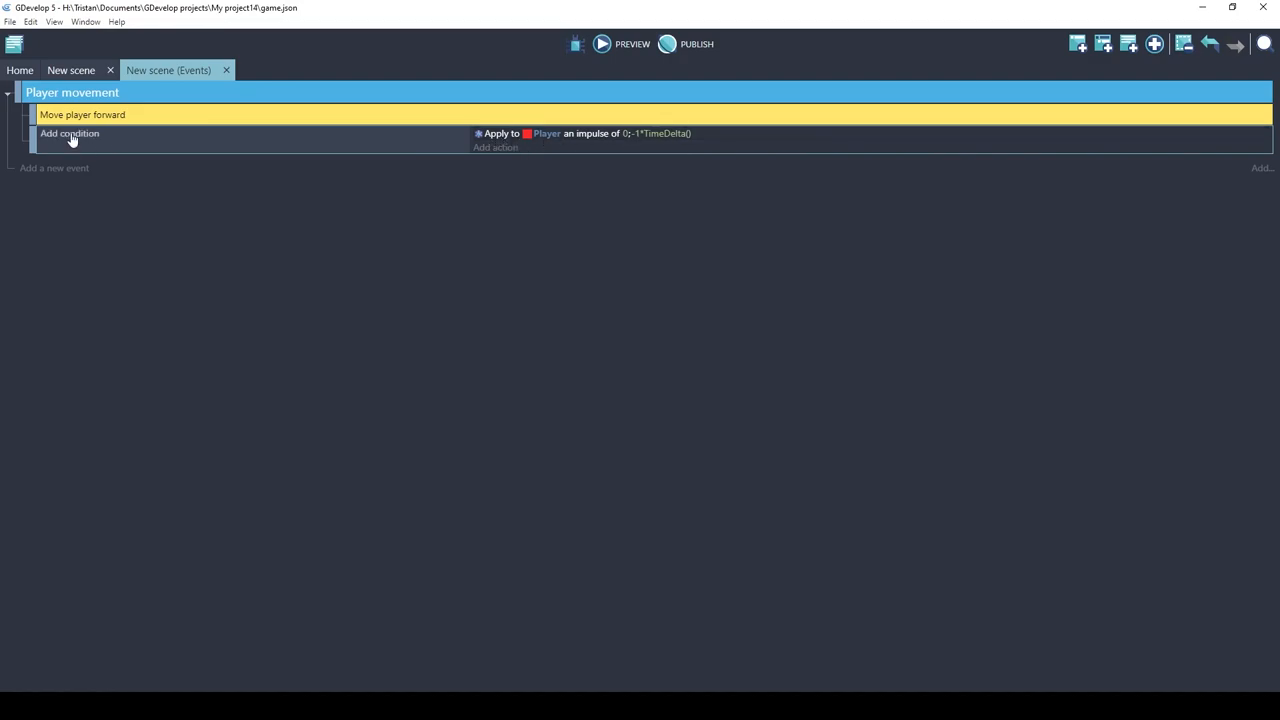
Add an 'Up key is pressed' condition to the Move player forward event.
{"action": "left_click", "coordinate": [69, 132]}
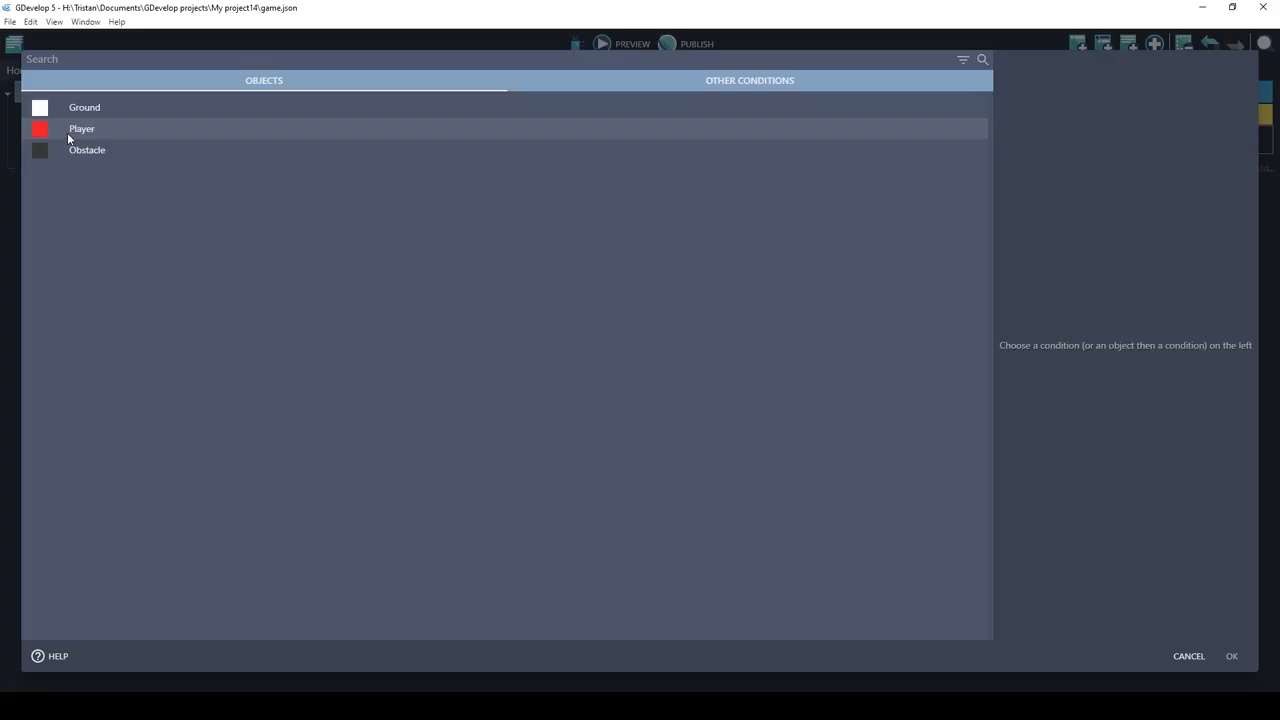
{"action": "type", "text": "keyboard"}
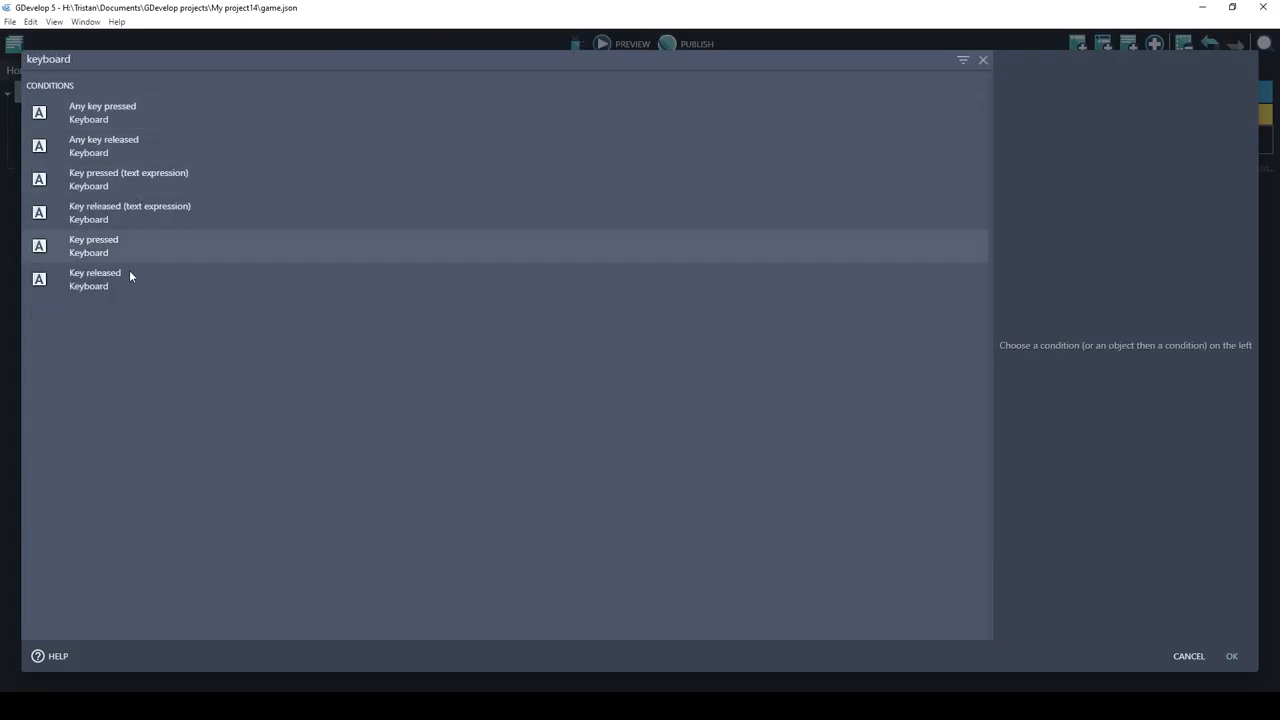
{"action": "mouse_move", "coordinate": [118, 265]}
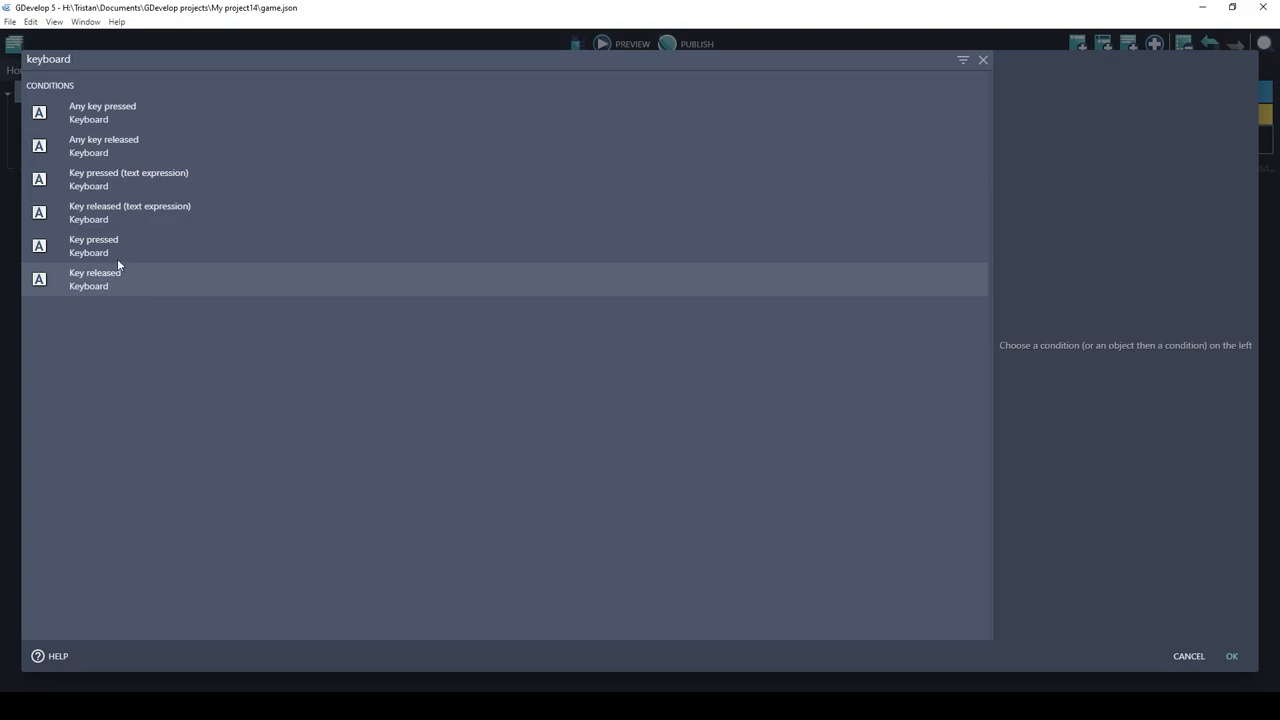
{"action": "left_click", "coordinate": [93, 245]}
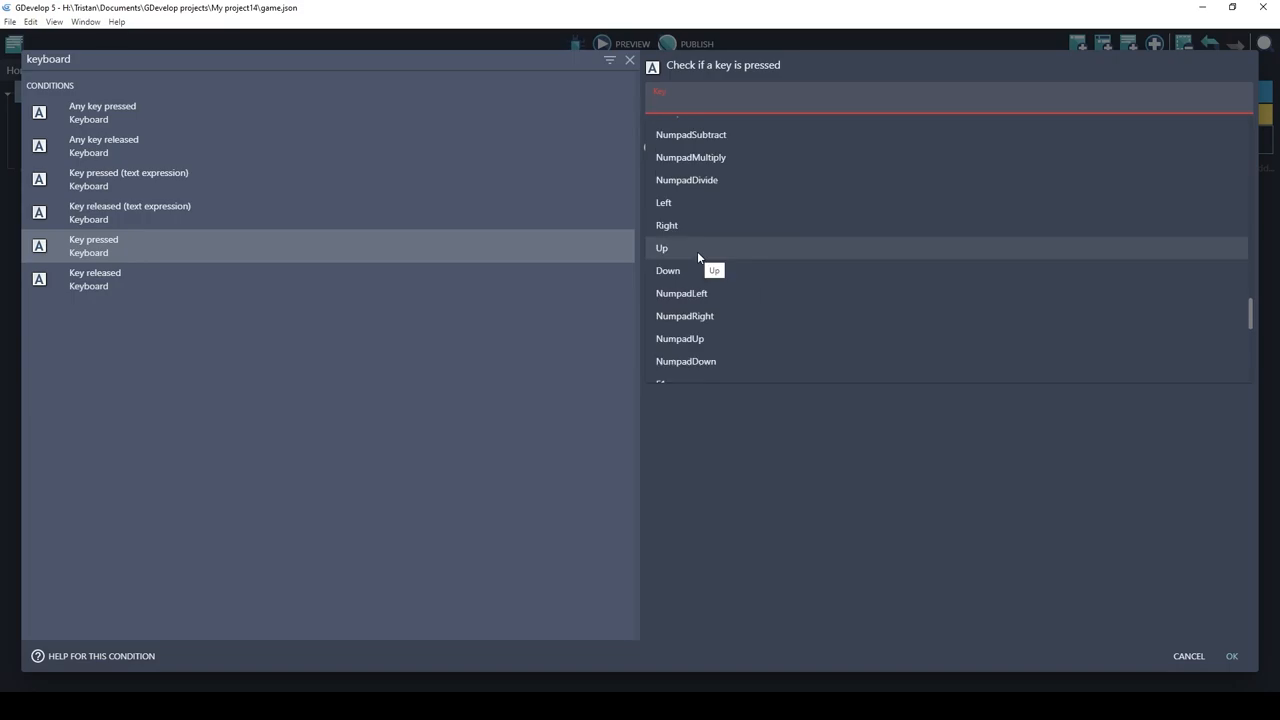
{"action": "left_click", "coordinate": [1231, 656]}
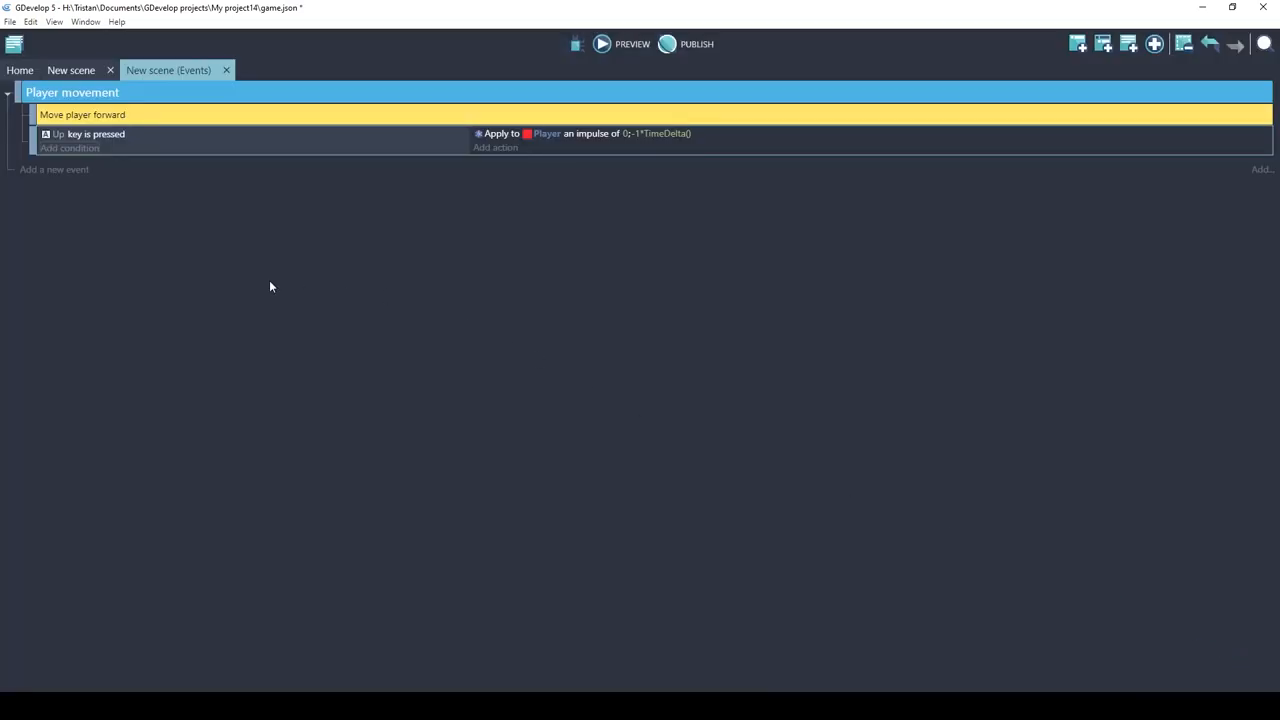
{"action": "mouse_move", "coordinate": [110, 143]}
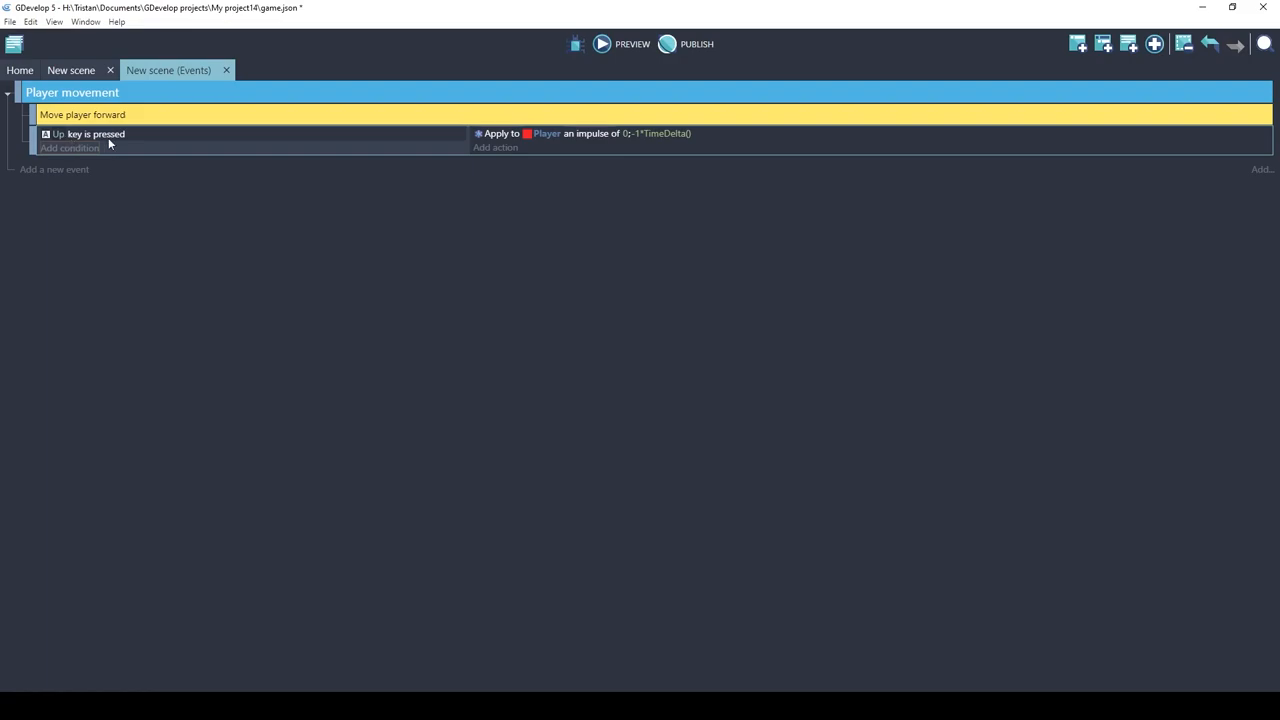
{"action": "left_click", "coordinate": [601, 44]}
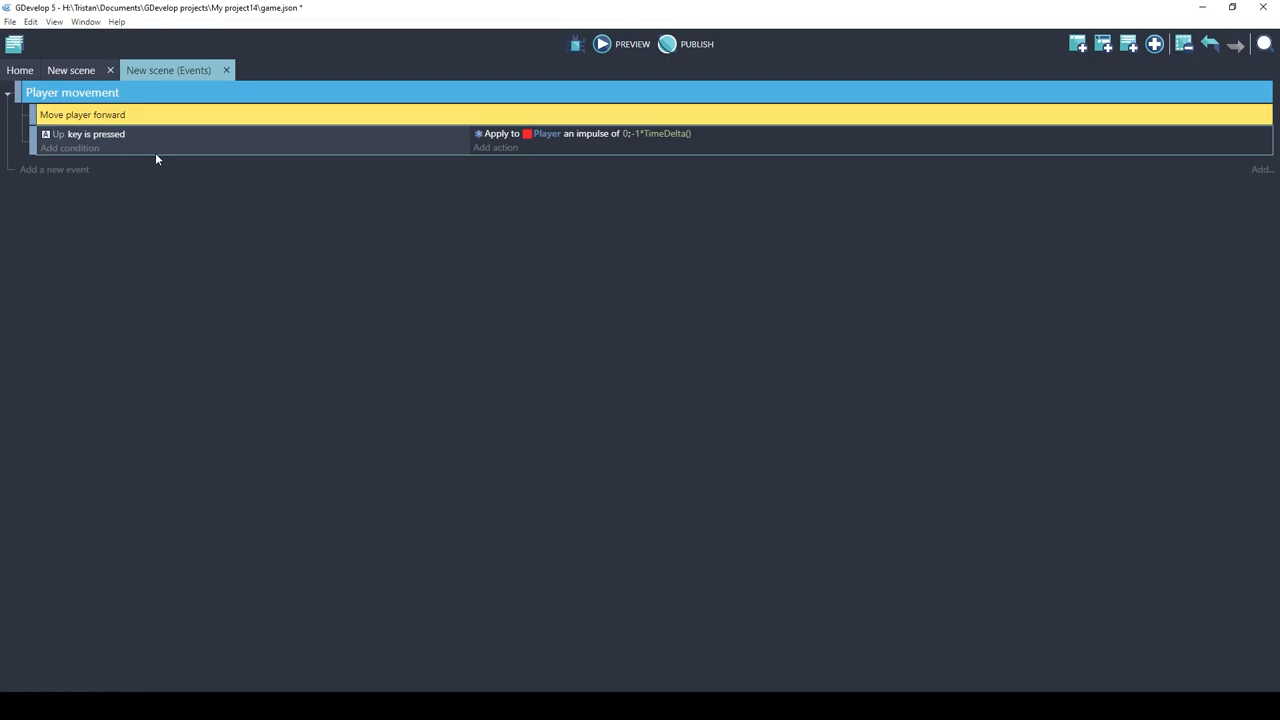
{"action": "mouse_move", "coordinate": [160, 151]}
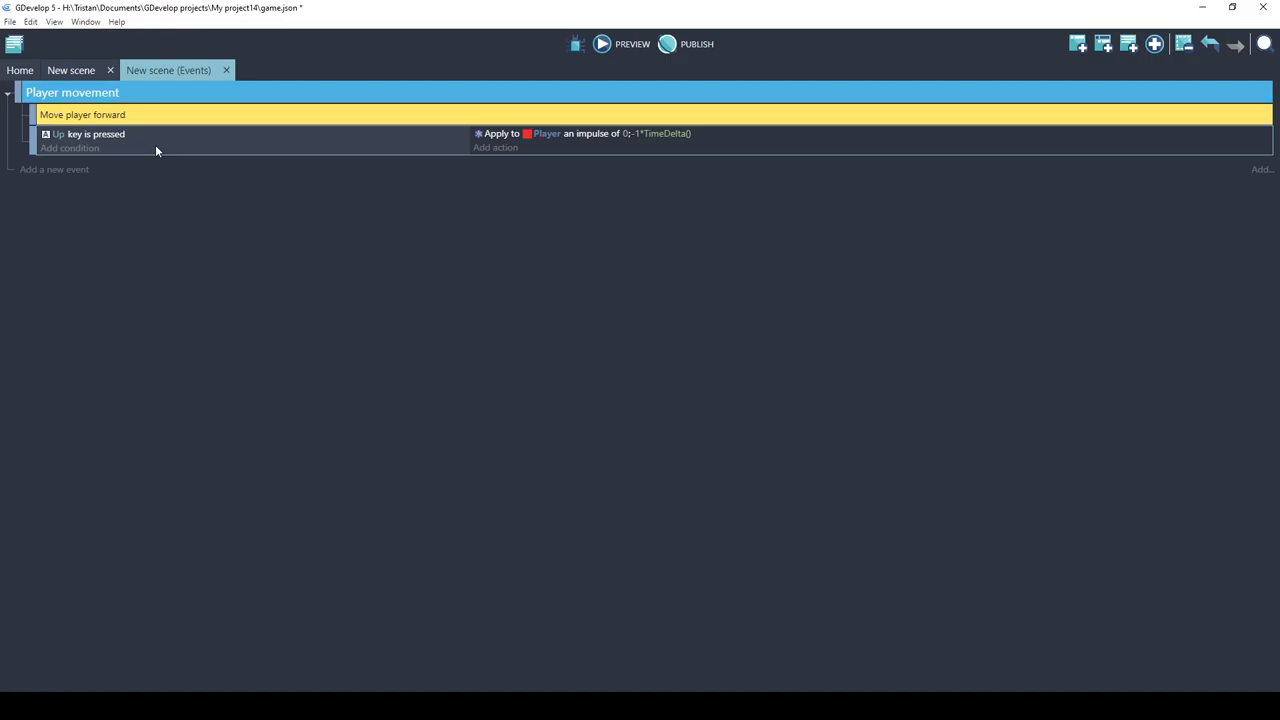
{"action": "mouse_move", "coordinate": [163, 153]}
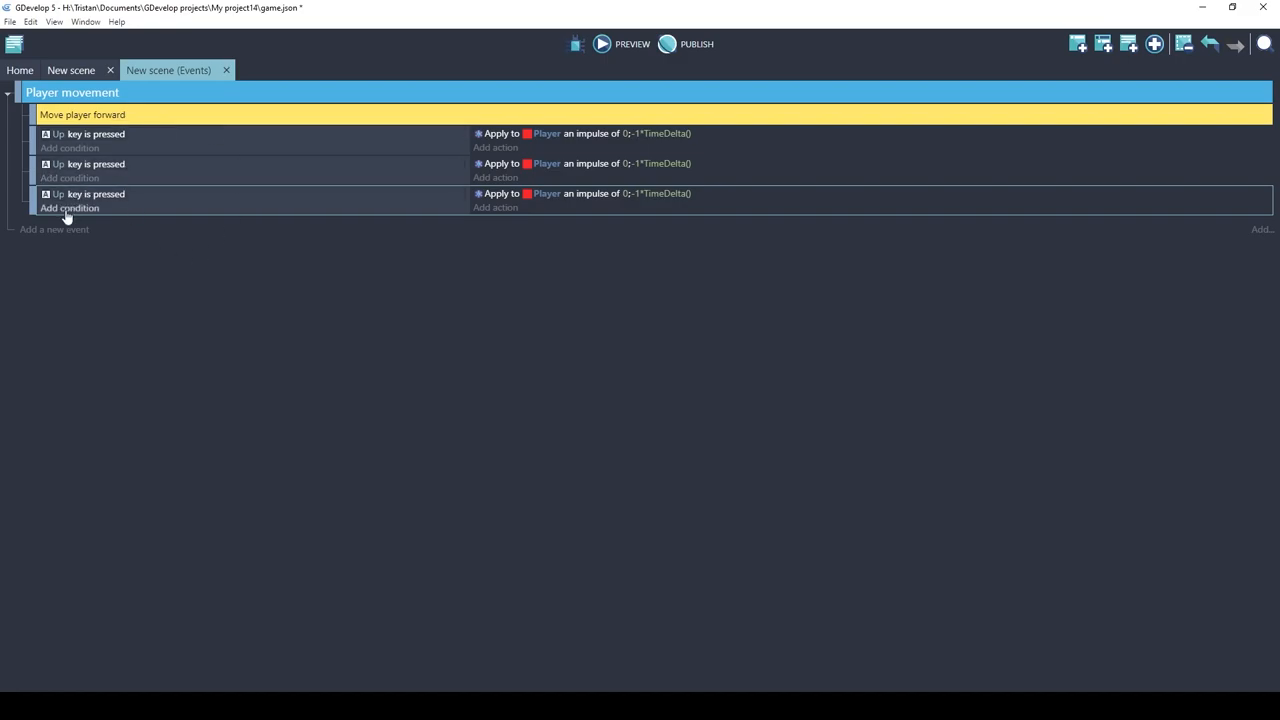
{"action": "mouse_move", "coordinate": [60, 166]}
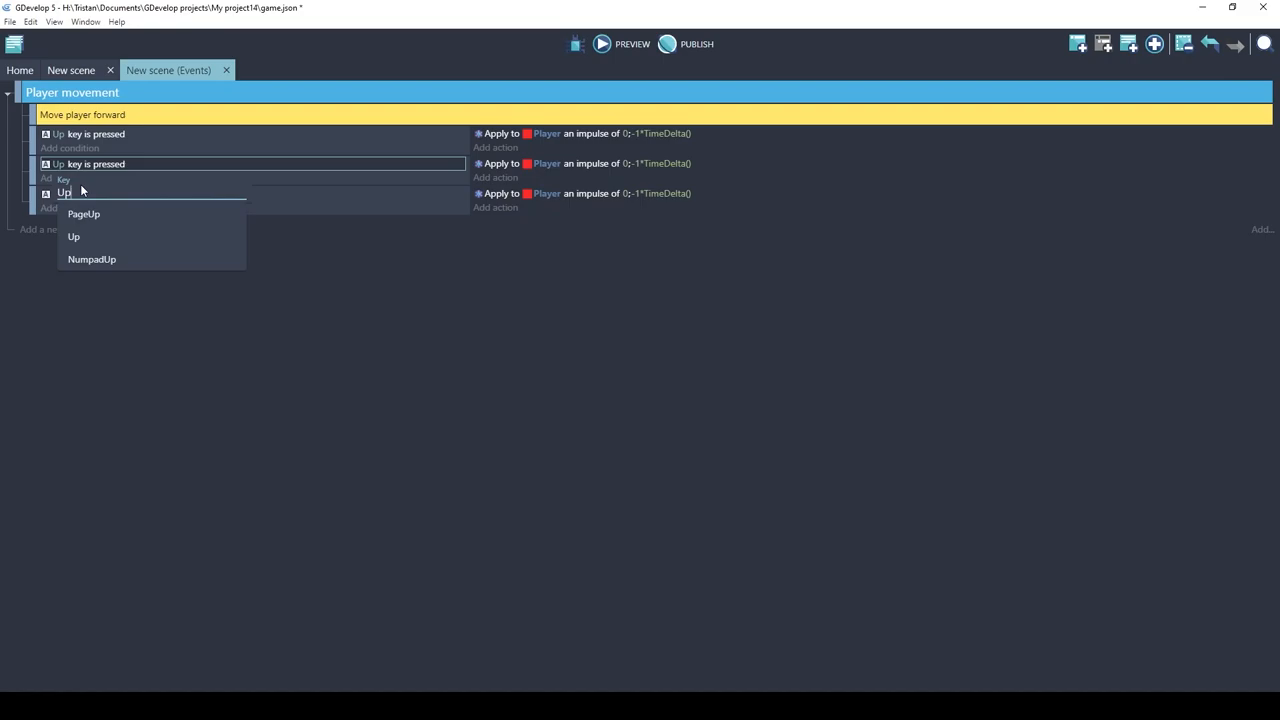
Set the key conditions of the two copied events to Left and Right.
{"action": "type", "text": "Left"}
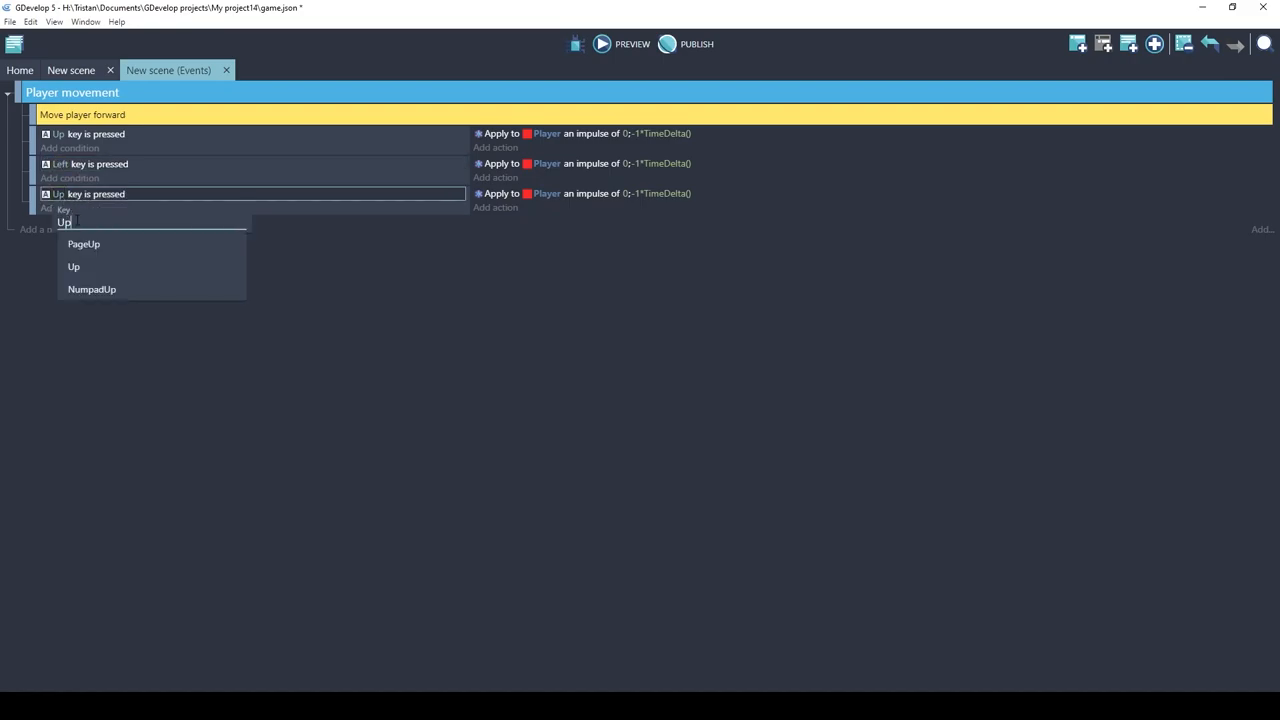
{"action": "type", "text": "Right"}
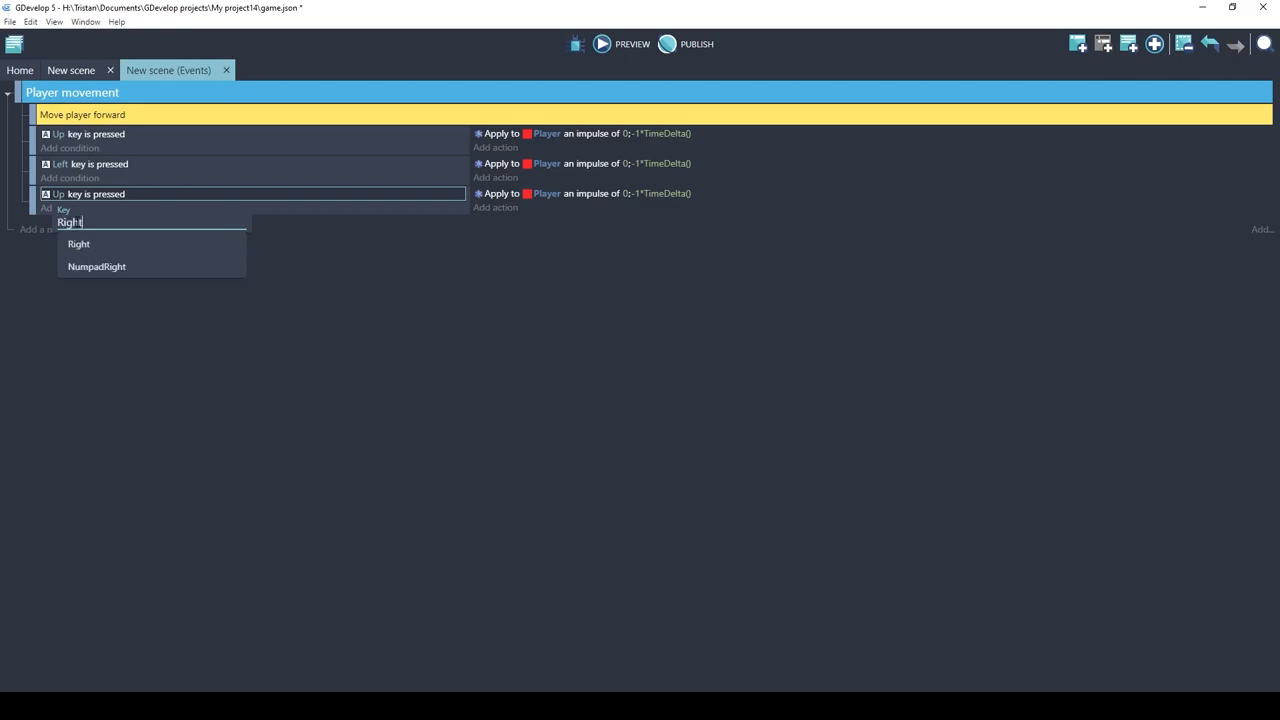
{"action": "left_click", "coordinate": [76, 243]}
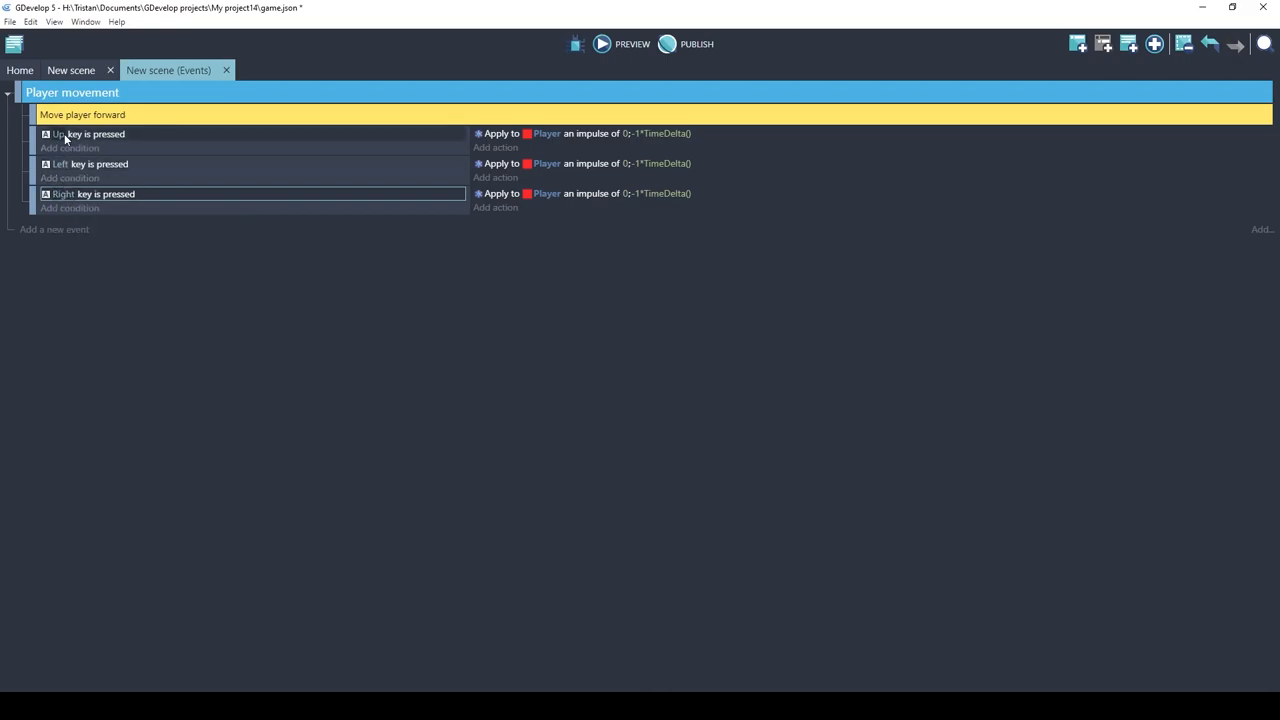
{"action": "mouse_move", "coordinate": [507, 169]}
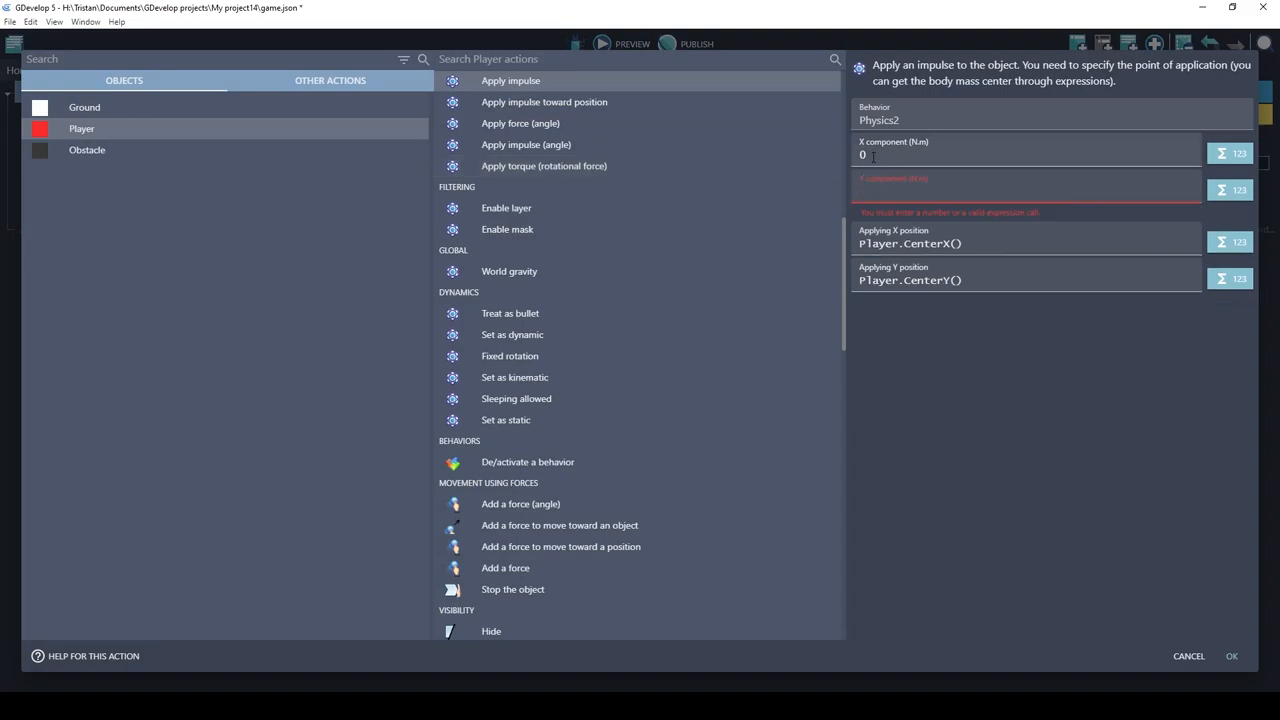
Give the Left impulse X -1*TimeDelta(), Y 0 and the Right impulse X 1*TimeDelta(), Y 0.
{"action": "type", "text": "-1*TimeDelta()"}
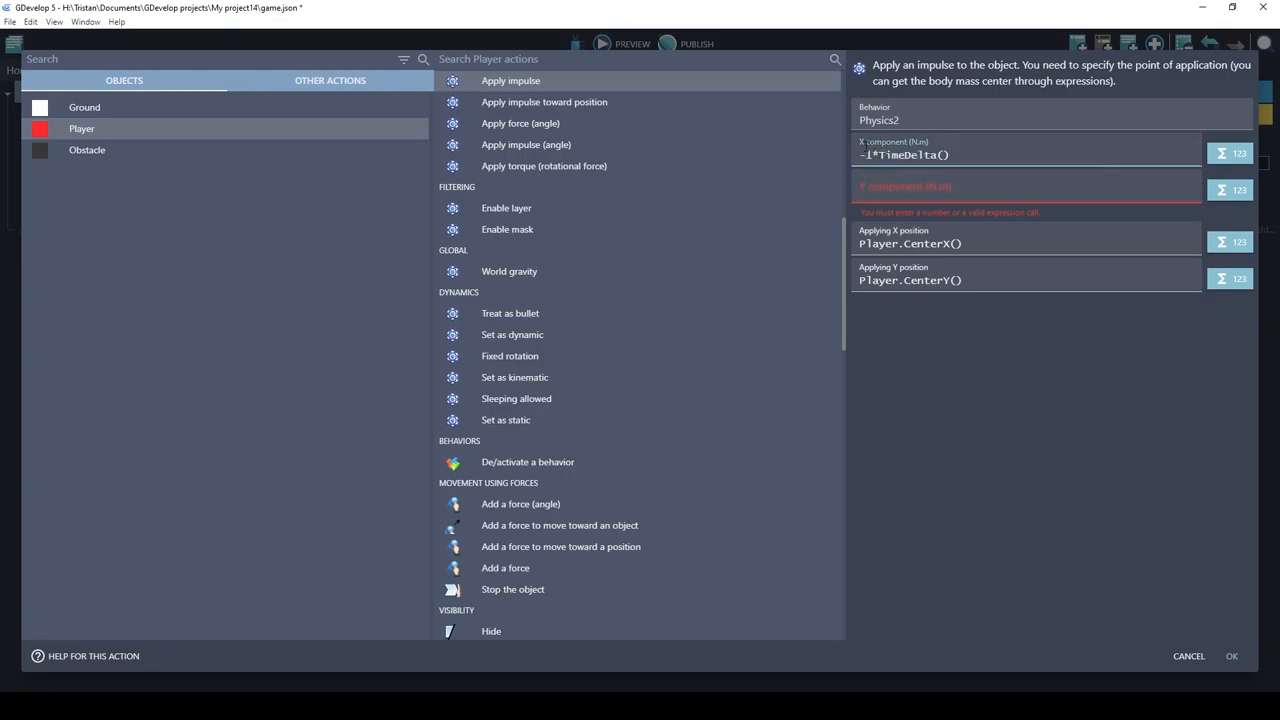
{"action": "left_click", "coordinate": [1025, 186]}
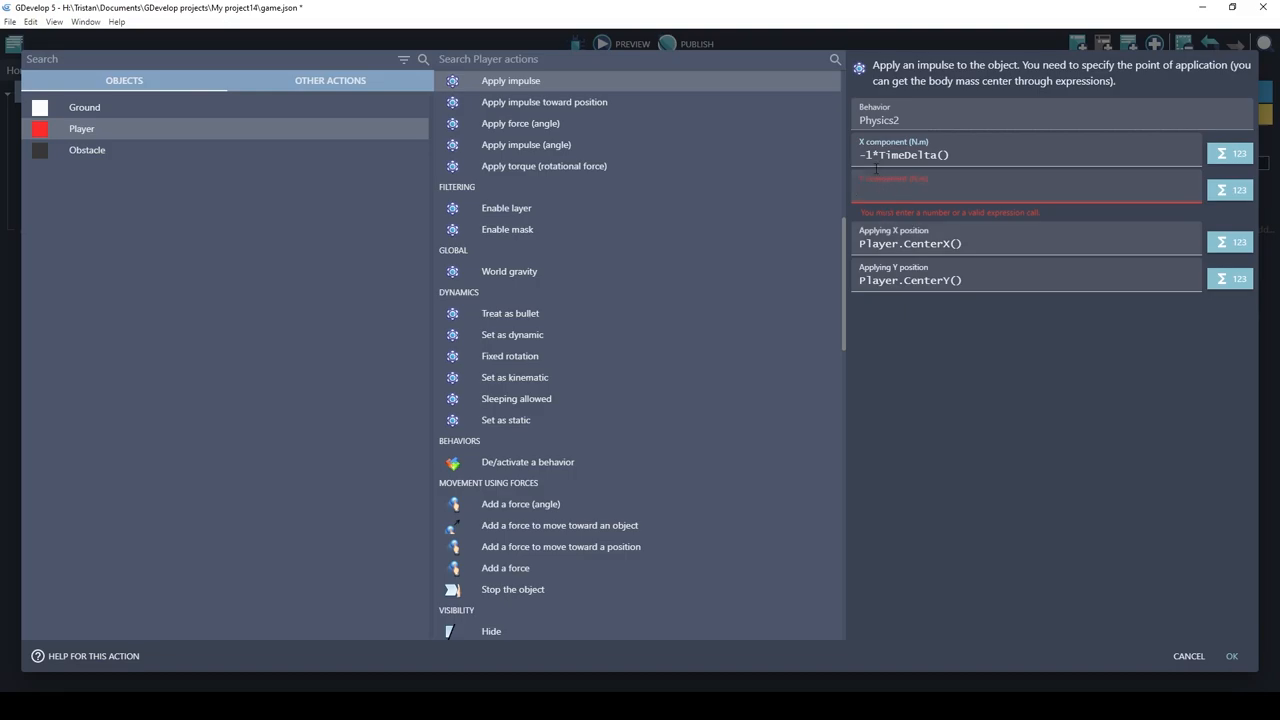
{"action": "type", "text": "0"}
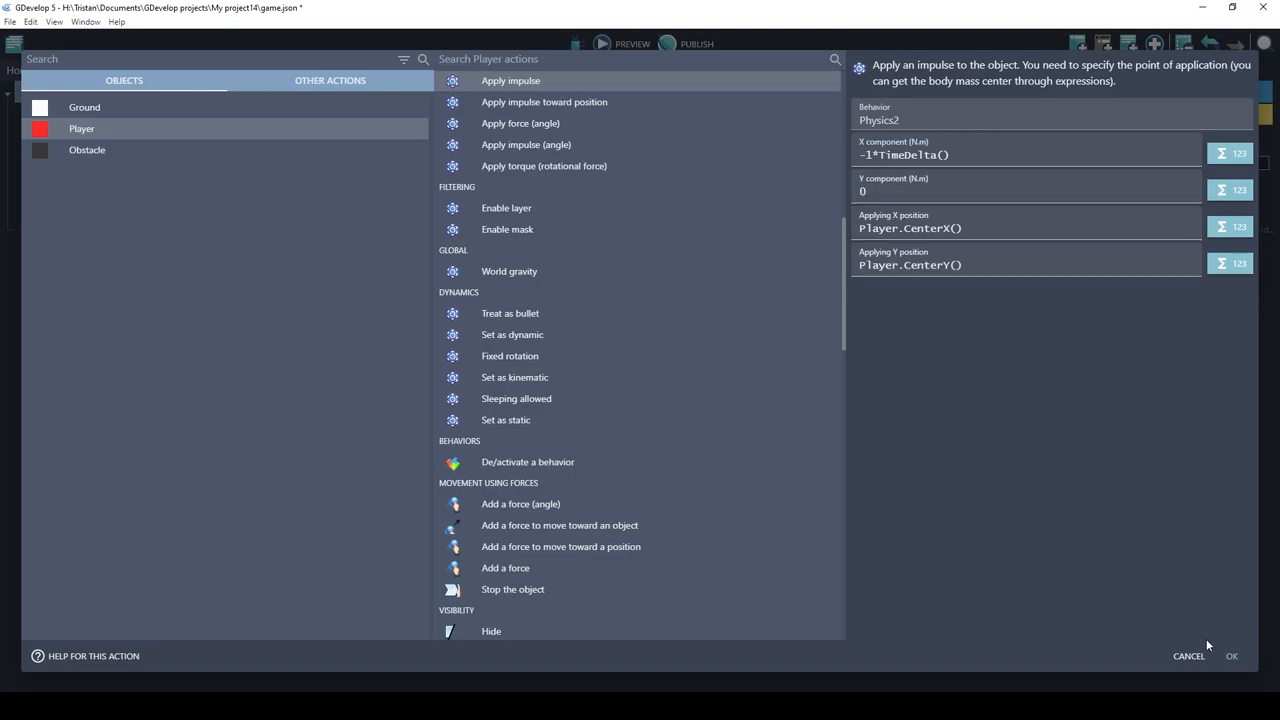
{"action": "left_click", "coordinate": [1231, 656]}
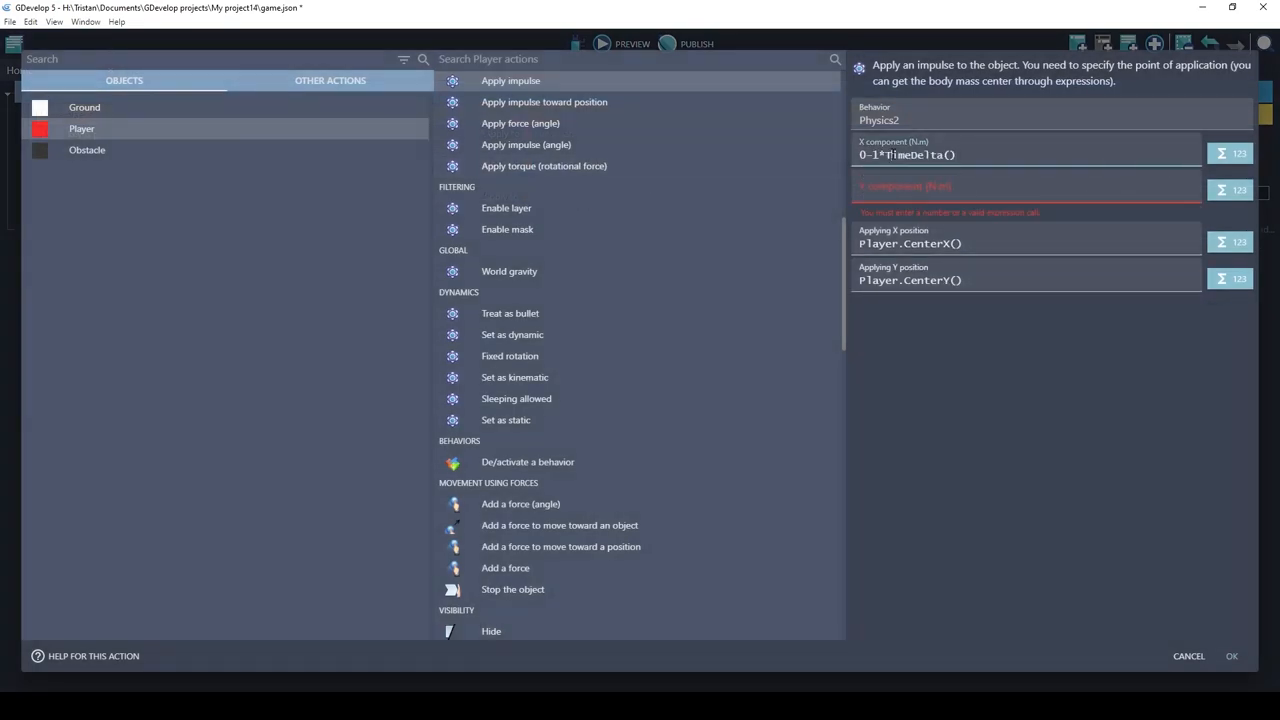
{"action": "left_click", "coordinate": [1025, 154]}
{"action": "type", "text": "0"}
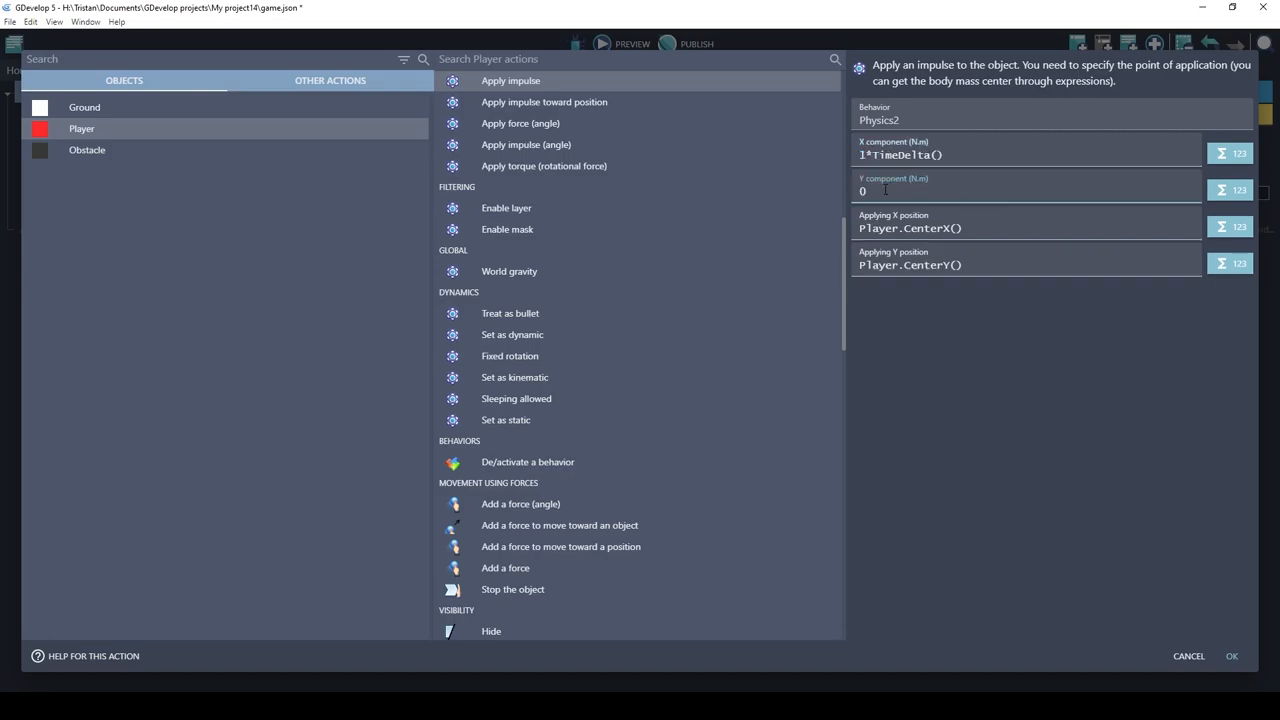
{"action": "left_click", "coordinate": [1231, 656]}
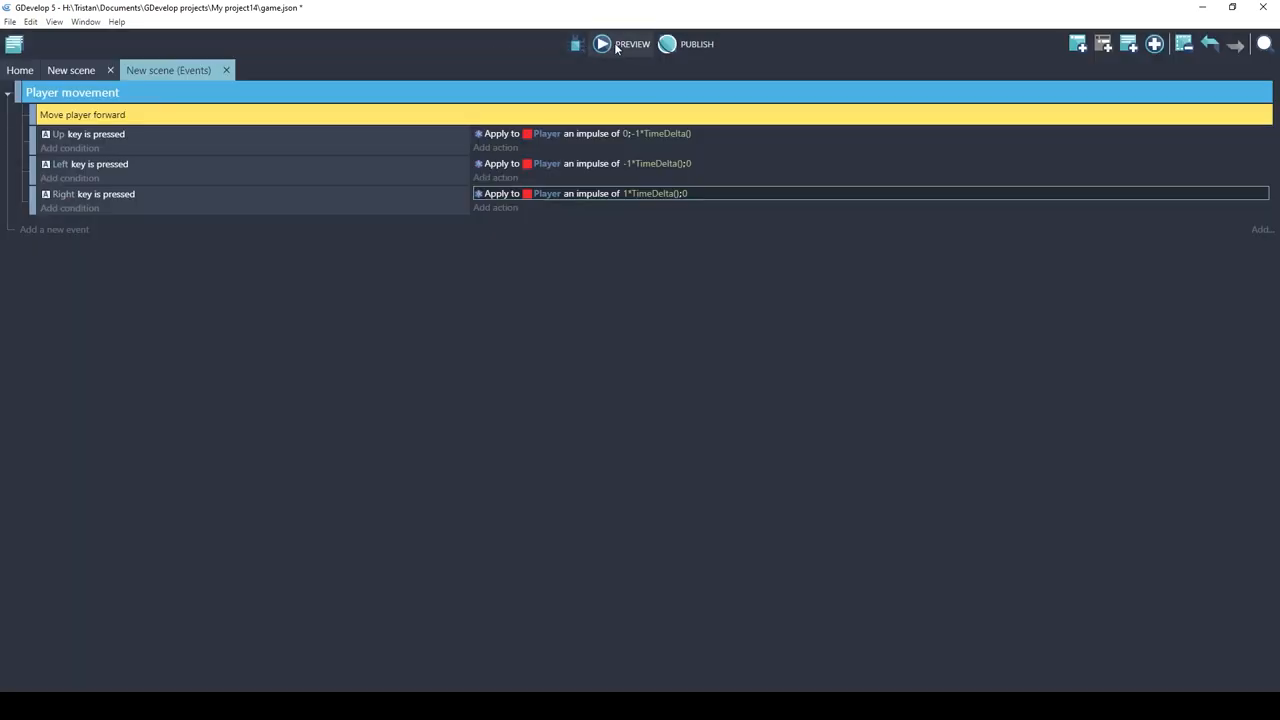
Preview the game to test the key-driven impulse events.
{"action": "left_click", "coordinate": [75, 70]}
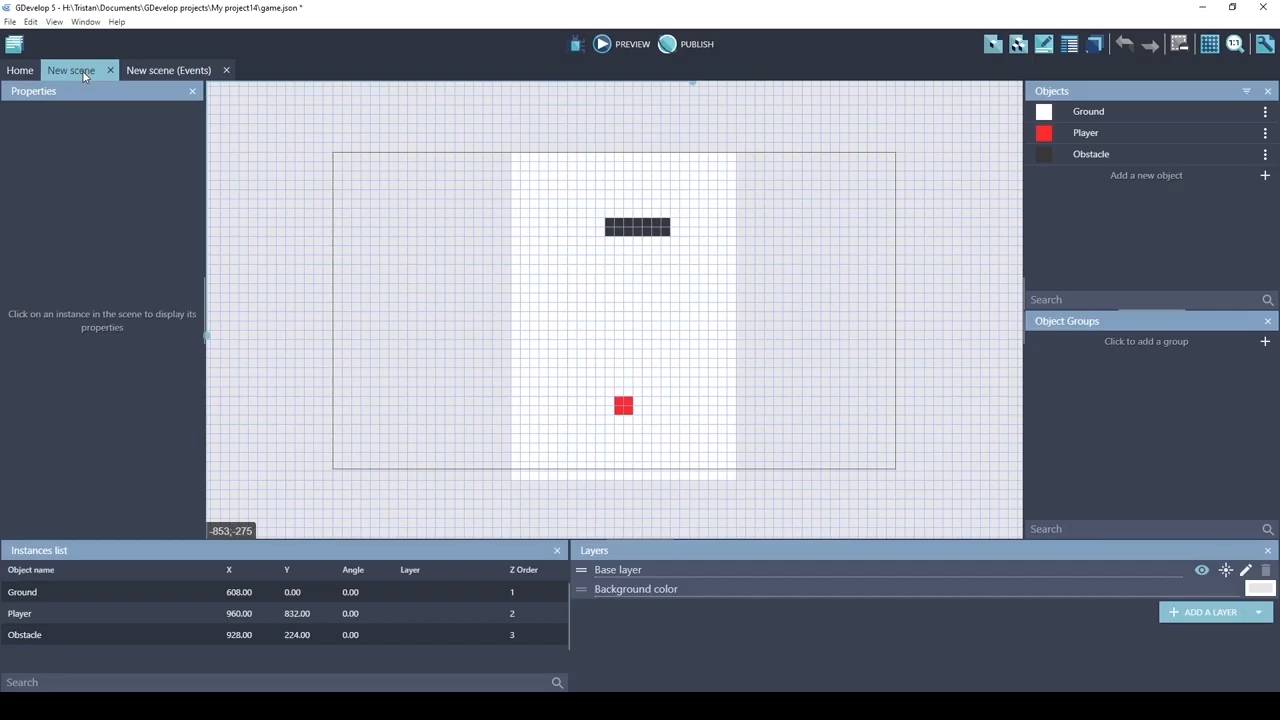
{"action": "mouse_move", "coordinate": [380, 446]}
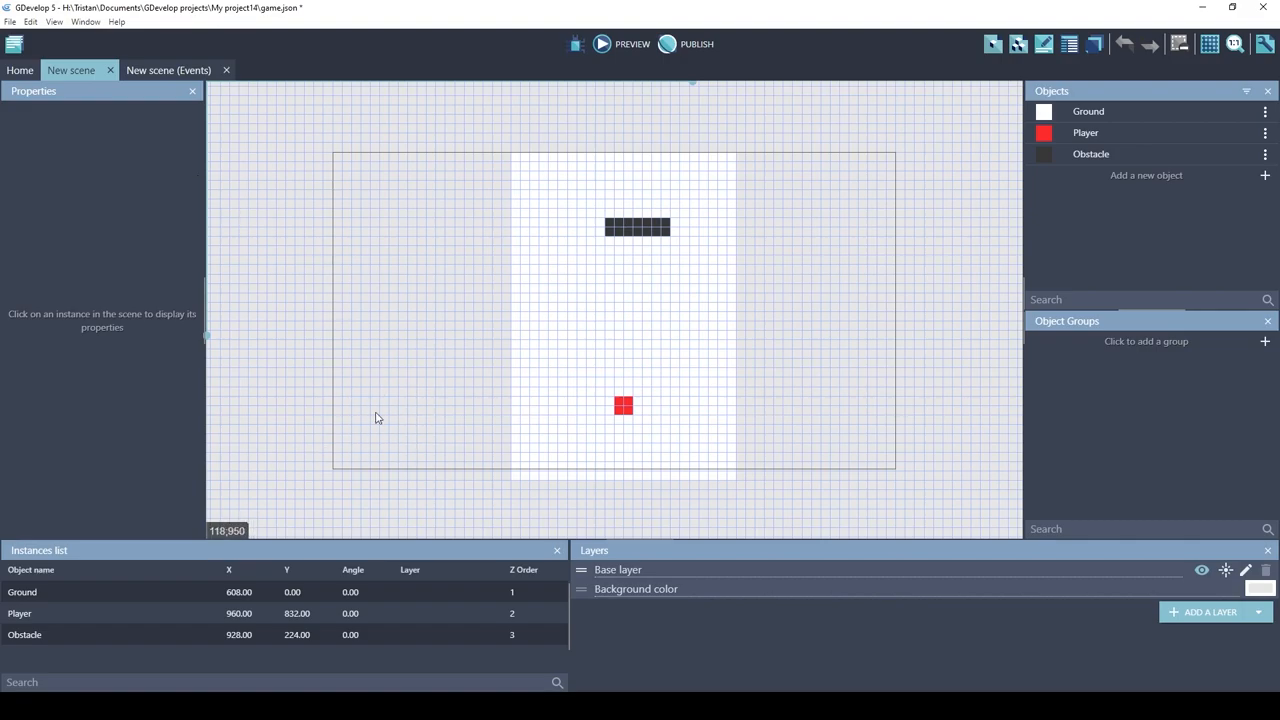
{"action": "mouse_move", "coordinate": [361, 463]}
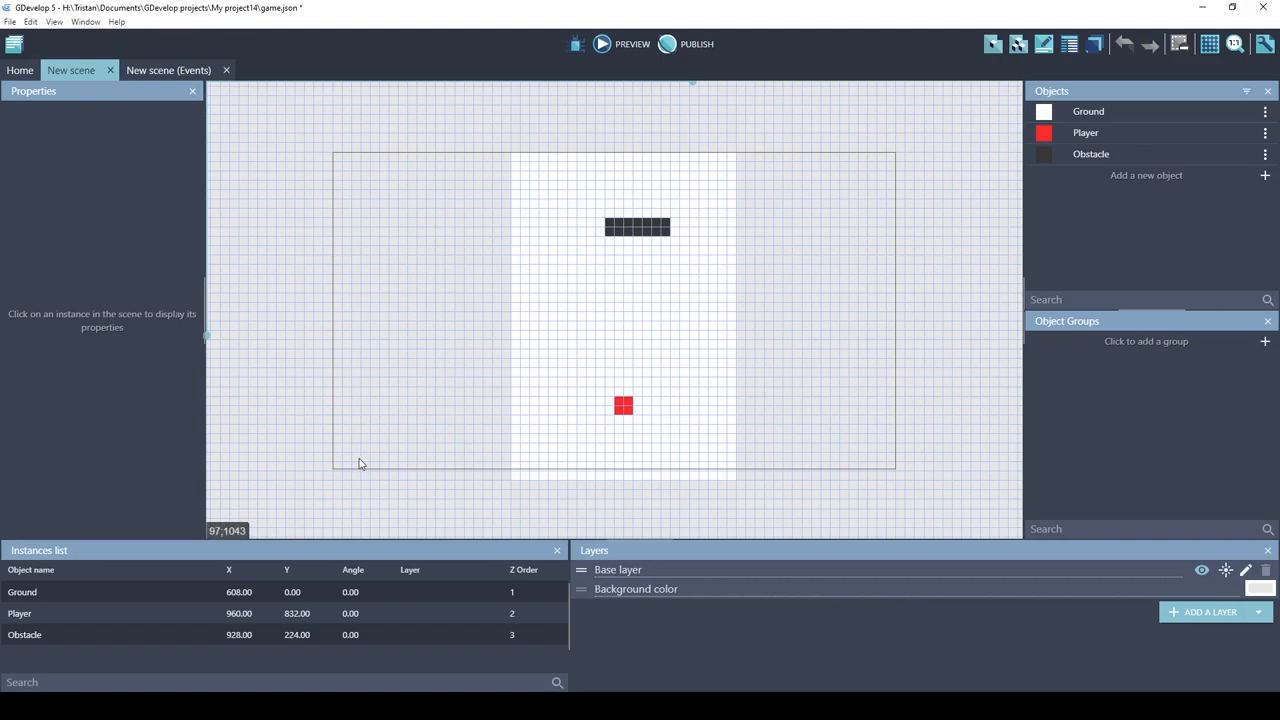
{"action": "mouse_move", "coordinate": [407, 381]}
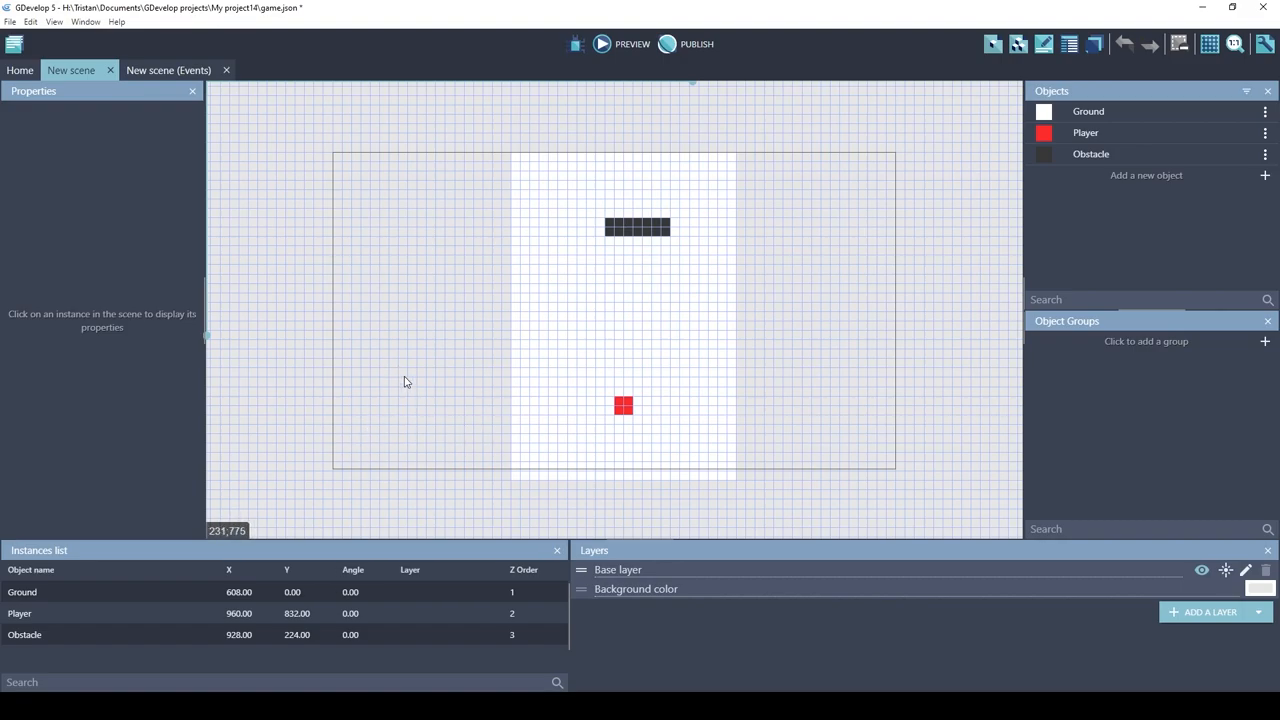
{"action": "mouse_move", "coordinate": [1152, 180]}
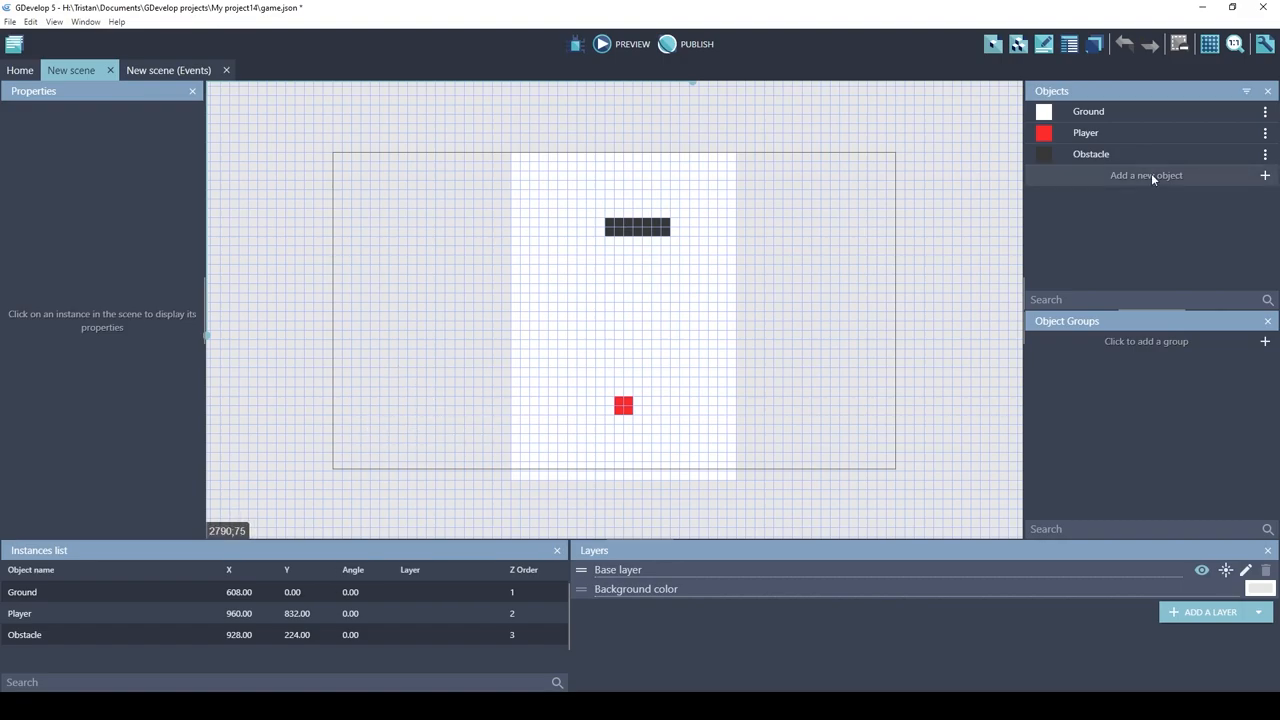
Browse the asset store, view Isometric Platformer Strawberry, and return to the catalogue.
{"action": "left_click", "coordinate": [1147, 176]}
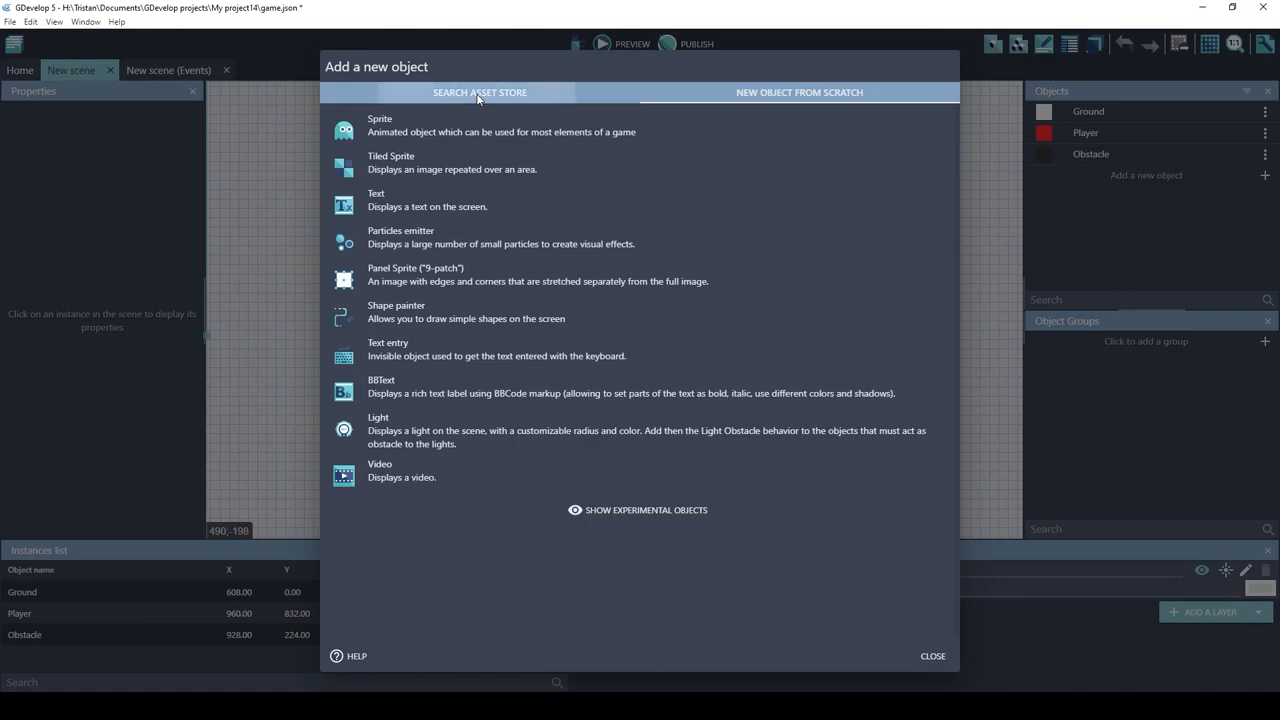
{"action": "left_click", "coordinate": [479, 92]}
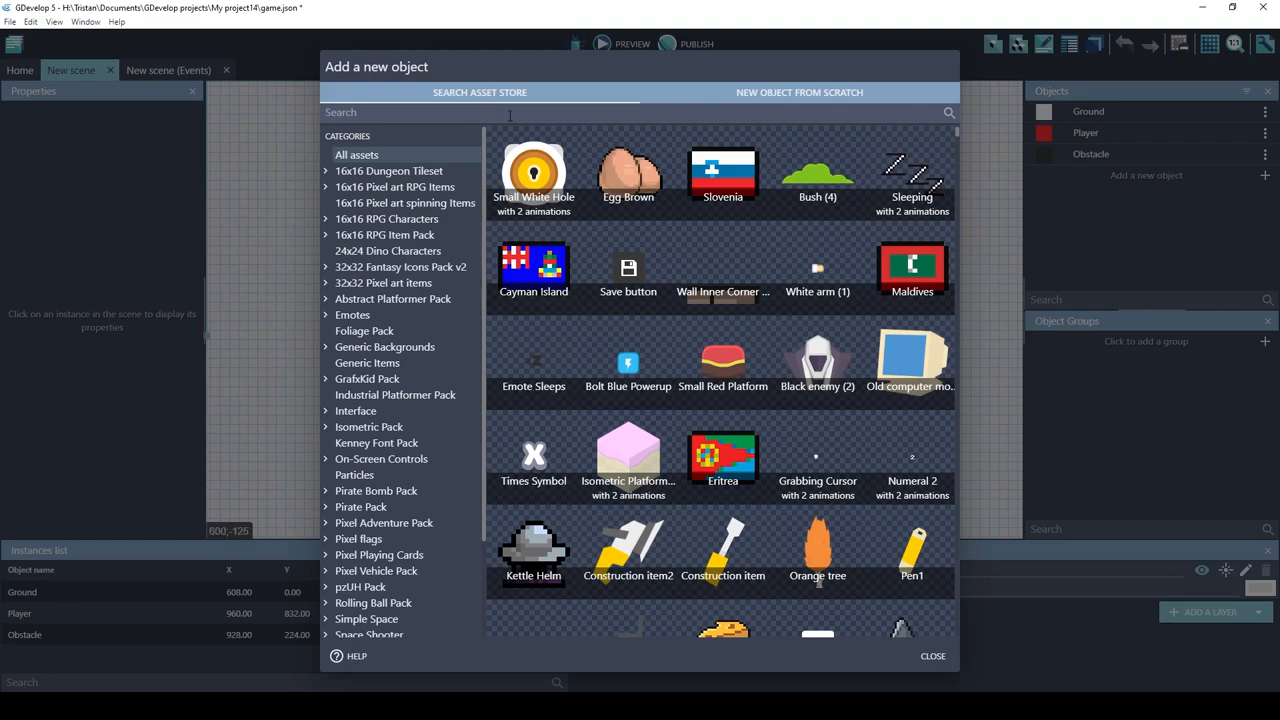
{"action": "left_click", "coordinate": [628, 450]}
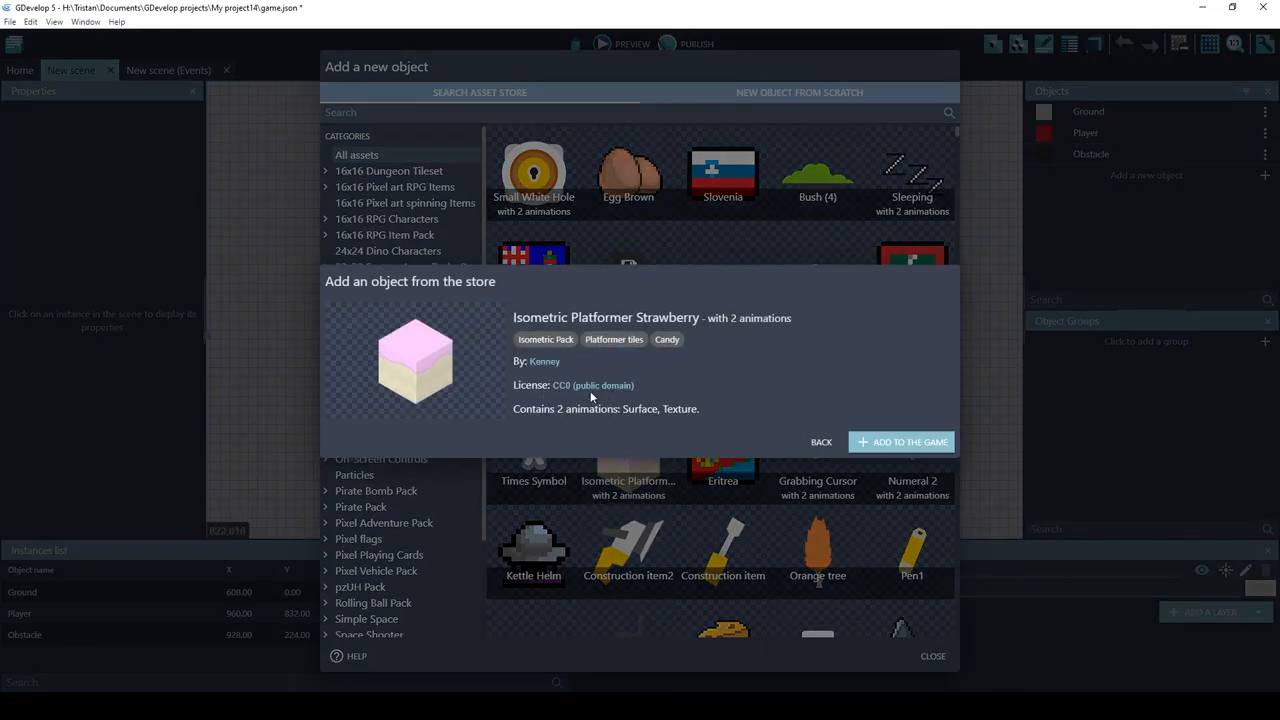
{"action": "mouse_move", "coordinate": [621, 395]}
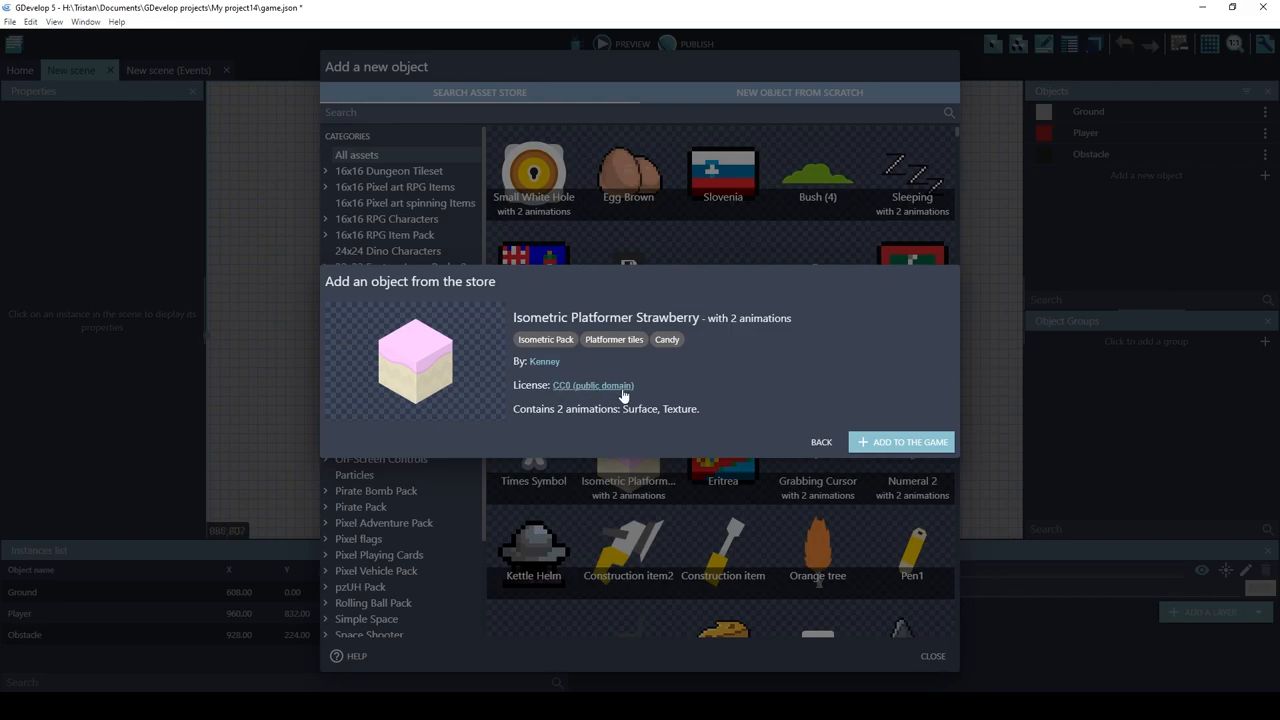
{"action": "left_click", "coordinate": [821, 441]}
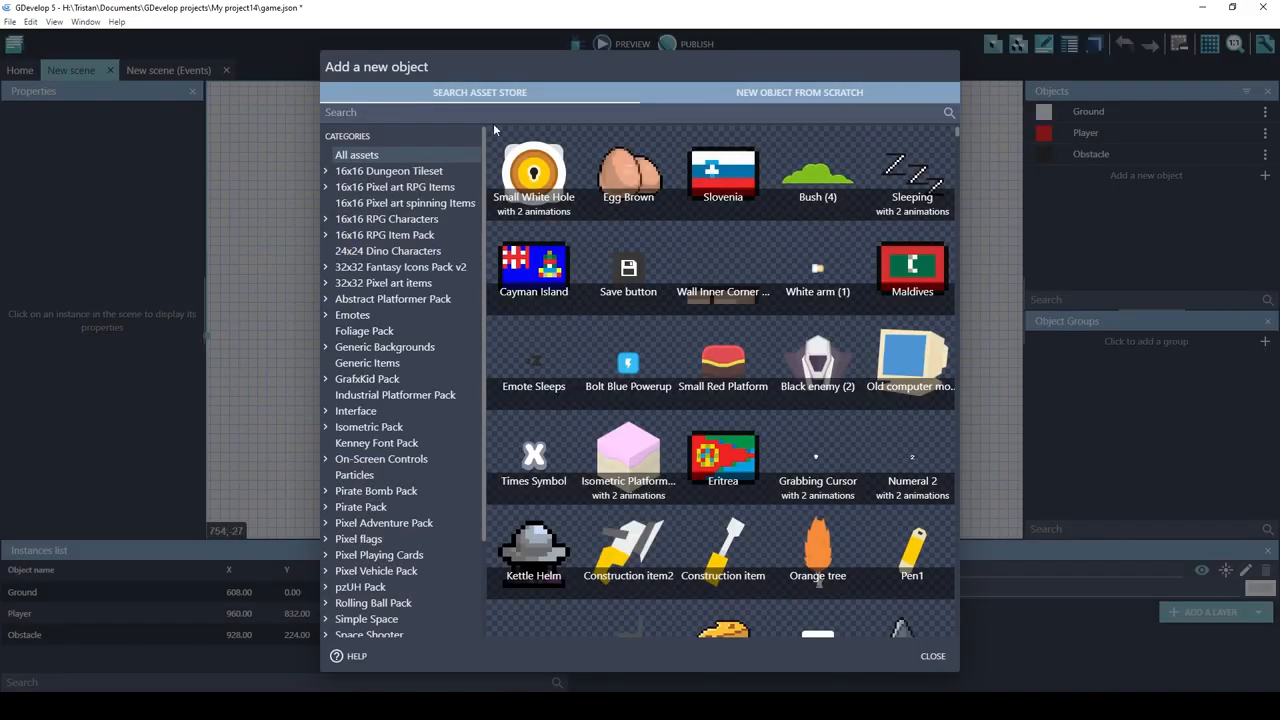
Search 'arrow' and add the top, left and right round arrow buttons to the game.
{"action": "type", "text": "arrow"}
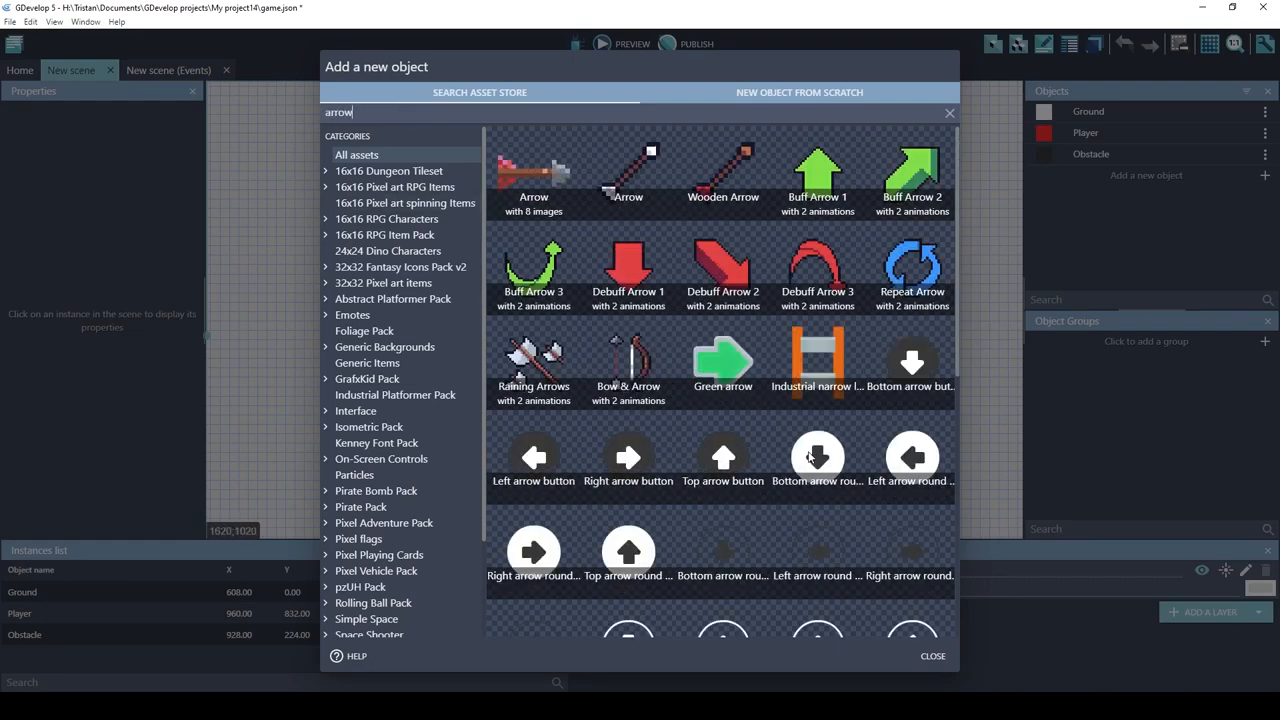
{"action": "mouse_move", "coordinate": [801, 461]}
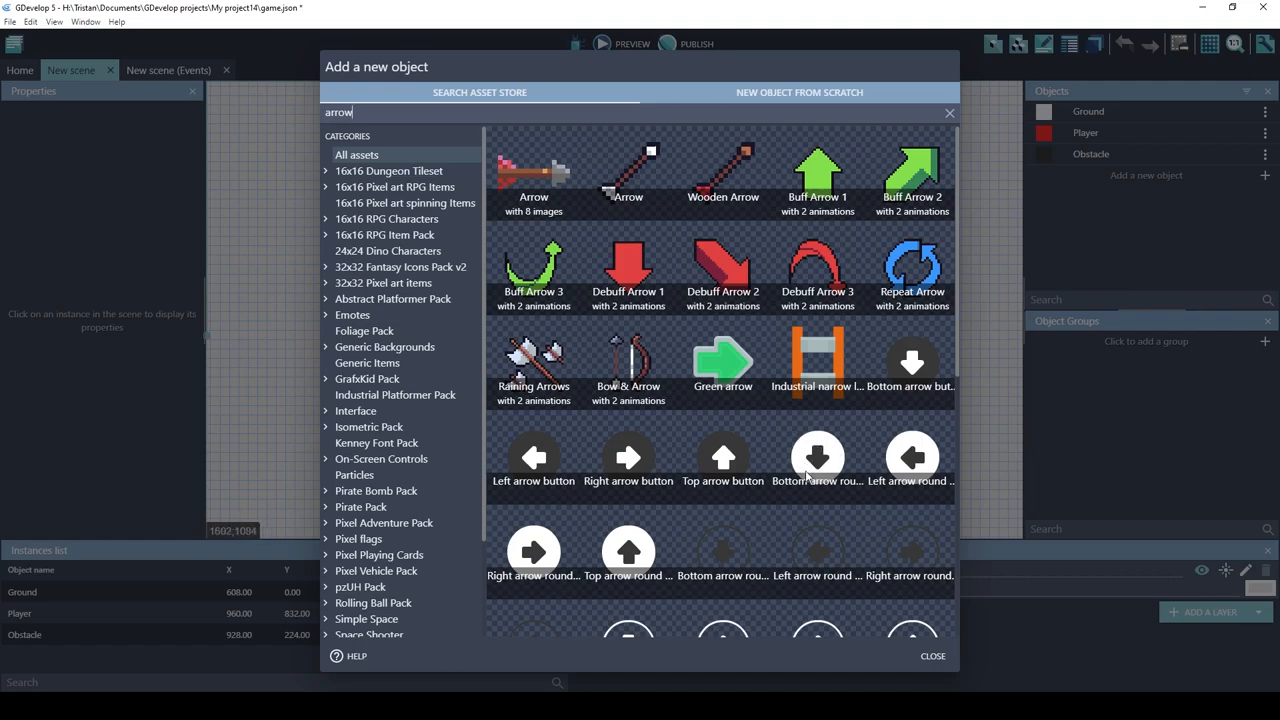
{"action": "mouse_move", "coordinate": [708, 528]}
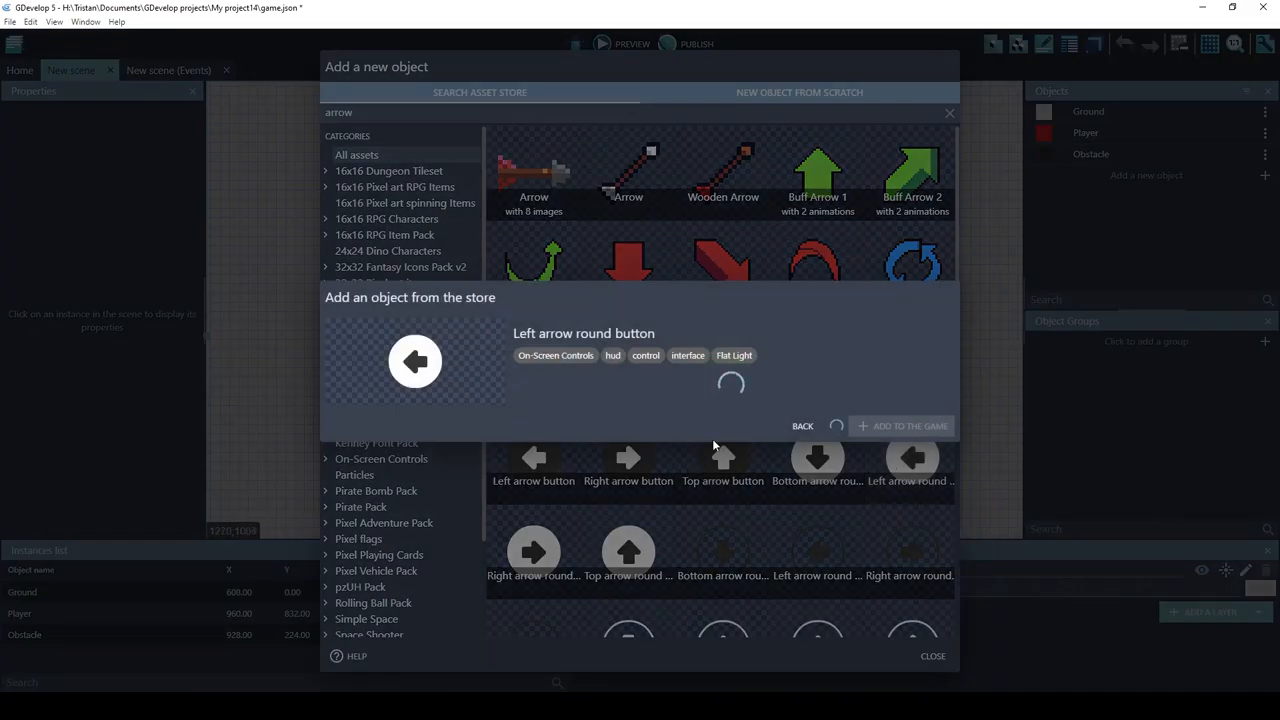
{"action": "left_click", "coordinate": [902, 426]}
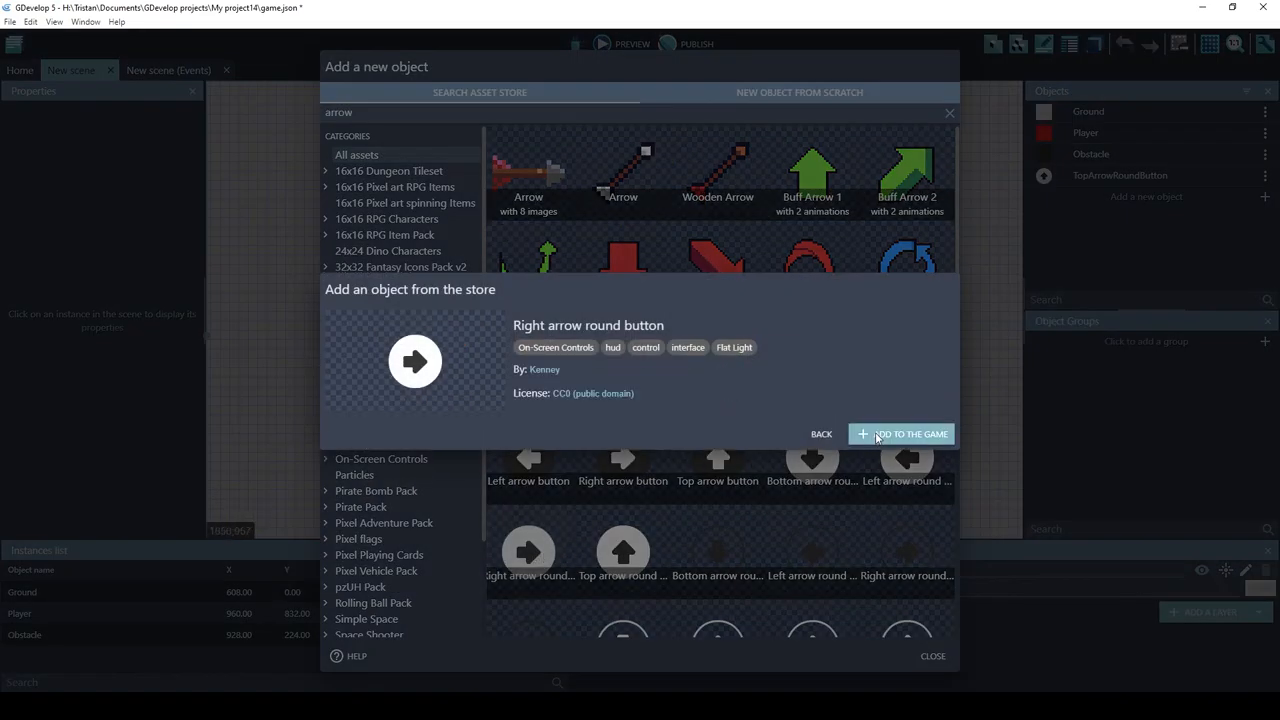
{"action": "left_click", "coordinate": [901, 434]}
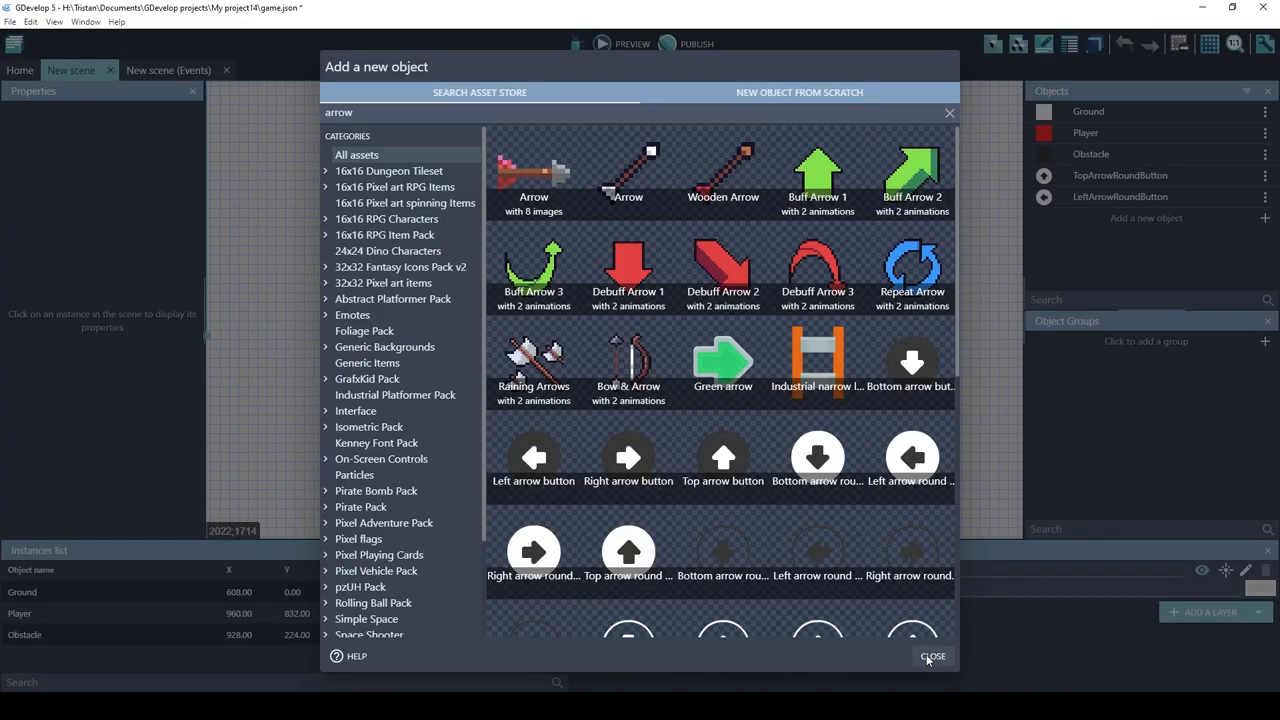
{"action": "left_click", "coordinate": [930, 656]}
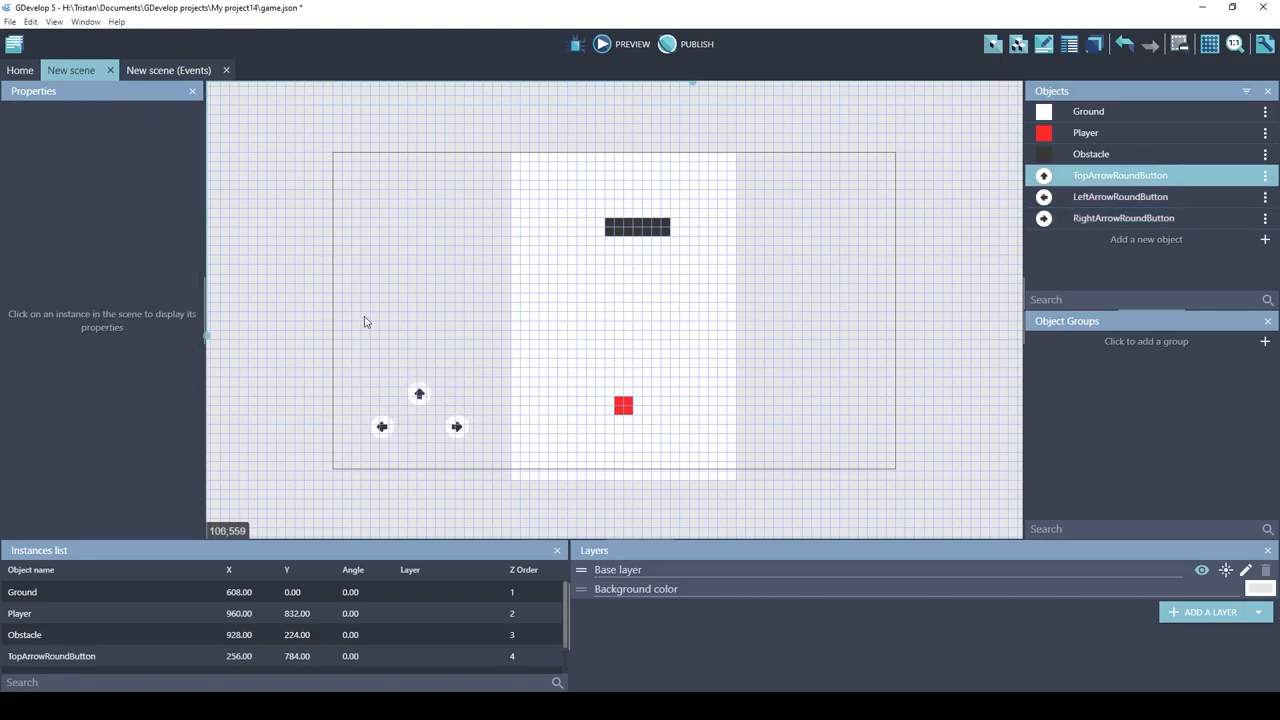
Switch to the New scene (Events) sheet.
{"action": "left_click", "coordinate": [179, 70]}
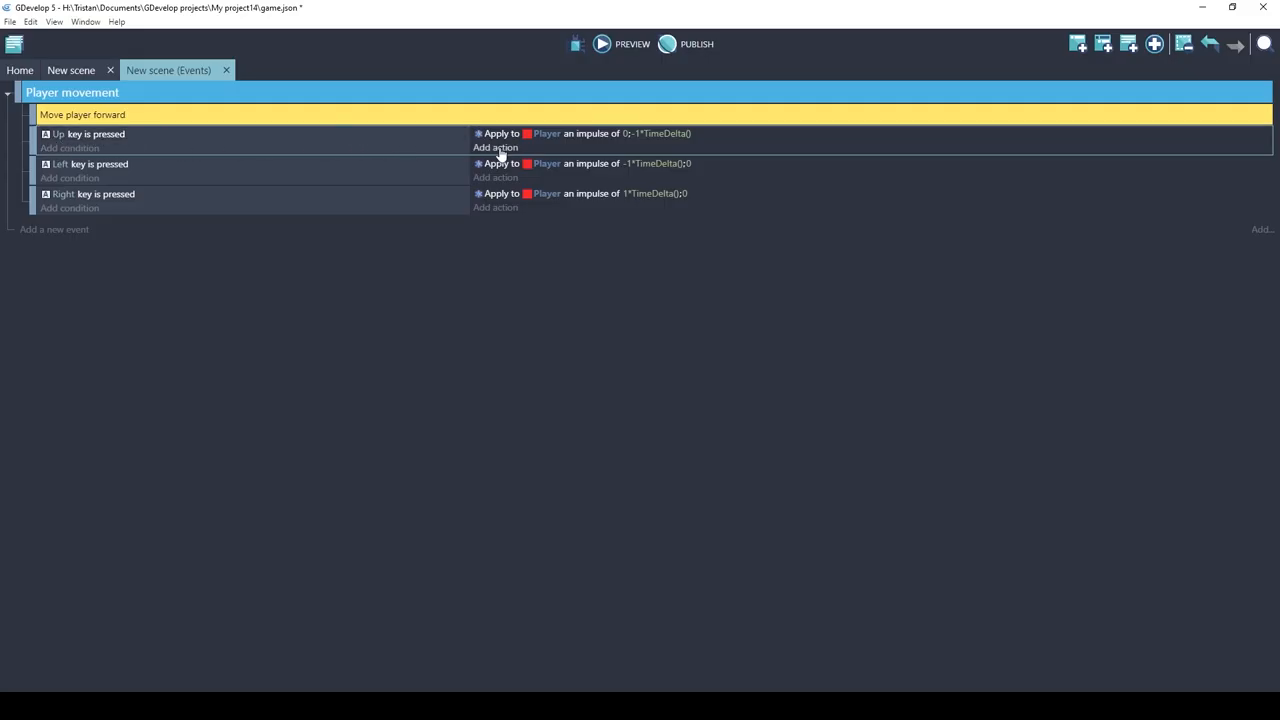
Add a Tint color action turning TopArrowRoundButton teal (80;227;194) in the Up event.
{"action": "left_click", "coordinate": [495, 147]}
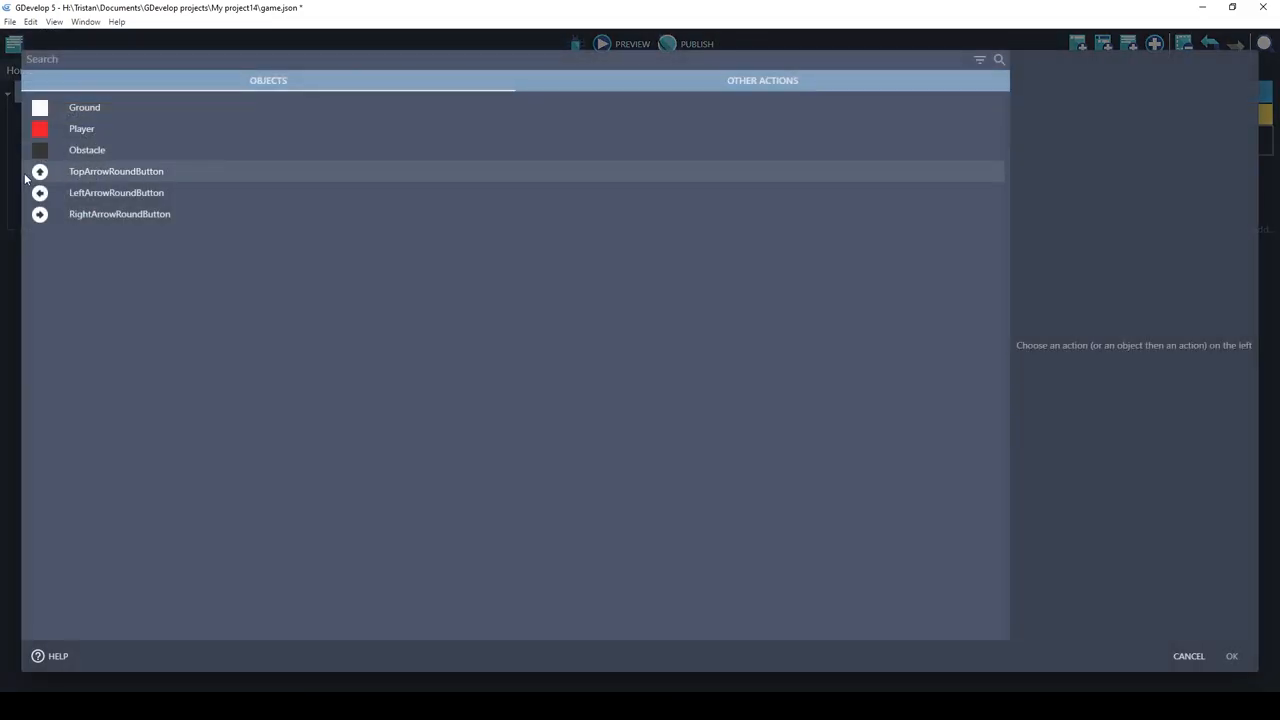
{"action": "left_click", "coordinate": [116, 171]}
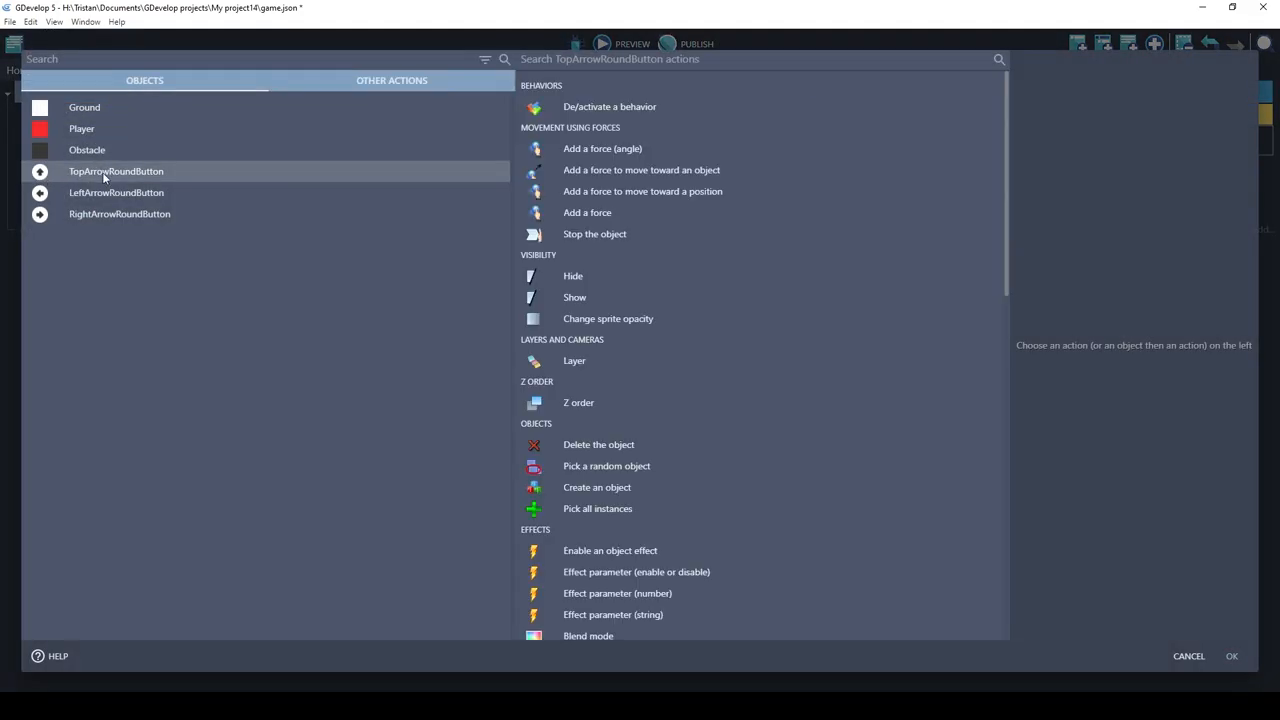
{"action": "type", "text": "tint"}
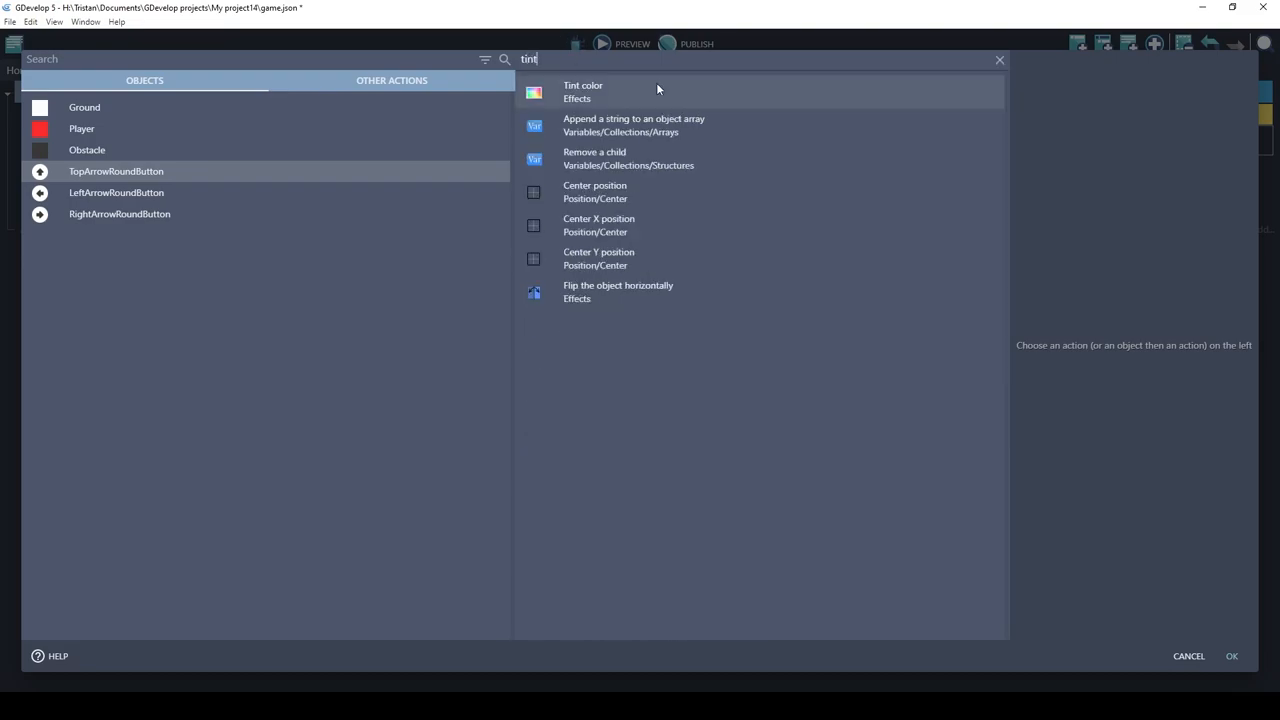
{"action": "mouse_move", "coordinate": [654, 89]}
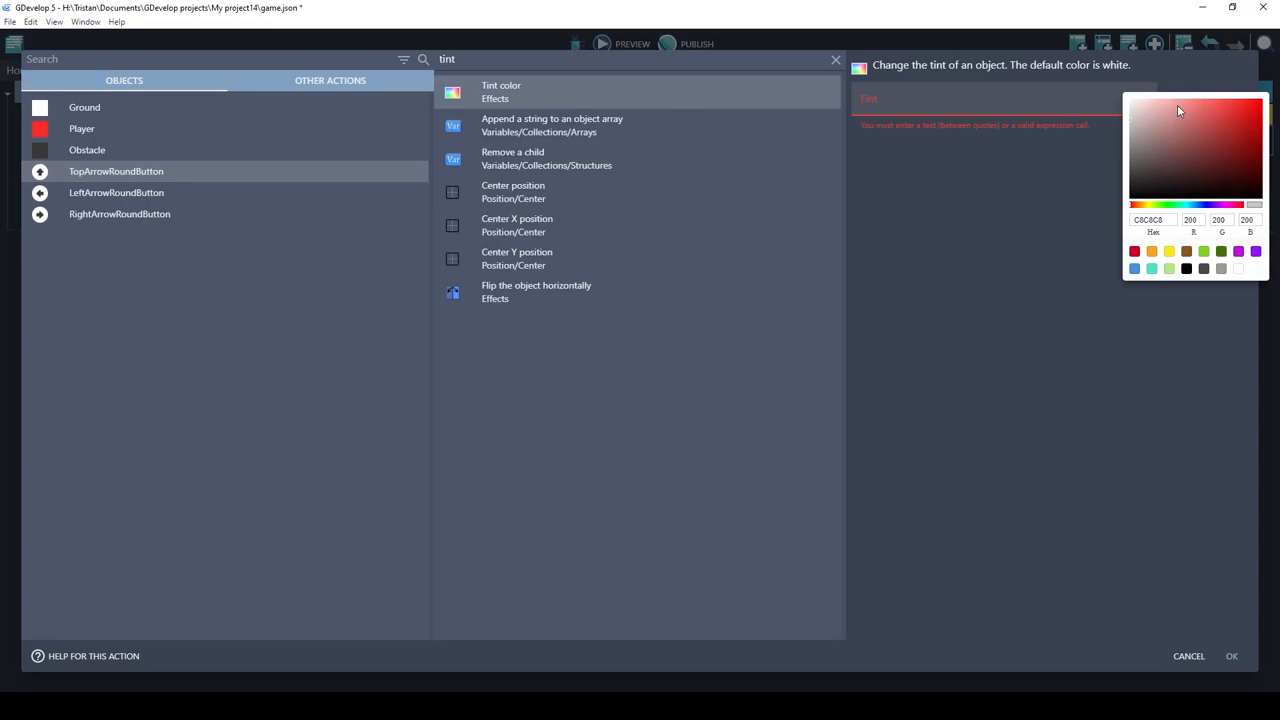
{"action": "left_click", "coordinate": [1231, 656]}
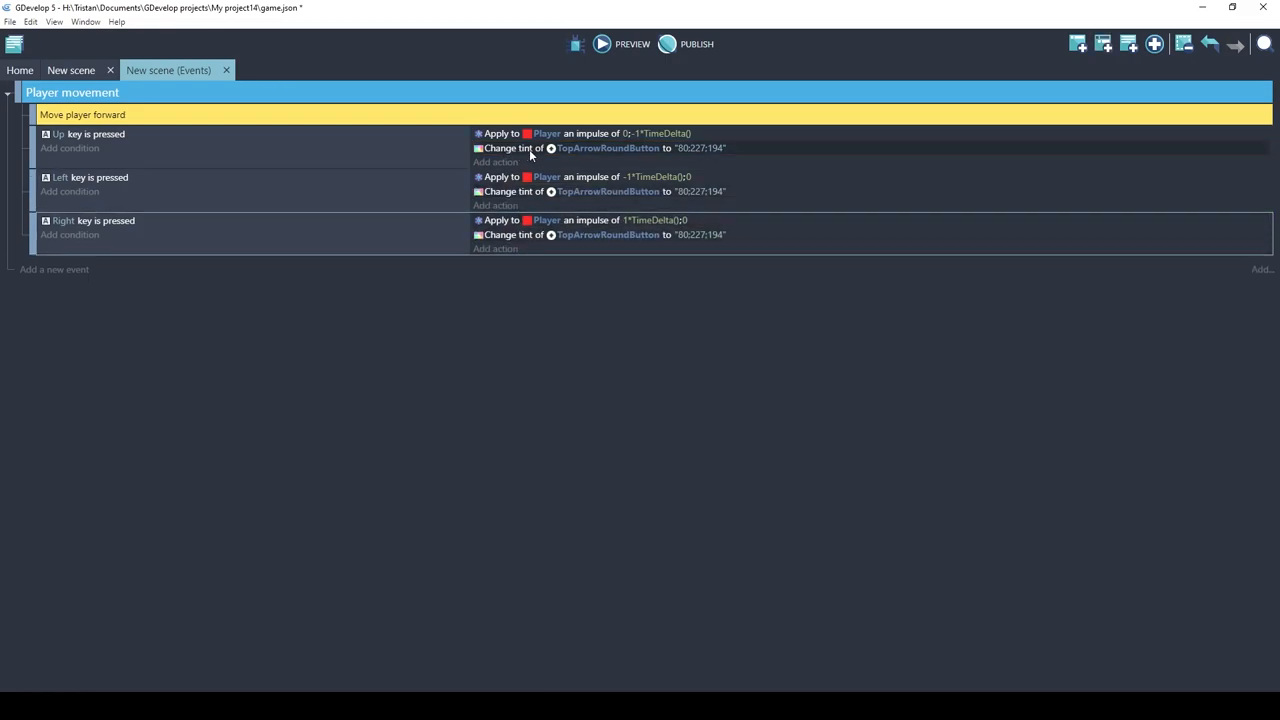
{"action": "mouse_move", "coordinate": [684, 150]}
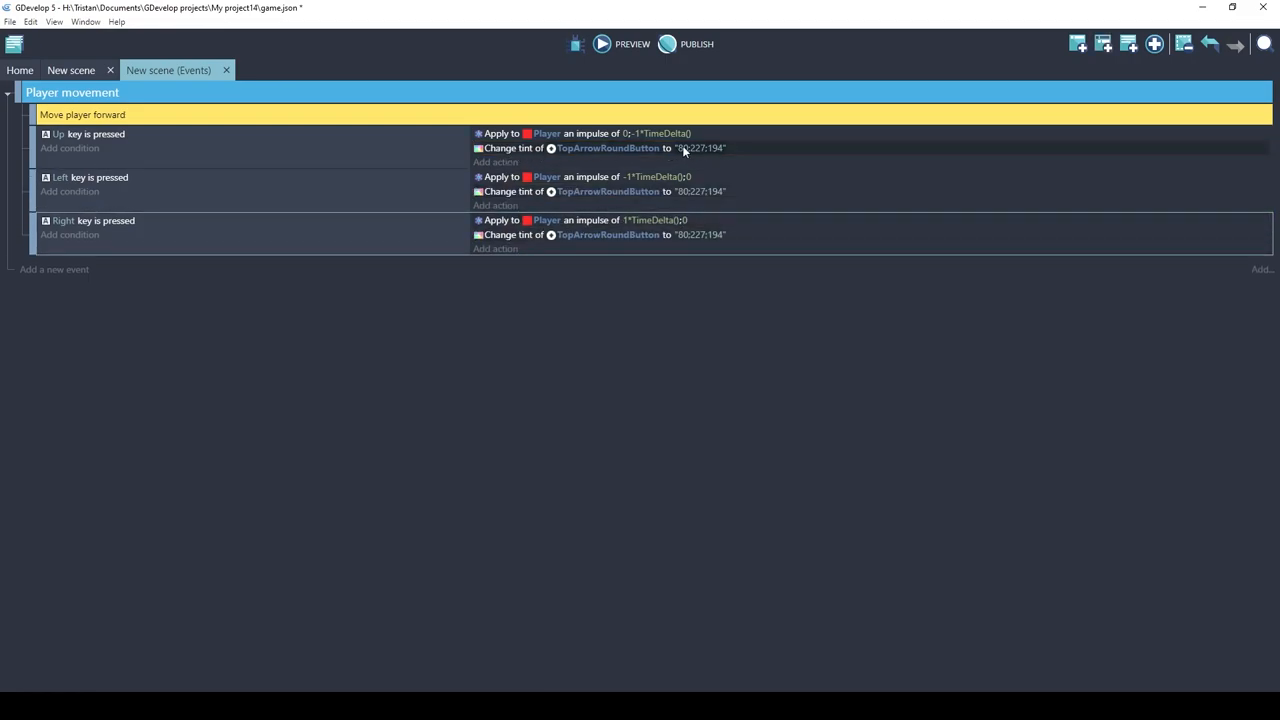
{"action": "mouse_move", "coordinate": [575, 155]}
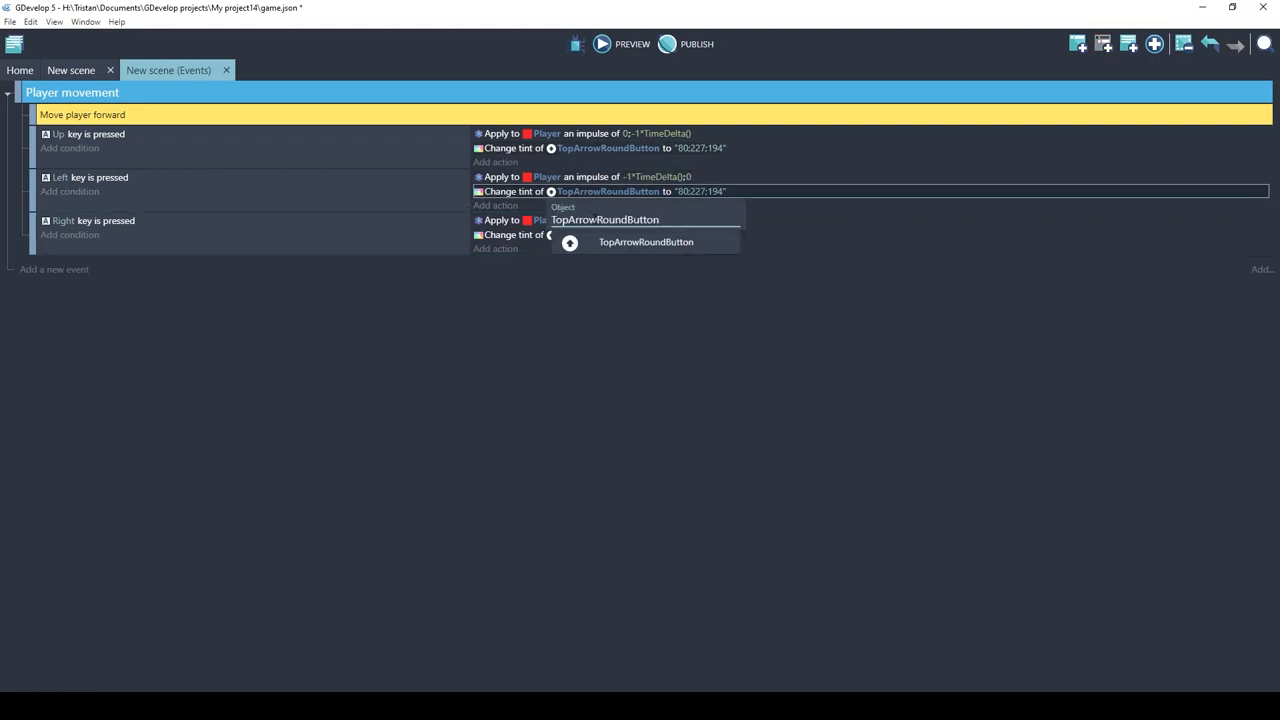
Retarget the copied tint actions to LeftArrowRoundButton and RightArrowRoundButton.
{"action": "left_click", "coordinate": [640, 219]}
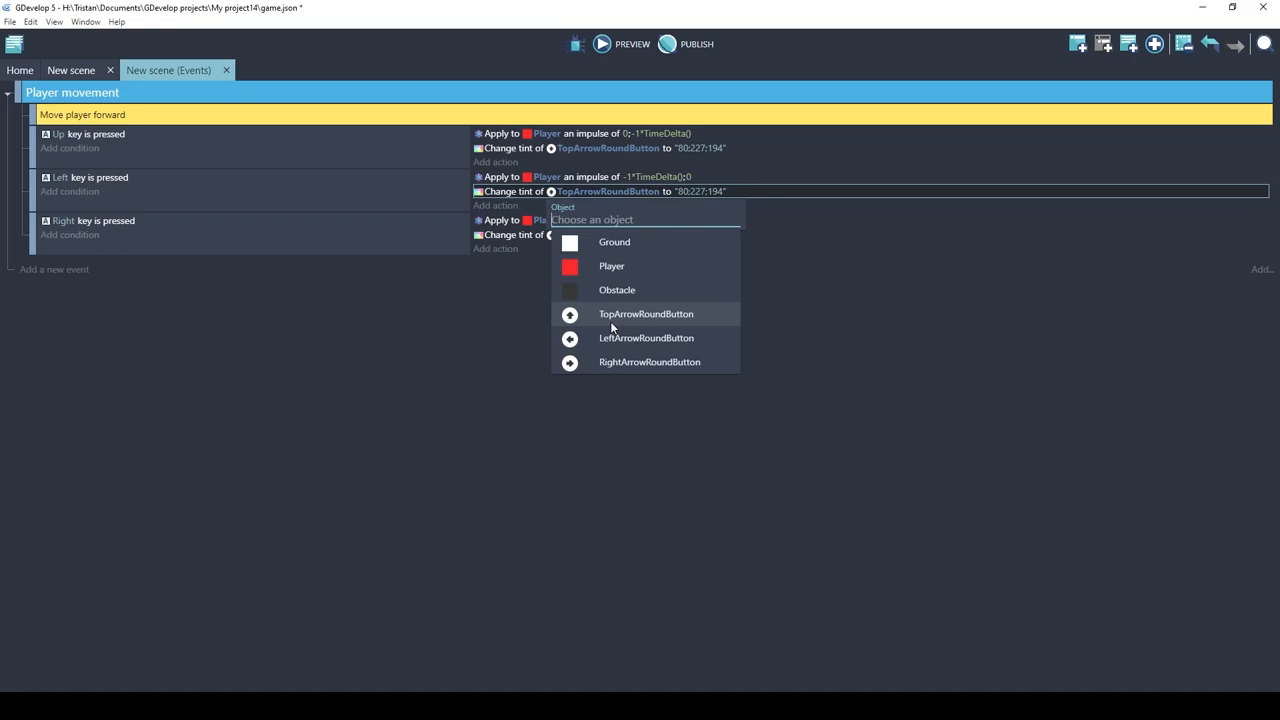
{"action": "mouse_move", "coordinate": [616, 343]}
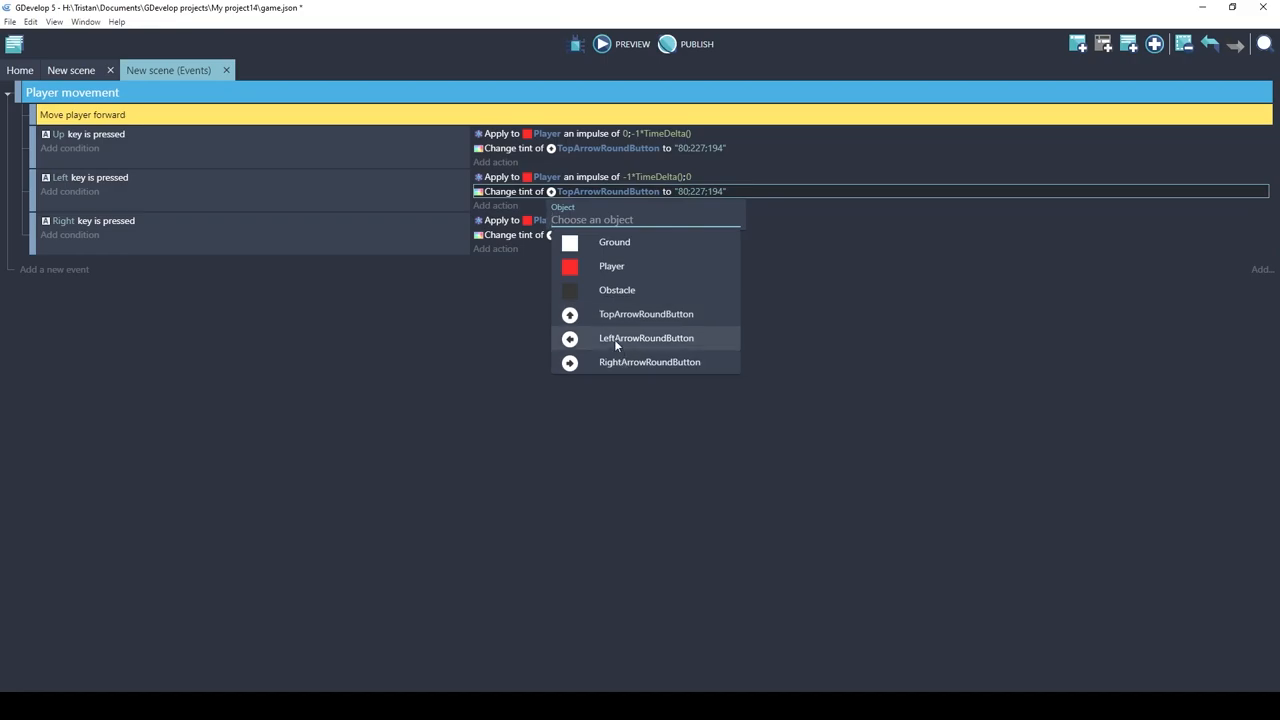
{"action": "left_click", "coordinate": [645, 337]}
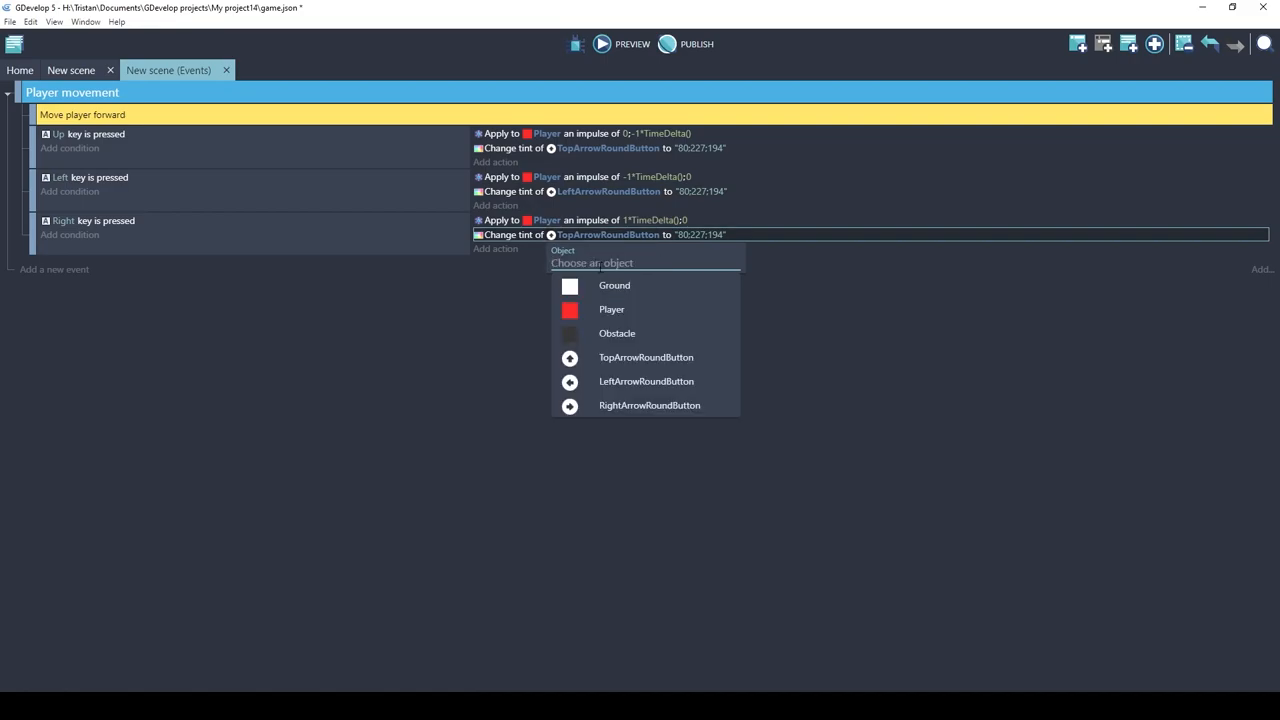
{"action": "left_click", "coordinate": [649, 405]}
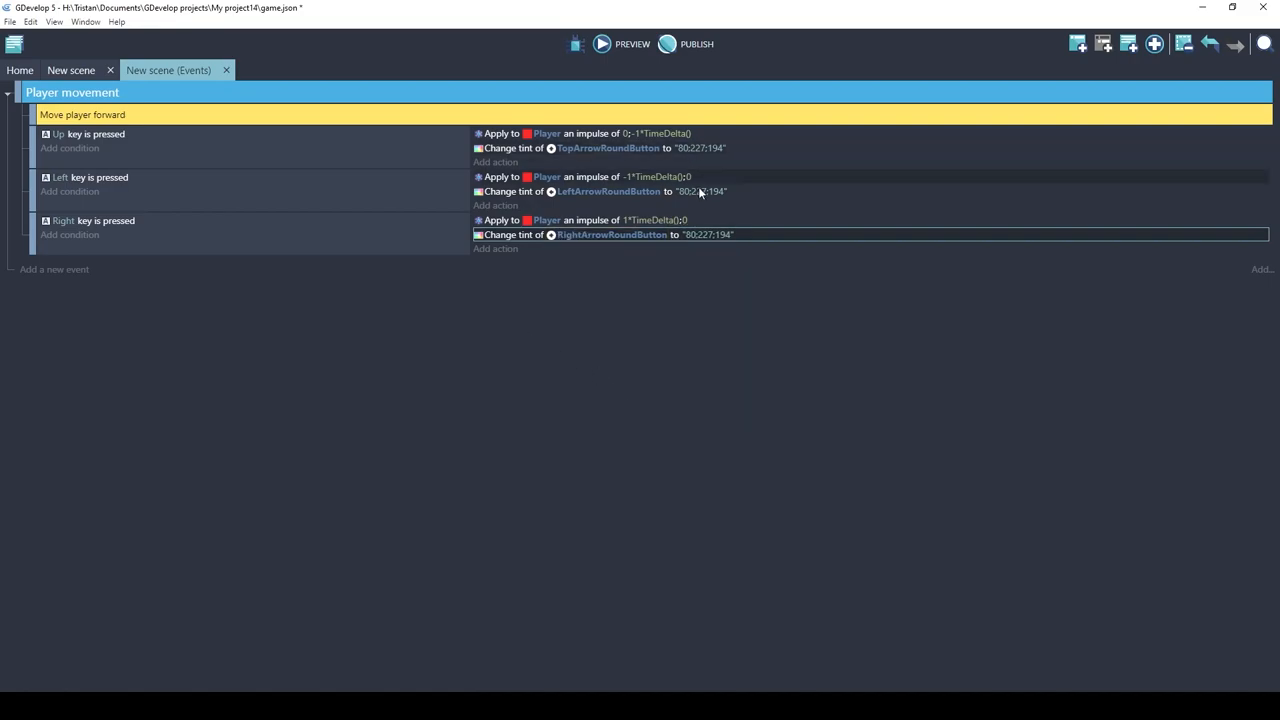
{"action": "mouse_move", "coordinate": [601, 212]}
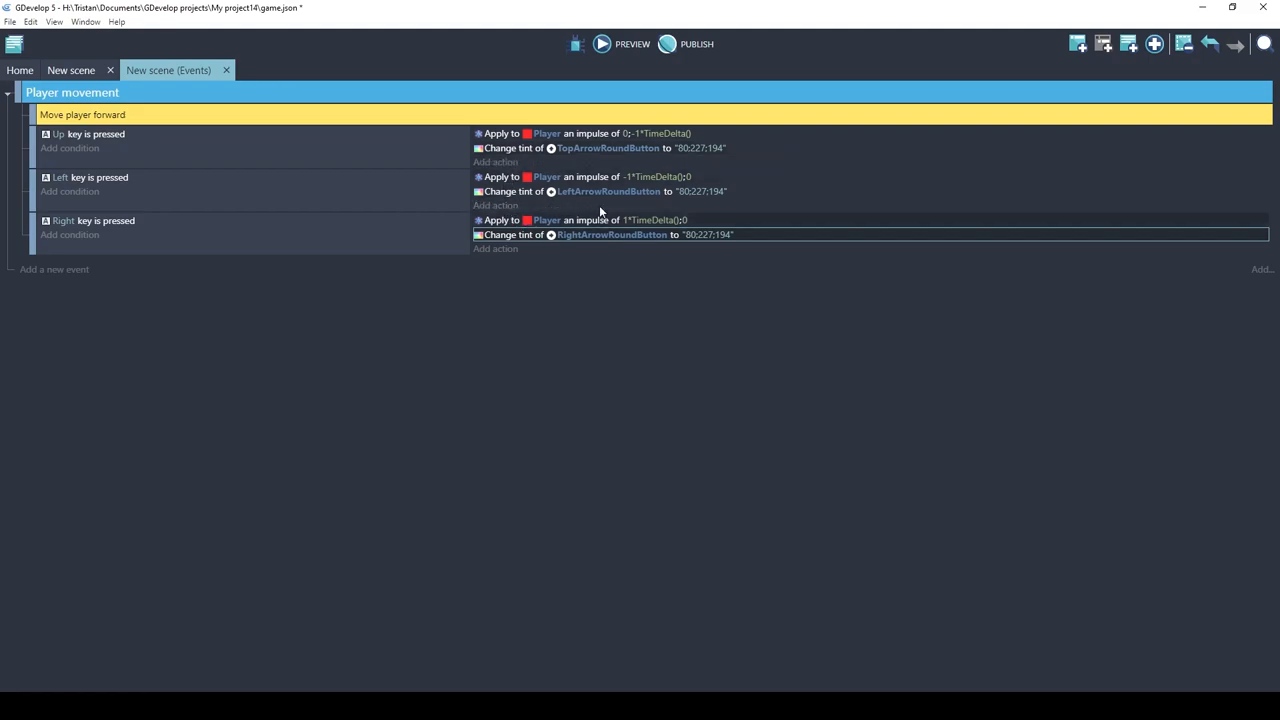
{"action": "mouse_move", "coordinate": [600, 58]}
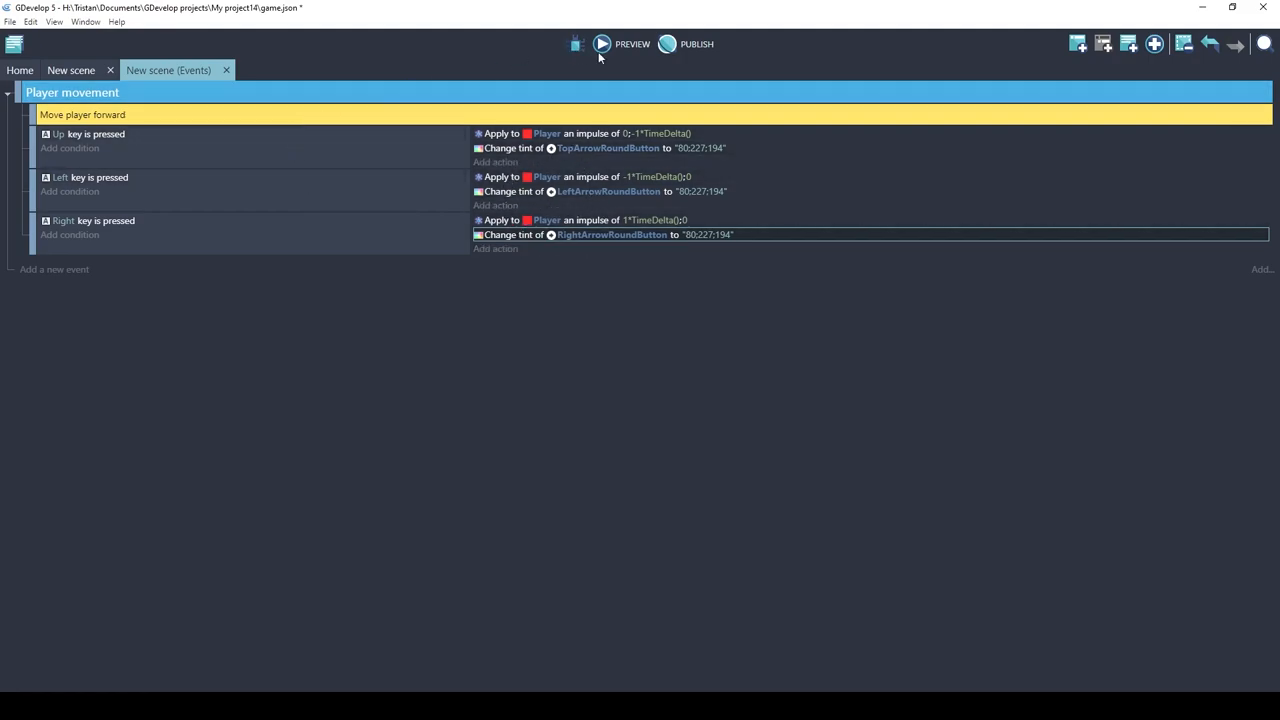
Preview the game, check the arrow buttons turn teal, then close the preview.
{"action": "left_click", "coordinate": [602, 43]}
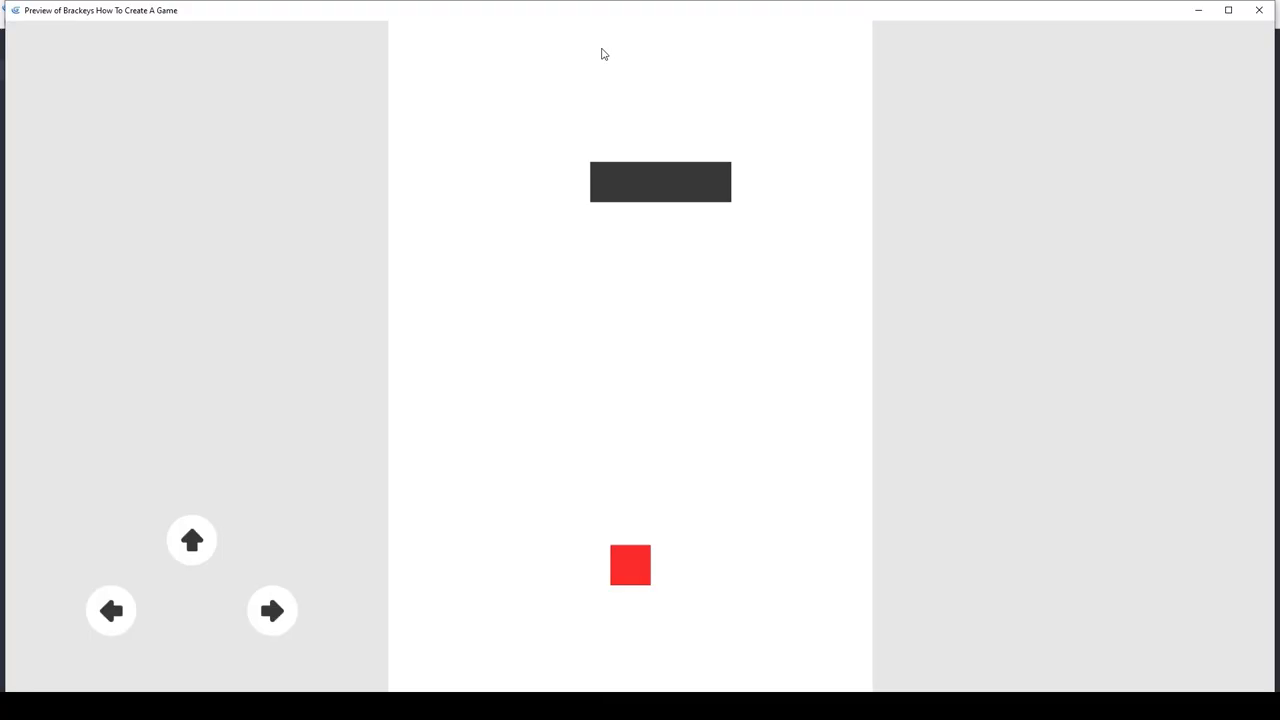
{"action": "left_click", "coordinate": [190, 540]}
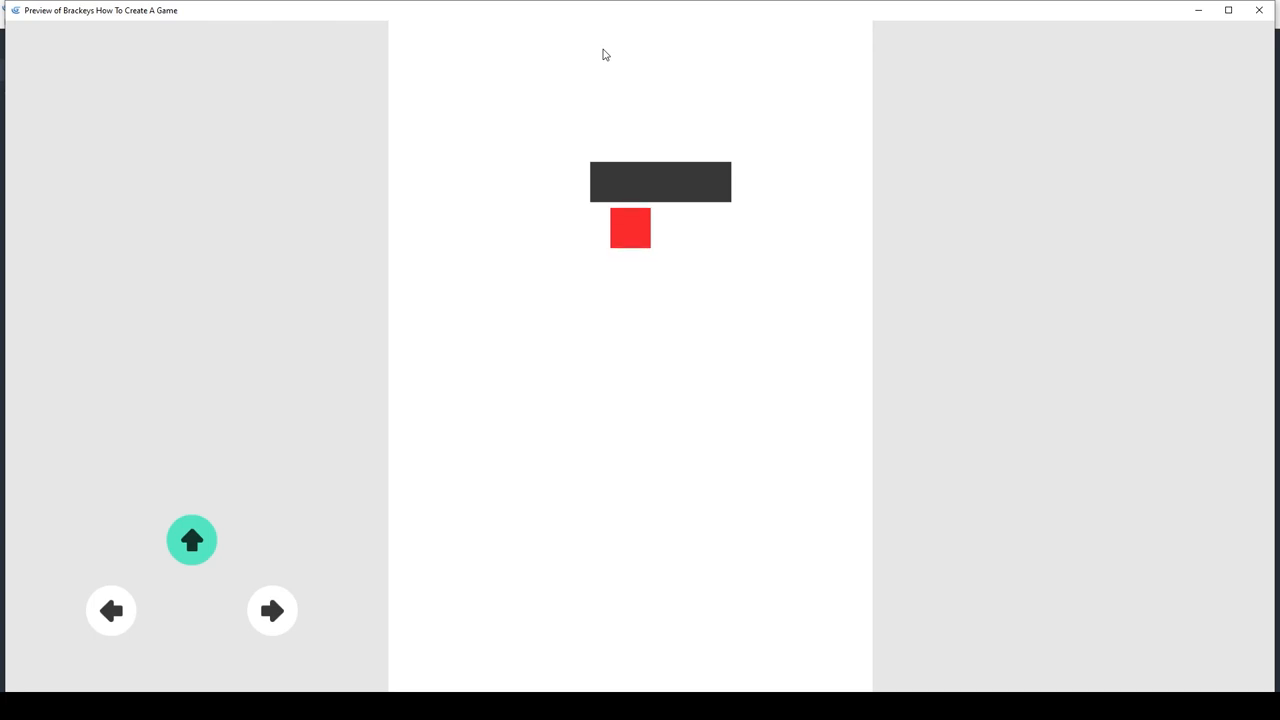
{"action": "left_click", "coordinate": [271, 610]}
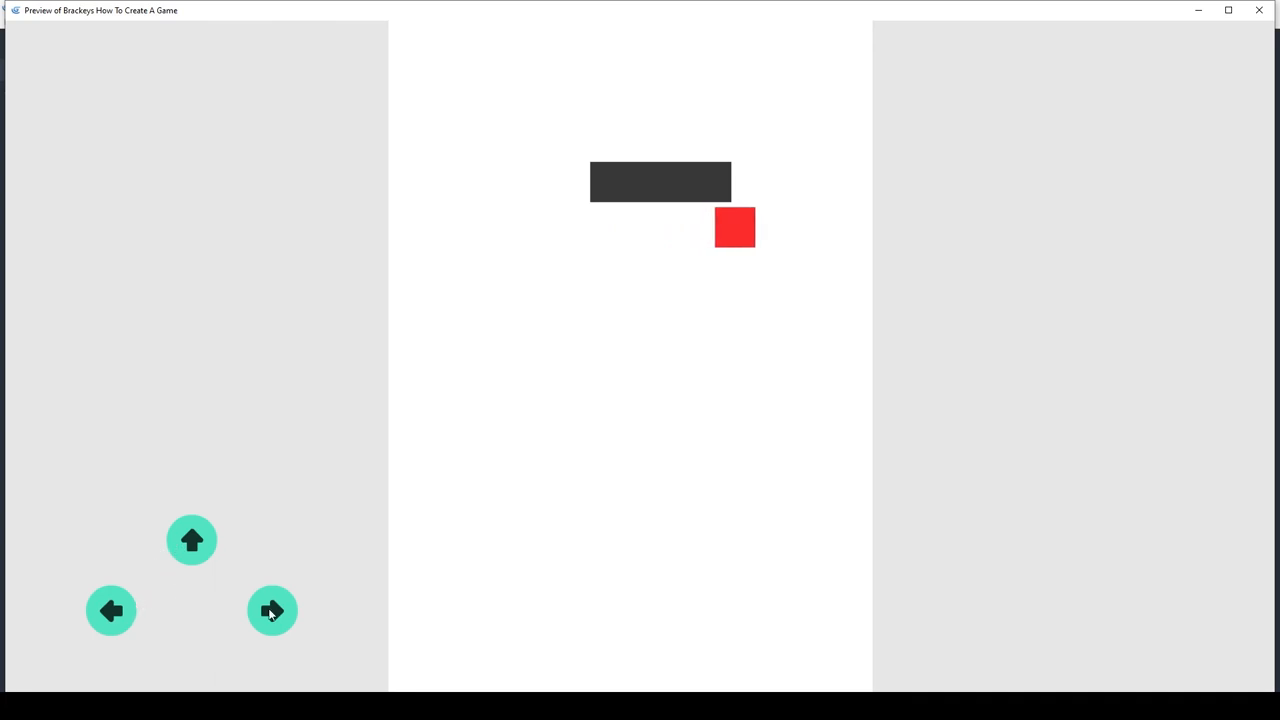
{"action": "left_click", "coordinate": [1258, 11]}
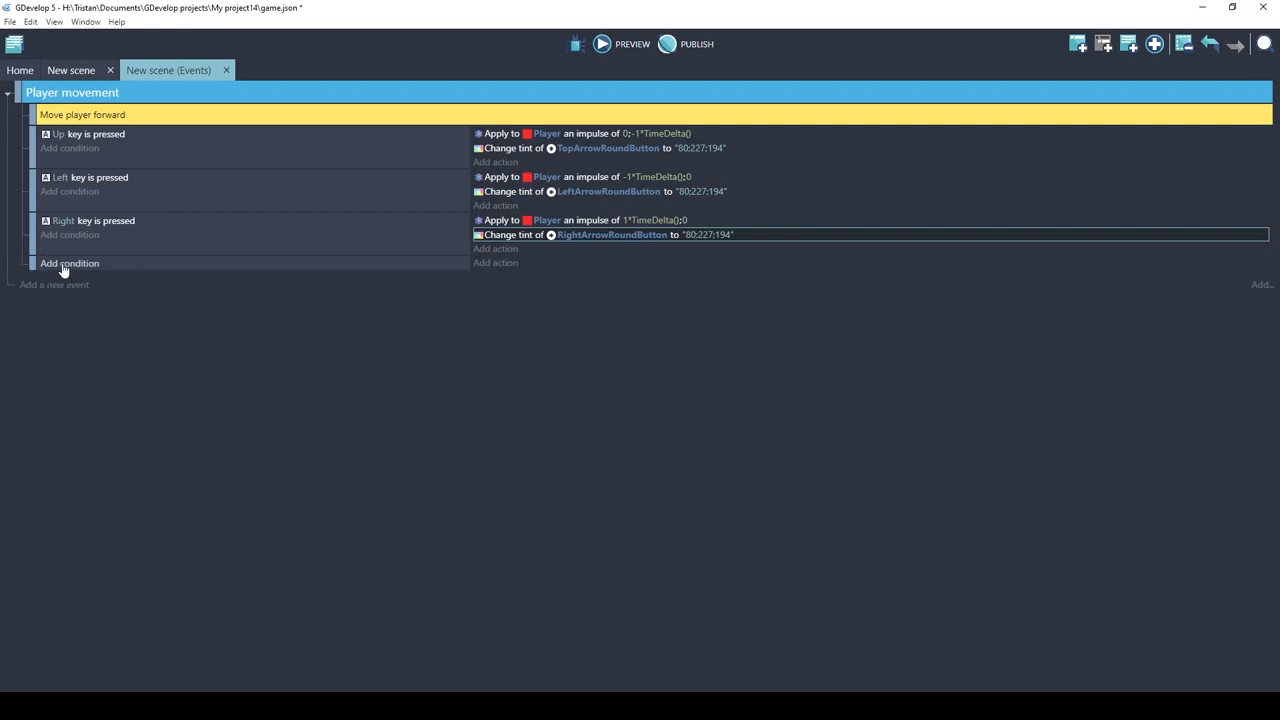
Add a Key released condition for the Up key to the new event.
{"action": "left_click", "coordinate": [70, 264]}
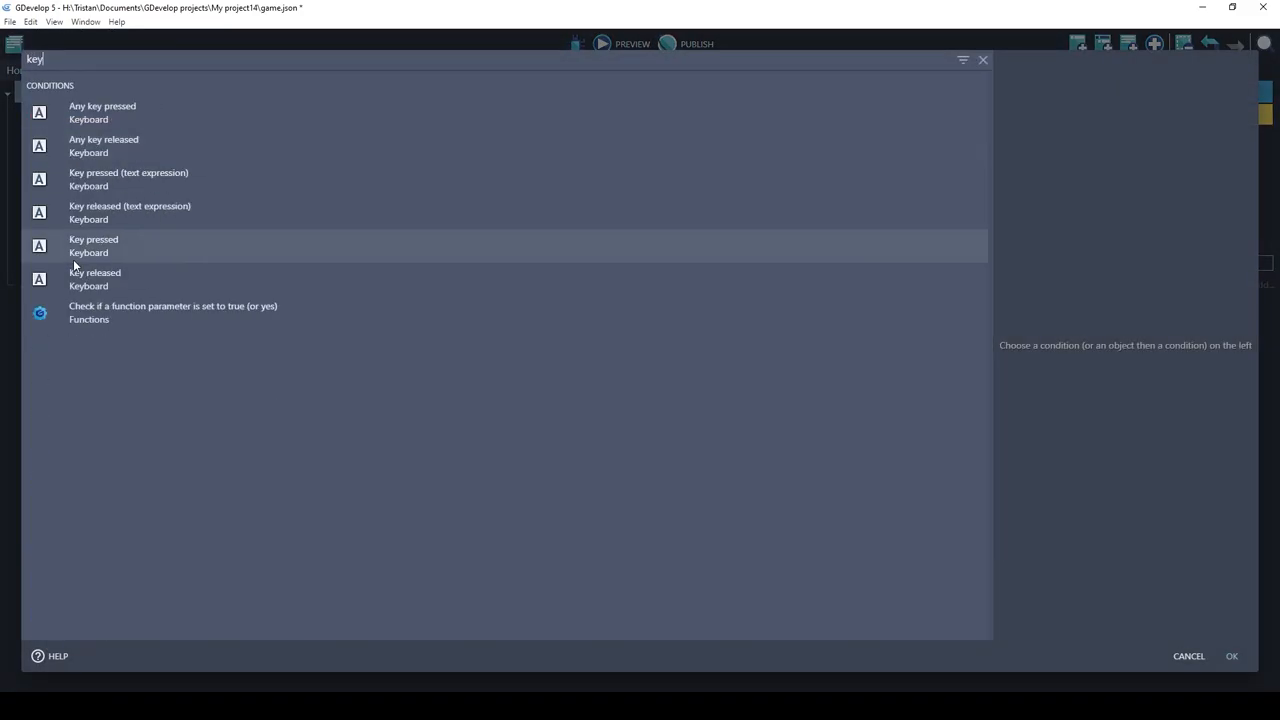
{"action": "mouse_move", "coordinate": [110, 281]}
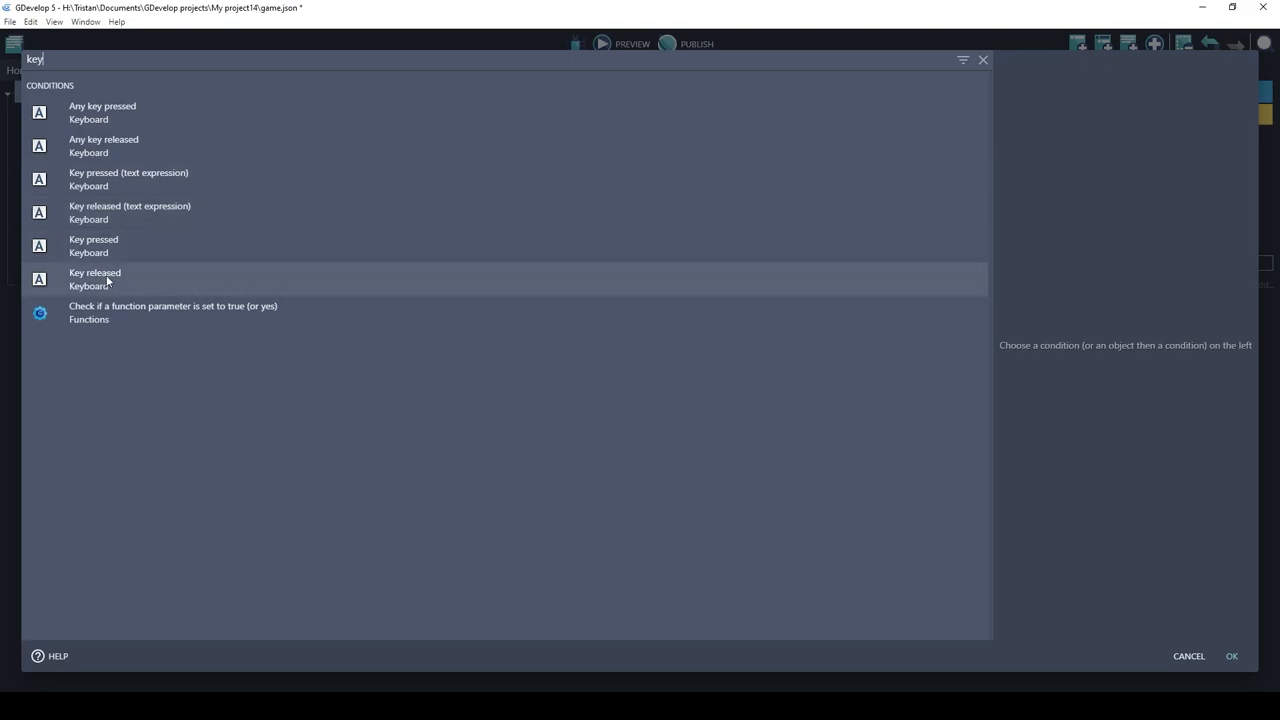
{"action": "left_click", "coordinate": [95, 278]}
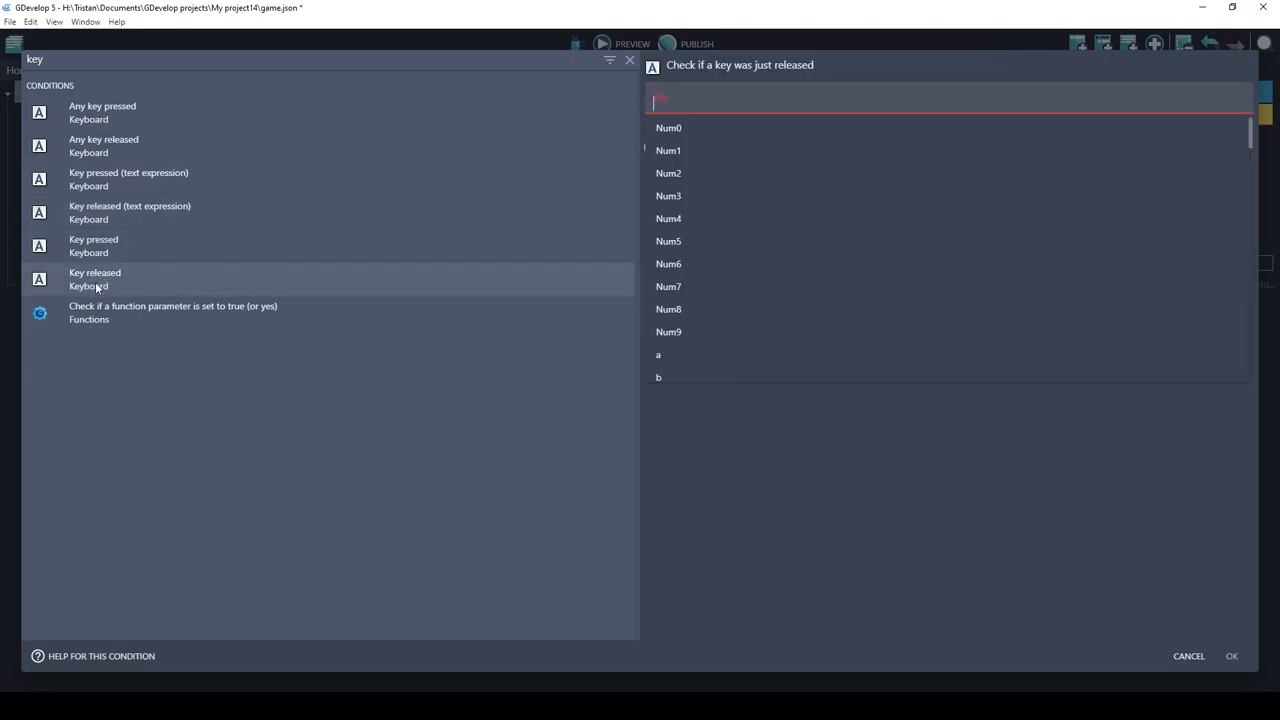
{"action": "type", "text": "up"}
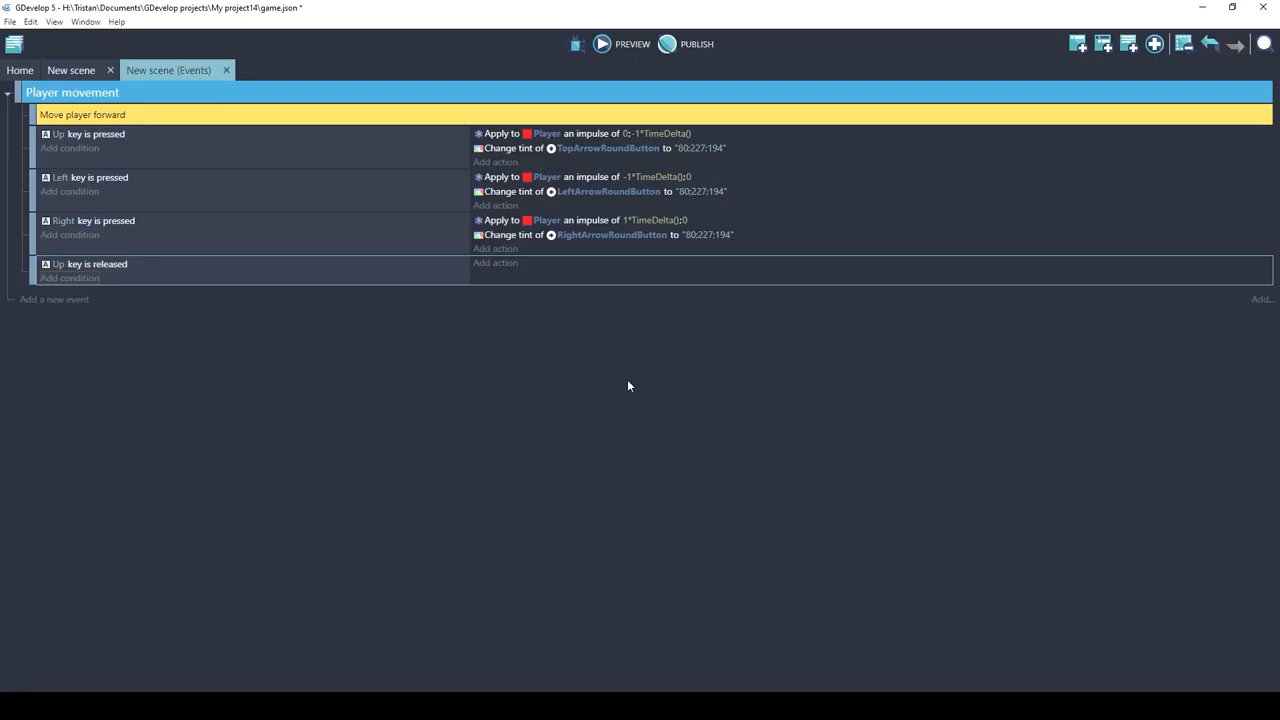
Set the Up button's tint to 255;255;255, then duplicate the event for Left and Right.
{"action": "right_click", "coordinate": [547, 148]}
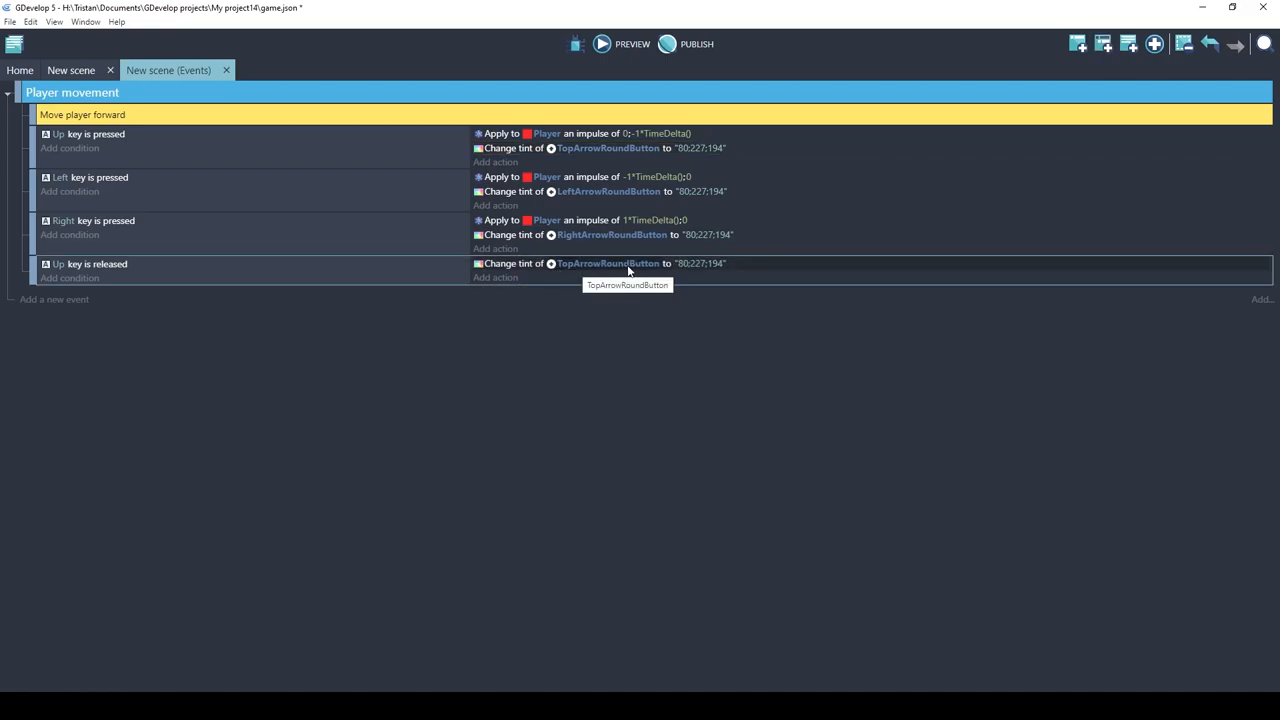
{"action": "left_click", "coordinate": [707, 263]}
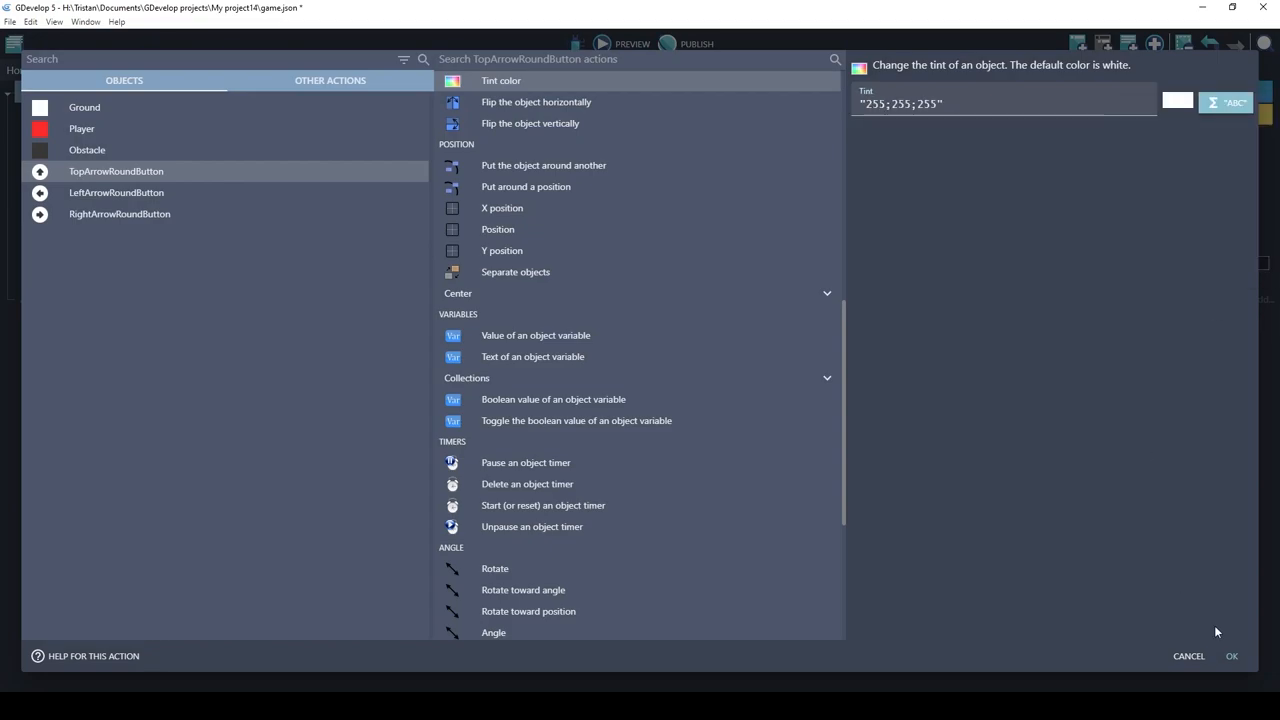
{"action": "left_click", "coordinate": [1231, 656]}
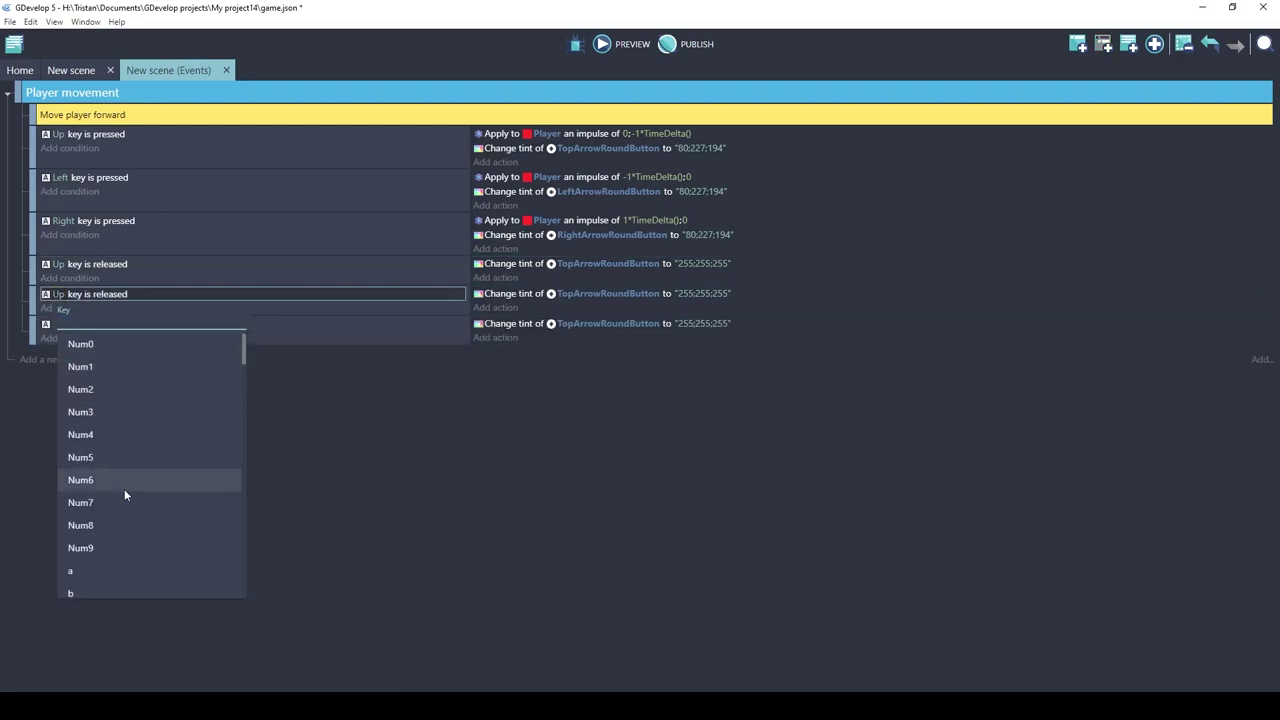
{"action": "type", "text": "lef"}
{"action": "type", "text": "Up"}
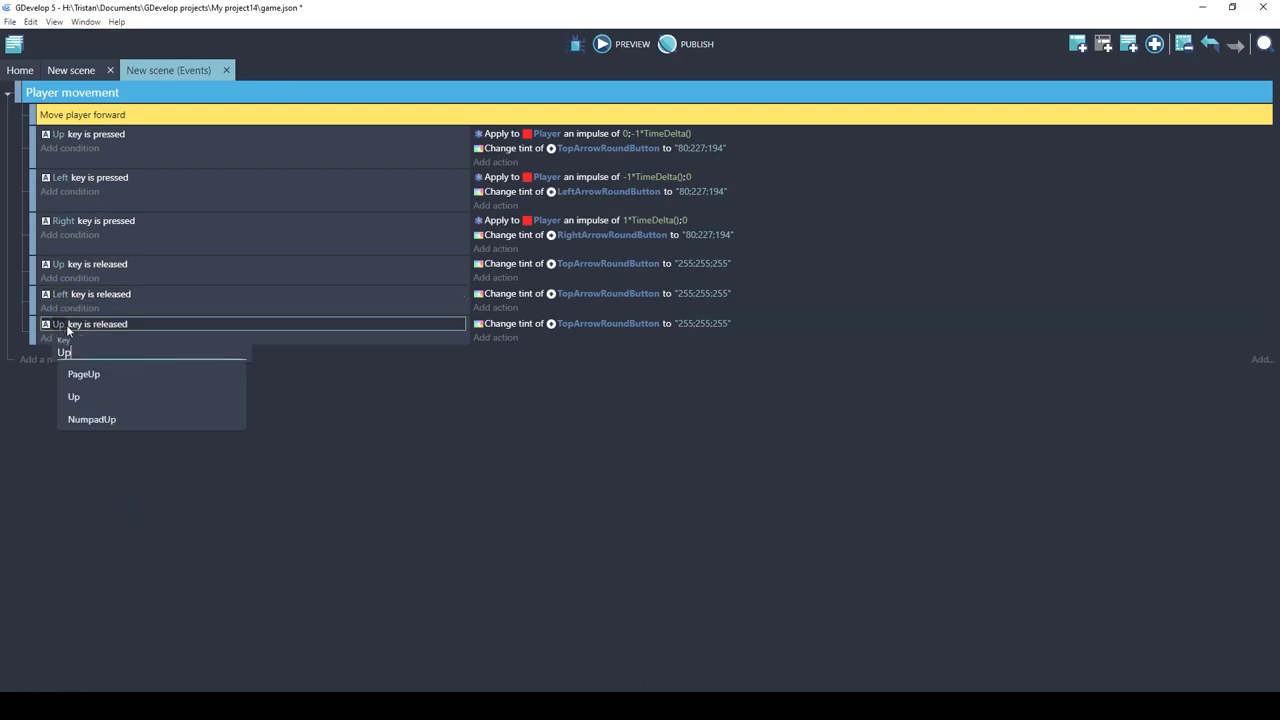
{"action": "type", "text": "righ"}
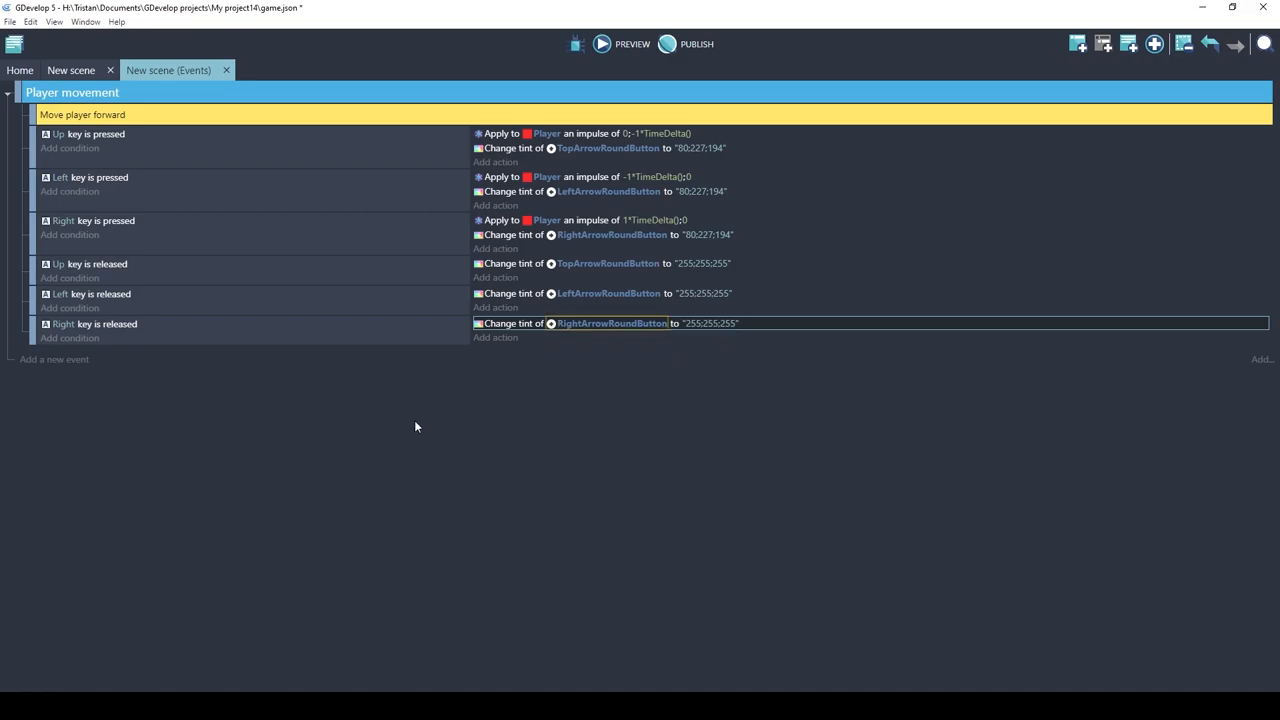
{"action": "left_click", "coordinate": [601, 43]}
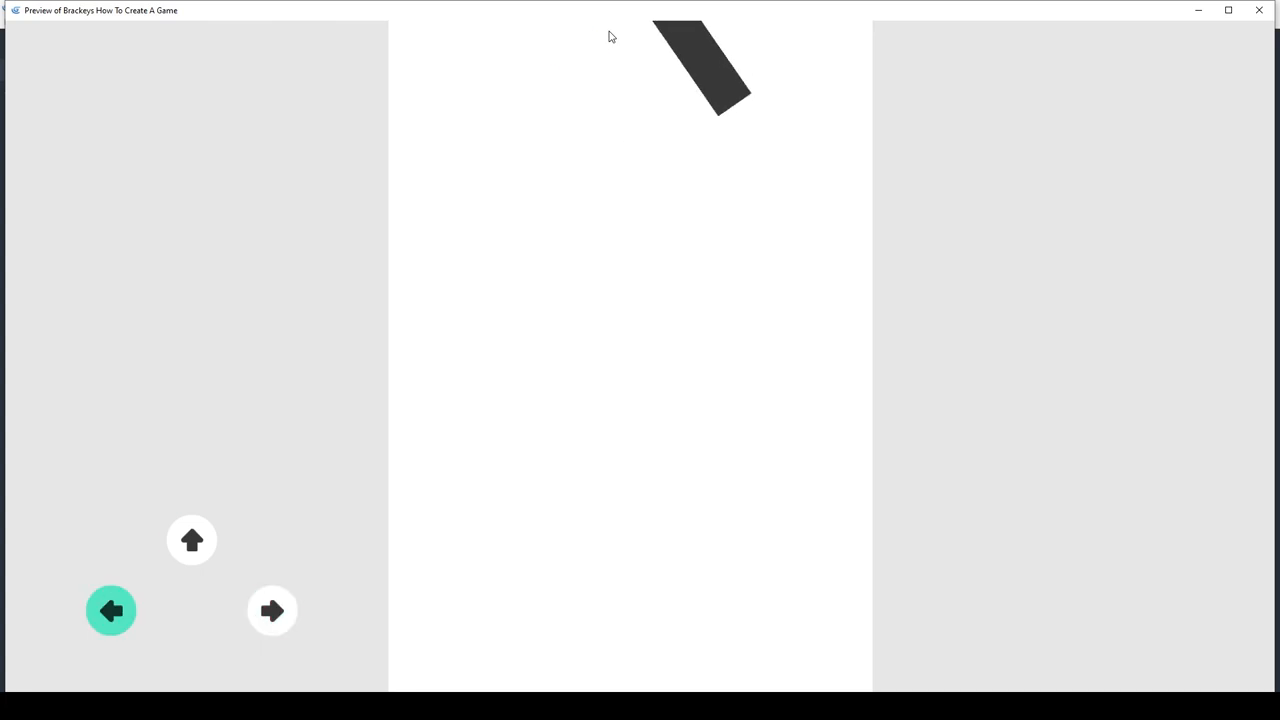
{"action": "left_click", "coordinate": [1257, 11]}
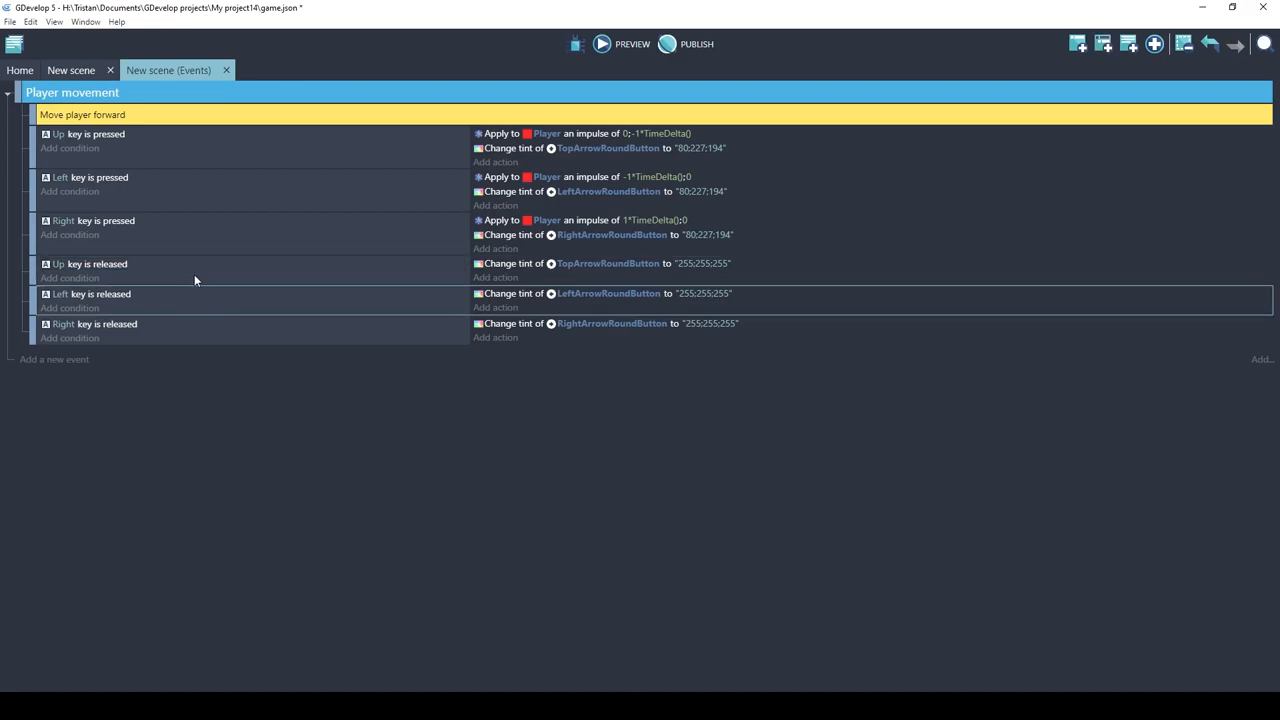
{"action": "mouse_move", "coordinate": [198, 345]}
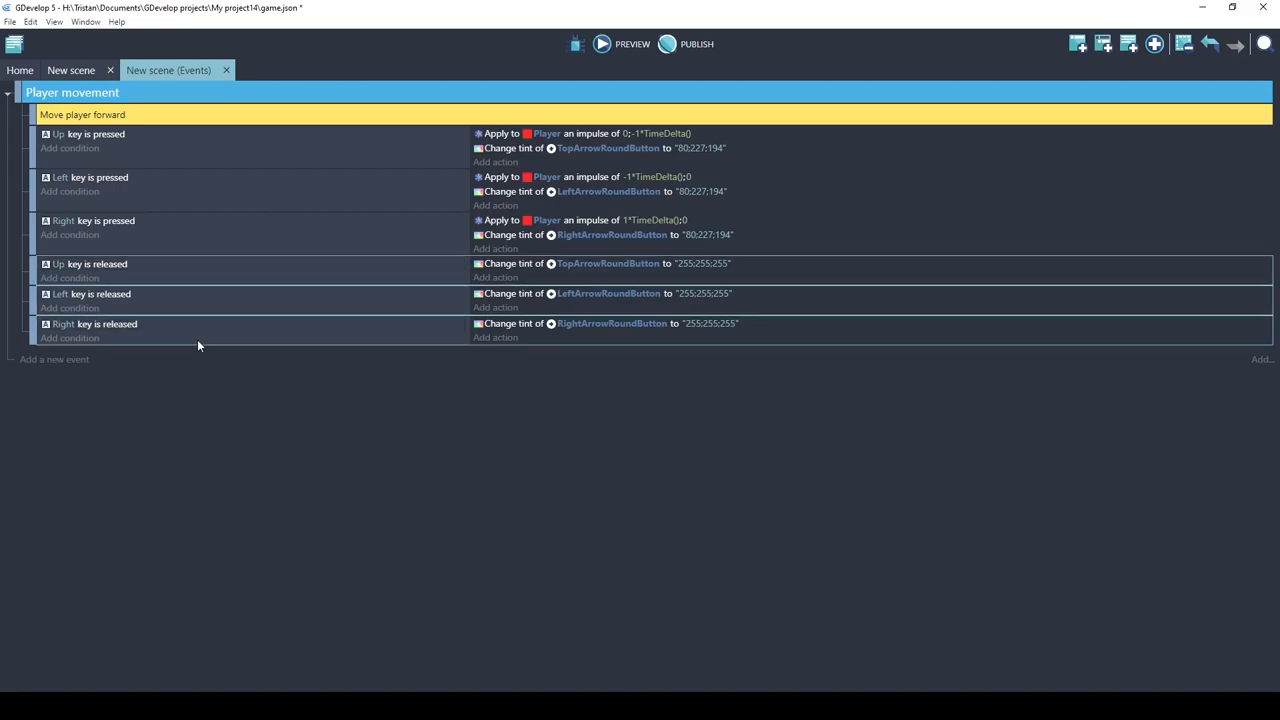
Toggle the three key-released tint reset events to disabled.
{"action": "right_click", "coordinate": [198, 345]}
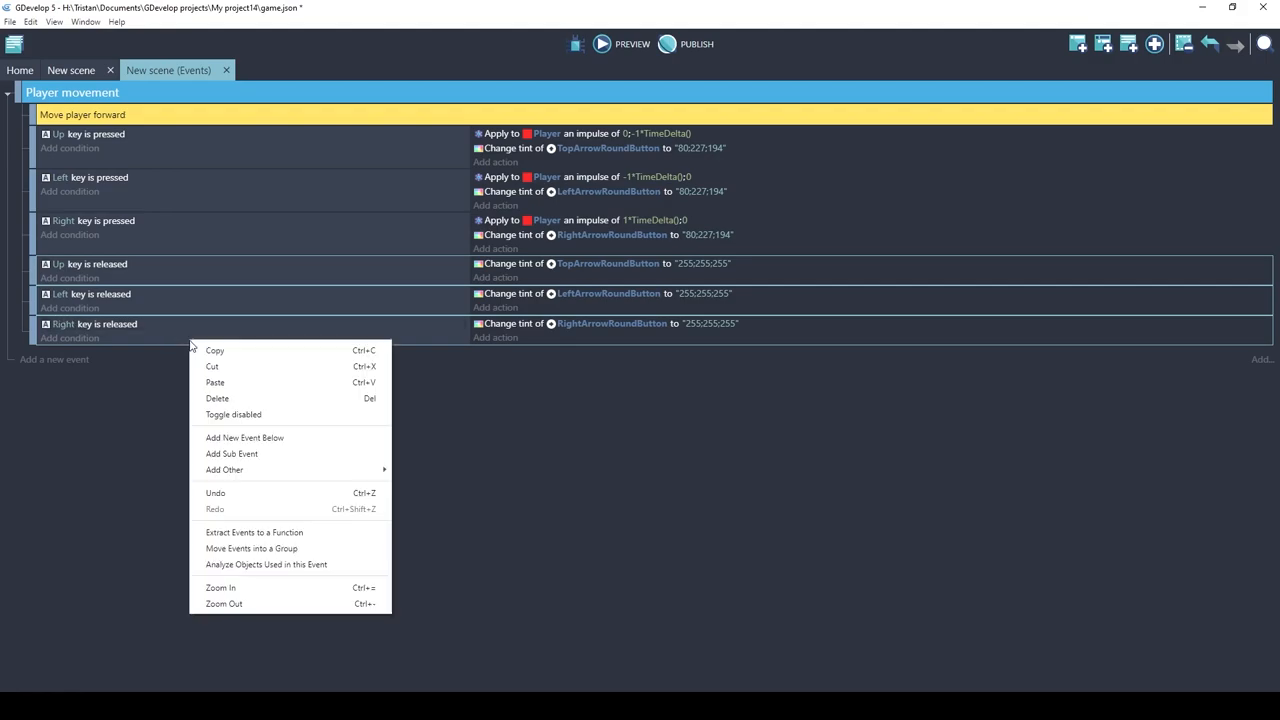
{"action": "mouse_move", "coordinate": [233, 414]}
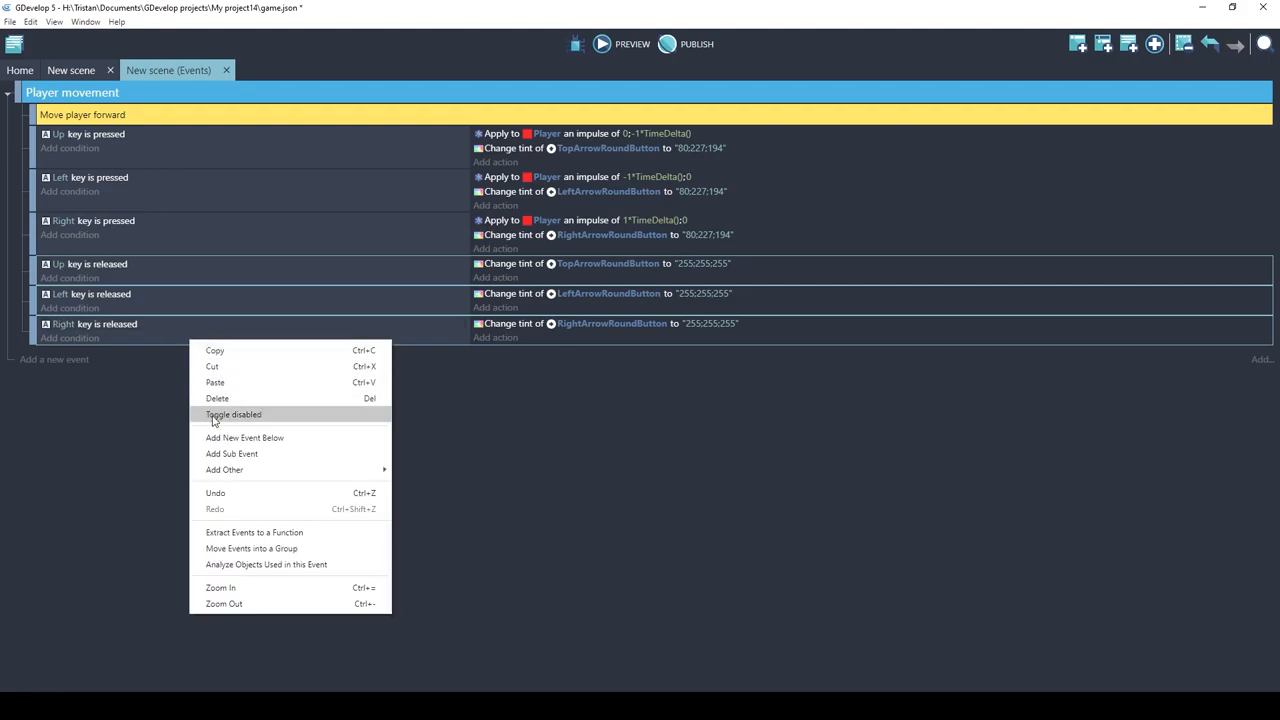
{"action": "left_click", "coordinate": [233, 414]}
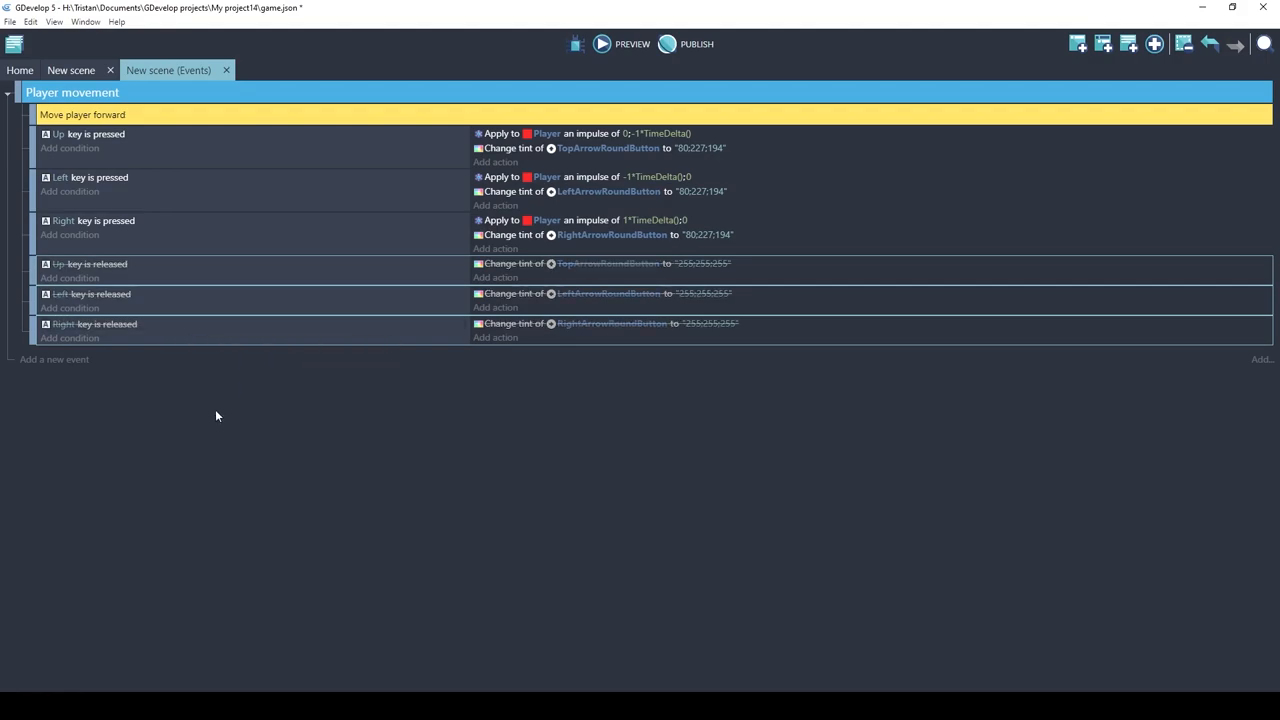
{"action": "mouse_move", "coordinate": [71, 335]}
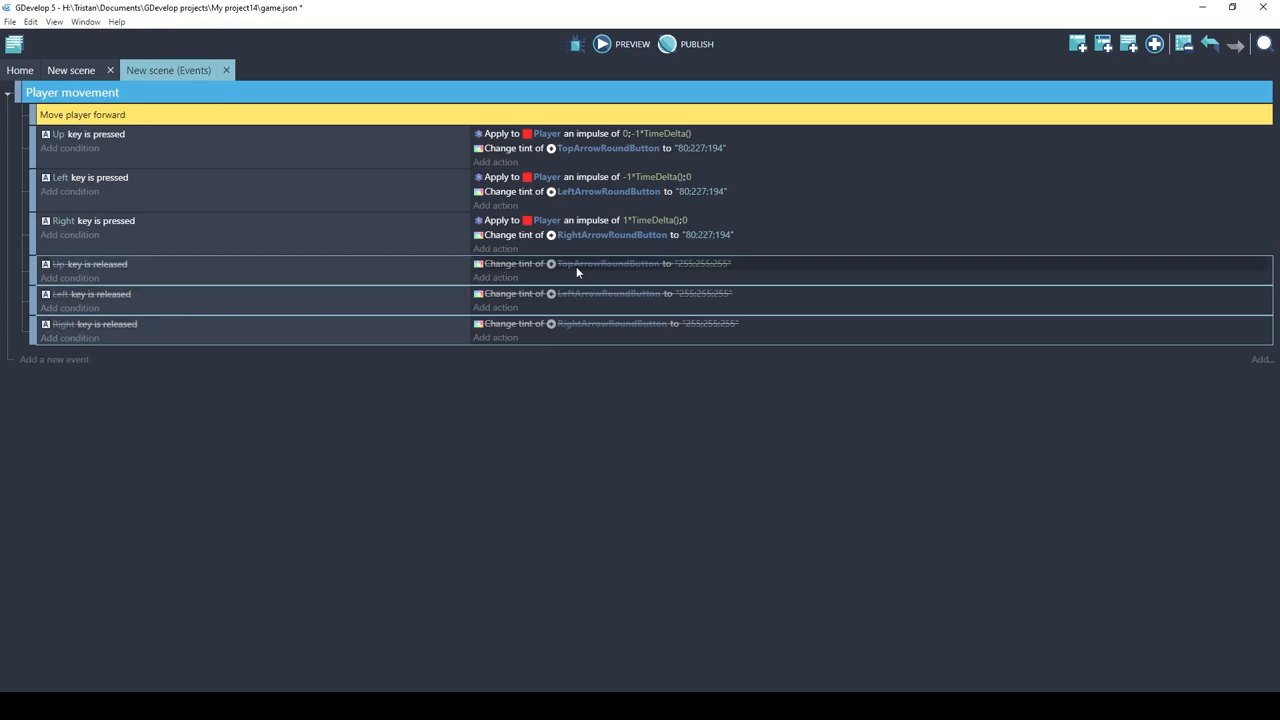
{"action": "mouse_move", "coordinate": [187, 279]}
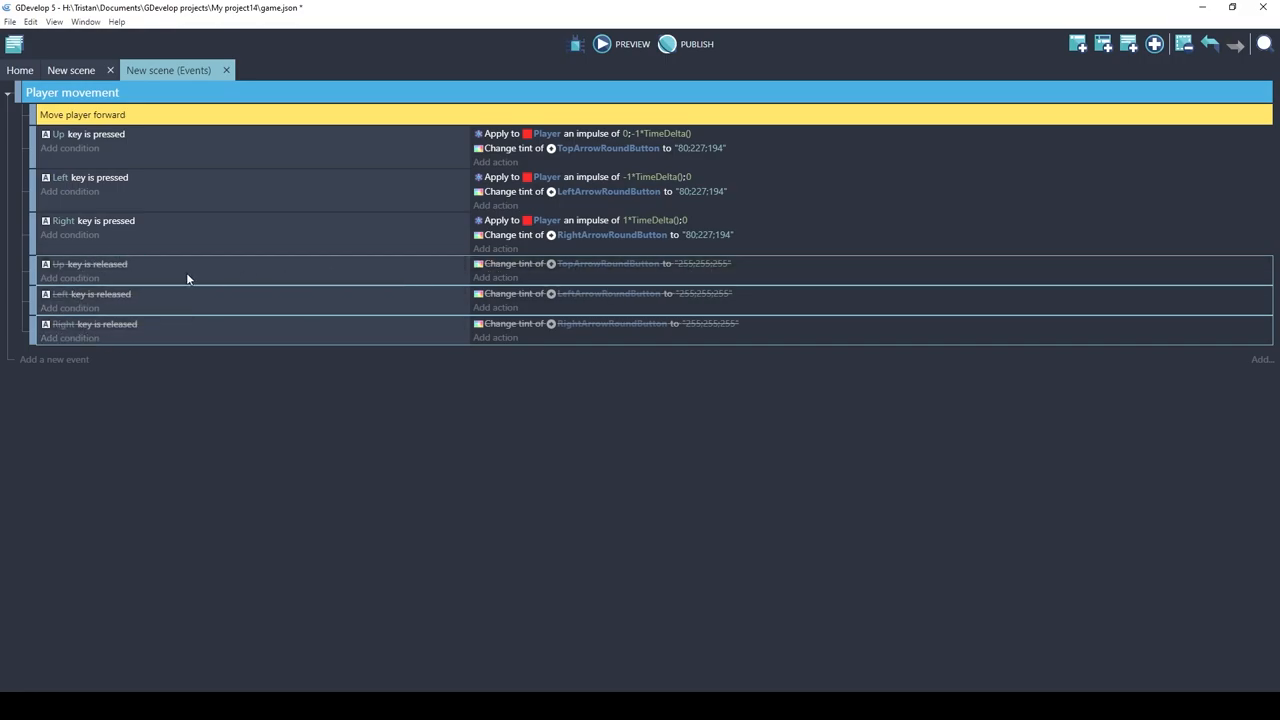
{"action": "mouse_move", "coordinate": [57, 357]}
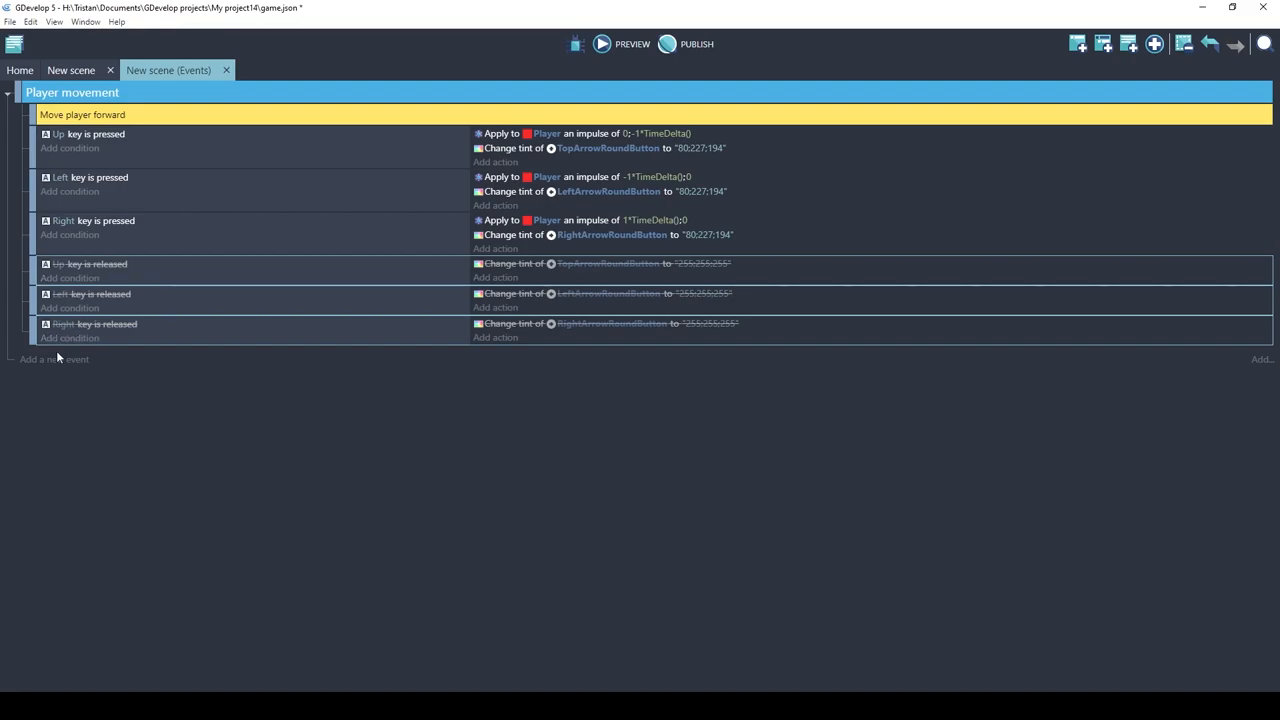
{"action": "mouse_move", "coordinate": [54, 362]}
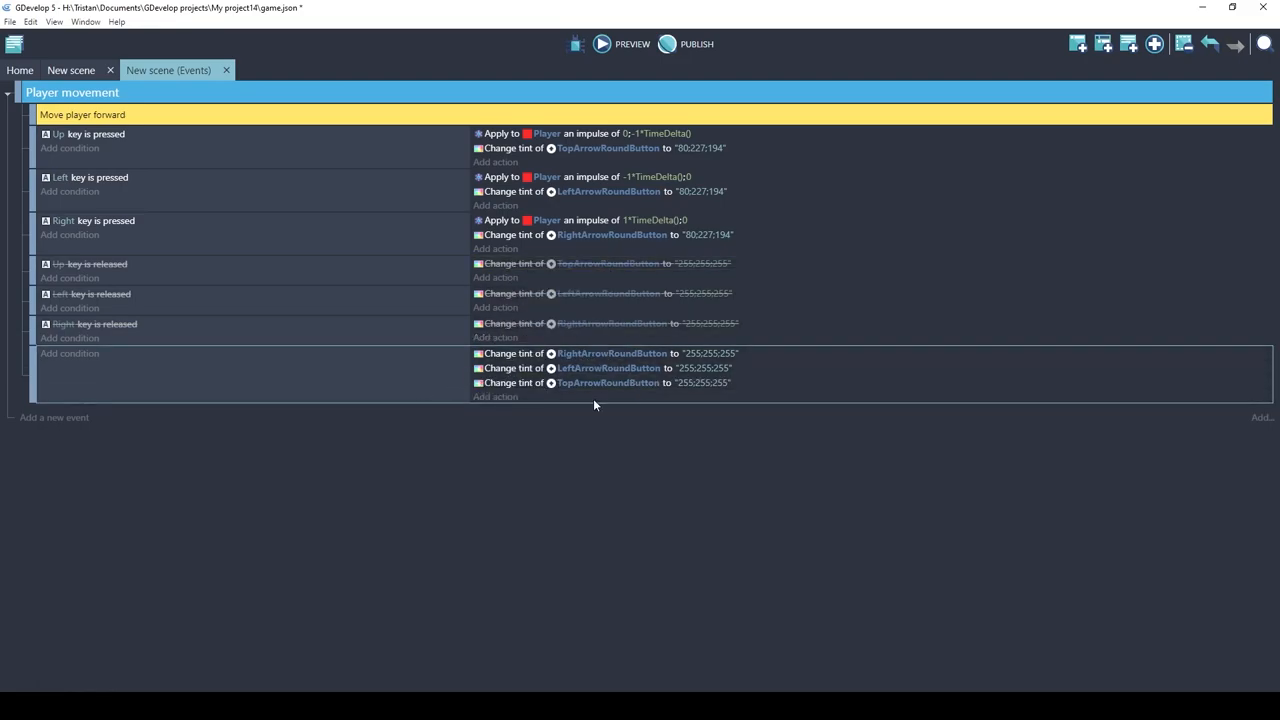
{"action": "mouse_move", "coordinate": [112, 350]}
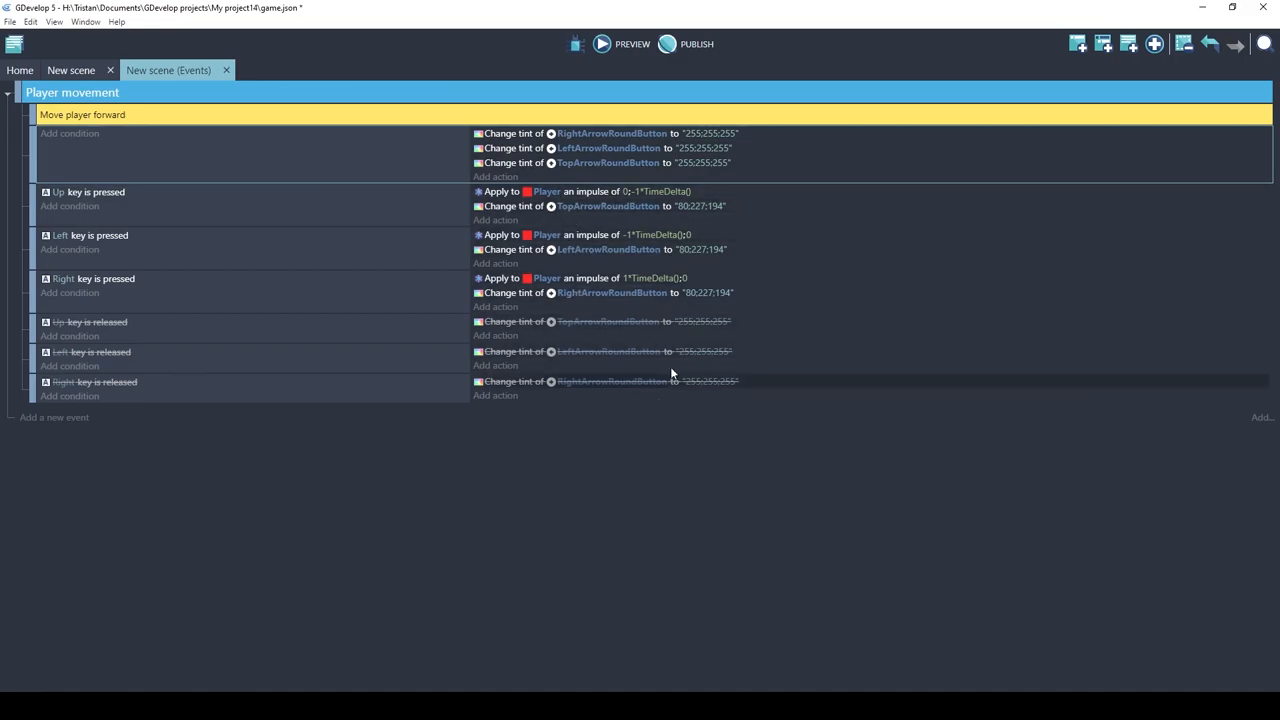
{"action": "mouse_move", "coordinate": [601, 44]}
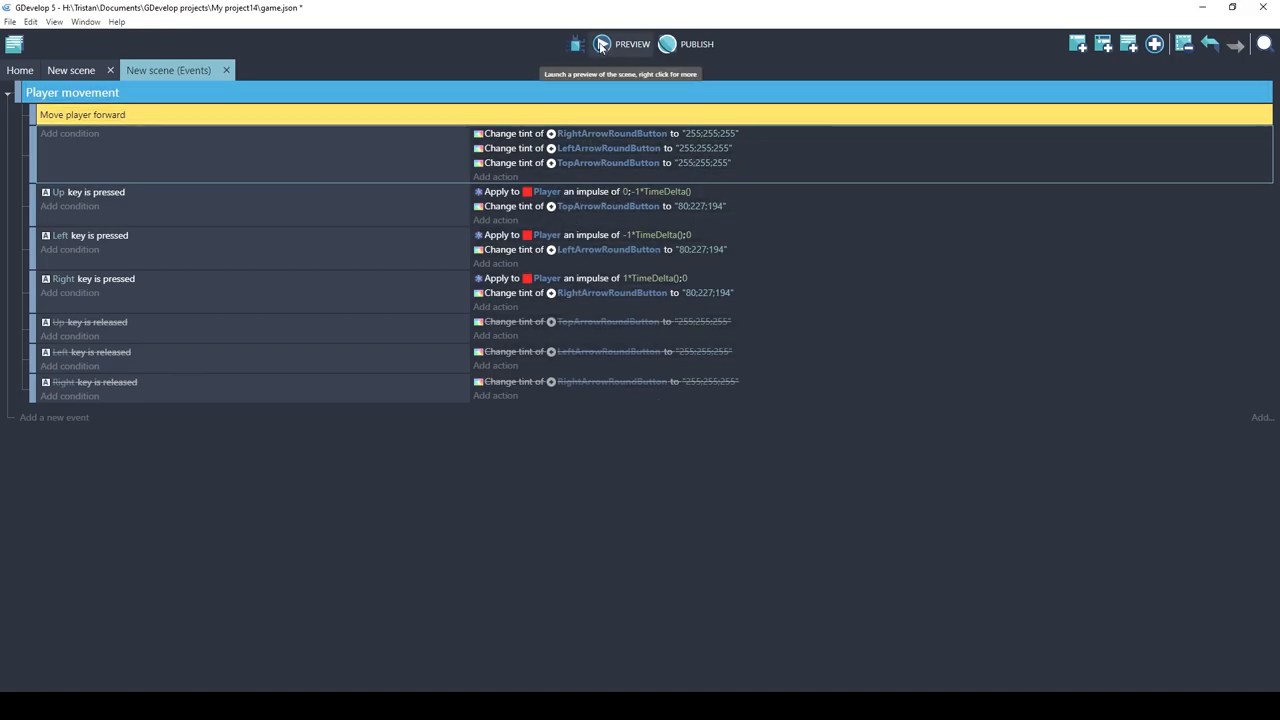
{"action": "left_click", "coordinate": [600, 43]}
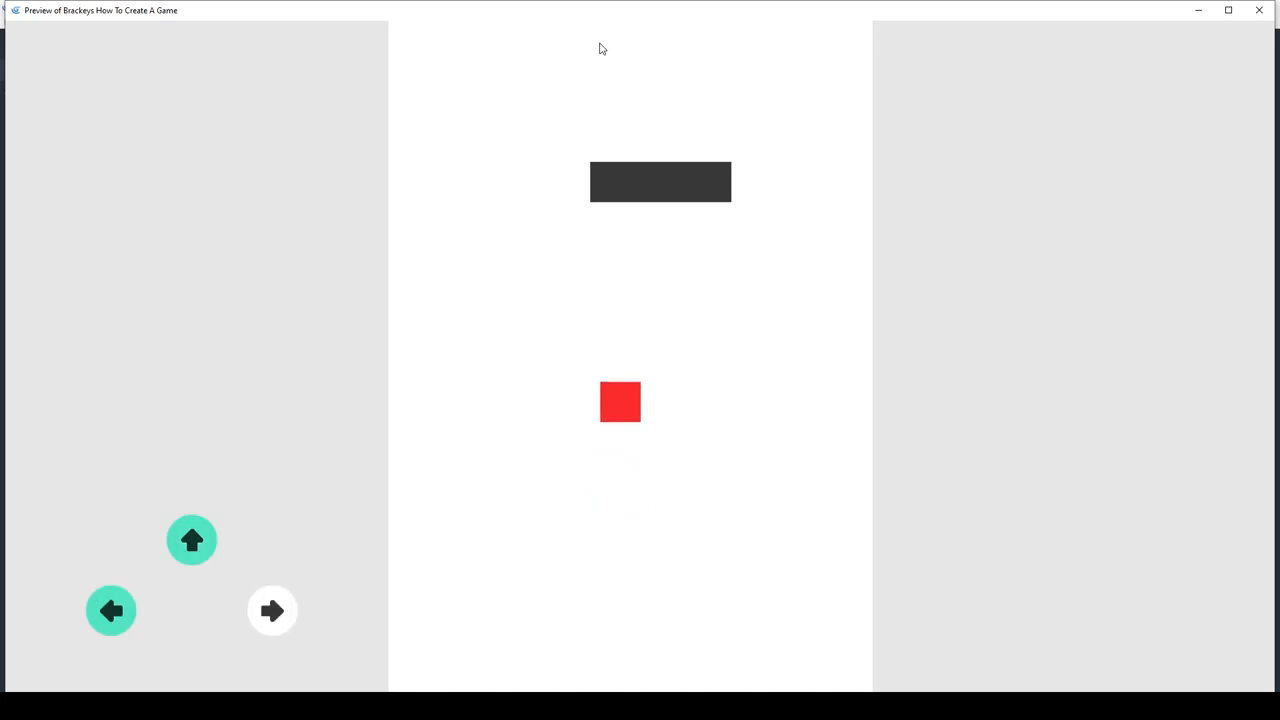
{"action": "left_click", "coordinate": [1258, 11]}
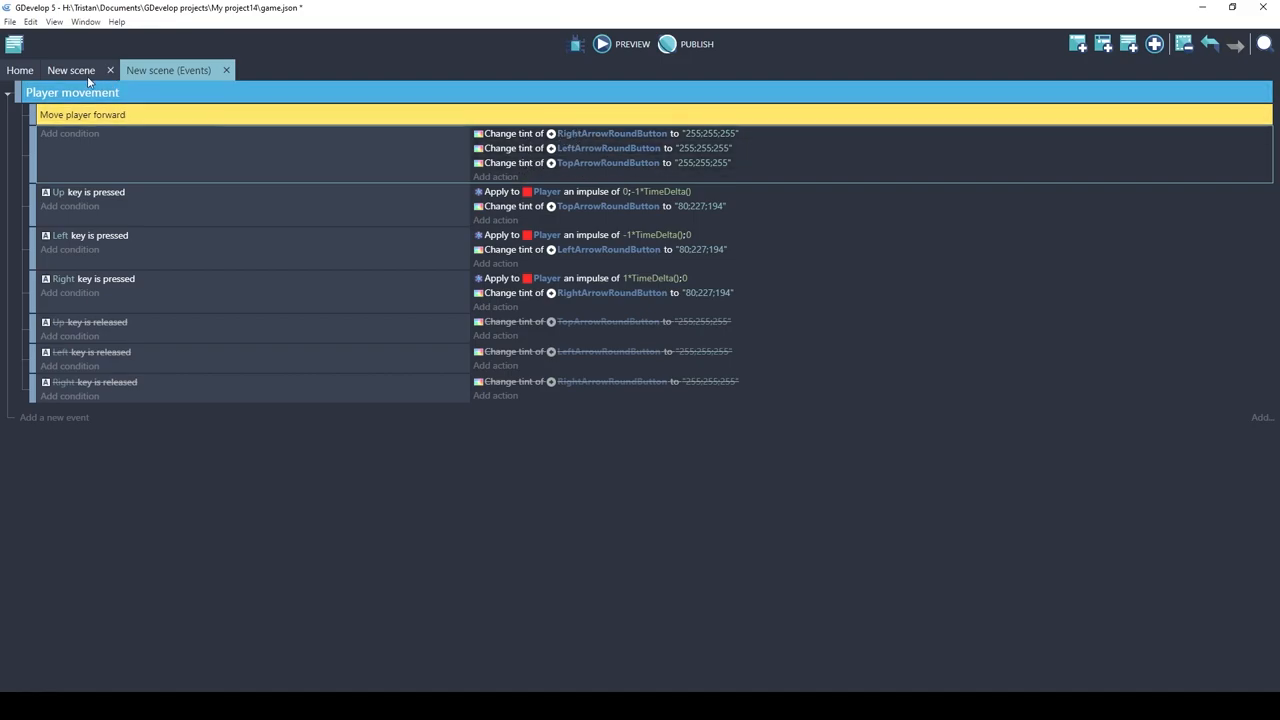
Add a new object group in the scene and rename it ArrowButtons.
{"action": "left_click", "coordinate": [72, 69]}
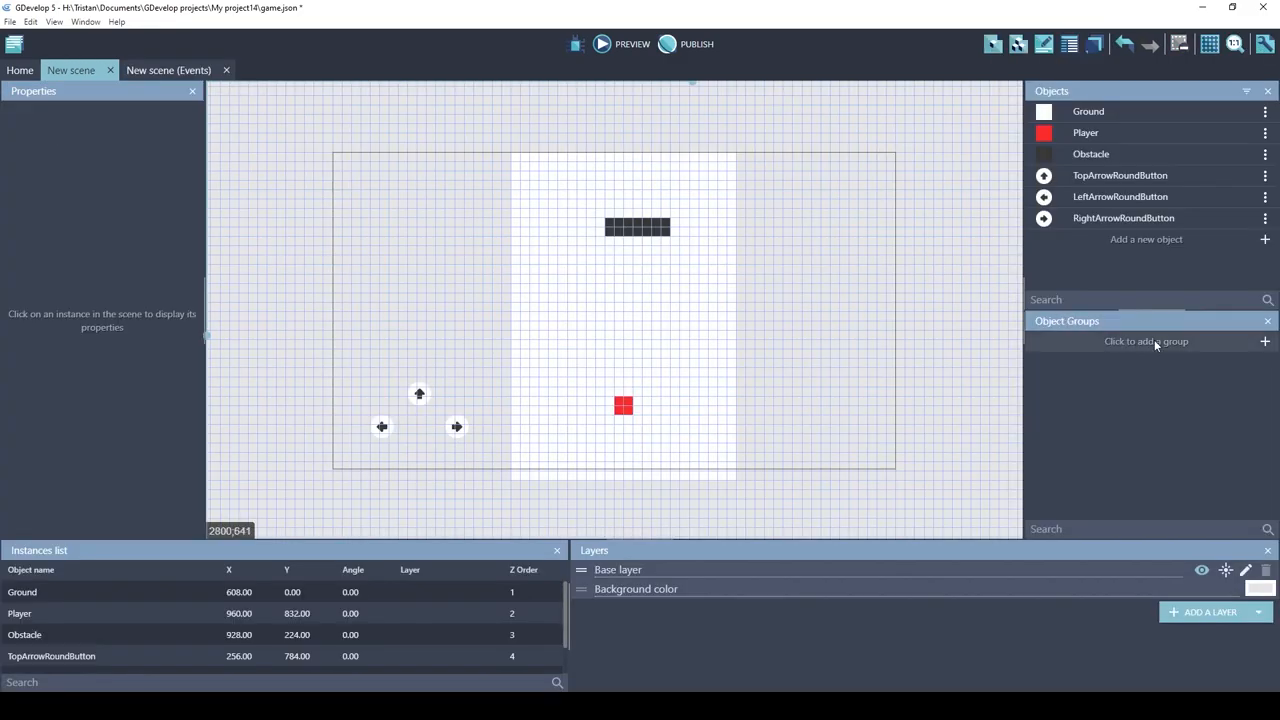
{"action": "left_click", "coordinate": [1146, 341]}
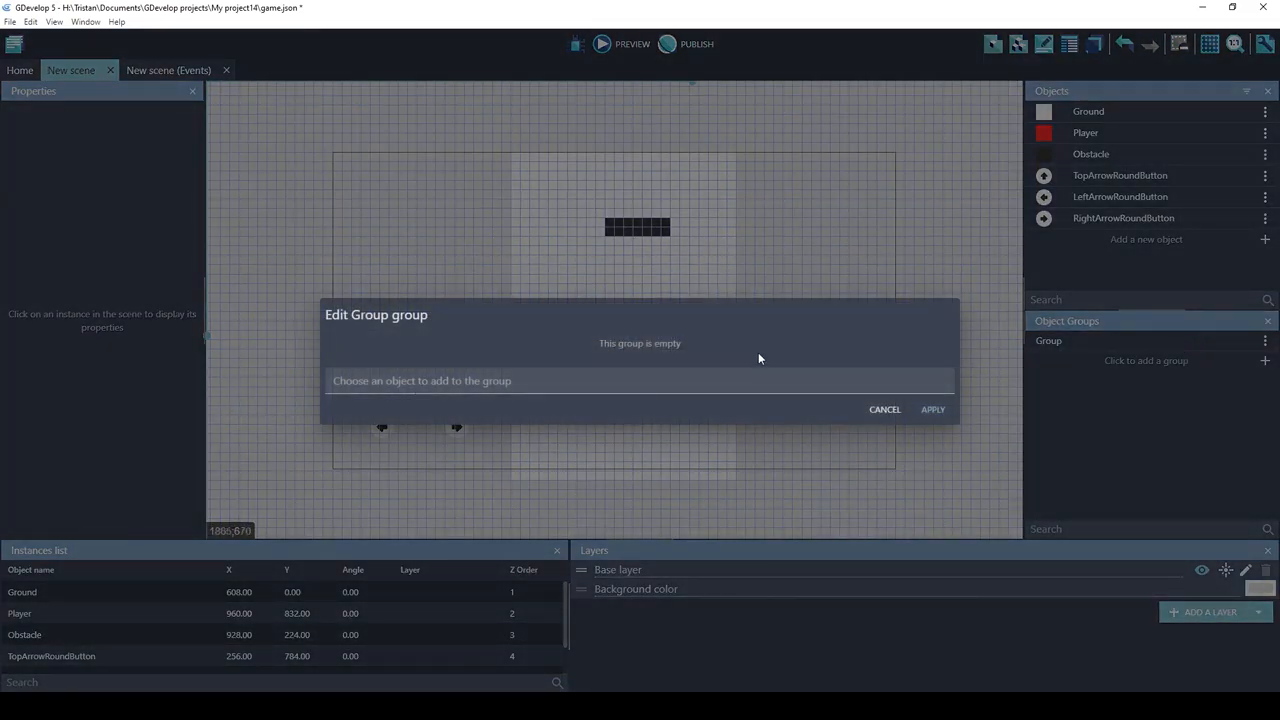
{"action": "left_click", "coordinate": [640, 380]}
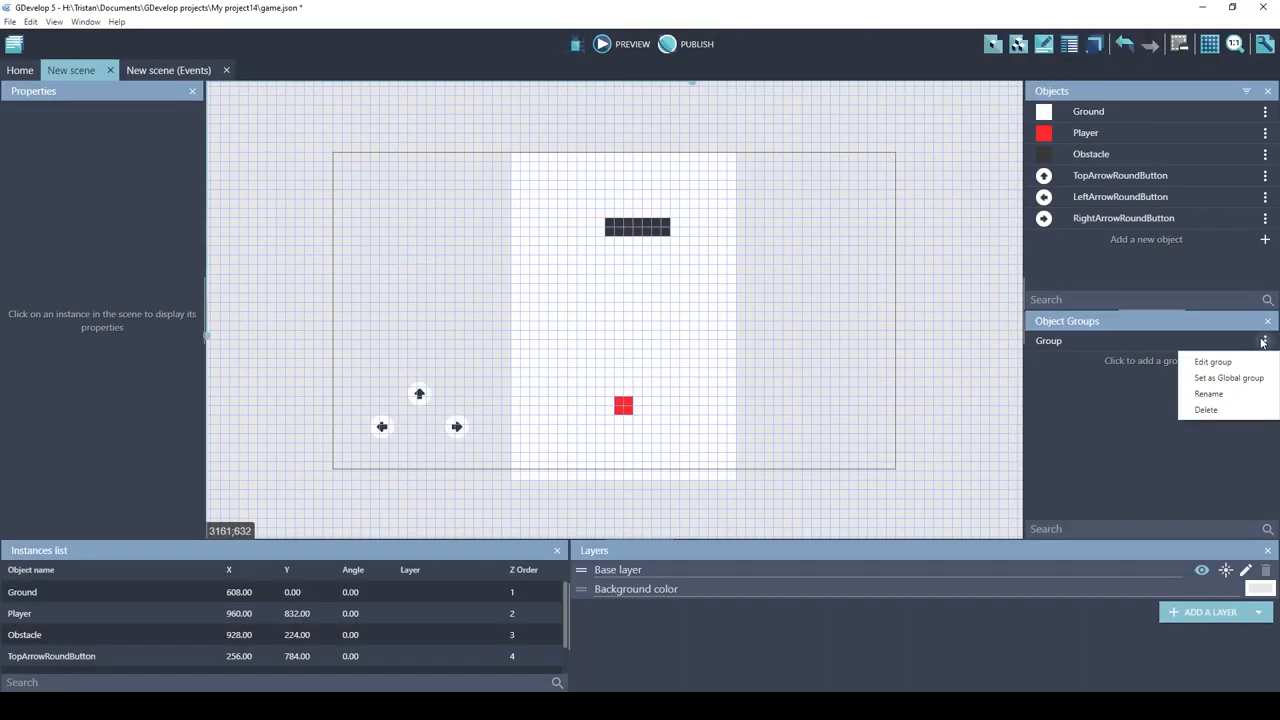
{"action": "left_click", "coordinate": [1208, 394]}
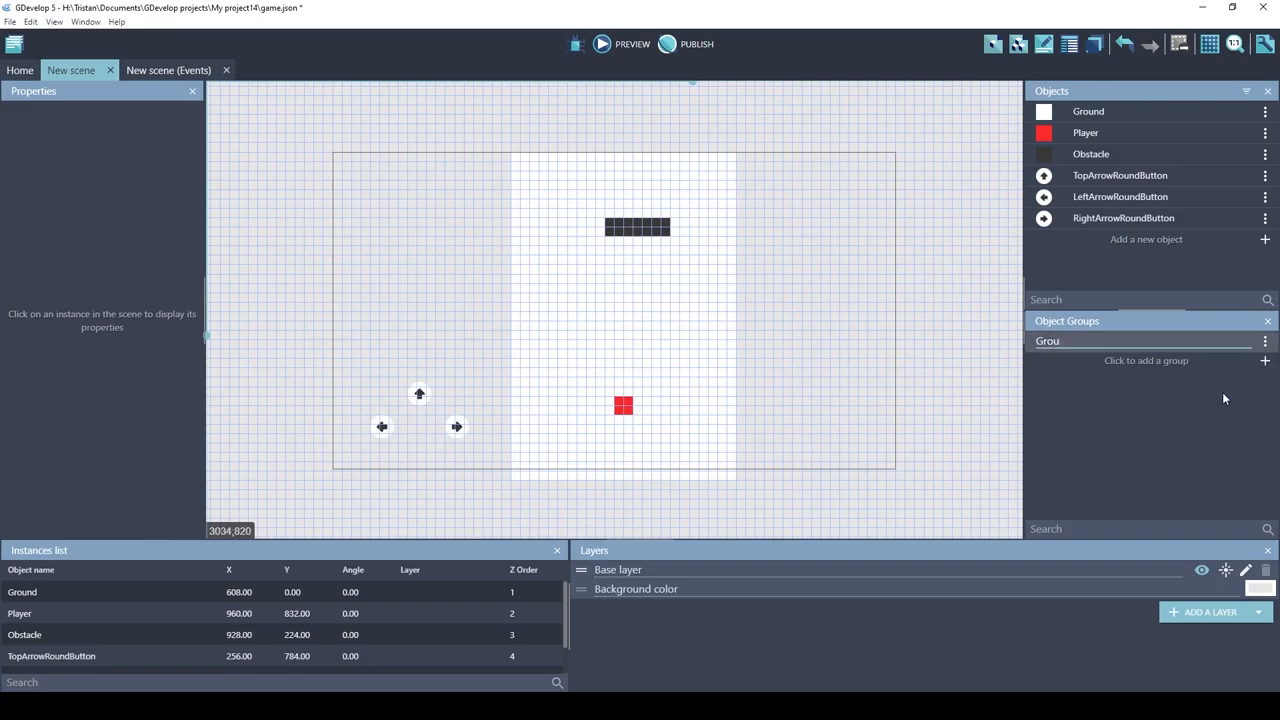
{"action": "type", "text": "ArrowButtons"}
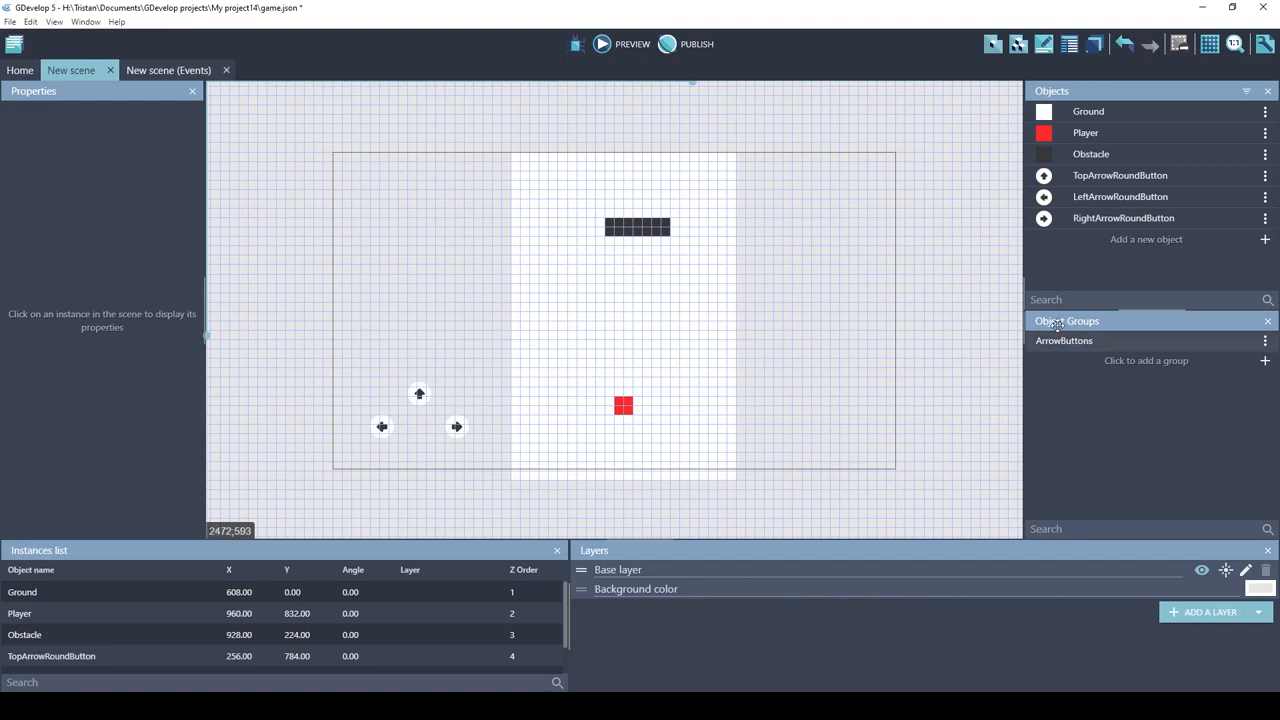
{"action": "left_click", "coordinate": [178, 70]}
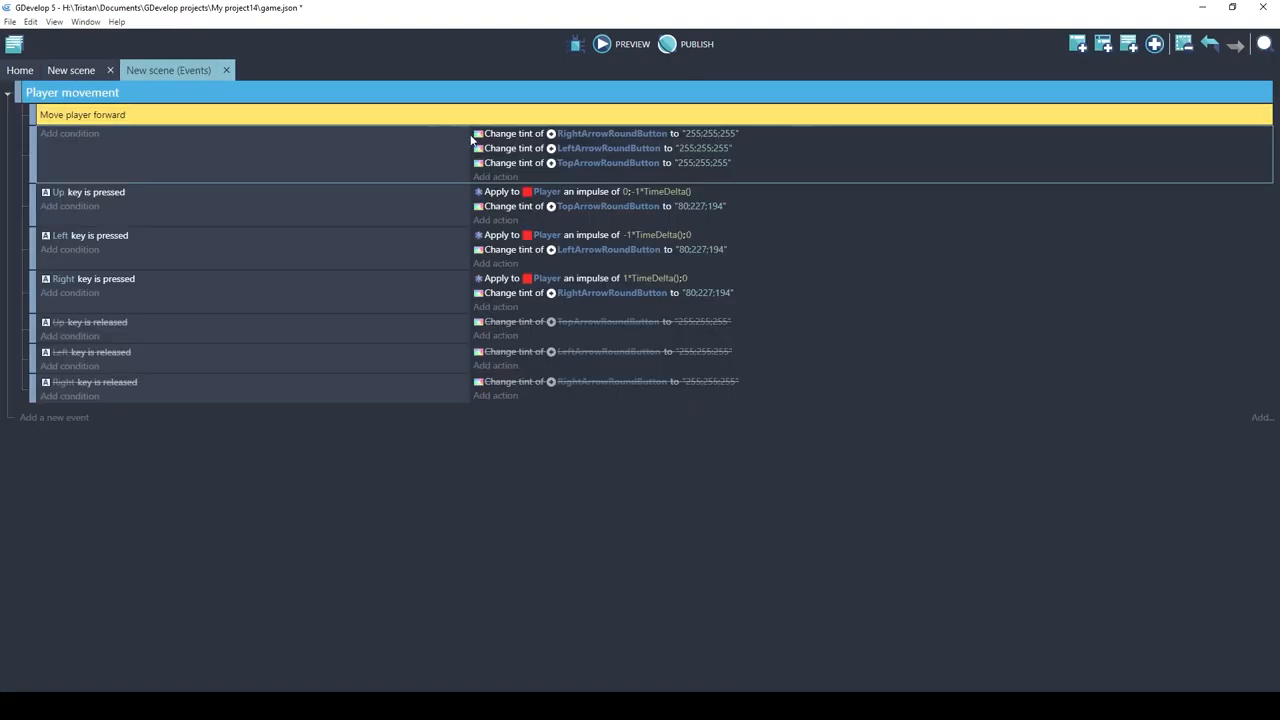
Point the top tint action at ArrowButtons and comment it 'Clear the tint every frame'.
{"action": "left_click", "coordinate": [608, 133]}
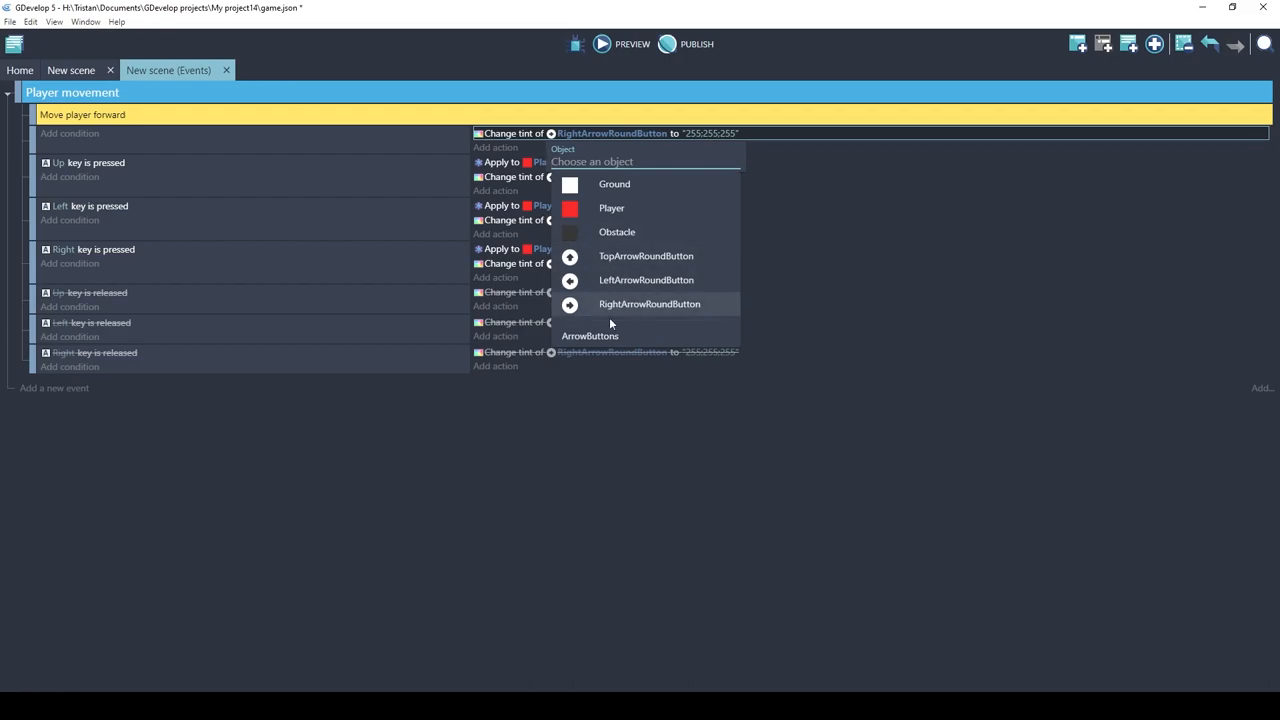
{"action": "mouse_move", "coordinate": [593, 341]}
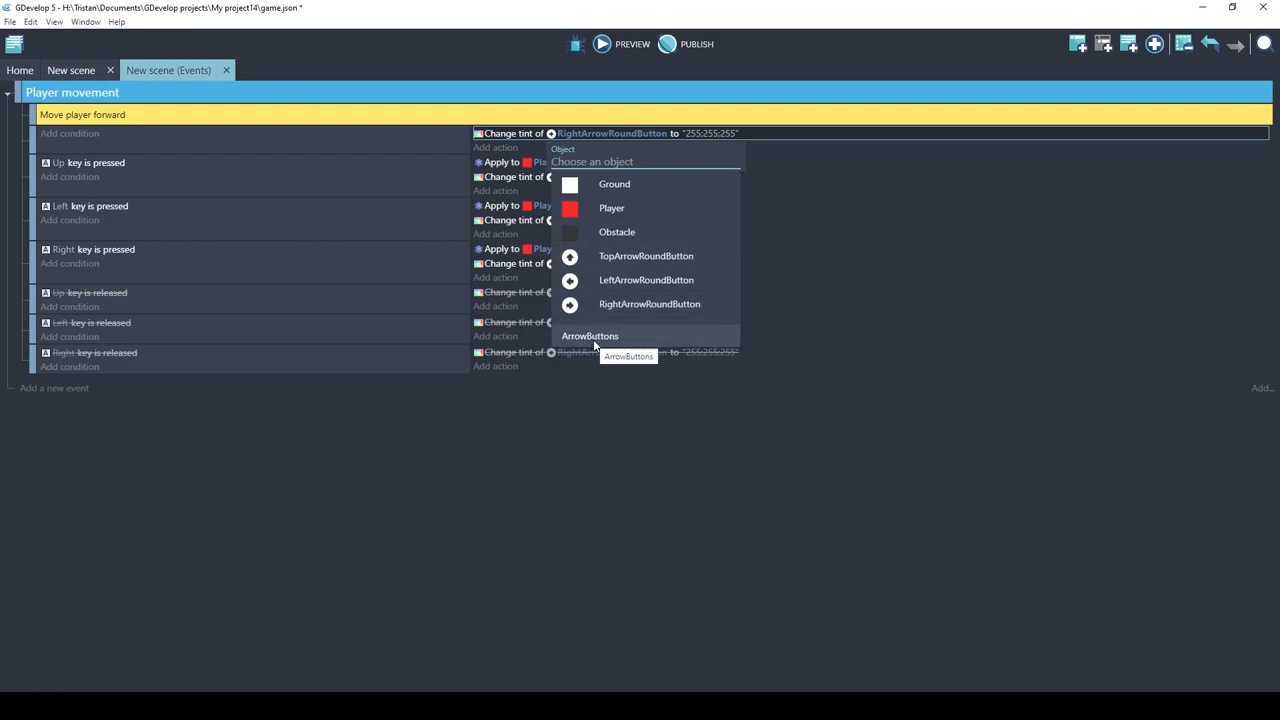
{"action": "mouse_move", "coordinate": [628, 259]}
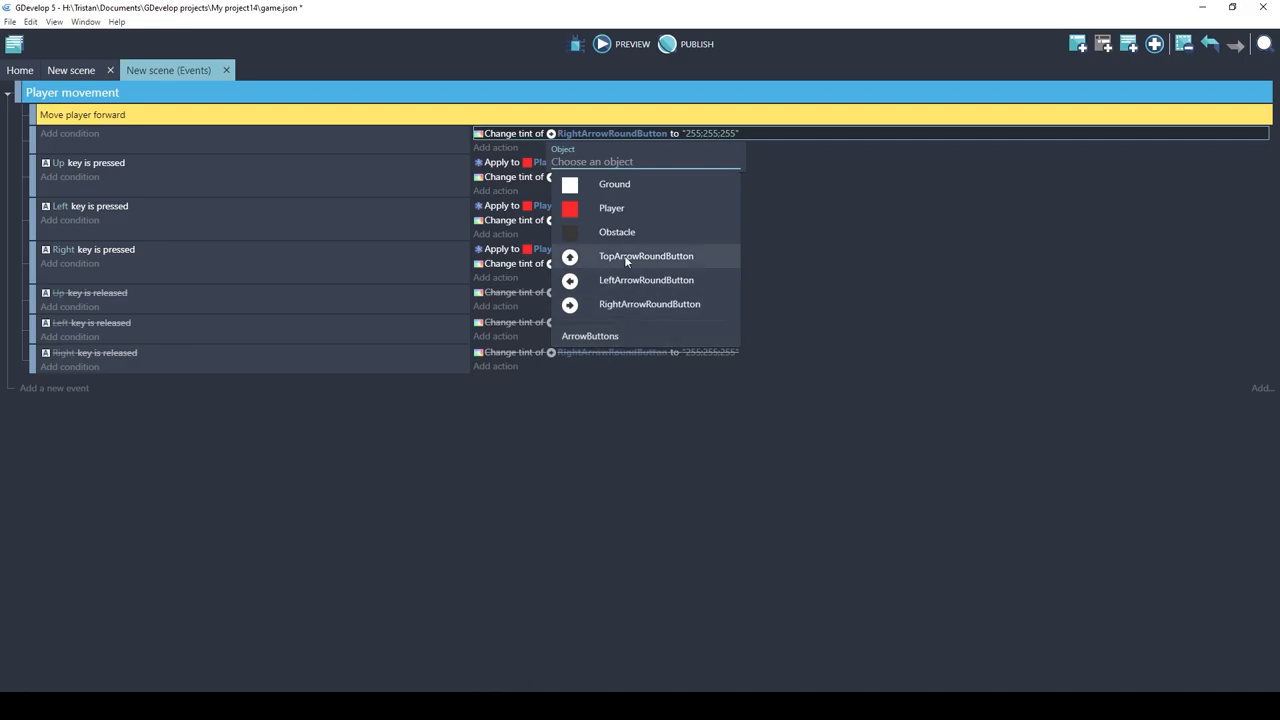
{"action": "mouse_move", "coordinate": [613, 280]}
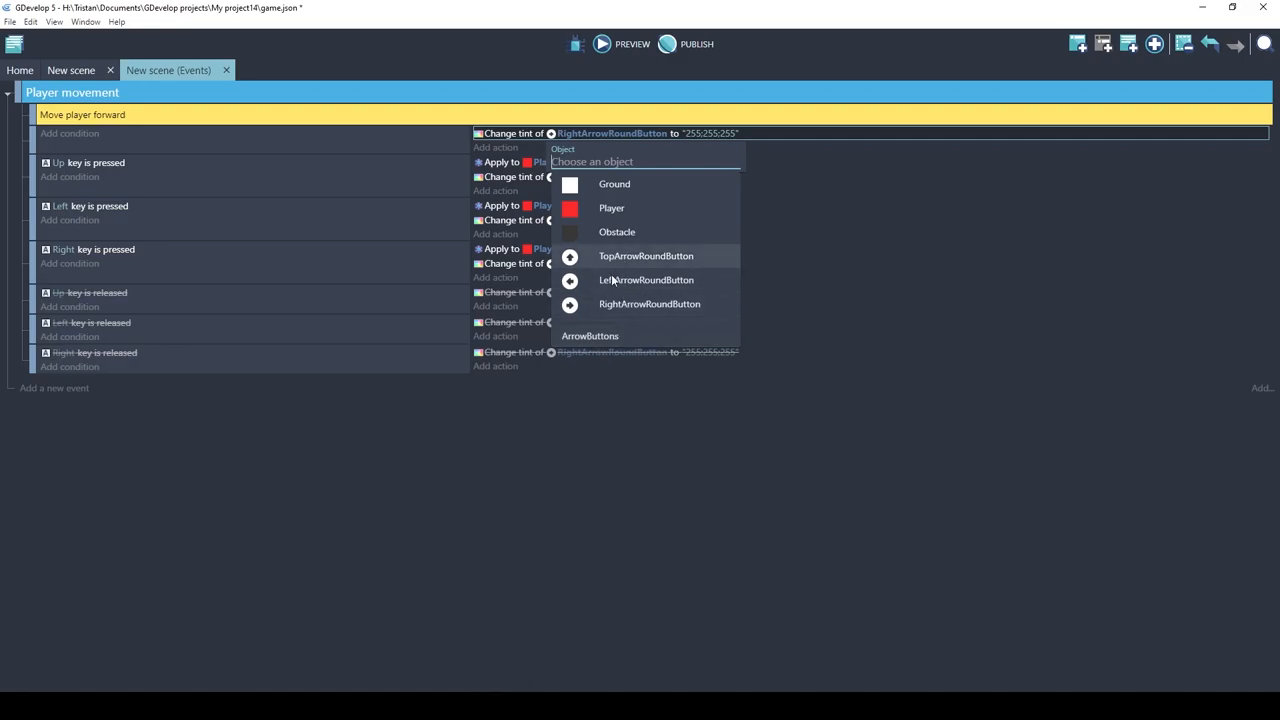
{"action": "mouse_move", "coordinate": [590, 336]}
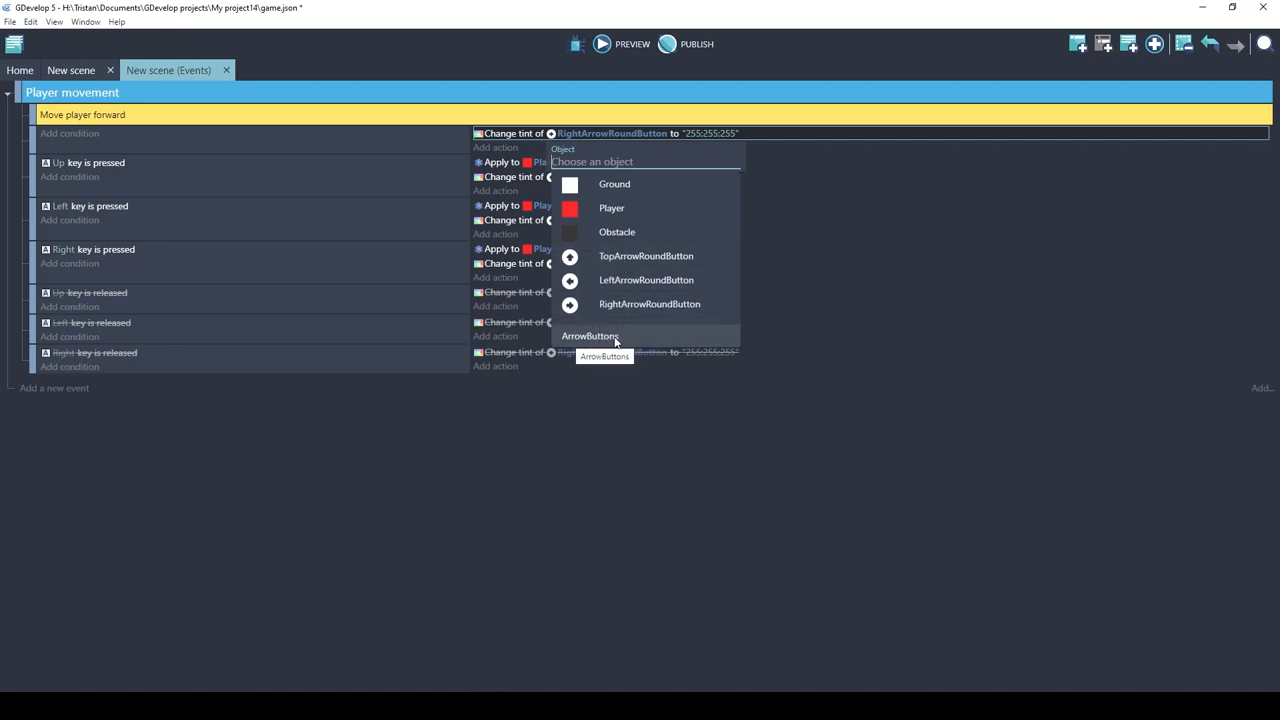
{"action": "mouse_move", "coordinate": [640, 337]}
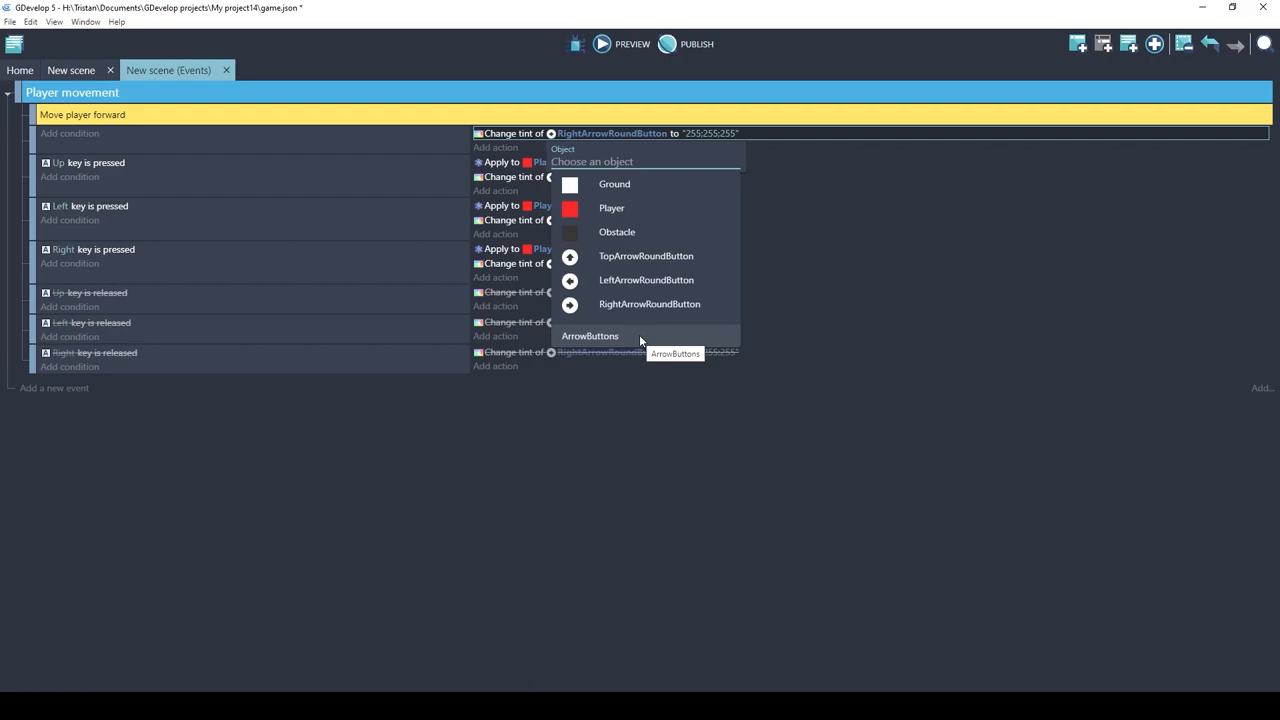
{"action": "left_click", "coordinate": [590, 335]}
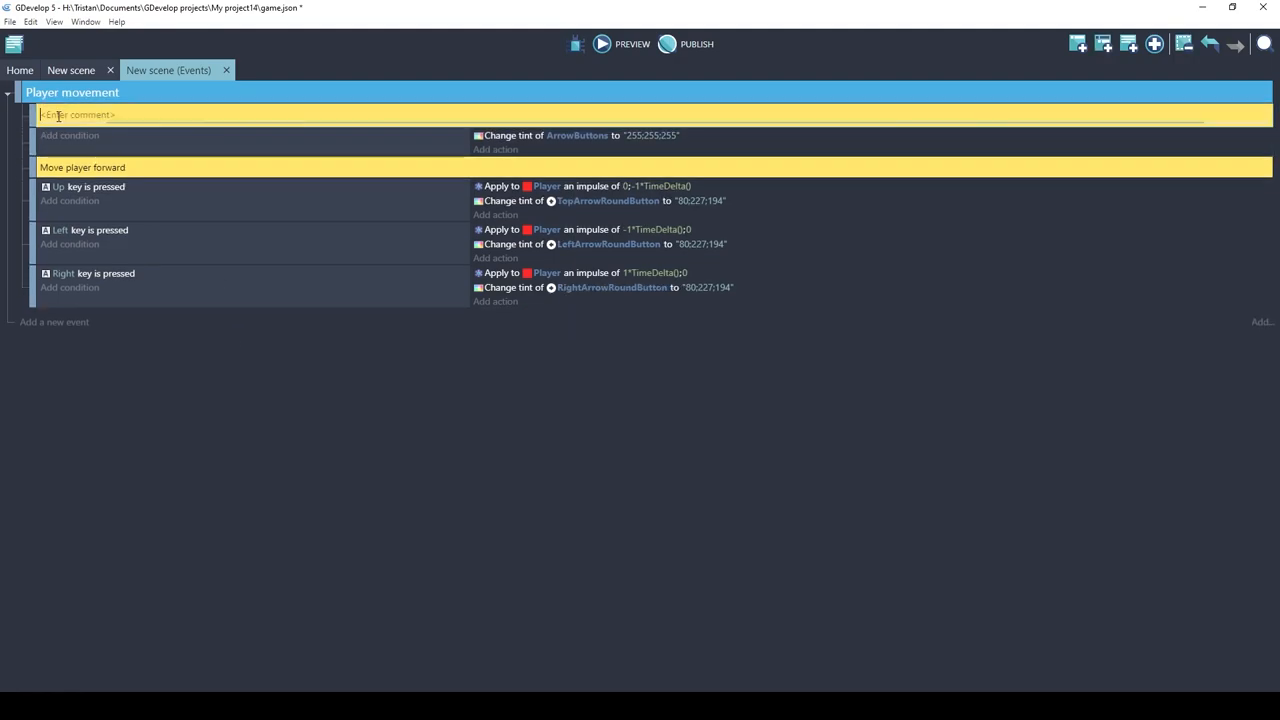
{"action": "type", "text": "Clear the tint every frame"}
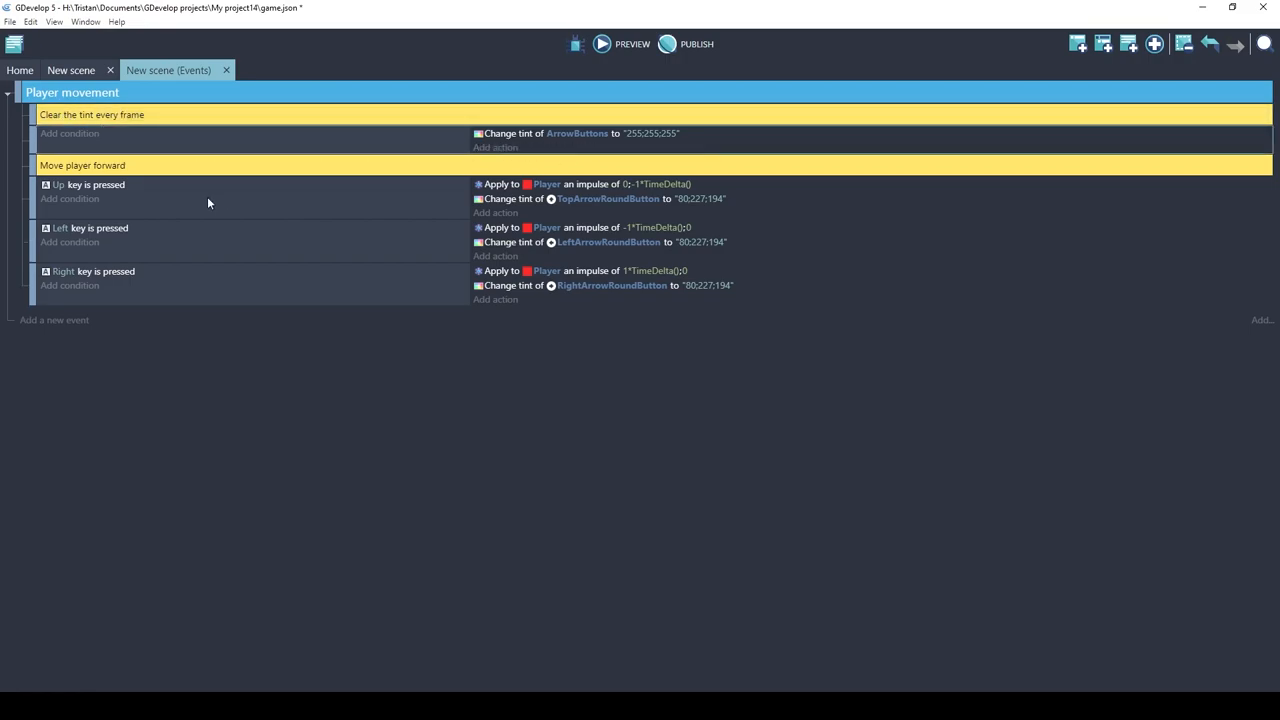
{"action": "mouse_move", "coordinate": [180, 64]}
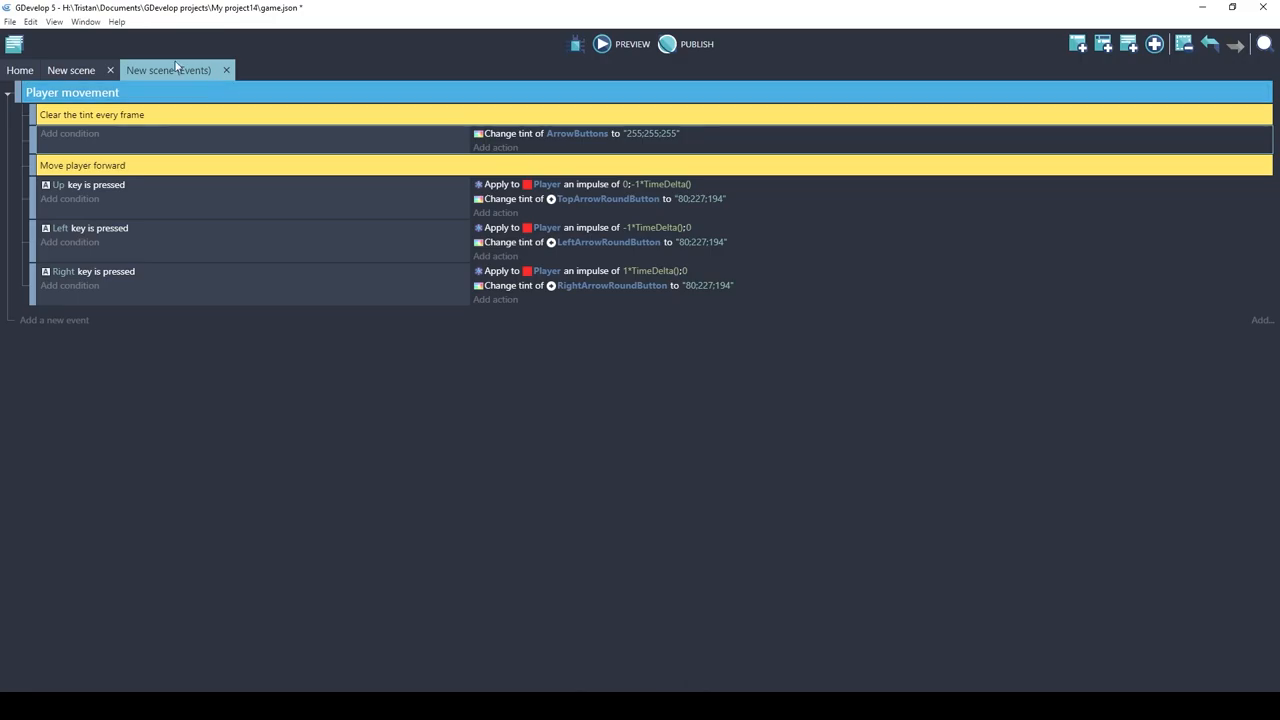
{"action": "left_click", "coordinate": [602, 43]}
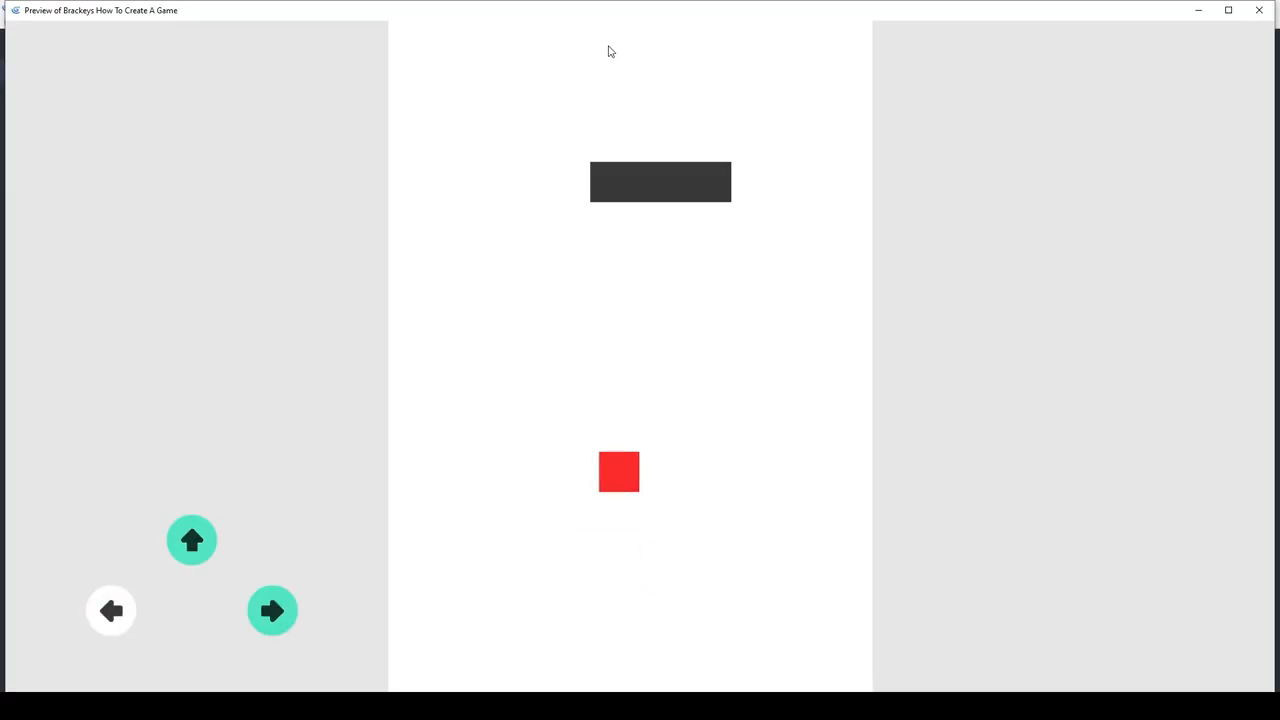
{"action": "left_click", "coordinate": [111, 610]}
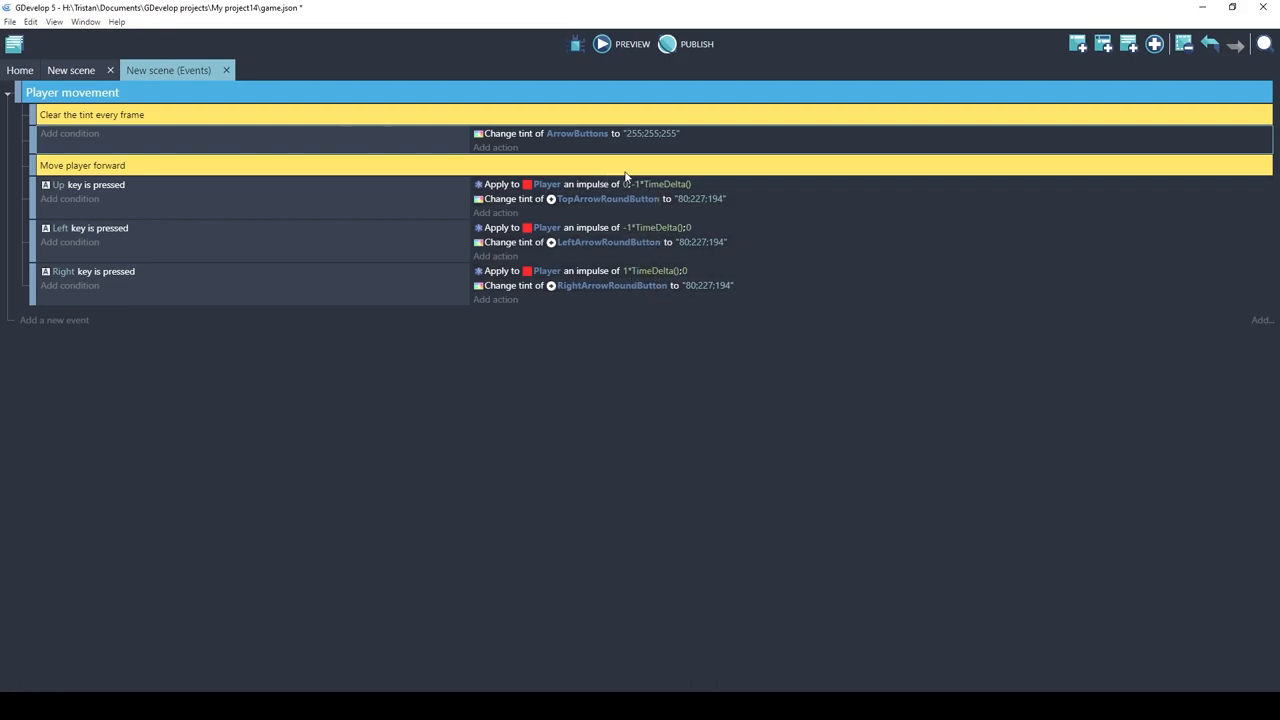
{"action": "mouse_move", "coordinate": [597, 138]}
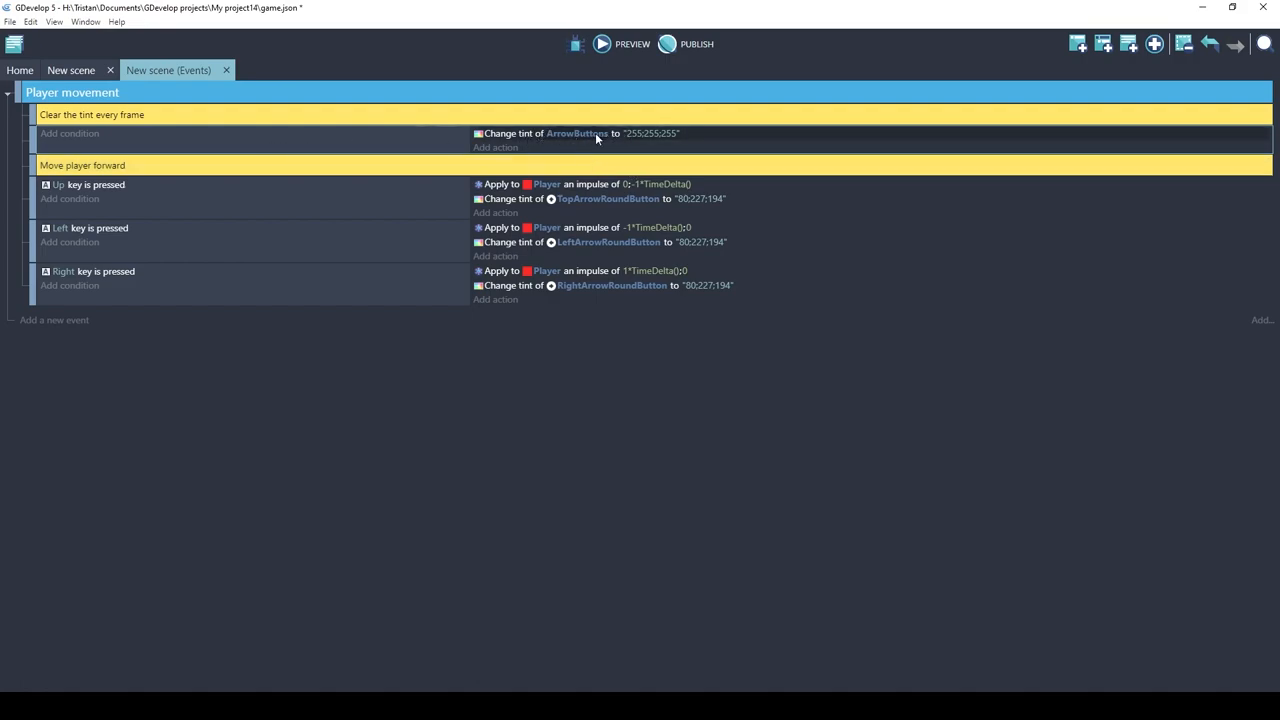
{"action": "mouse_move", "coordinate": [936, 57]}
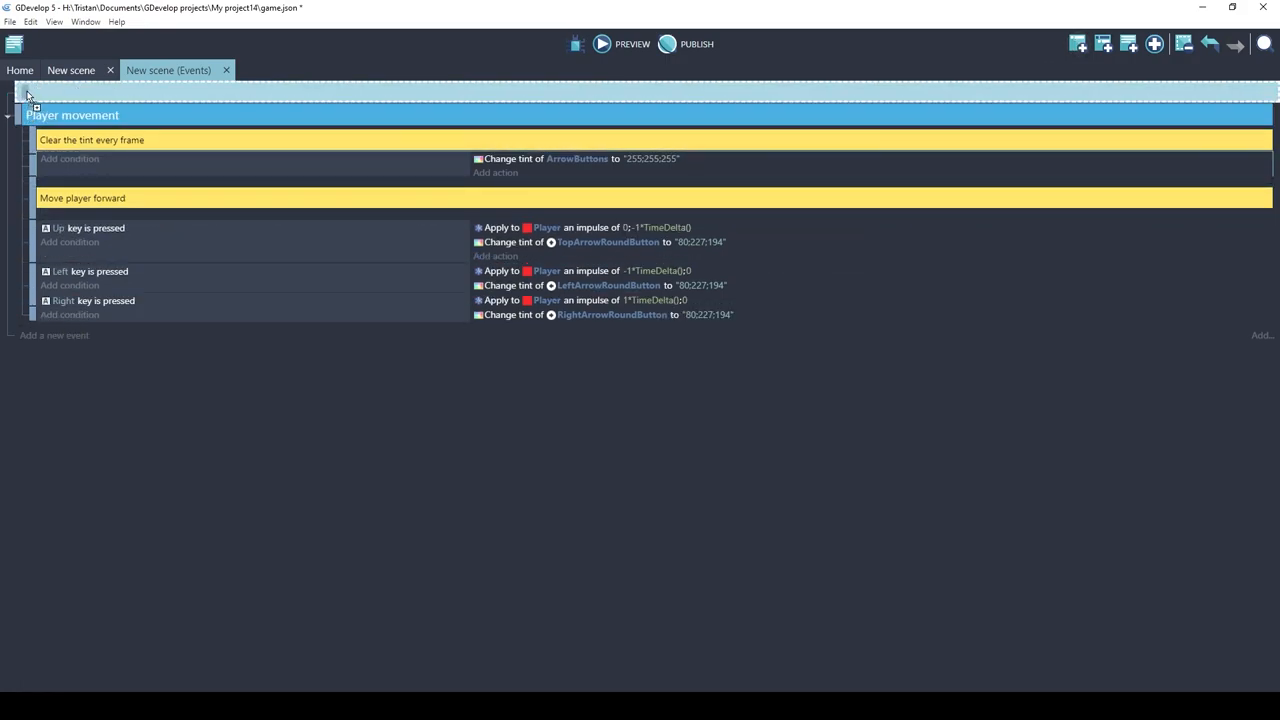
Add an 'Initialize game' event group with an 'At the beginning of the scene' condition.
{"action": "left_click", "coordinate": [1152, 43]}
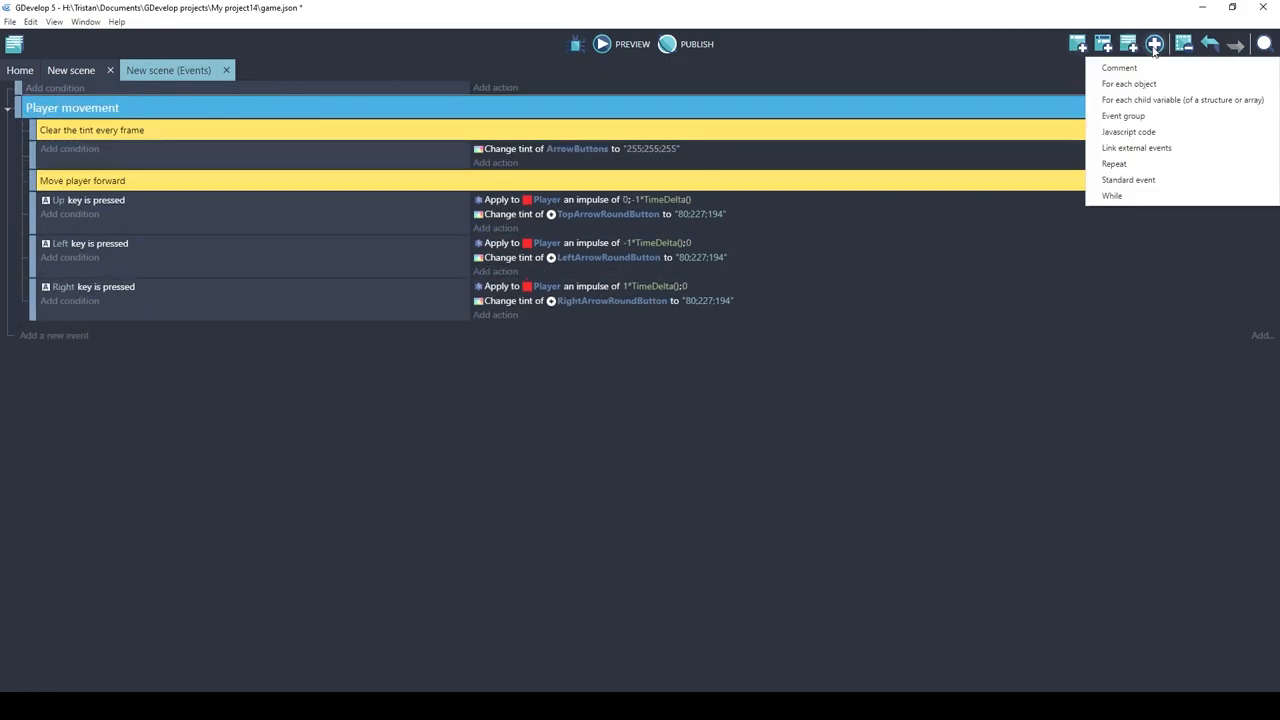
{"action": "left_click", "coordinate": [1120, 67]}
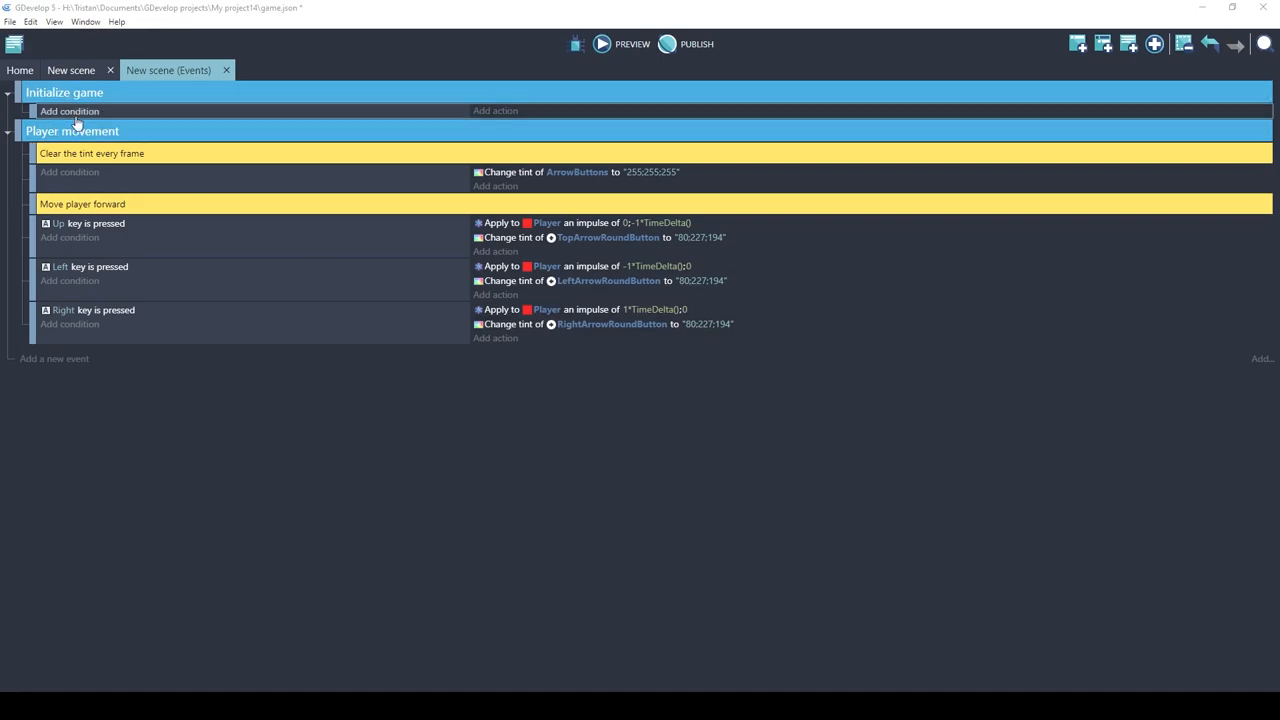
{"action": "left_click", "coordinate": [69, 111]}
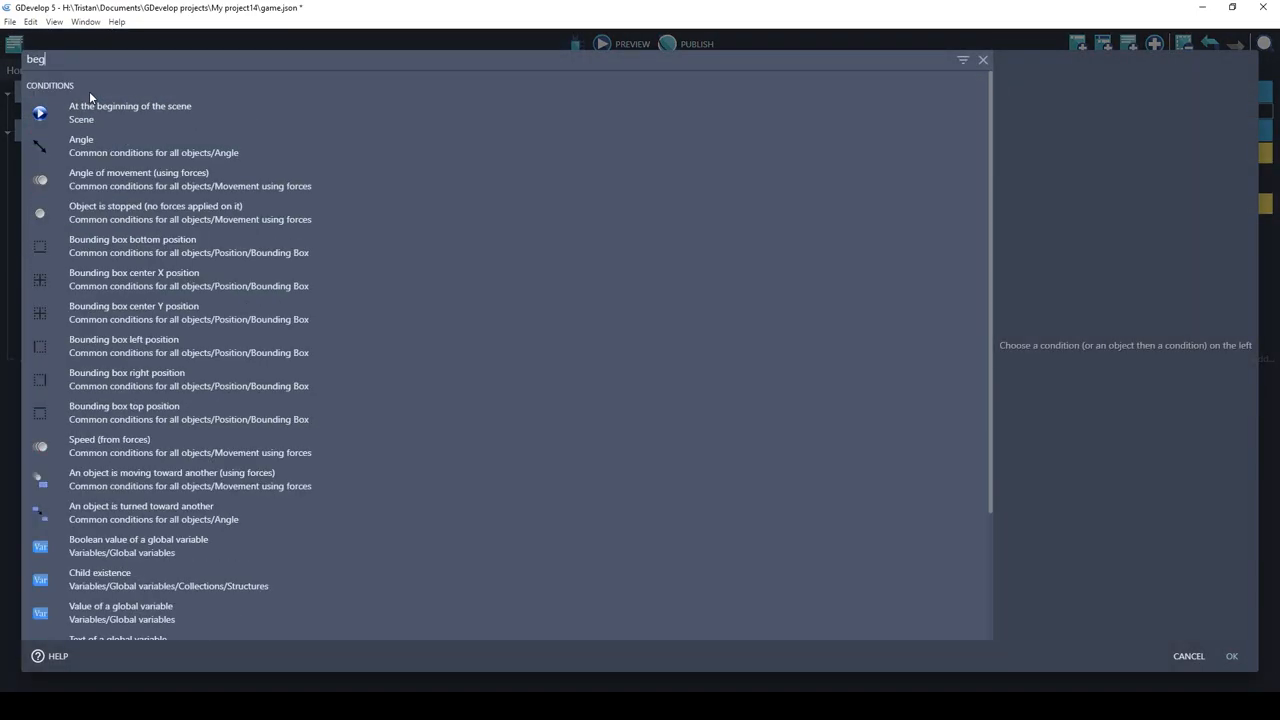
{"action": "left_click", "coordinate": [130, 112]}
{"action": "type", "text": "variable"}
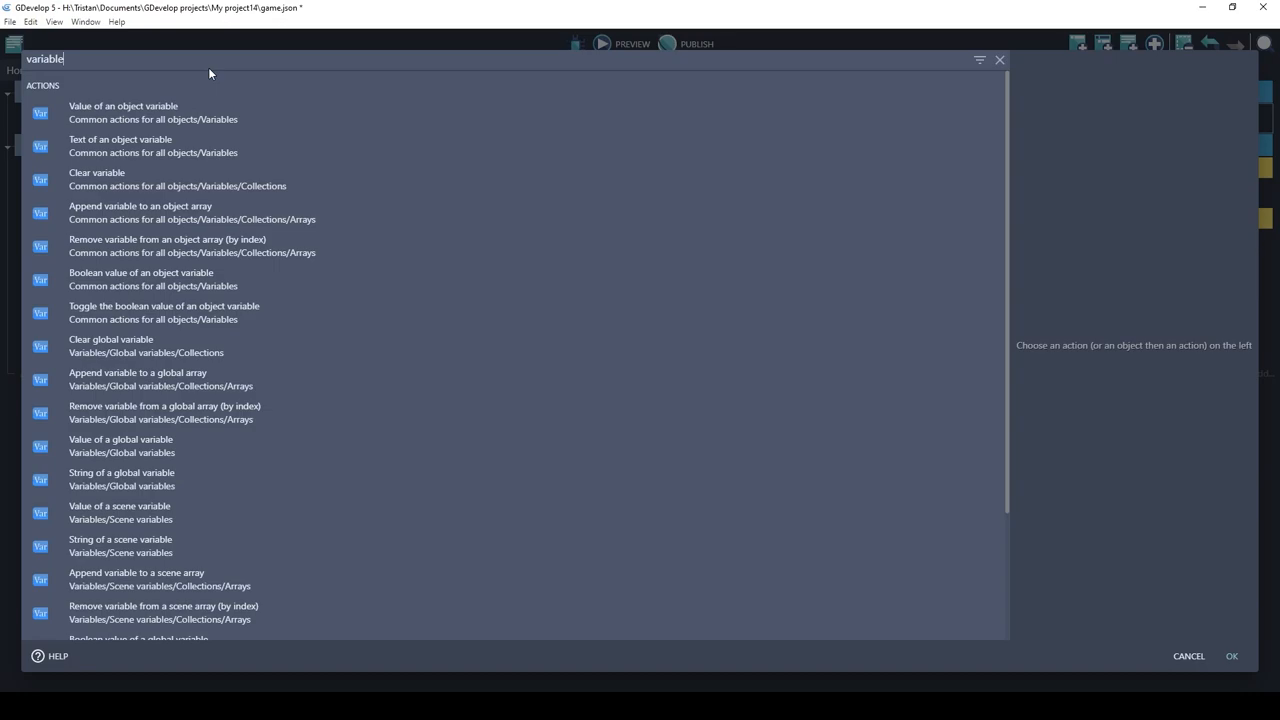
{"action": "mouse_move", "coordinate": [110, 512]}
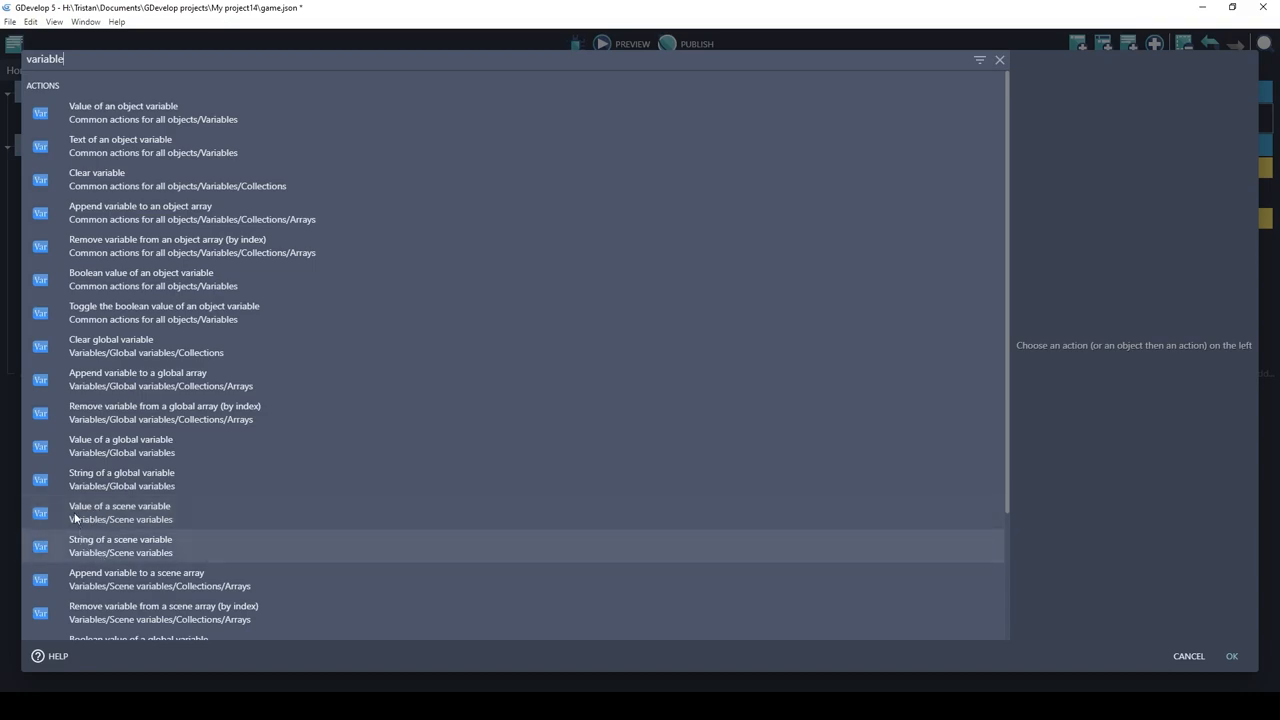
{"action": "mouse_move", "coordinate": [102, 551]}
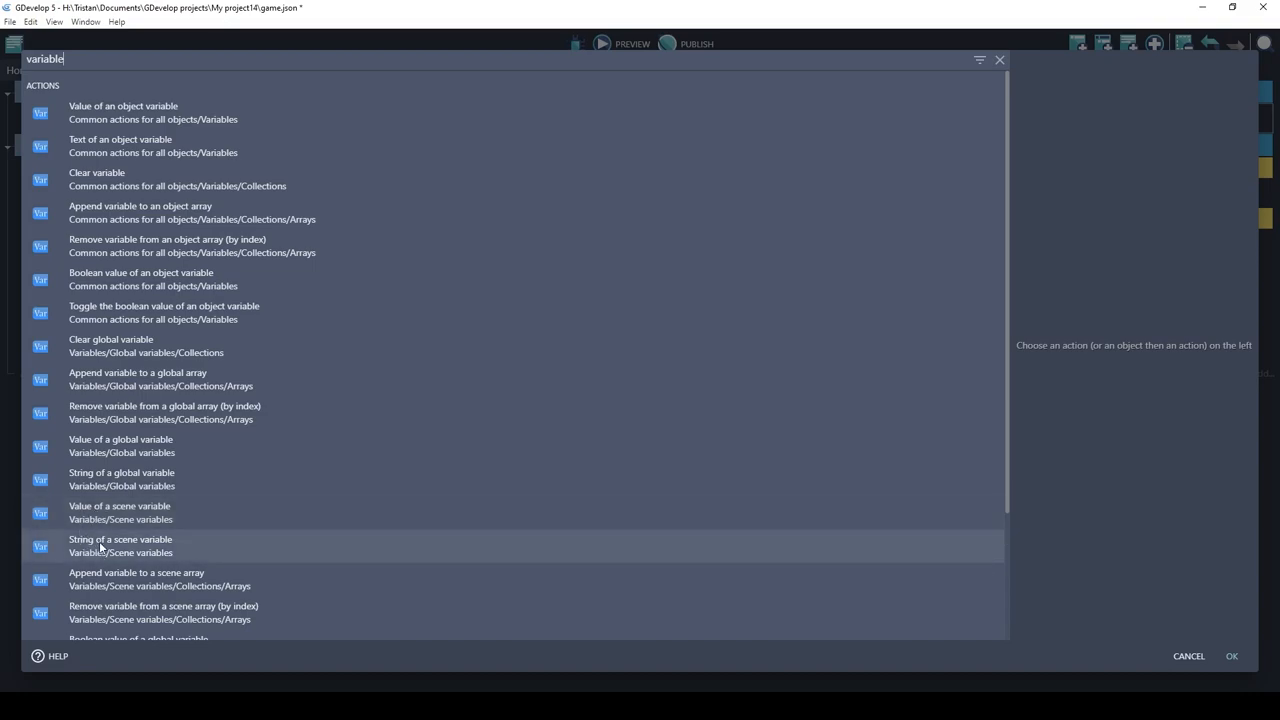
{"action": "mouse_move", "coordinate": [97, 548]}
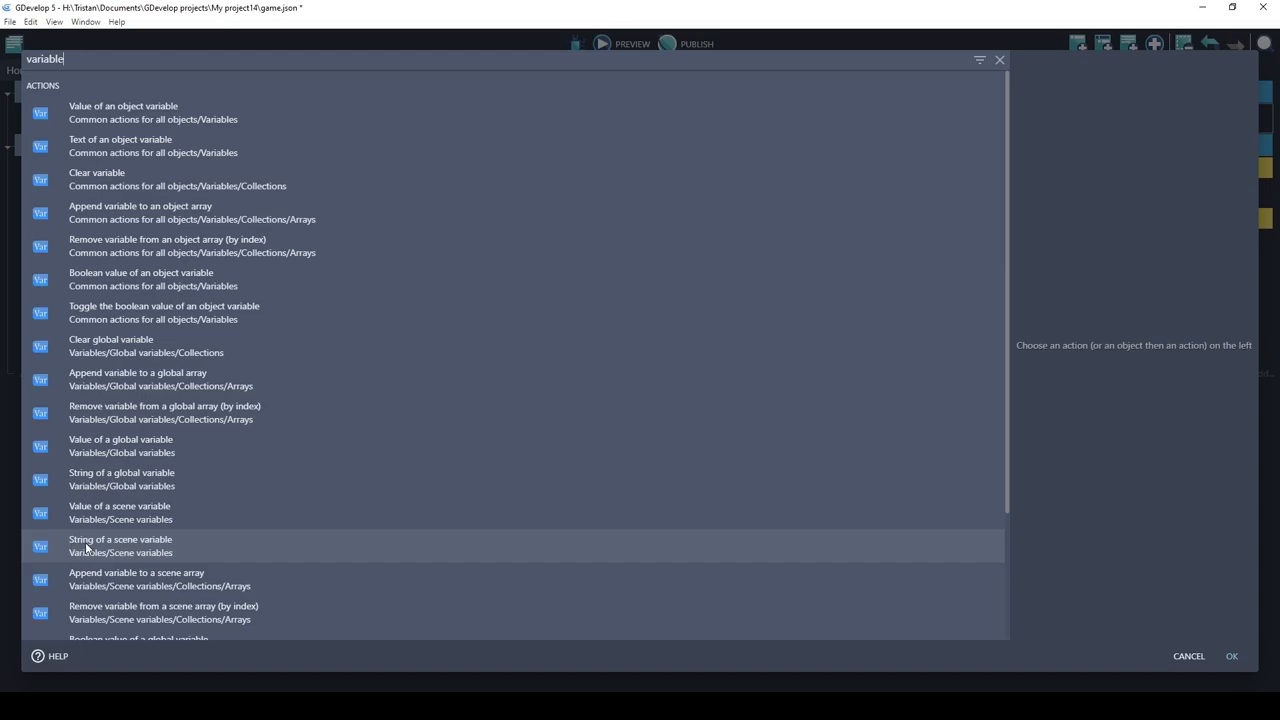
{"action": "mouse_move", "coordinate": [88, 550]}
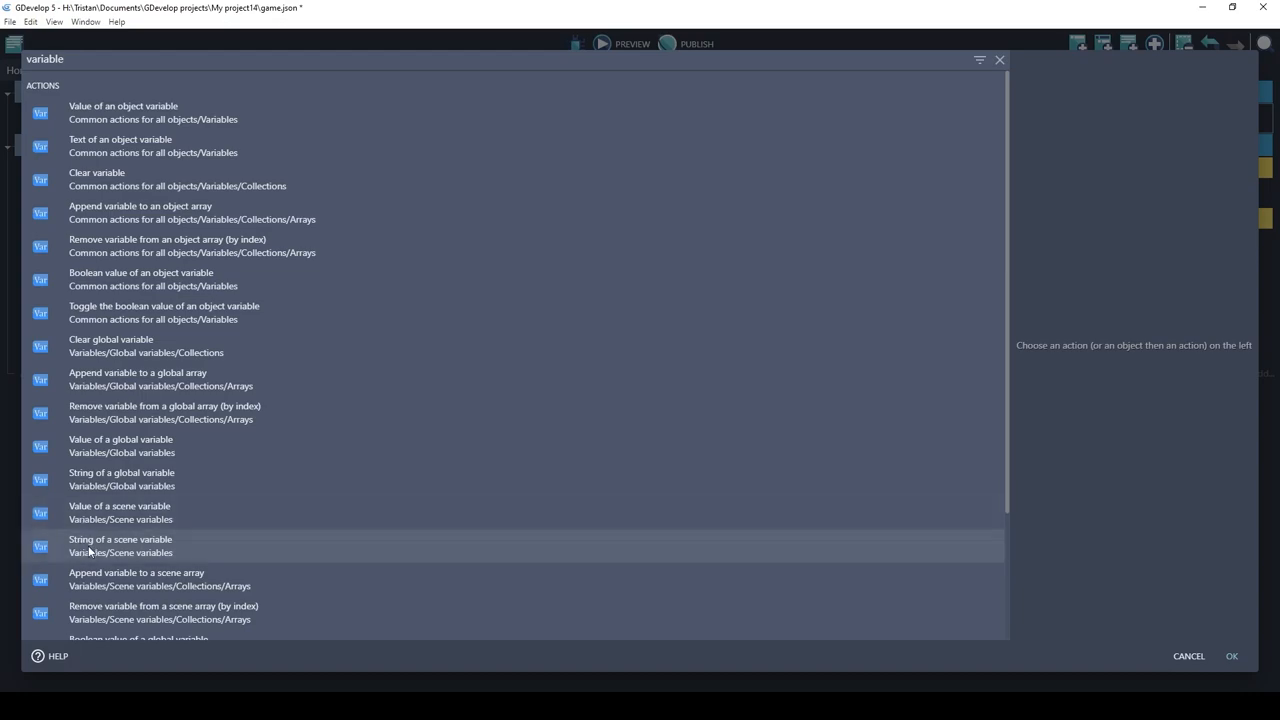
{"action": "mouse_move", "coordinate": [120, 512]}
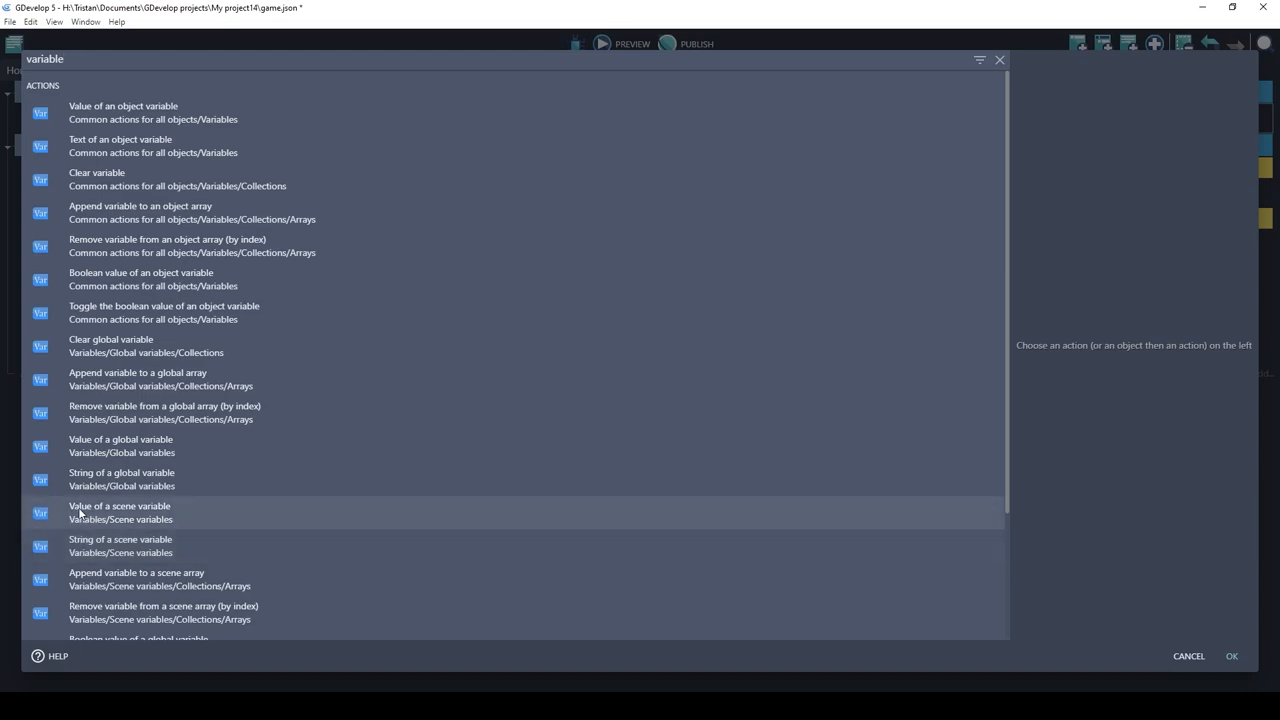
Add a 'Value of a scene variable' action setting SidewaysForce to 1.
{"action": "left_click", "coordinate": [119, 513]}
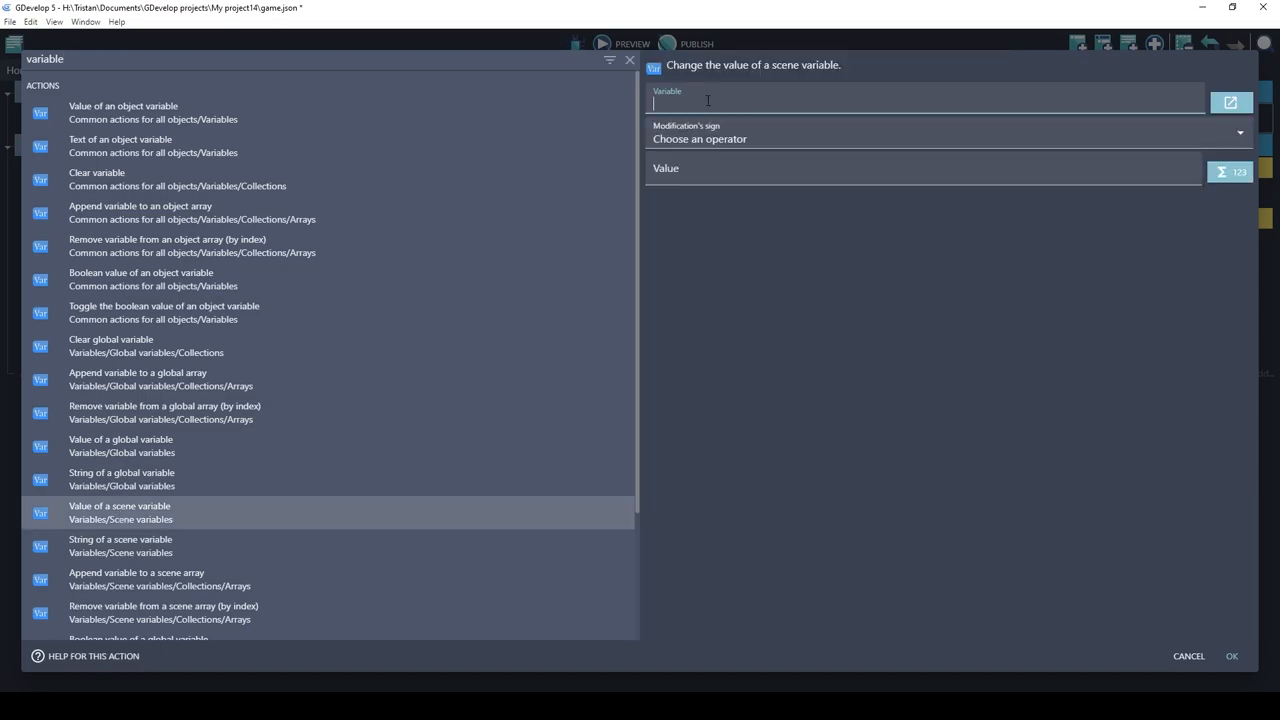
{"action": "type", "text": "SidewaysForce"}
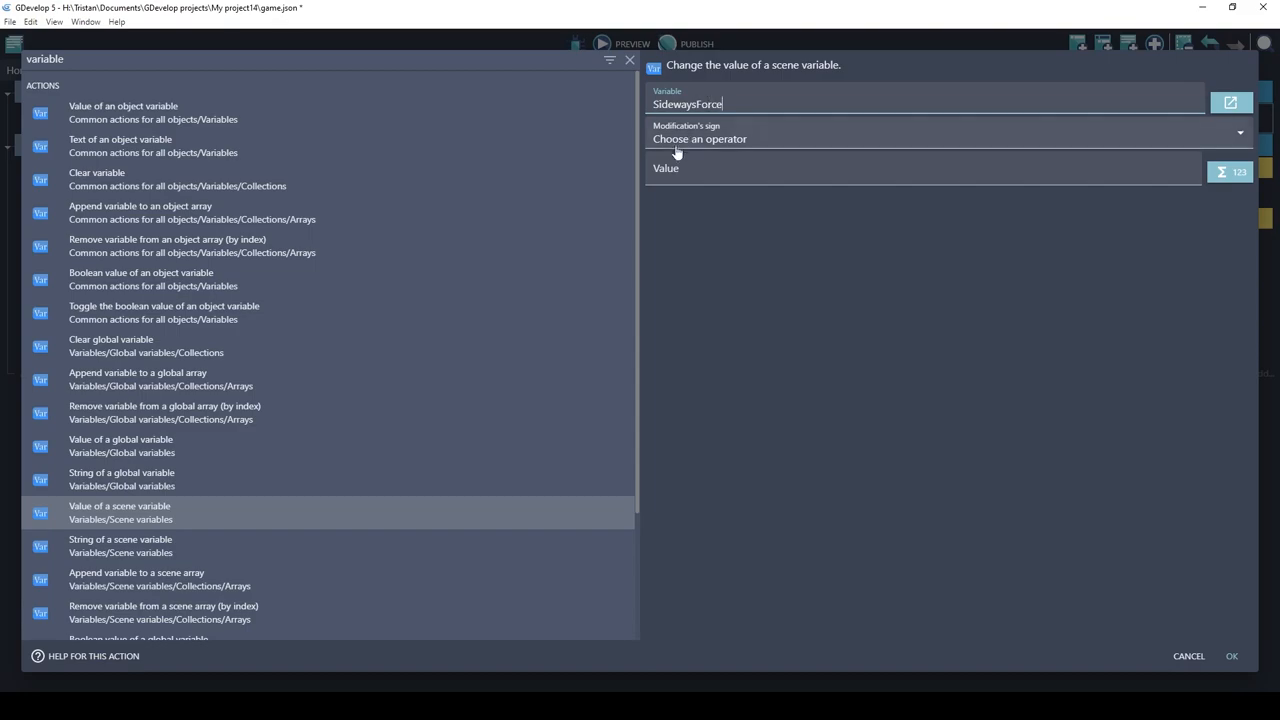
{"action": "left_click", "coordinate": [944, 138]}
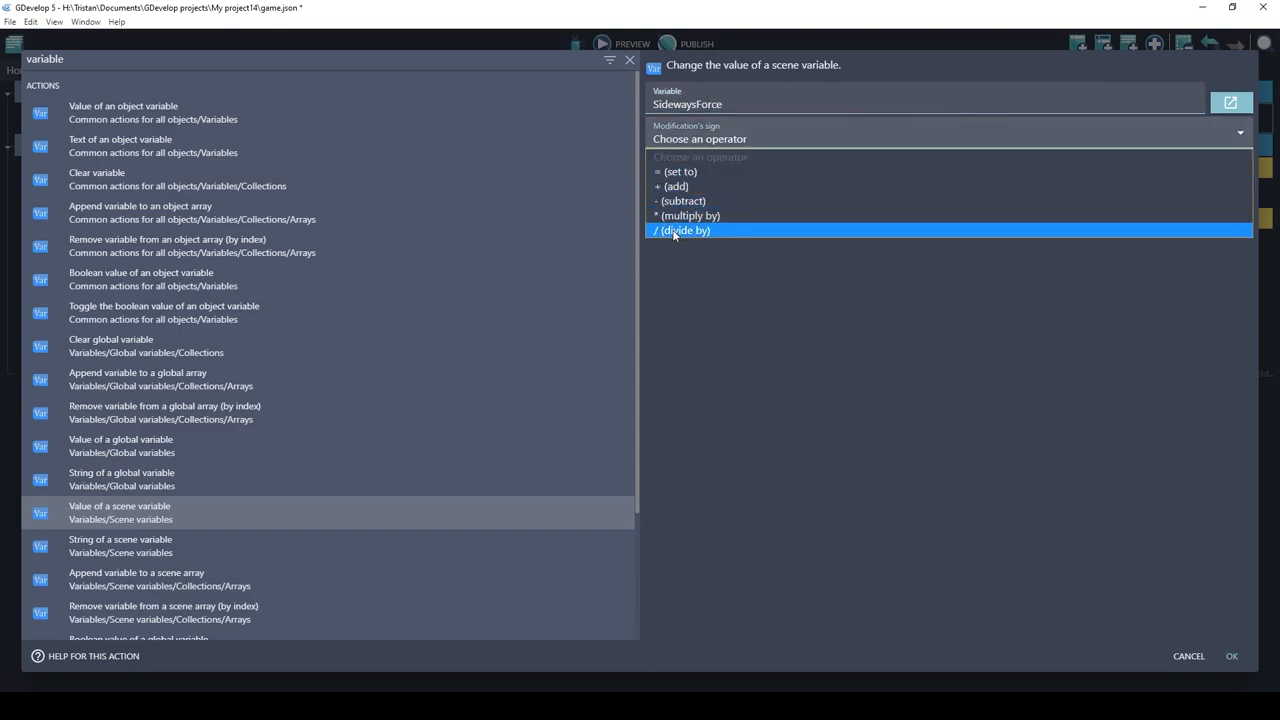
{"action": "mouse_move", "coordinate": [680, 234]}
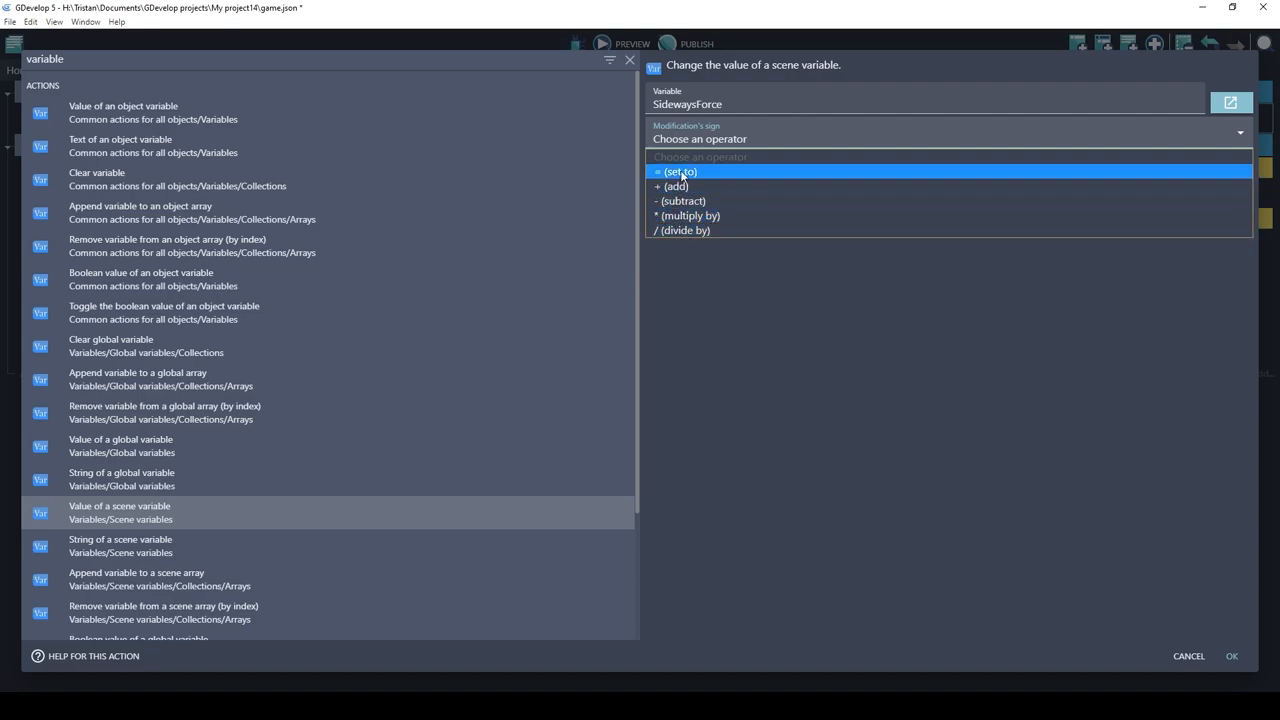
{"action": "left_click", "coordinate": [680, 171]}
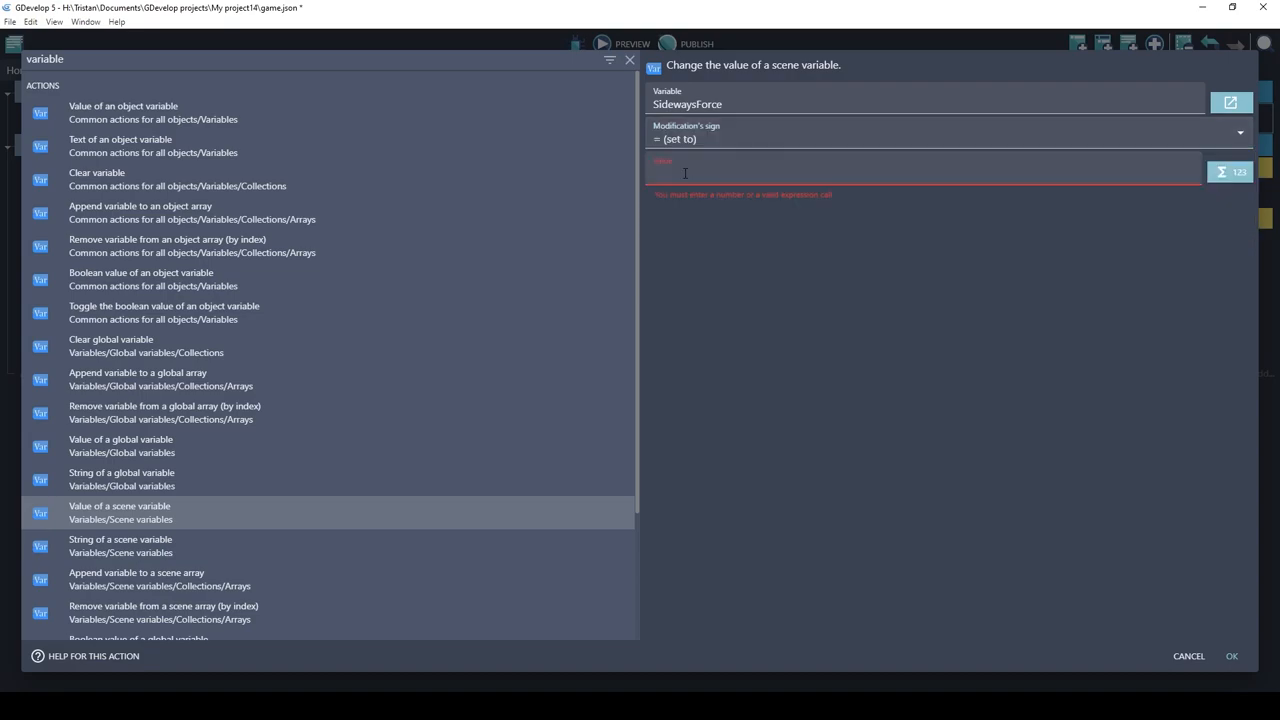
{"action": "type", "text": "1"}
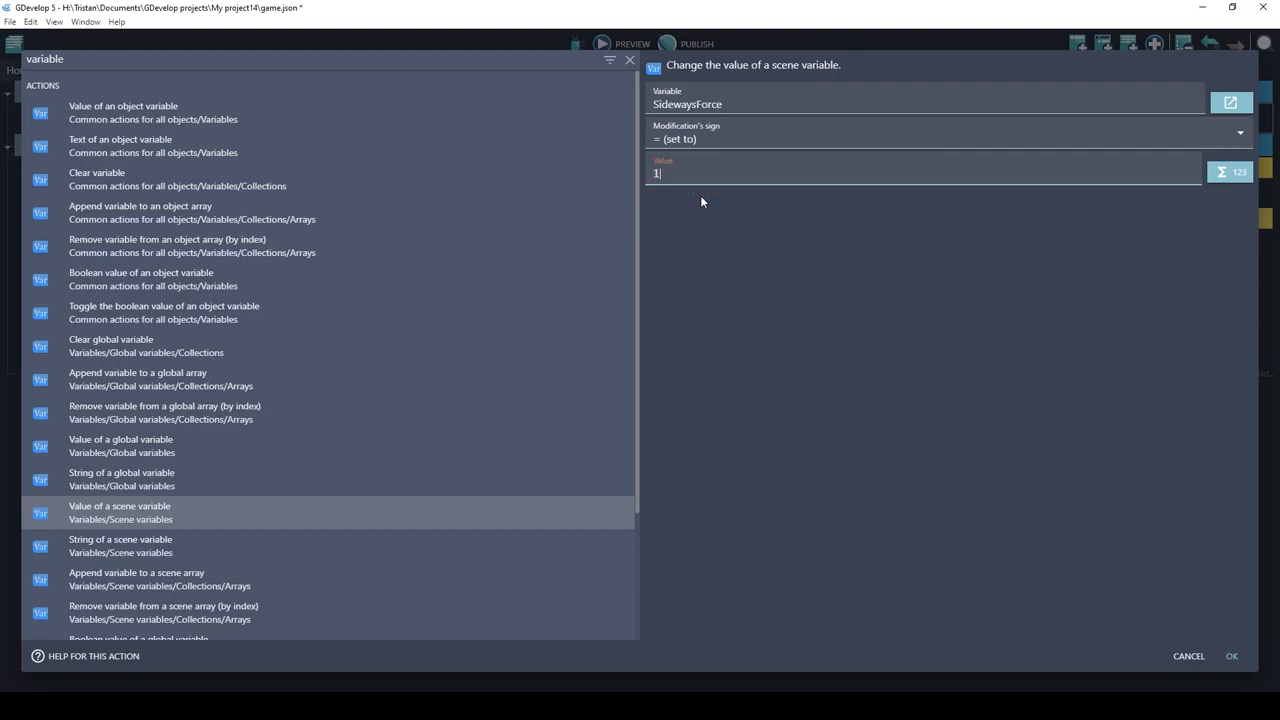
{"action": "left_click", "coordinate": [1231, 656]}
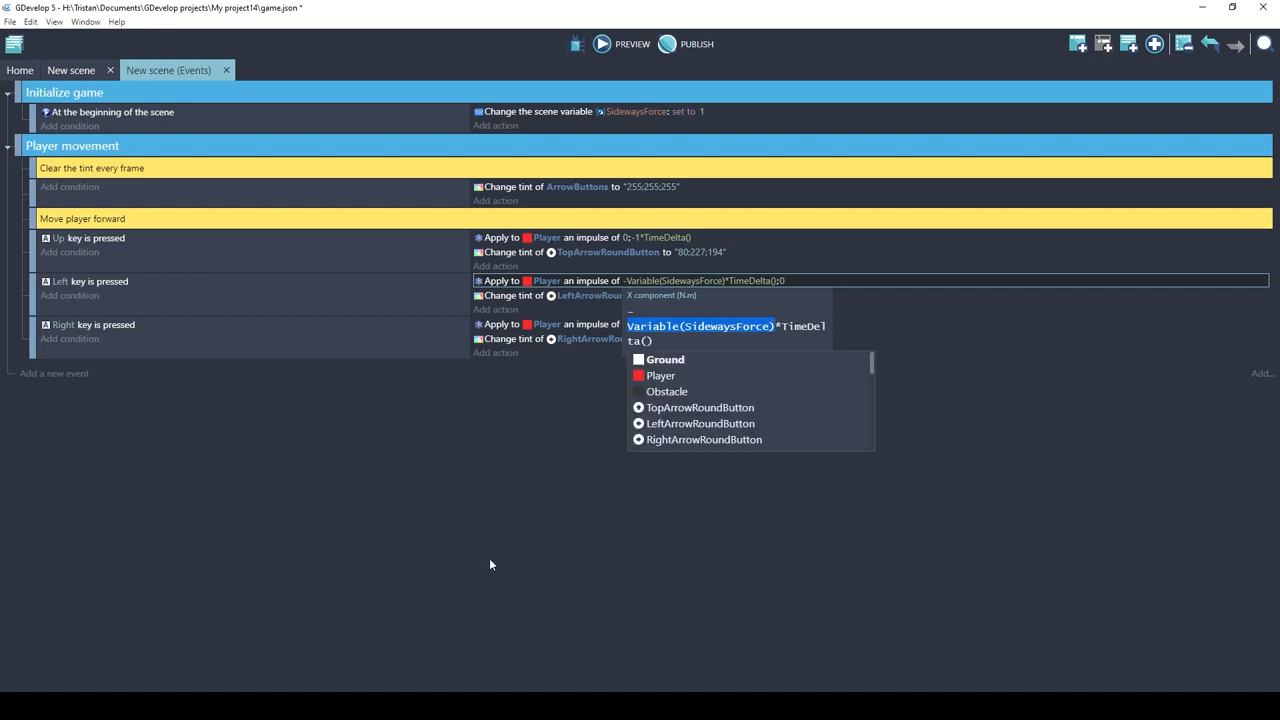
{"action": "mouse_move", "coordinate": [537, 516]}
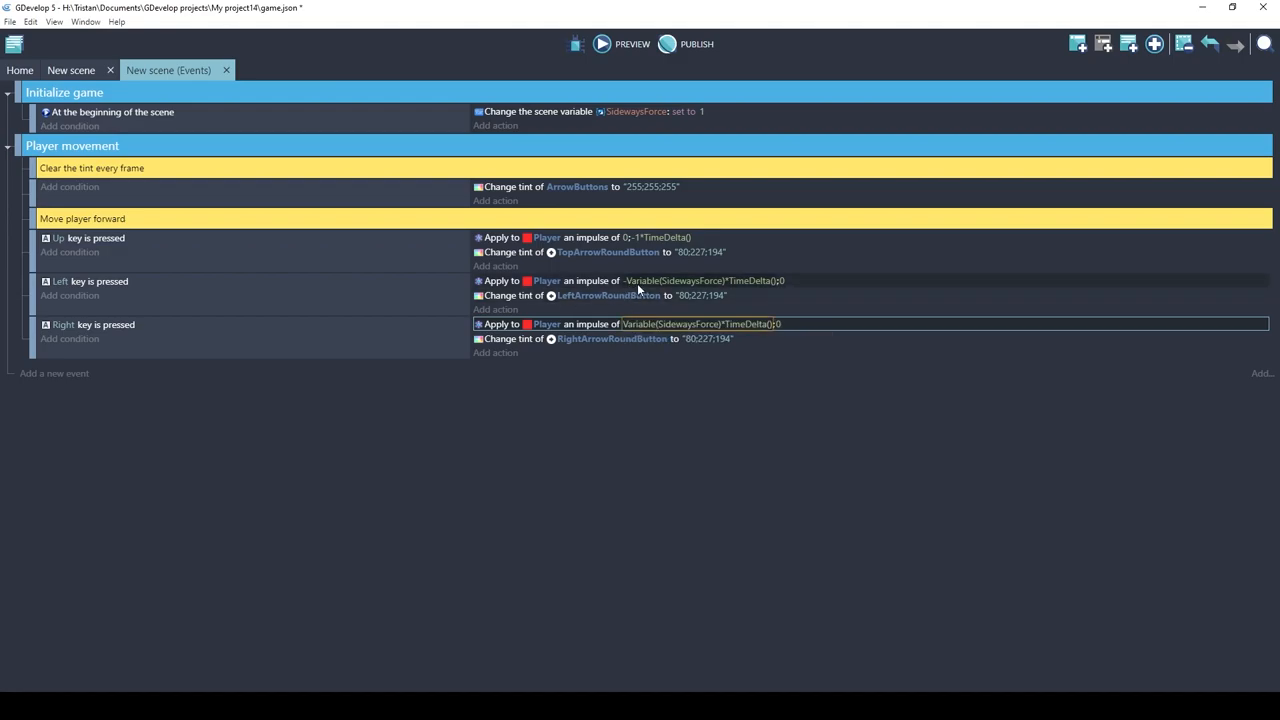
Preview, change SidewaysForce's starting value to 5, and preview again to test movement.
{"action": "left_click", "coordinate": [605, 44]}
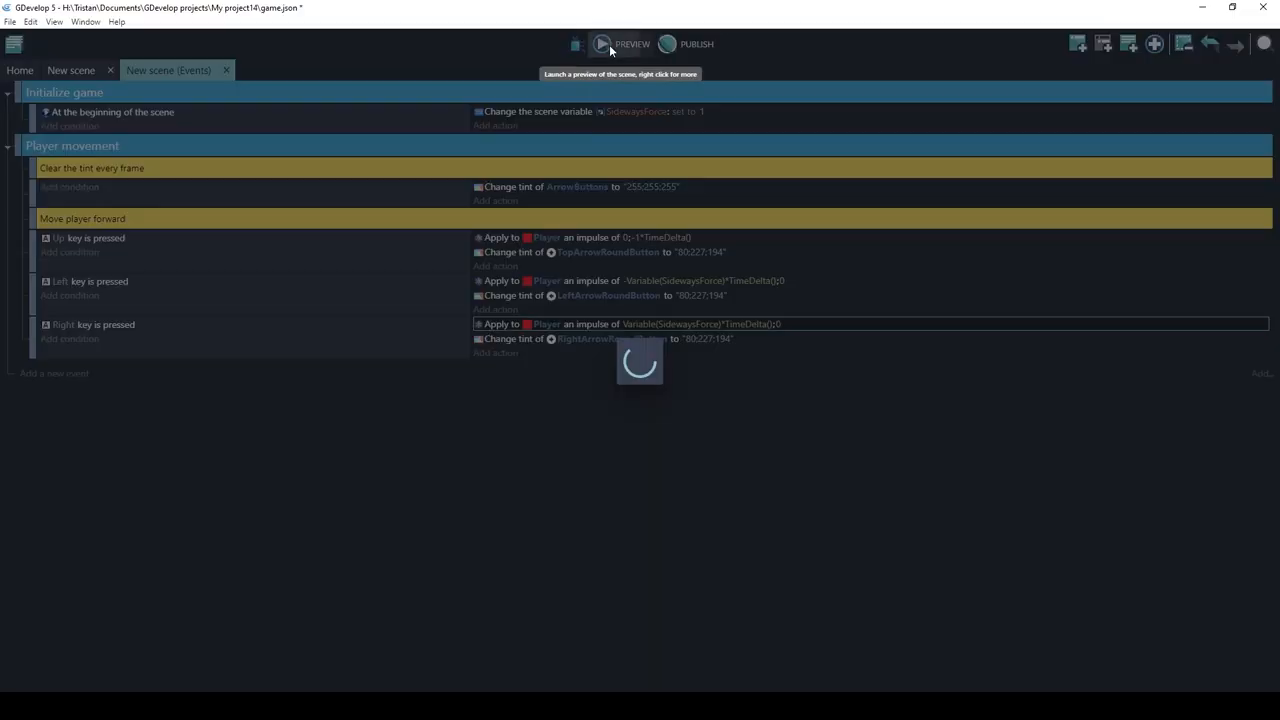
{"action": "left_click", "coordinate": [601, 44]}
{"action": "type", "text": "5"}
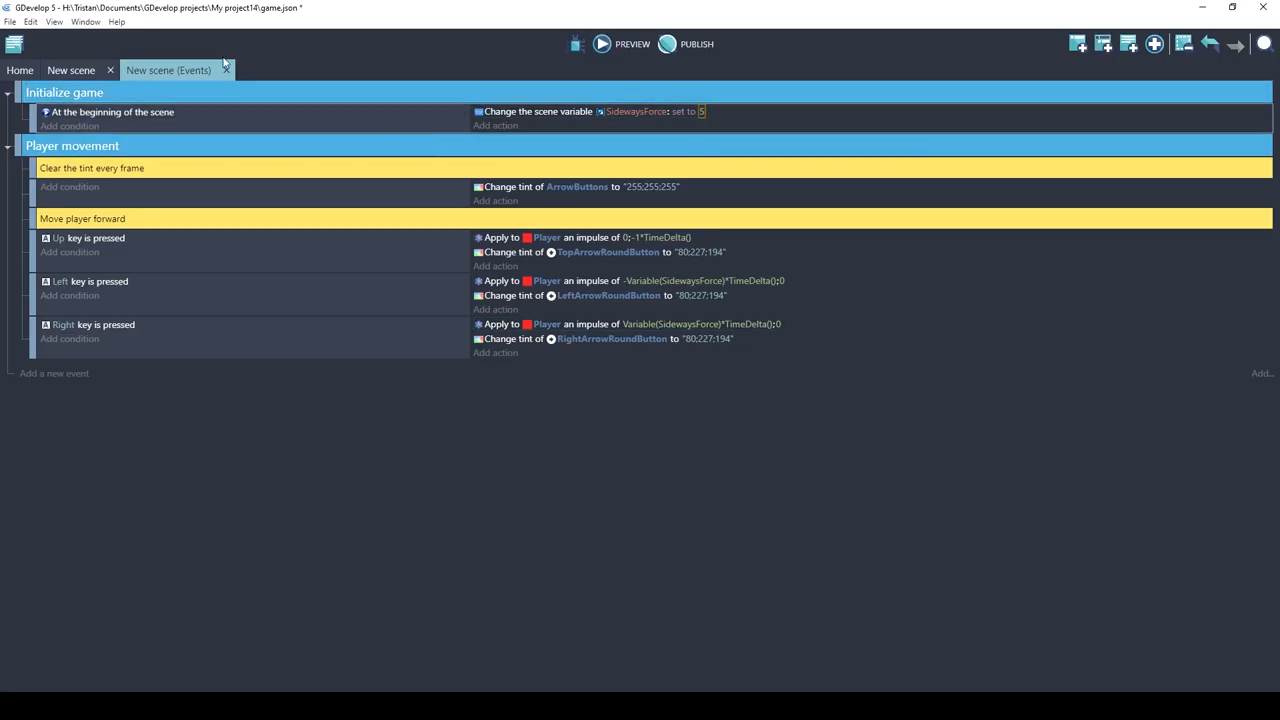
{"action": "left_click", "coordinate": [598, 44]}
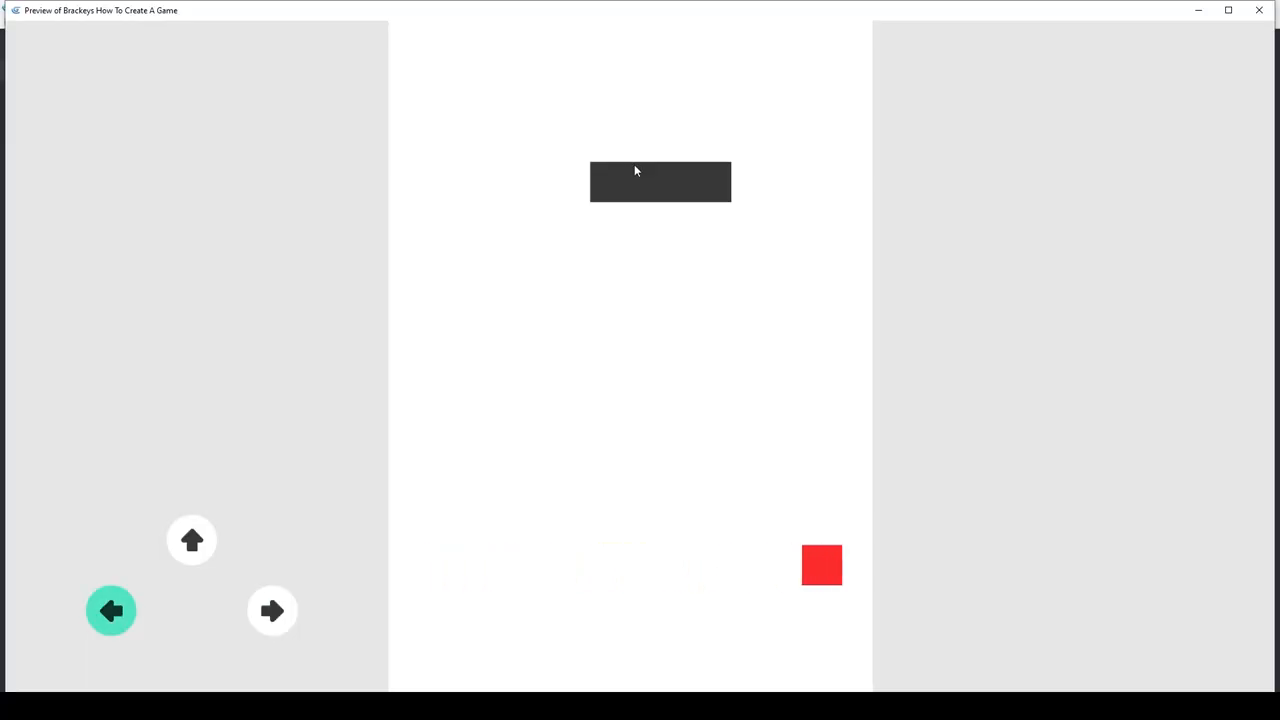
{"action": "left_click", "coordinate": [272, 611]}
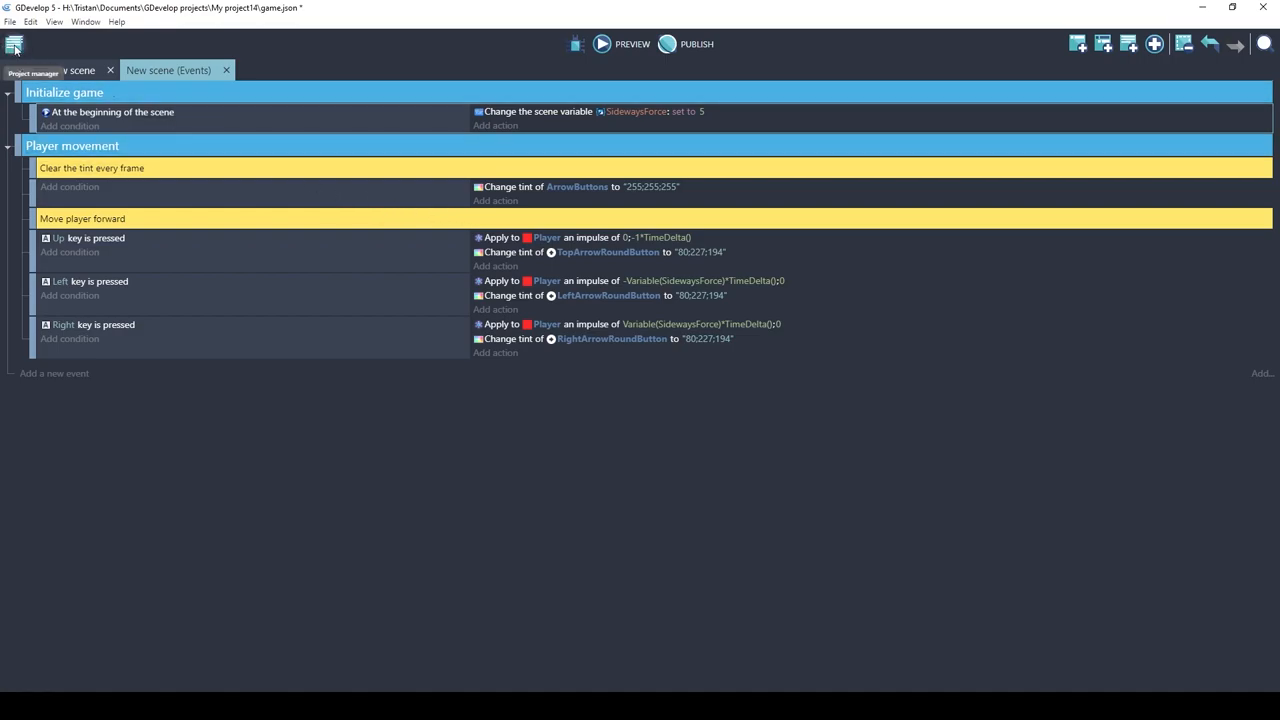
Go to the project manager's Functions/Behaviors section and choose 'Search for new extensions'.
{"action": "left_click", "coordinate": [14, 45]}
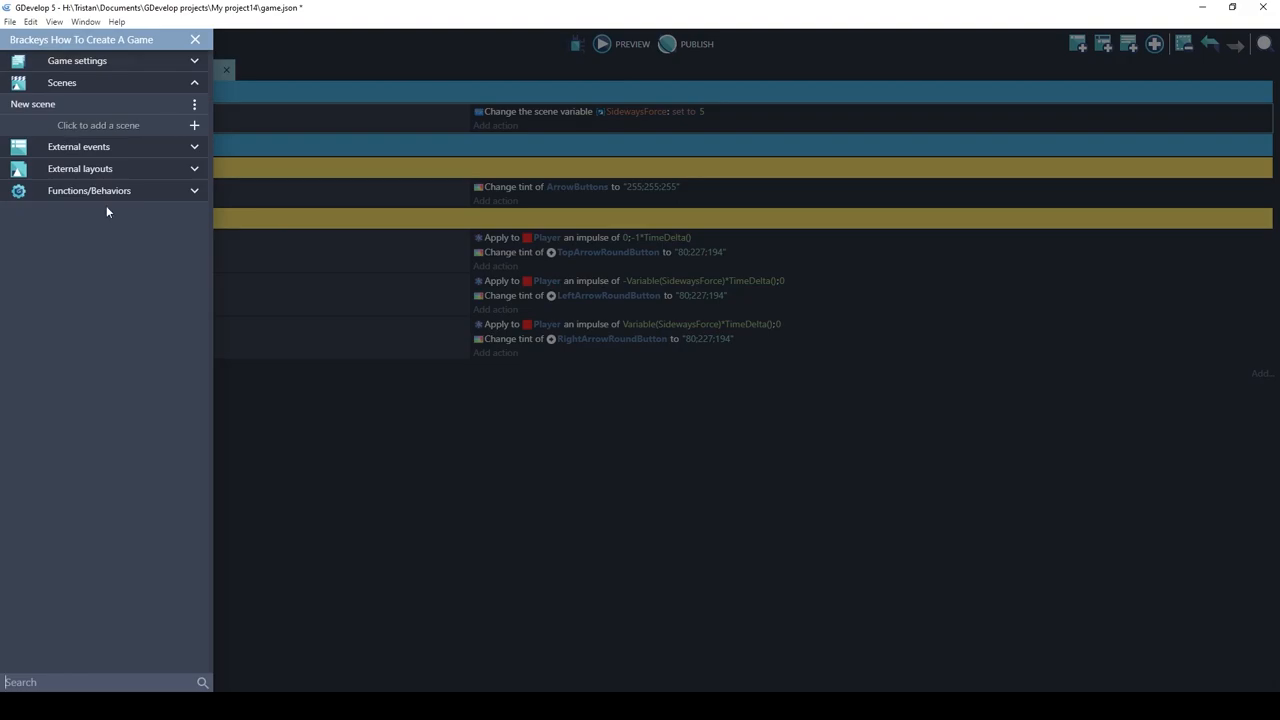
{"action": "left_click", "coordinate": [89, 190]}
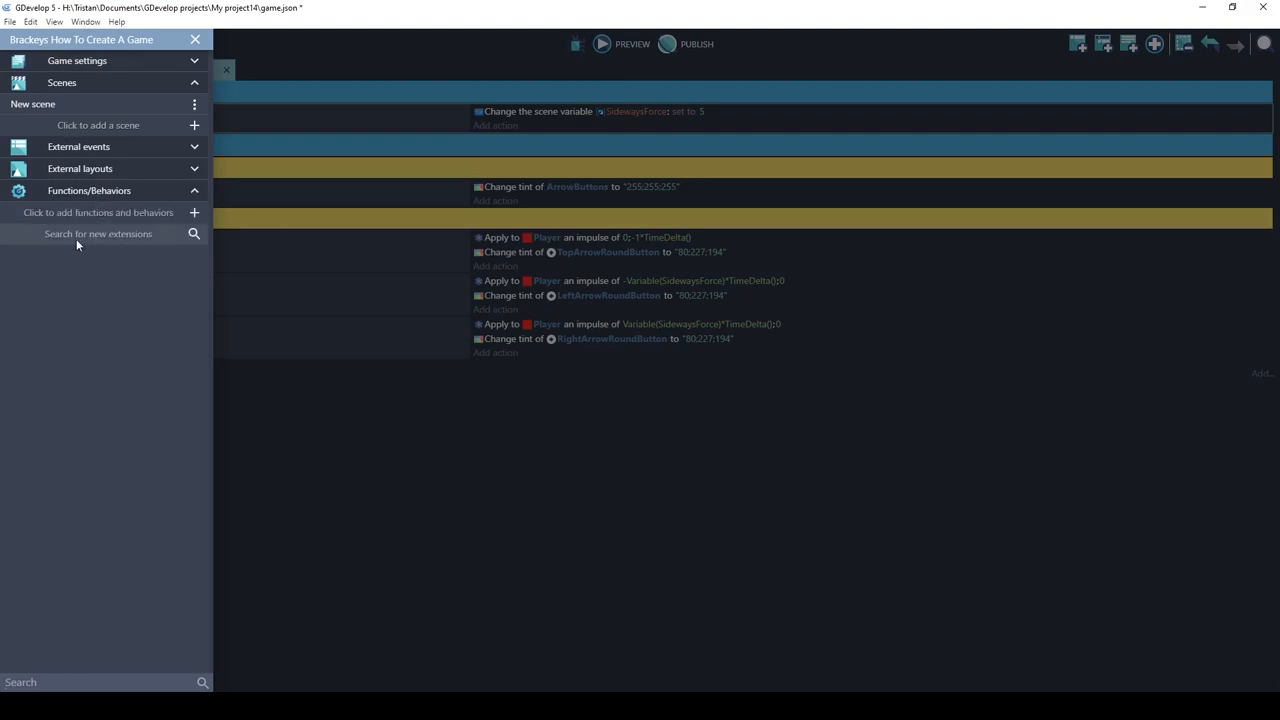
{"action": "left_click", "coordinate": [98, 234]}
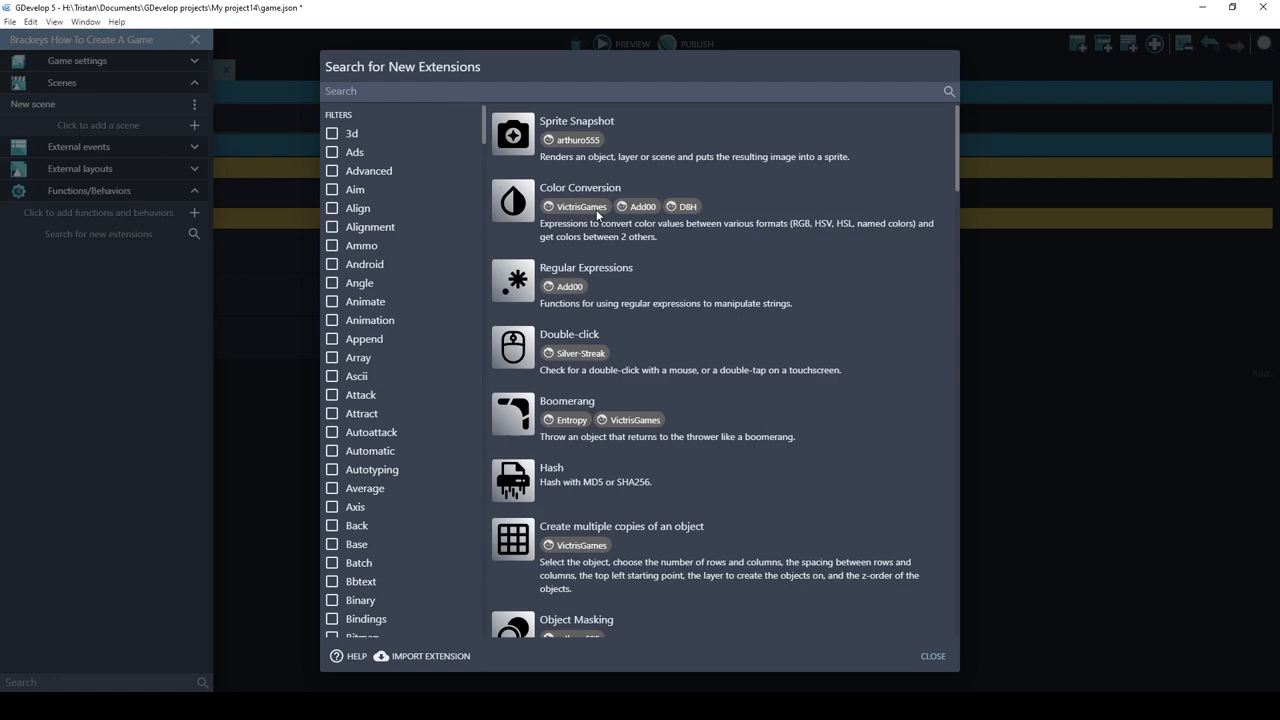
{"action": "mouse_move", "coordinate": [120, 242]}
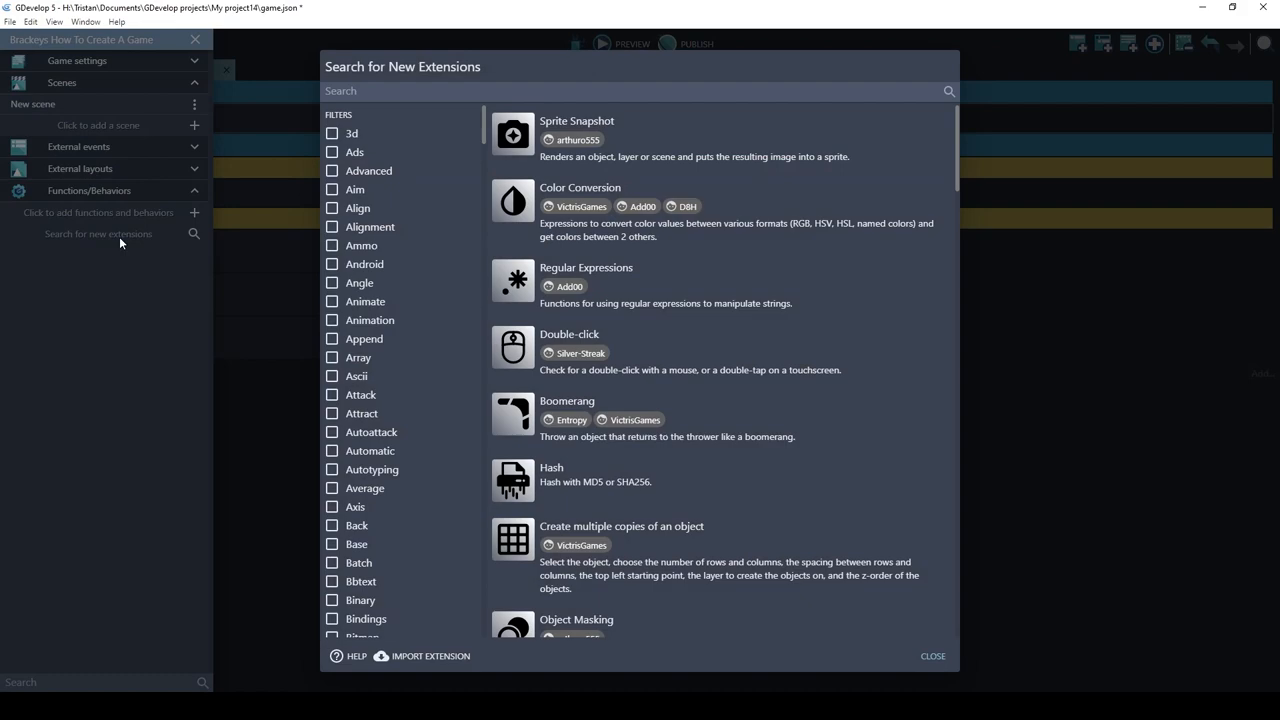
{"action": "mouse_move", "coordinate": [552, 211]}
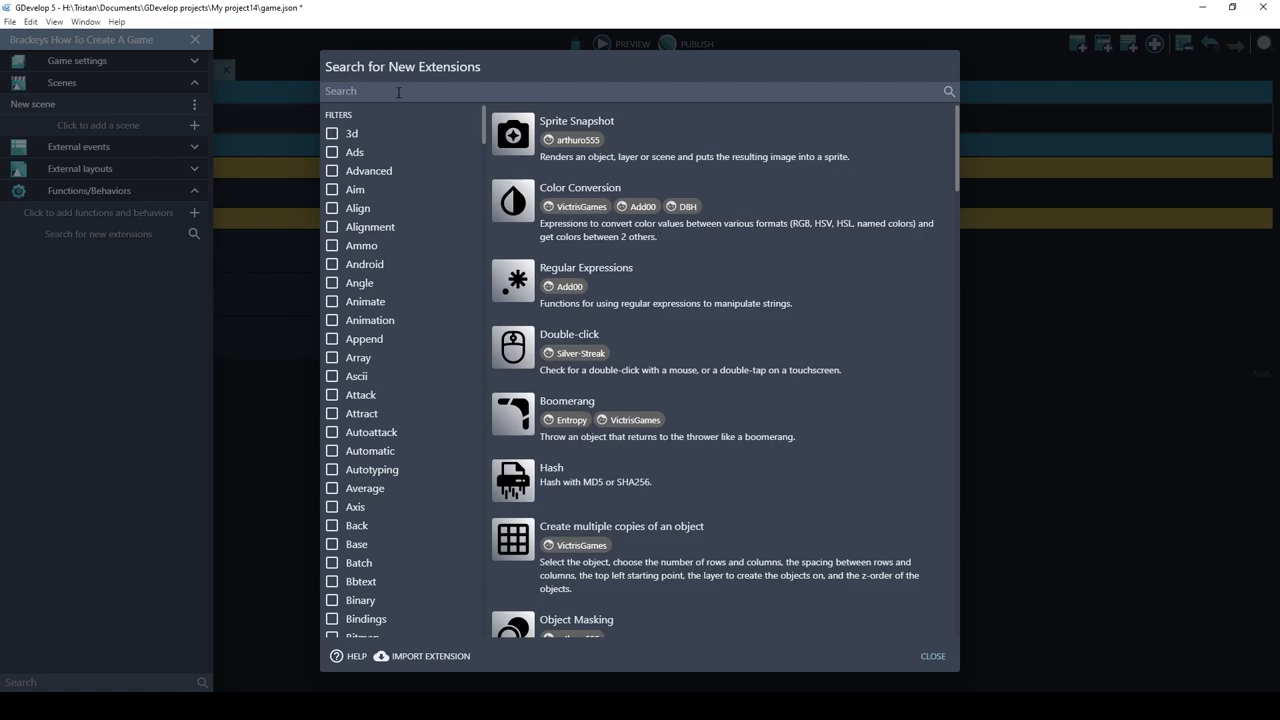
Search 'game' and install the Gamepads (controllers) extension in the project.
{"action": "type", "text": "gamepad"}
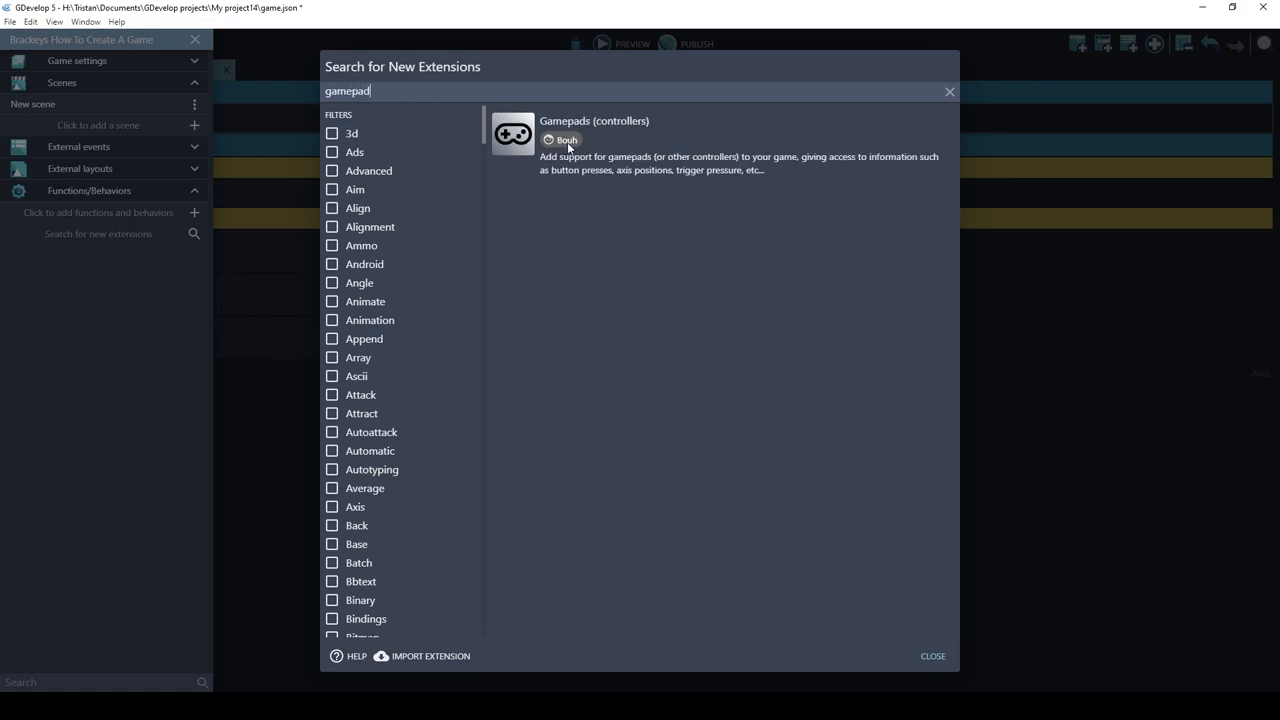
{"action": "left_click", "coordinate": [594, 120]}
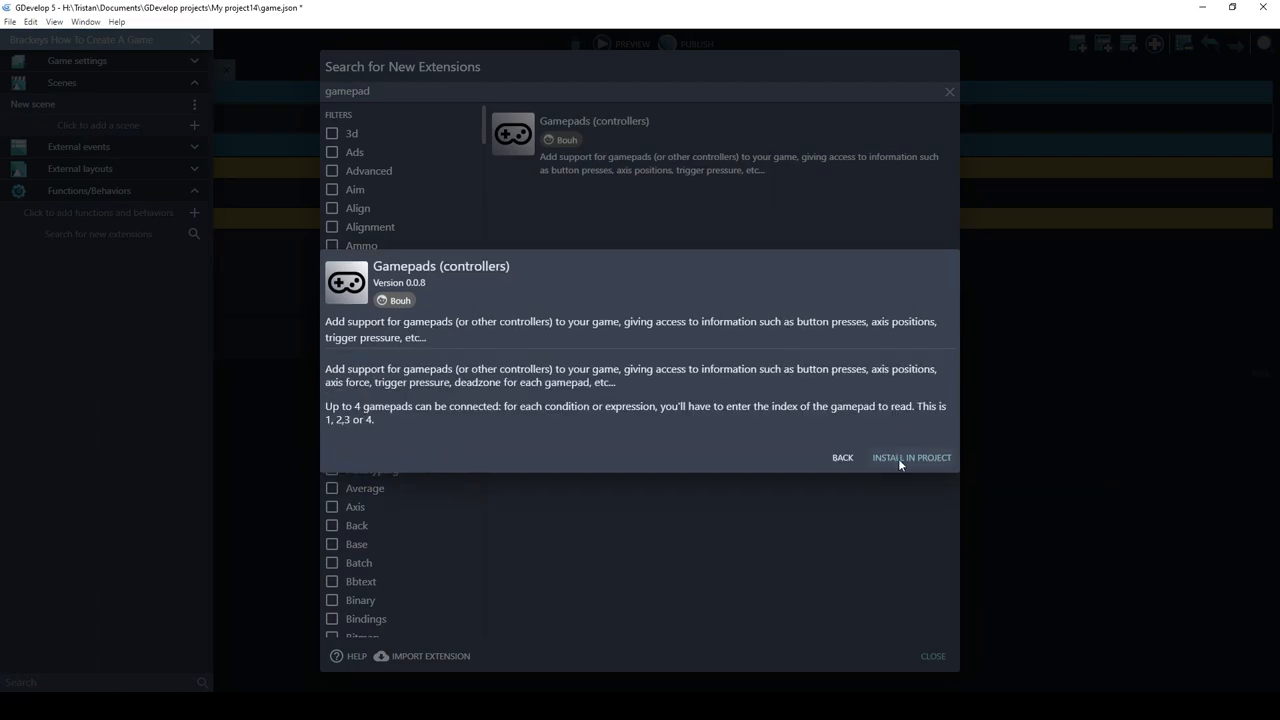
{"action": "left_click", "coordinate": [910, 457]}
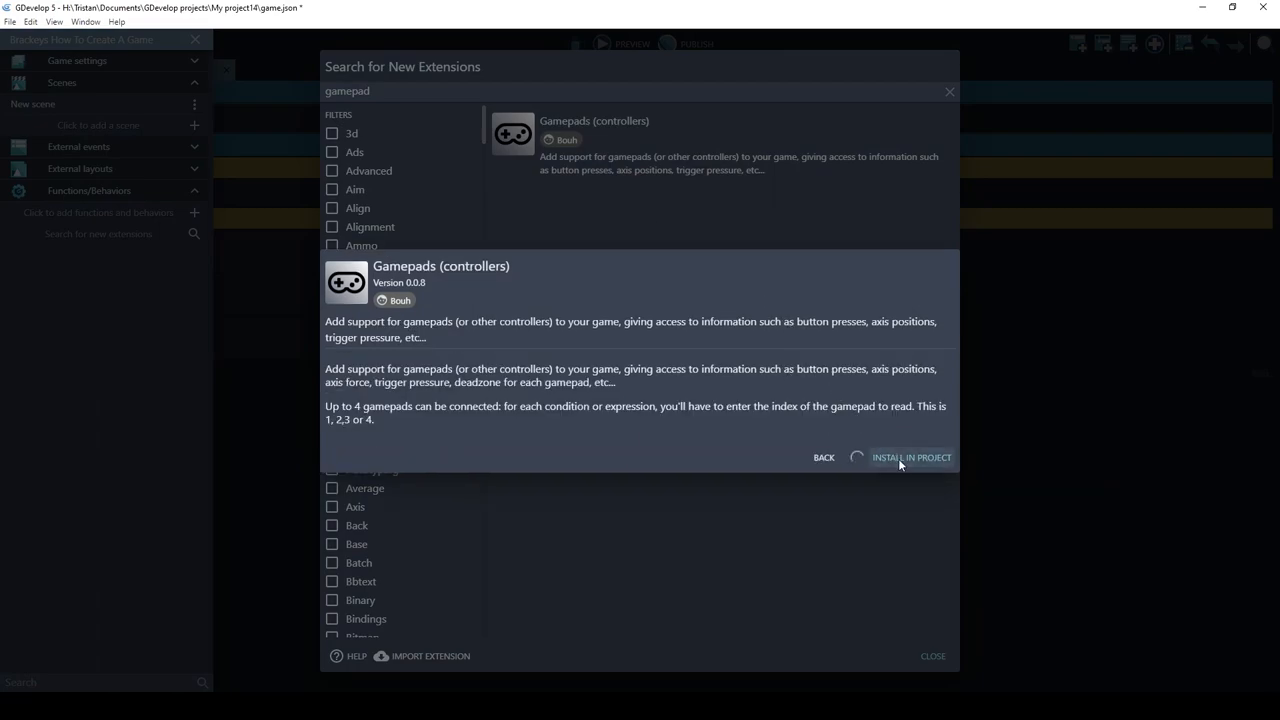
{"action": "left_click", "coordinate": [911, 458]}
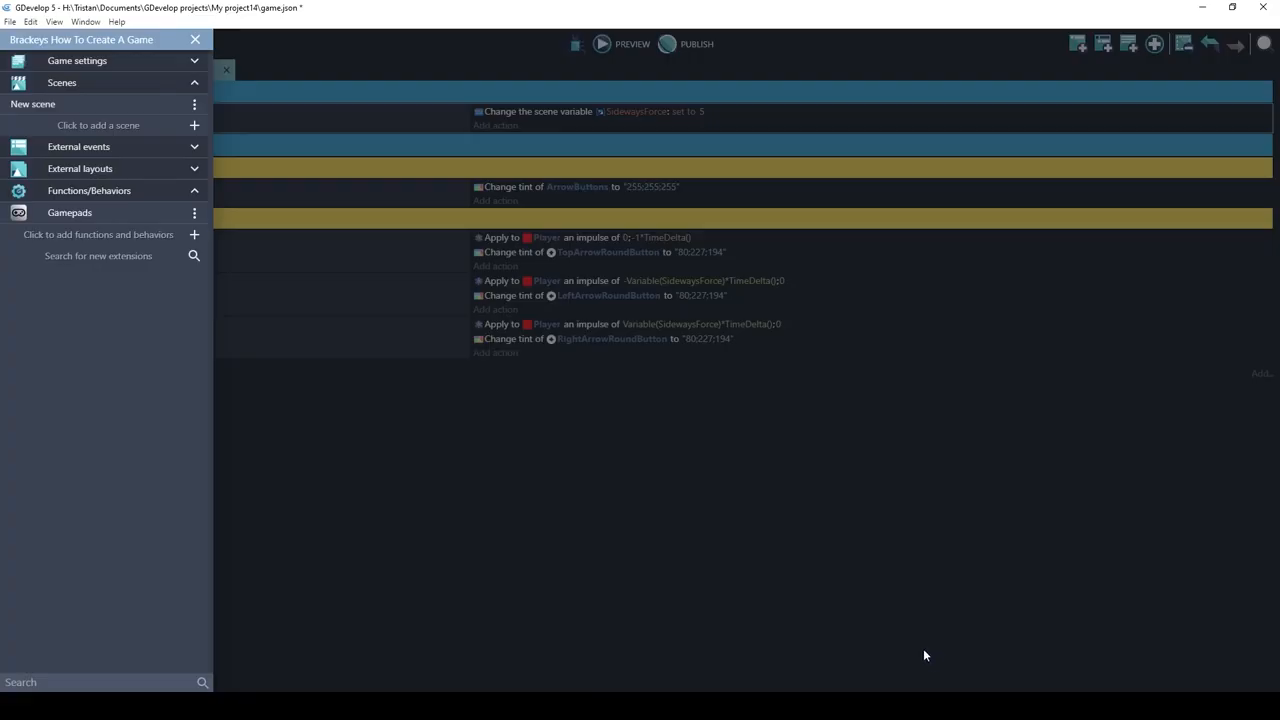
{"action": "mouse_move", "coordinate": [68, 219]}
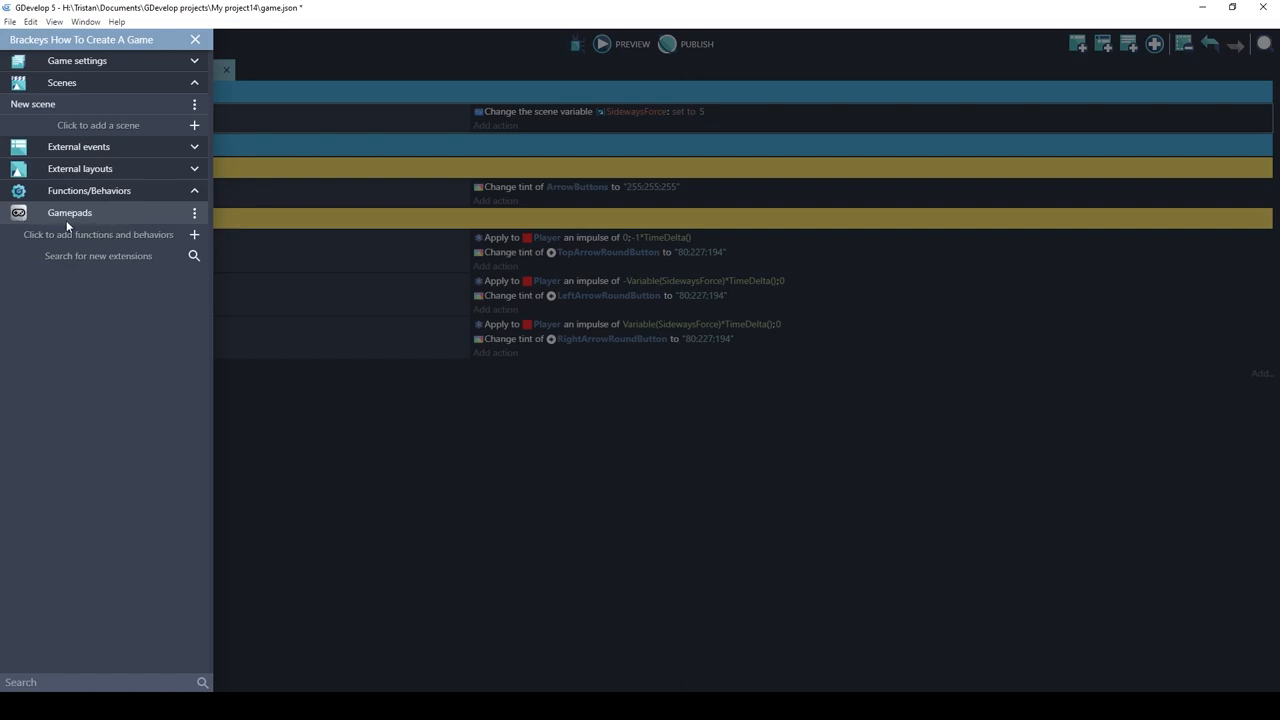
Close the project manager panel to reveal the full events sheet.
{"action": "left_click", "coordinate": [194, 40]}
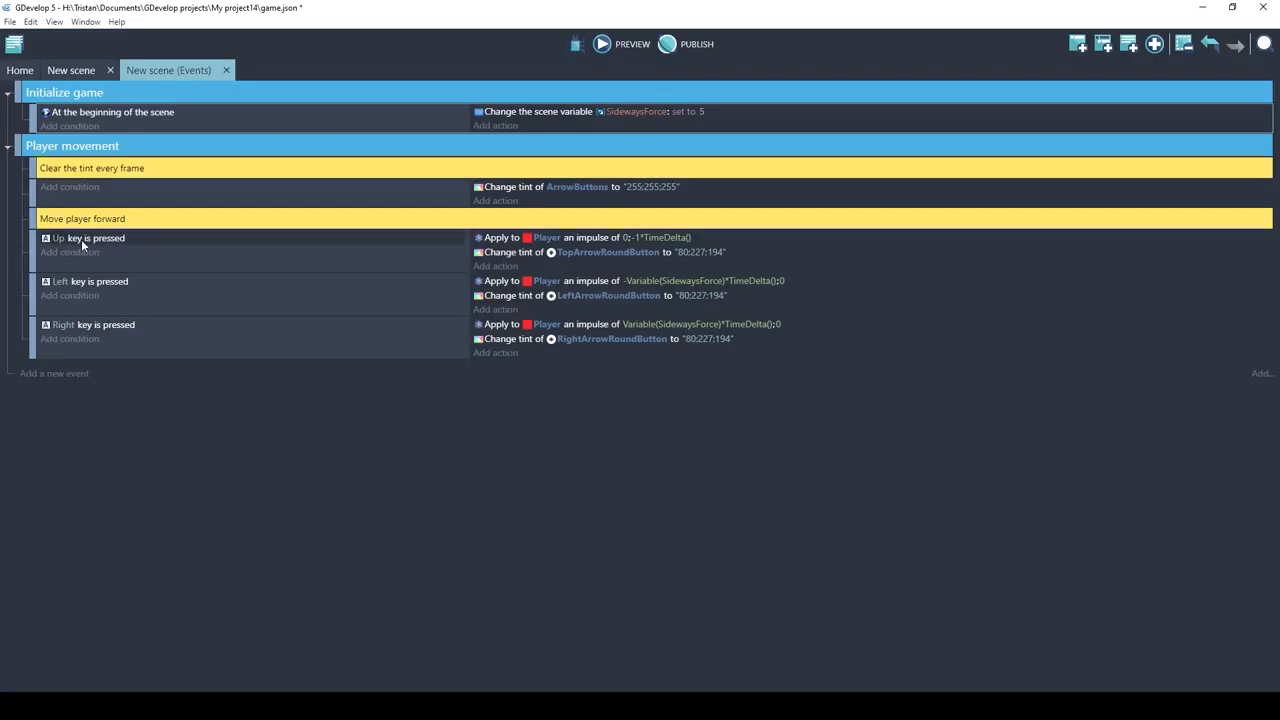
{"action": "mouse_move", "coordinate": [64, 243]}
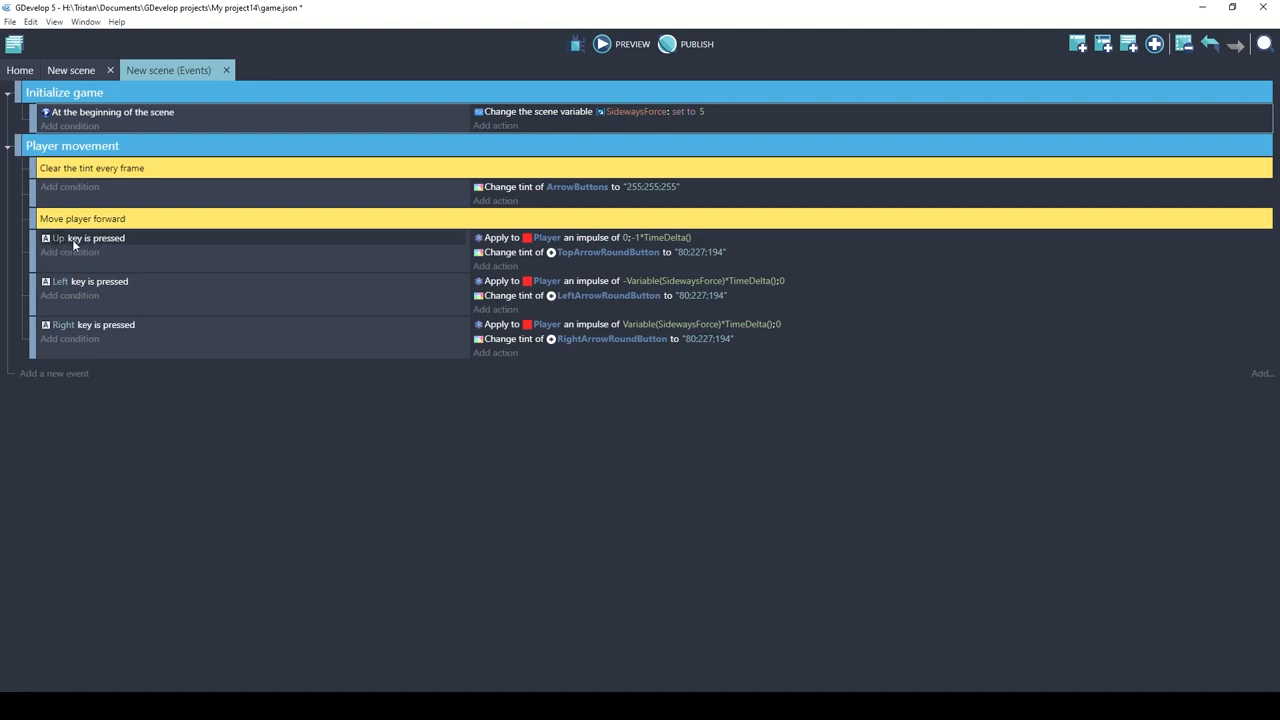
{"action": "mouse_move", "coordinate": [108, 245]}
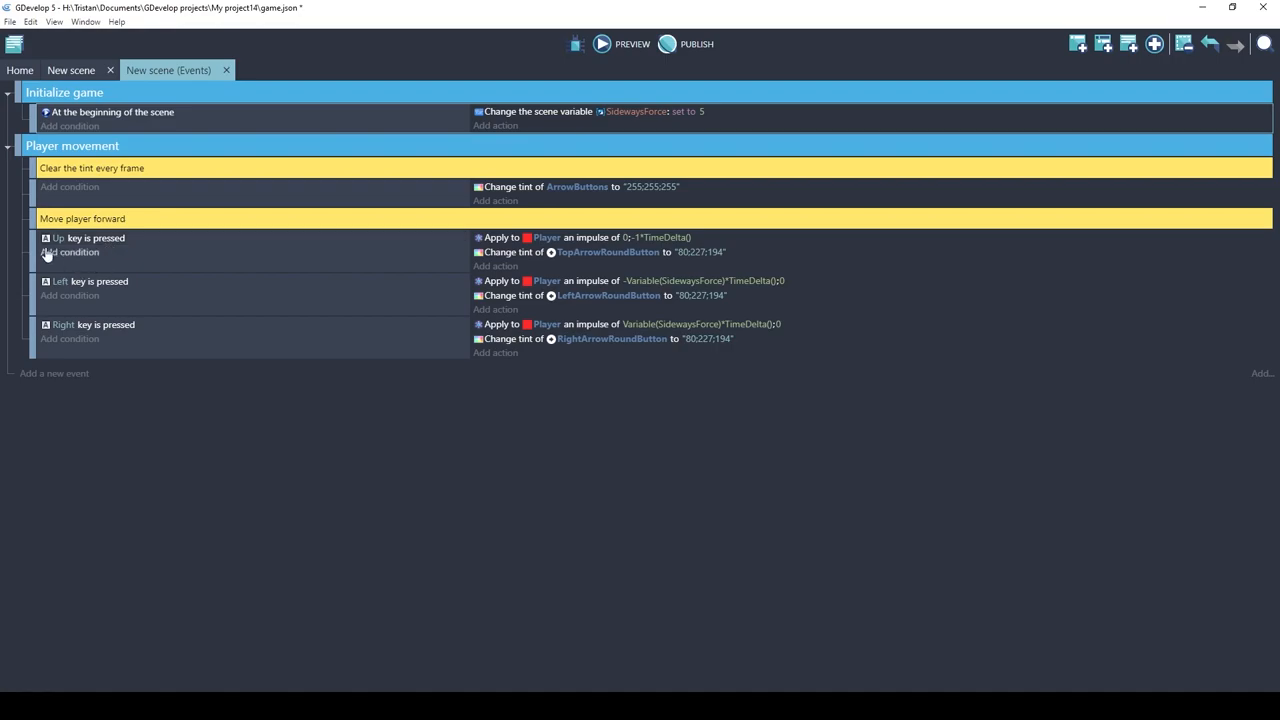
Add a Gamepad stick pushed (axis) condition to the Up key event: gamepad 1, "LEFT" stick, "UP".
{"action": "left_click", "coordinate": [70, 252]}
{"action": "type", "text": "game"}
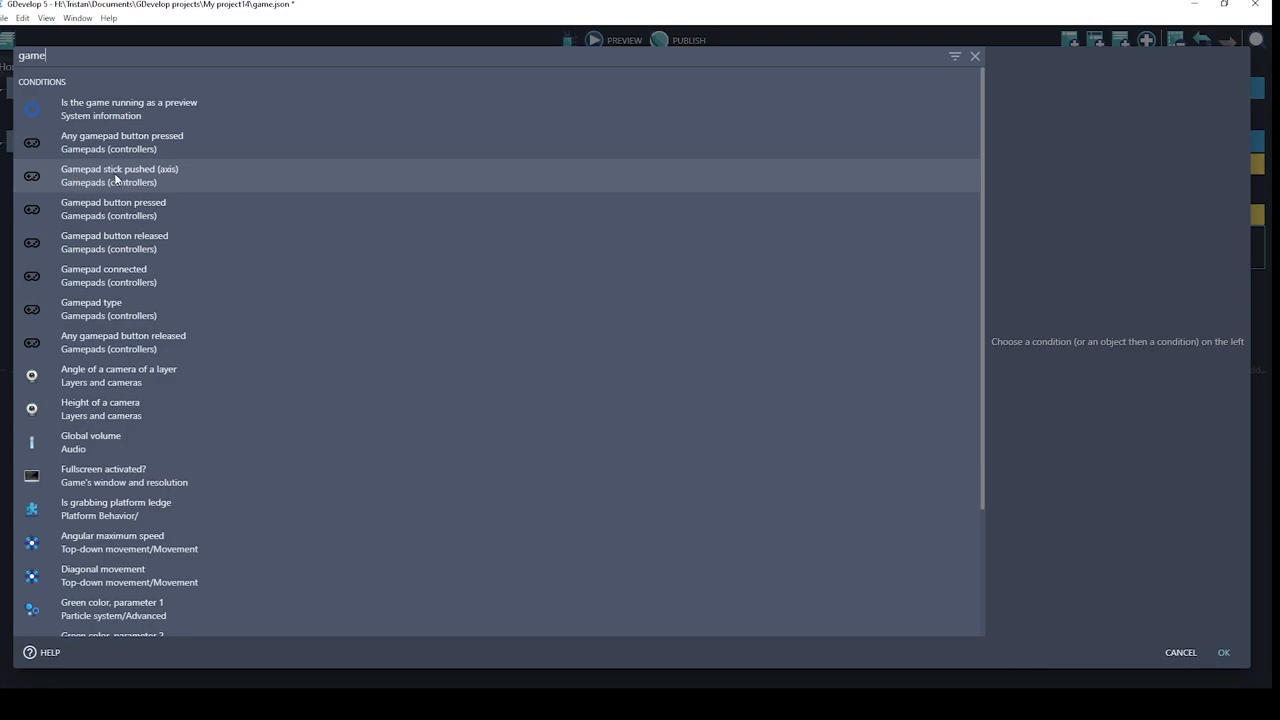
{"action": "left_click", "coordinate": [119, 175]}
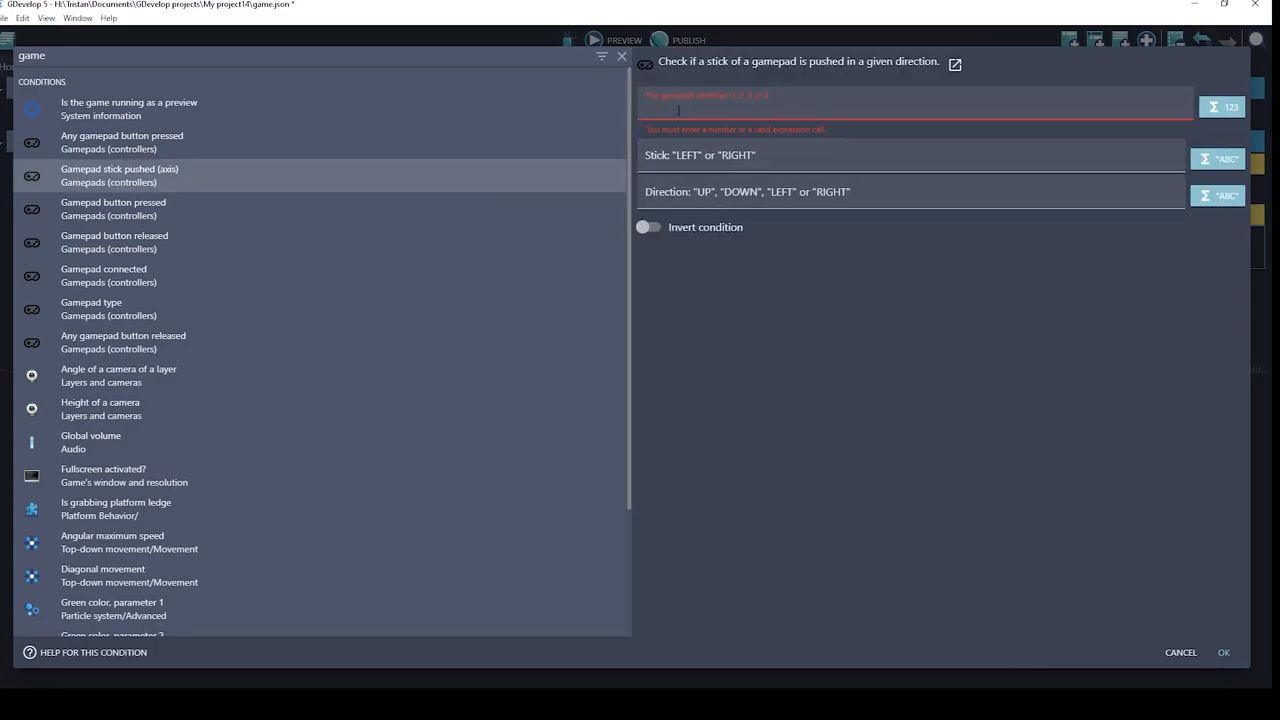
{"action": "type", "text": "1"}
{"action": "left_click", "coordinate": [911, 156]}
{"action": "type", "text": "\"LEFT"}
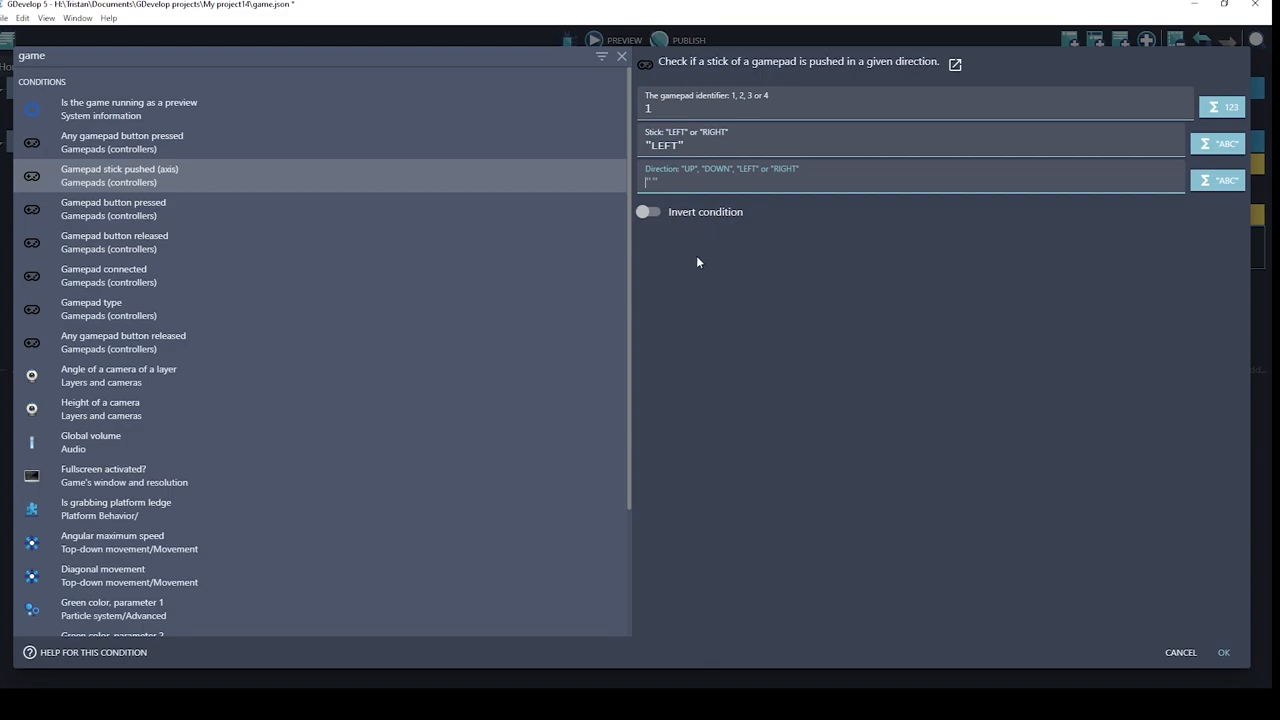
{"action": "type", "text": "\"u"}
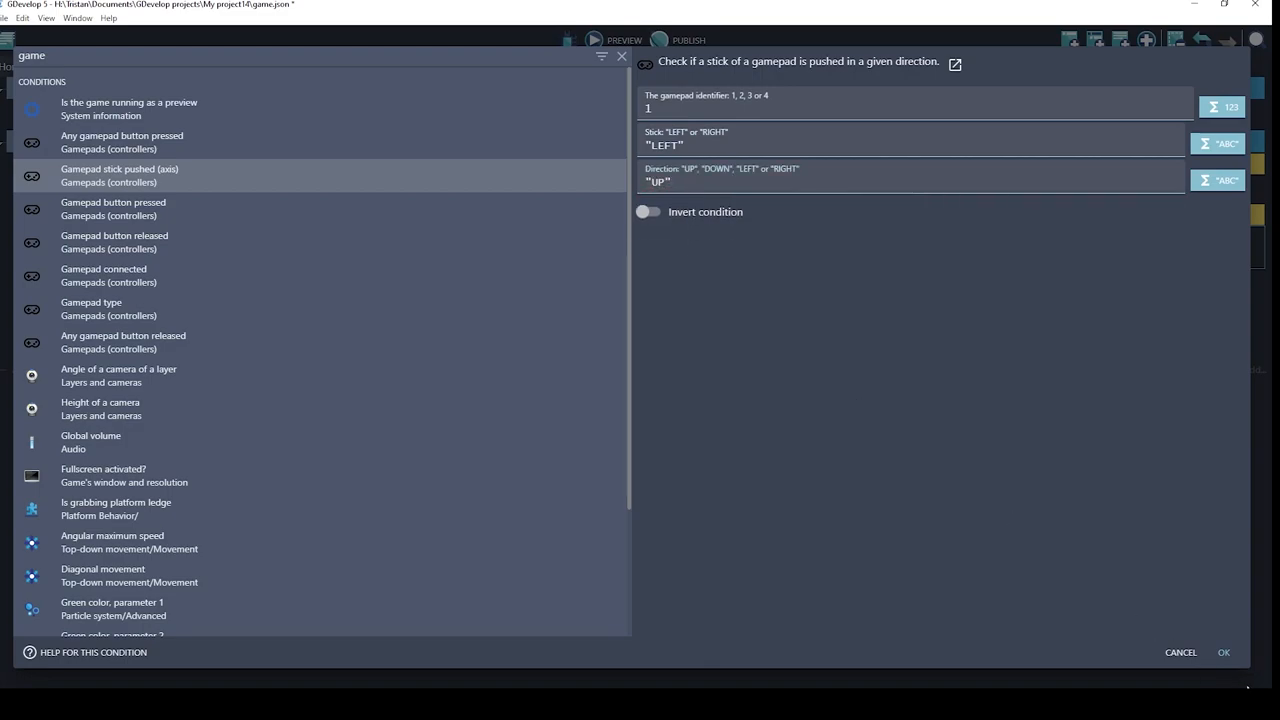
{"action": "left_click", "coordinate": [1223, 652]}
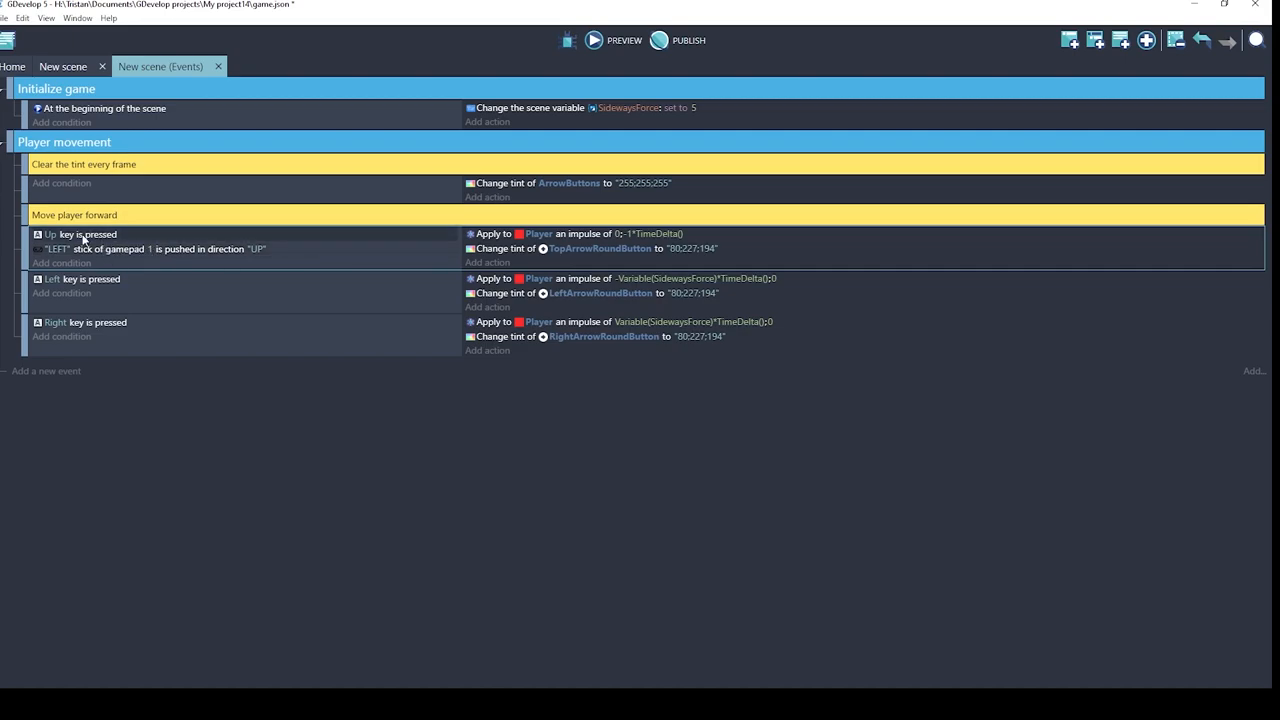
{"action": "mouse_move", "coordinate": [95, 238]}
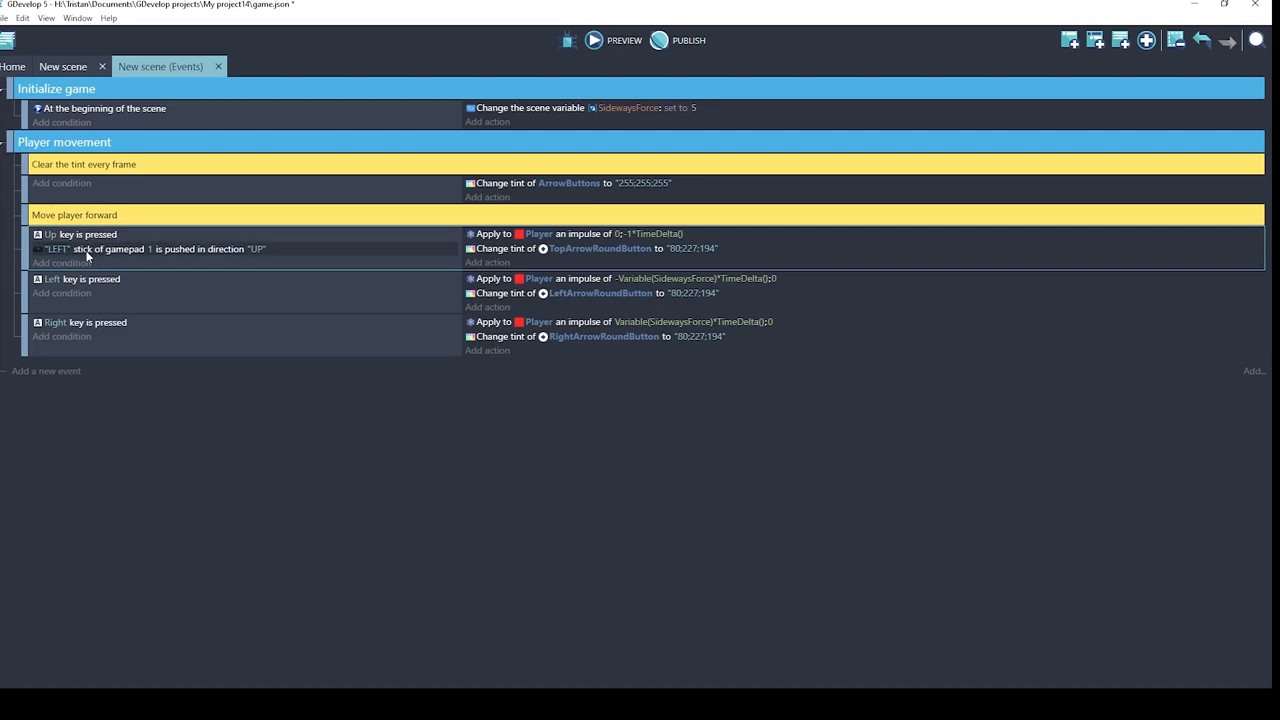
{"action": "mouse_move", "coordinate": [253, 257]}
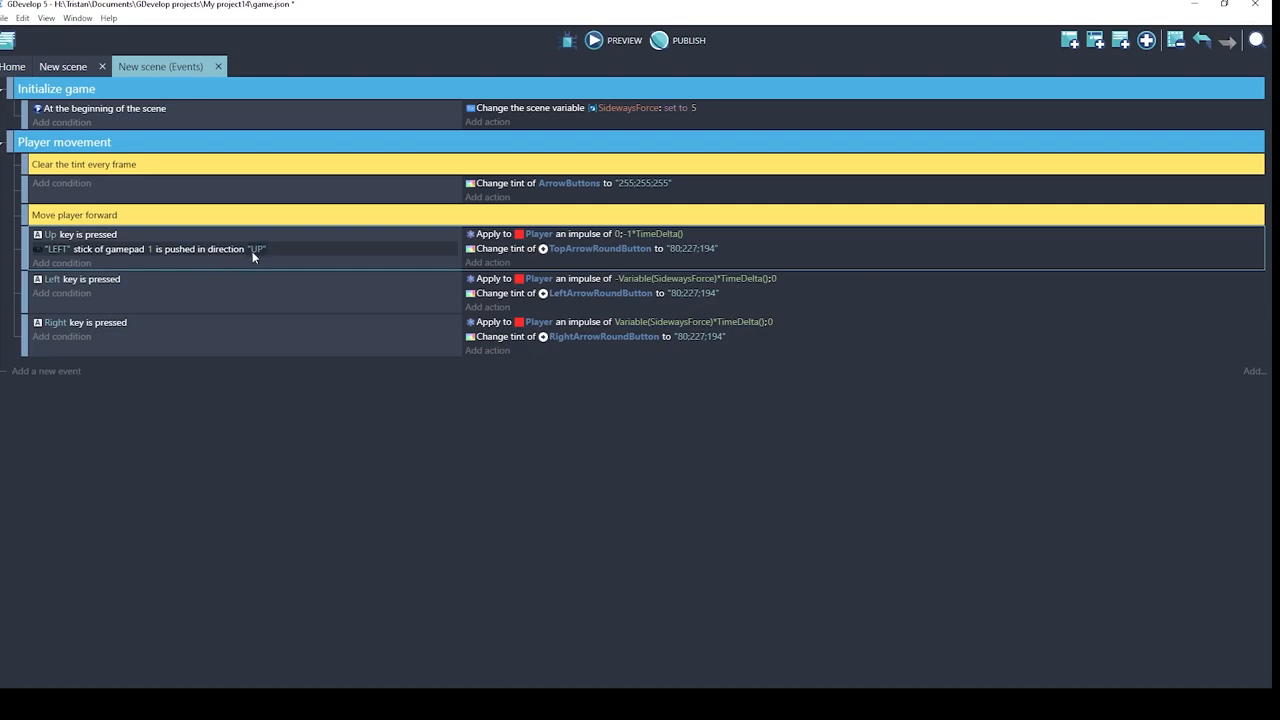
{"action": "mouse_move", "coordinate": [103, 249]}
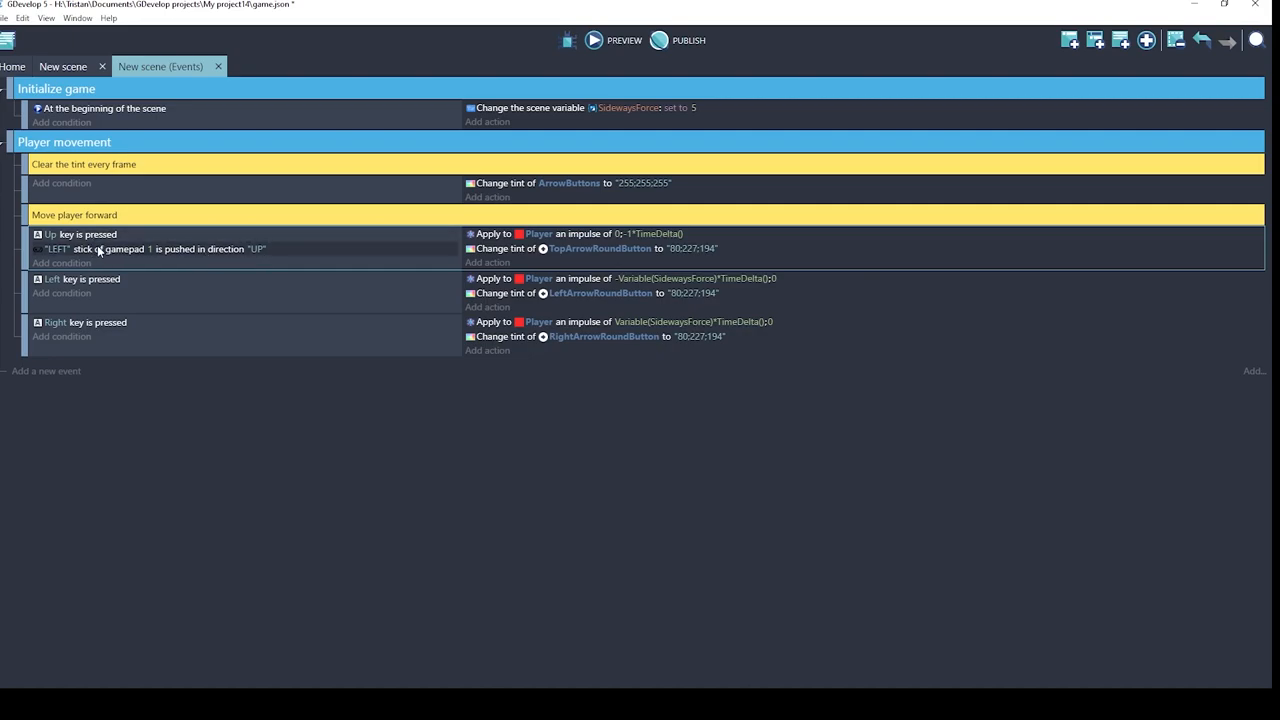
{"action": "mouse_move", "coordinate": [156, 271]}
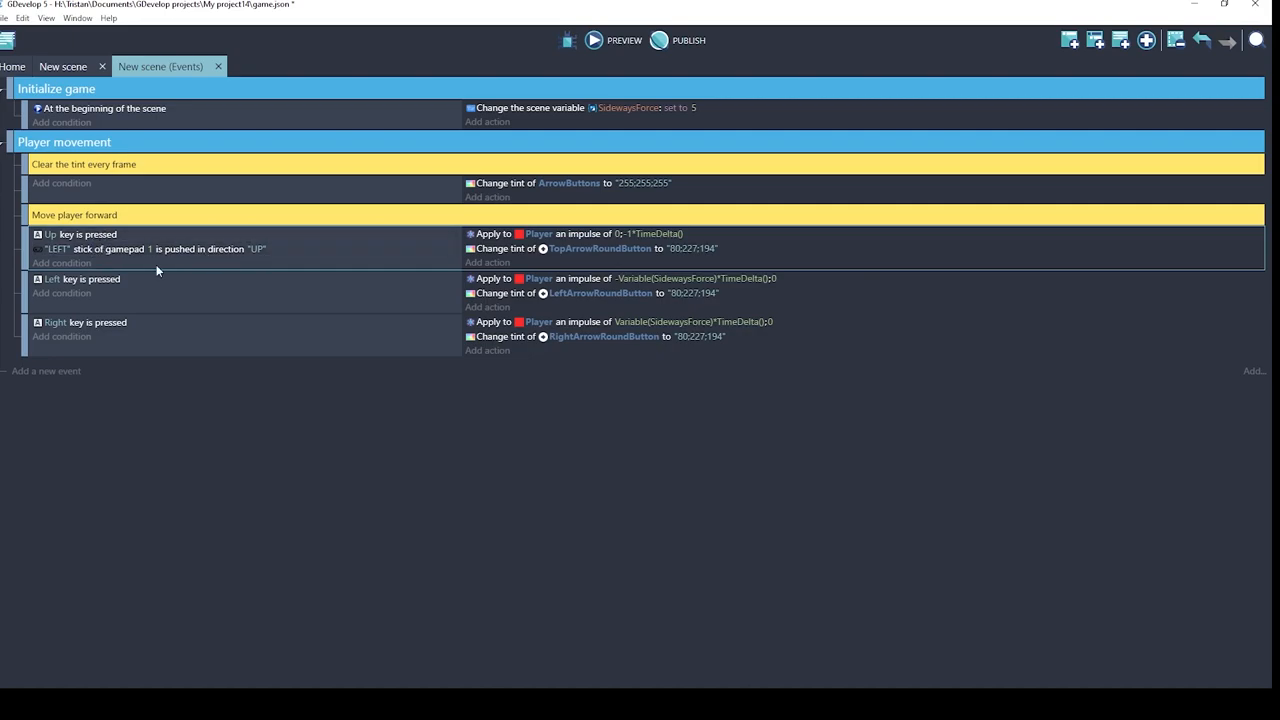
{"action": "mouse_move", "coordinate": [138, 270]}
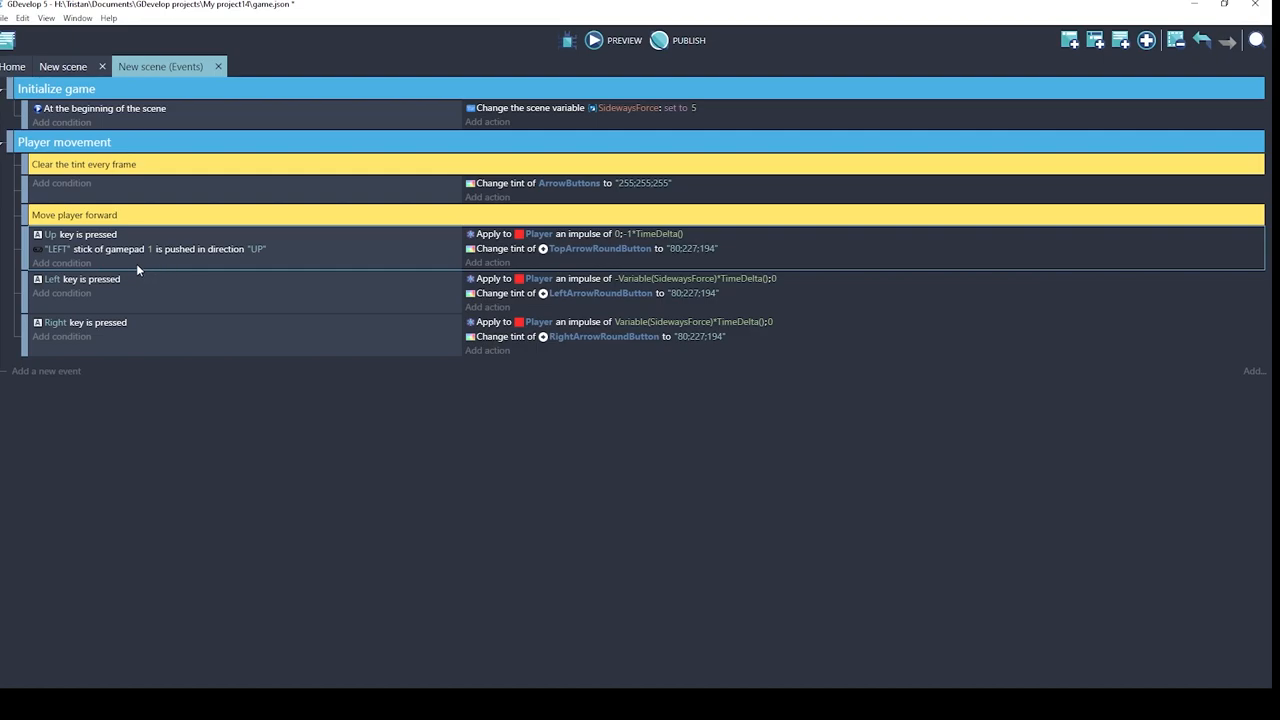
{"action": "mouse_move", "coordinate": [86, 268]}
{"action": "type", "text": "or"}
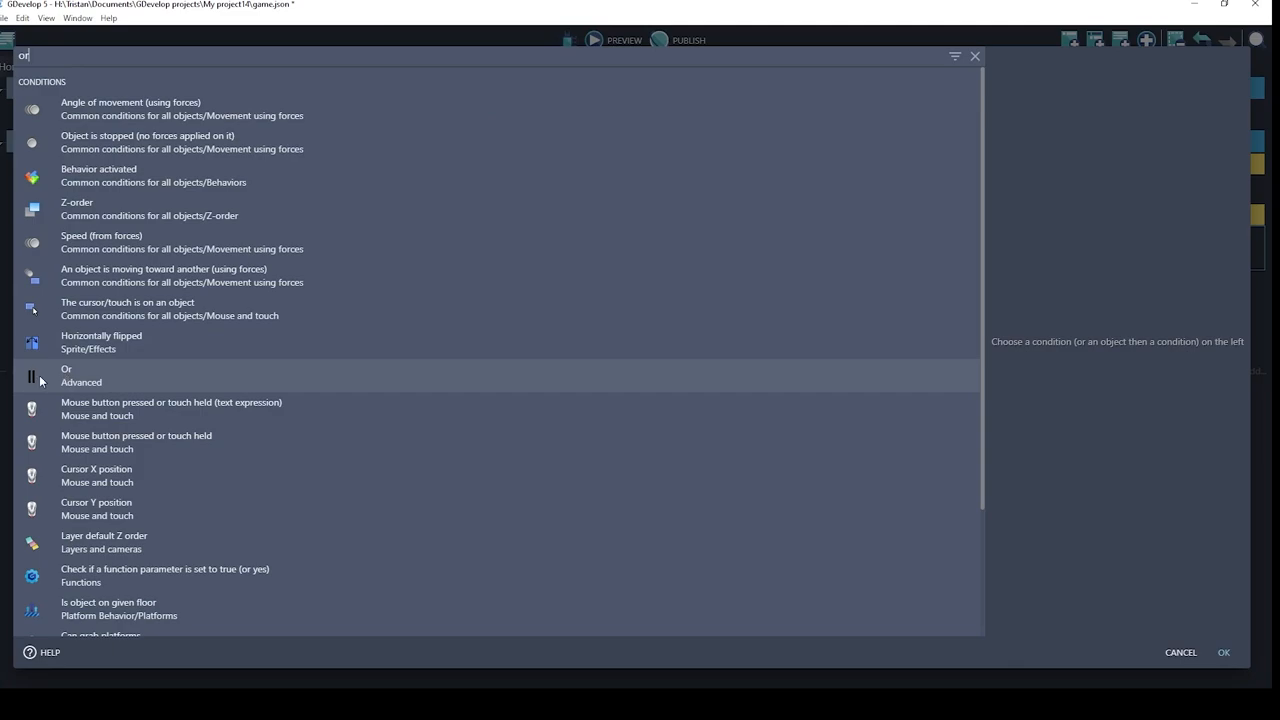
{"action": "mouse_move", "coordinate": [35, 372]}
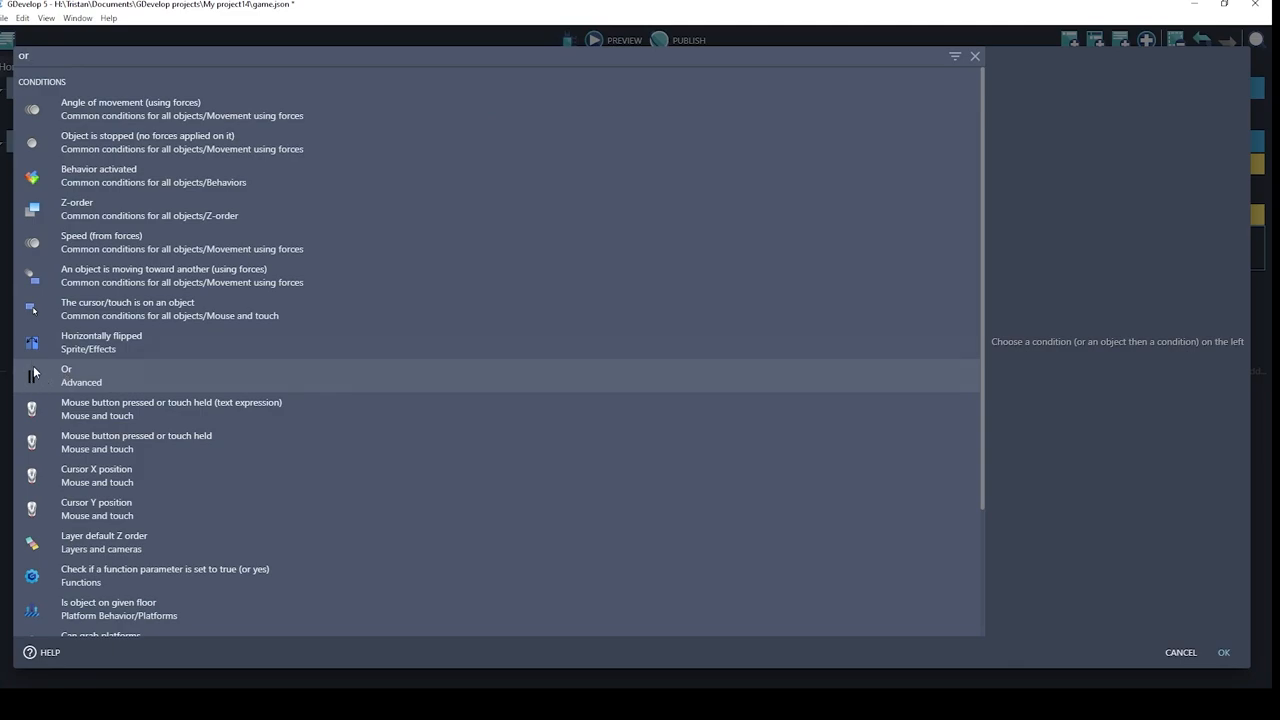
Add an Or (Advanced) condition around the Up key and gamepad stick conditions.
{"action": "left_click", "coordinate": [80, 375]}
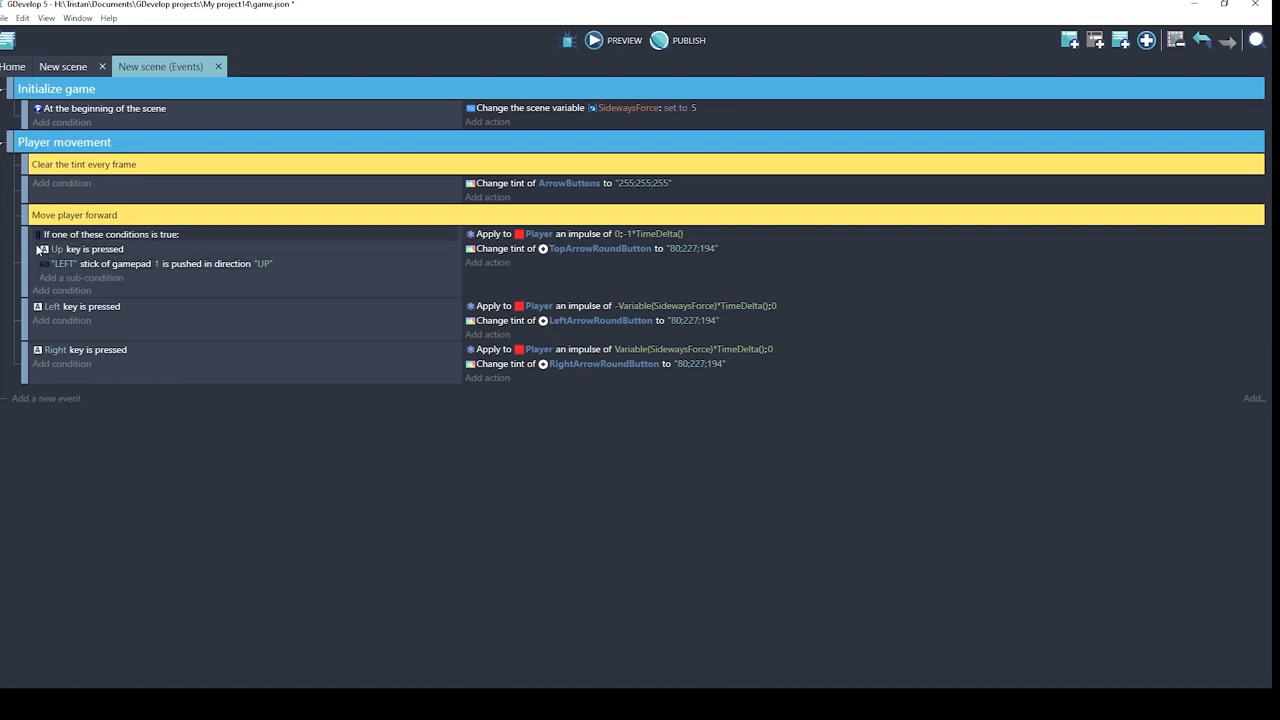
{"action": "mouse_move", "coordinate": [71, 236]}
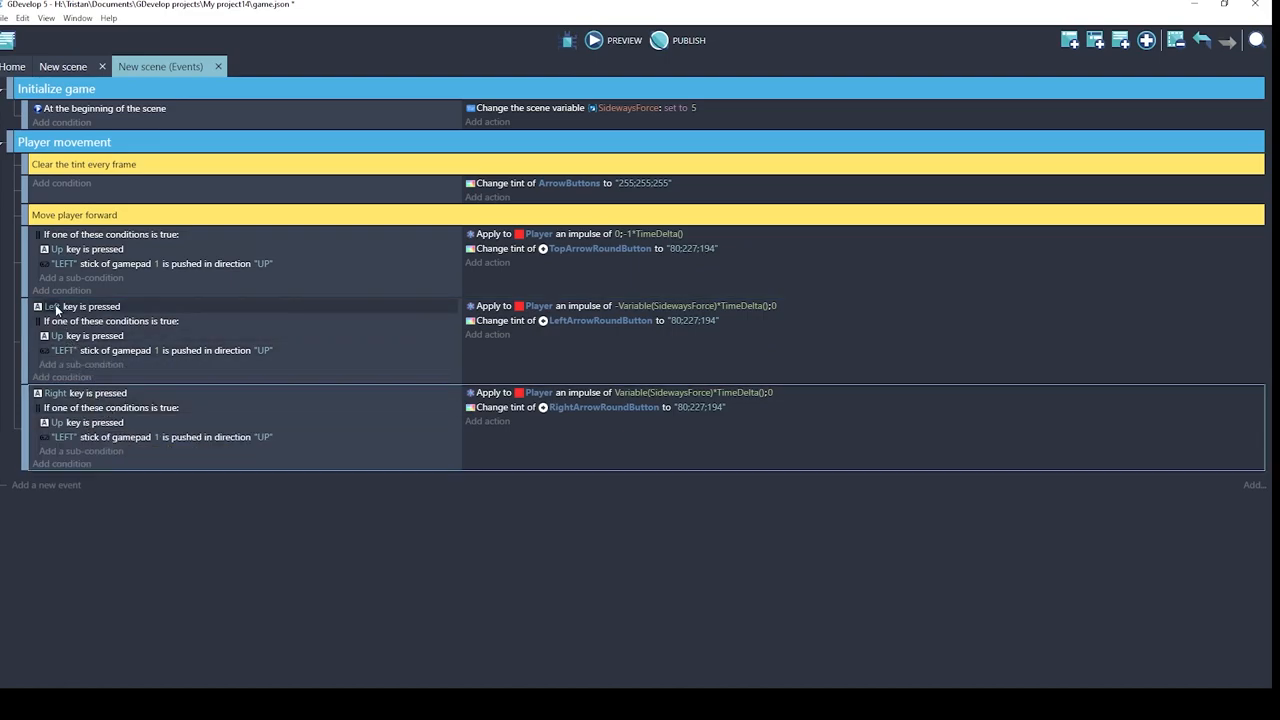
Set the copied stick directions to "LEFT" in the Left event and "RIGHT" in the Right event.
{"action": "left_click", "coordinate": [88, 335]}
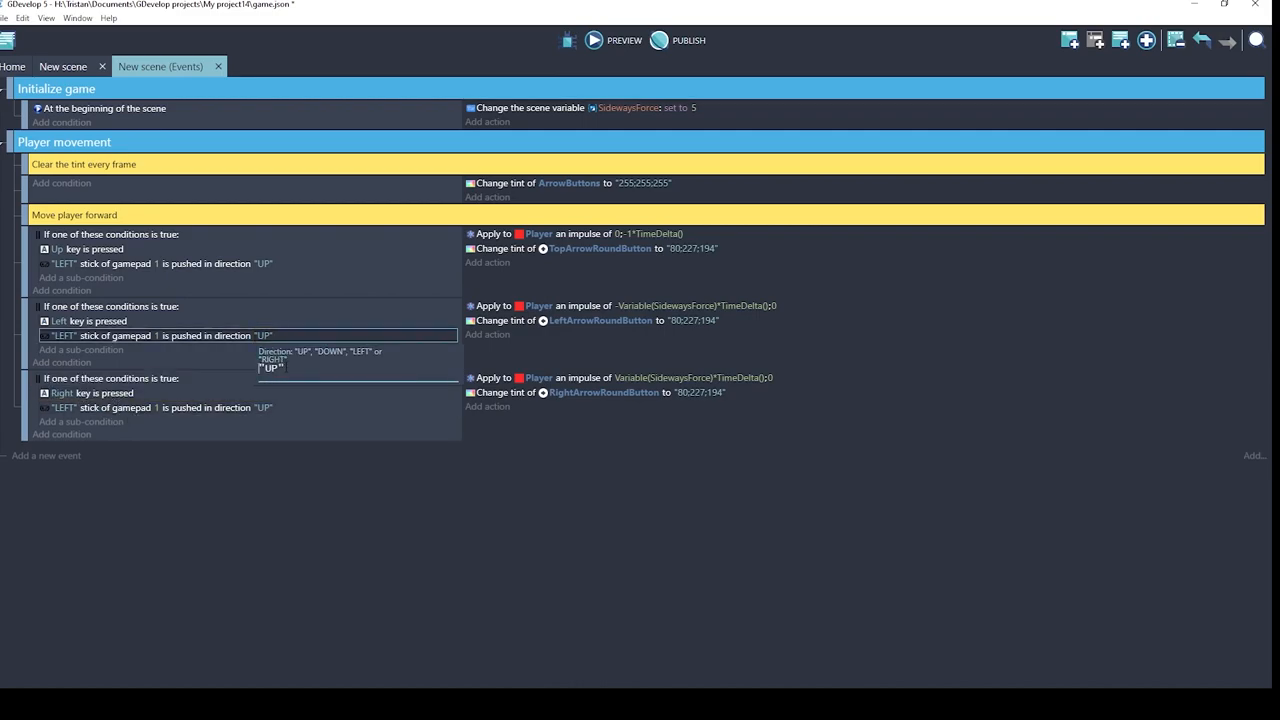
{"action": "type", "text": "L"}
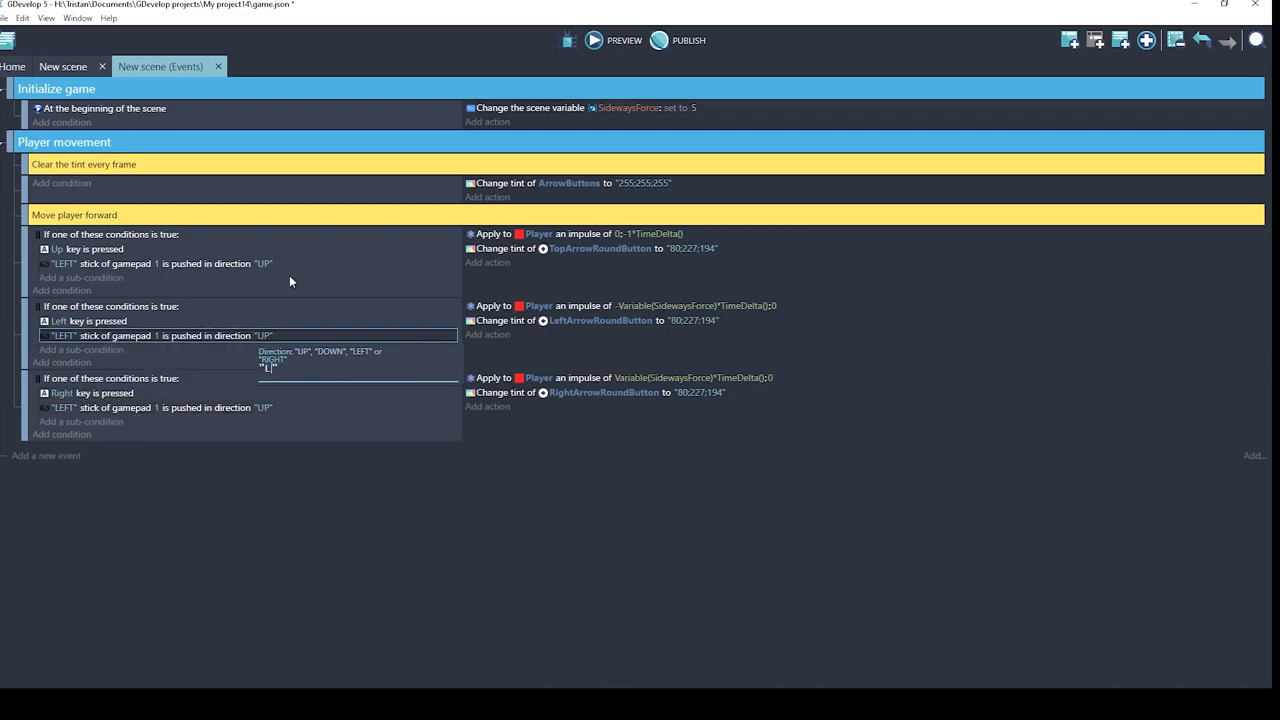
{"action": "type", "text": "LEFT"}
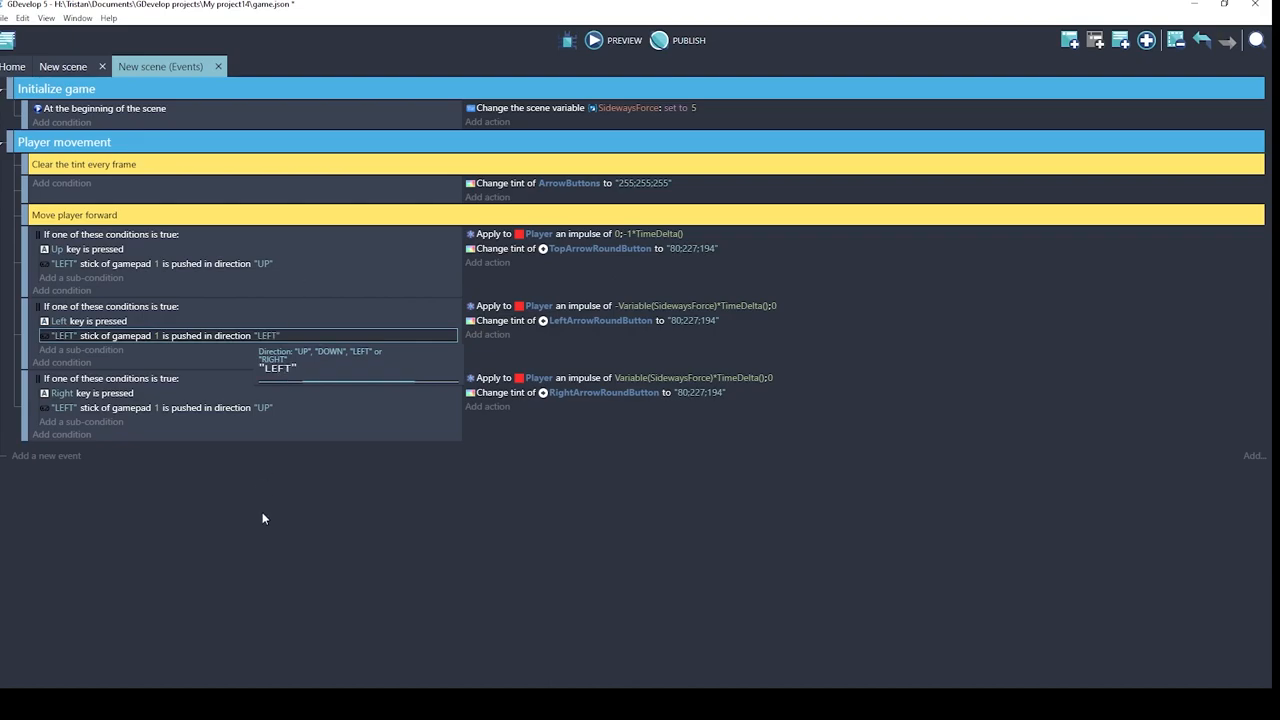
{"action": "left_click", "coordinate": [170, 407]}
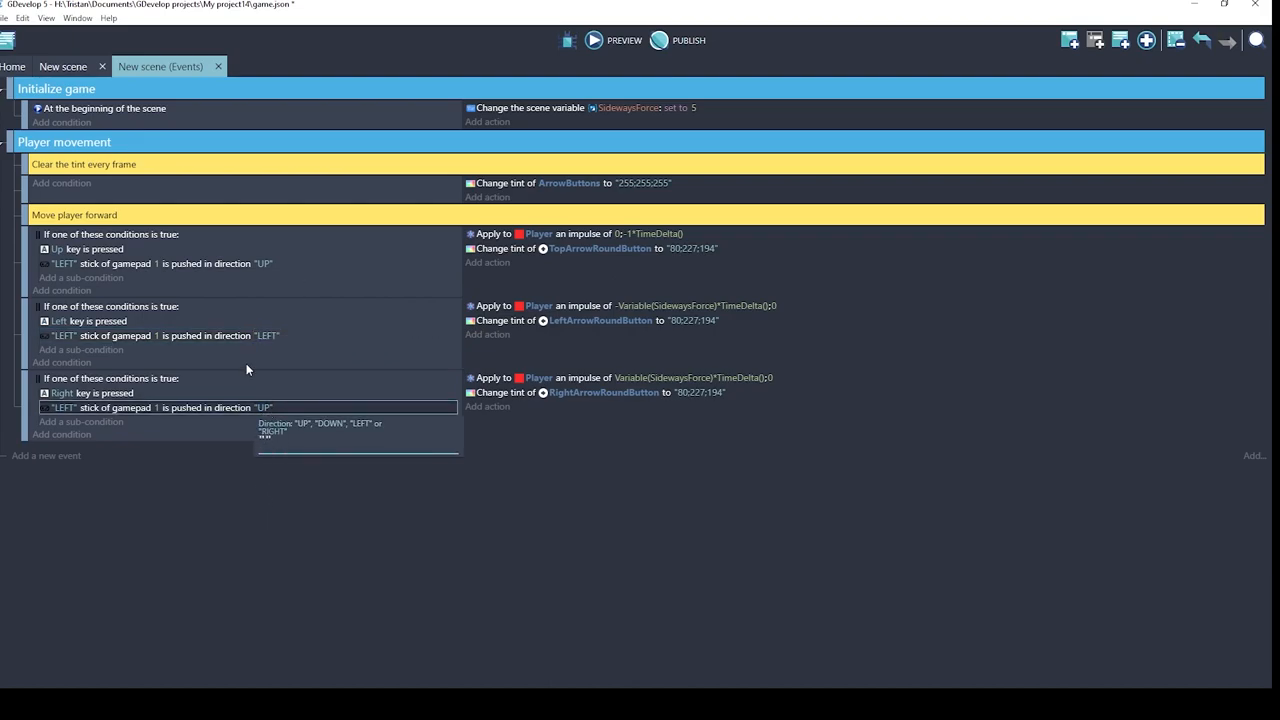
{"action": "type", "text": "RIGHT"}
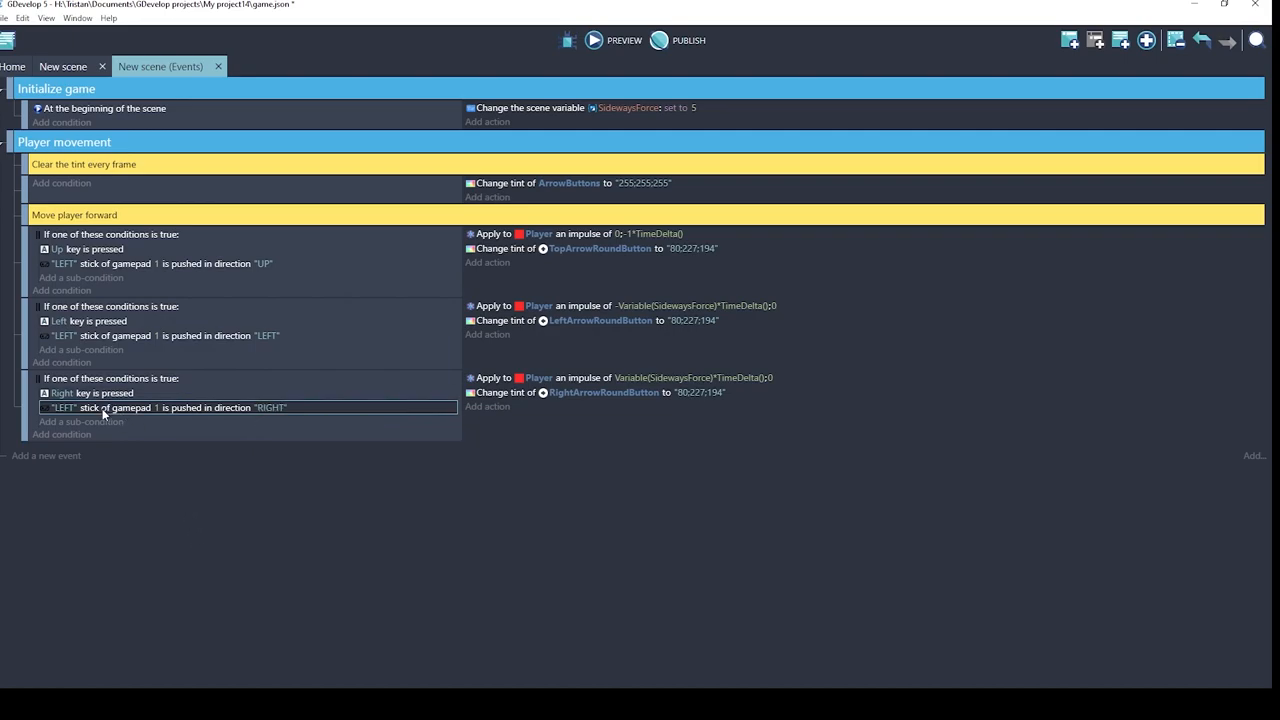
{"action": "mouse_move", "coordinate": [594, 41]}
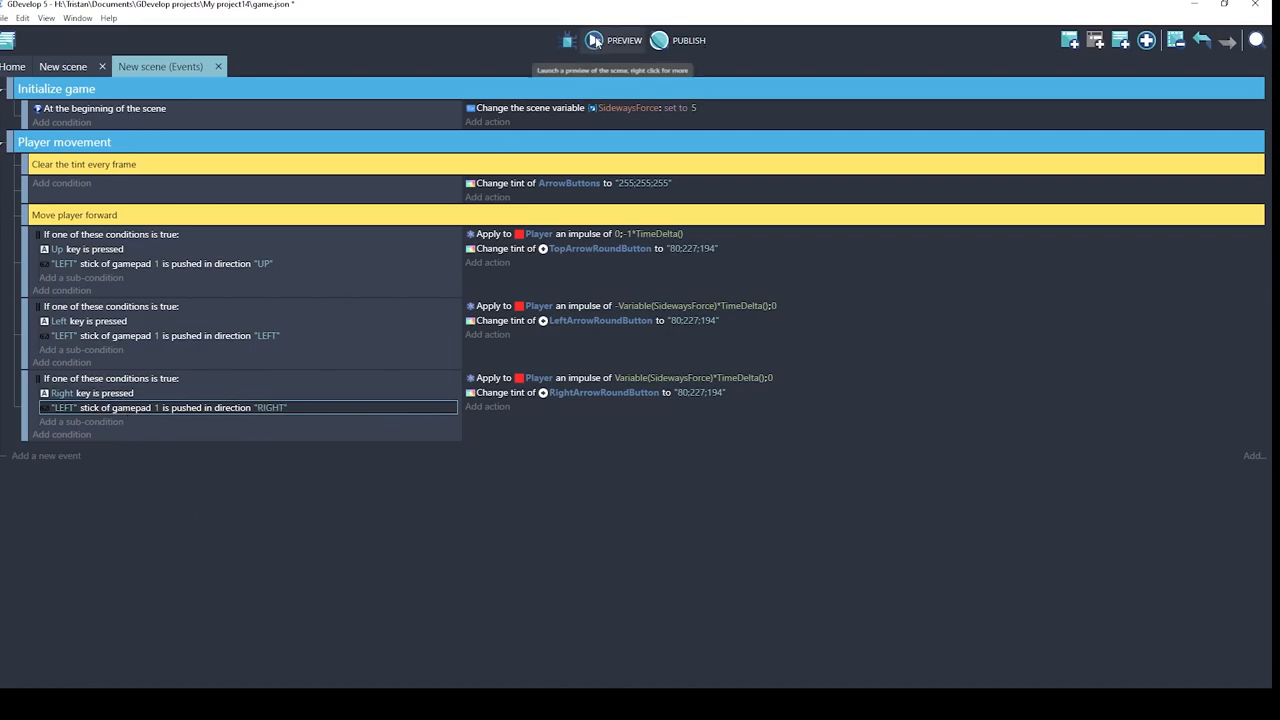
Launch a scene preview showing the player, obstacle and arrow buttons.
{"action": "left_click", "coordinate": [596, 41]}
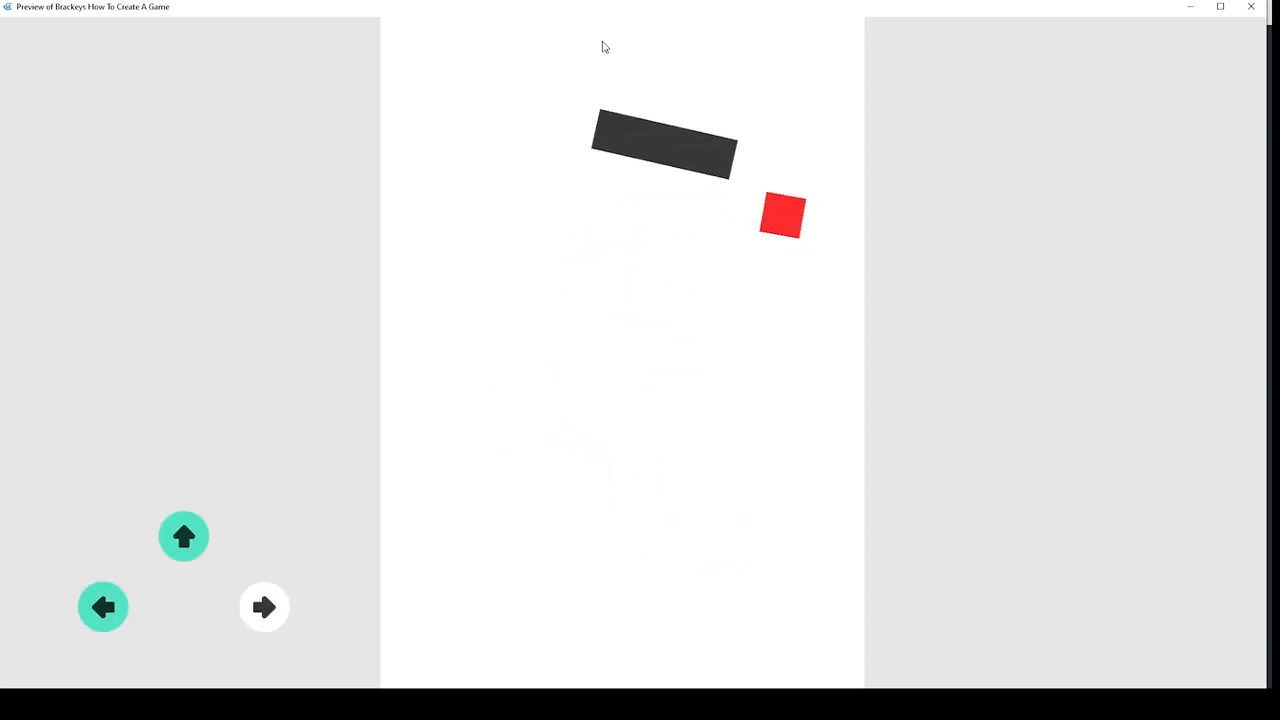